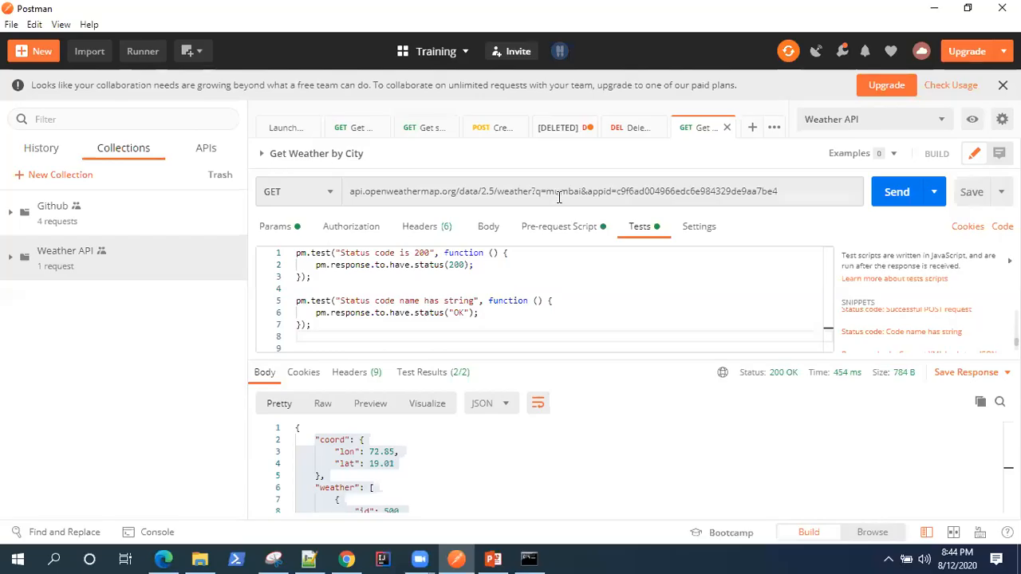
{"action": "mouse_move", "coordinate": [491, 208]}
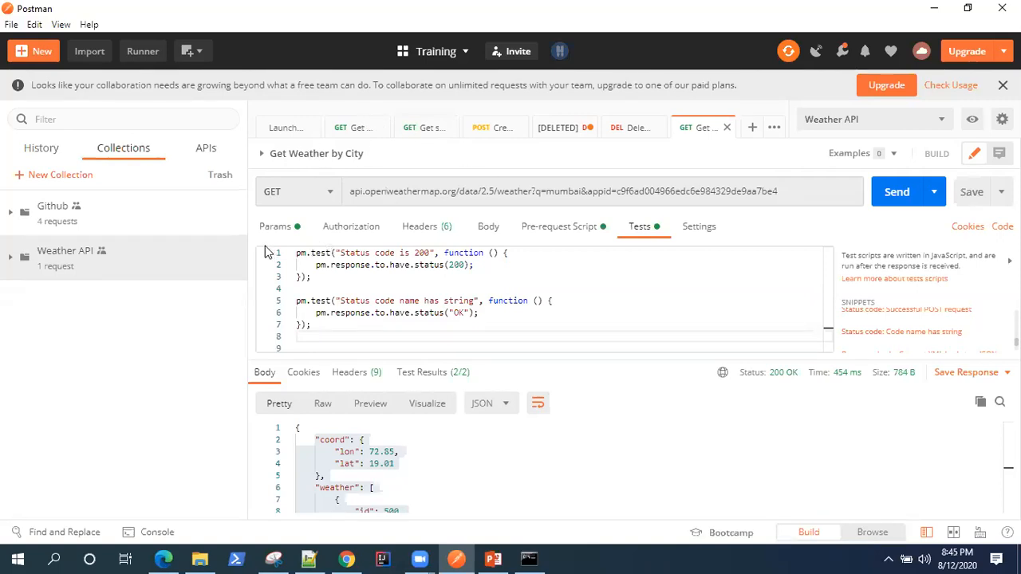
{"action": "mouse_move", "coordinate": [226, 204]}
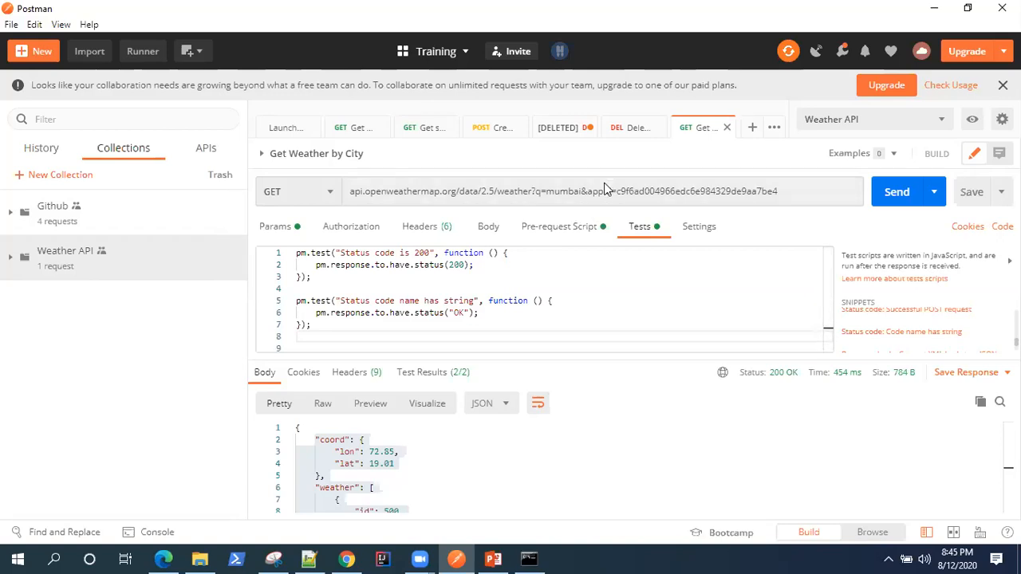
{"action": "mouse_move", "coordinate": [679, 64]}
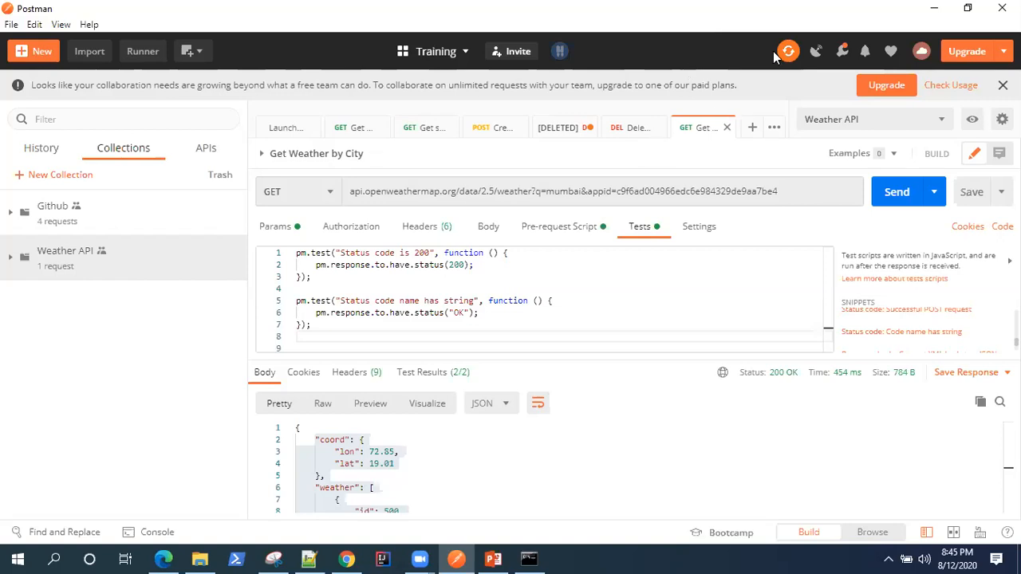
{"action": "mouse_move", "coordinate": [830, 15]}
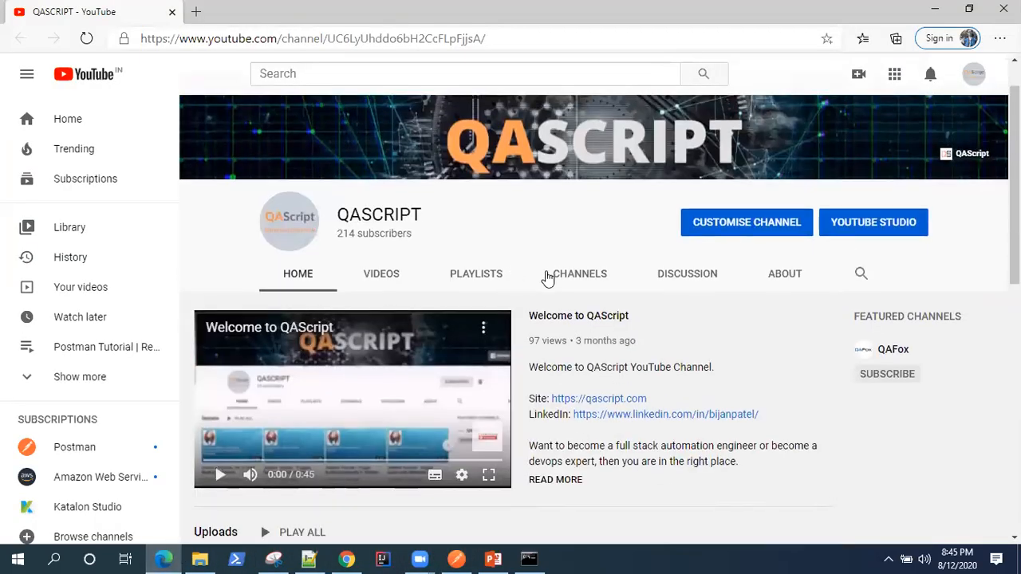
- Scroll through the Jenkins dashboard showing the node pipeline and NodeJs Application jobs
{"action": "scroll", "scroll_direction": "down", "scroll_amount": 3}
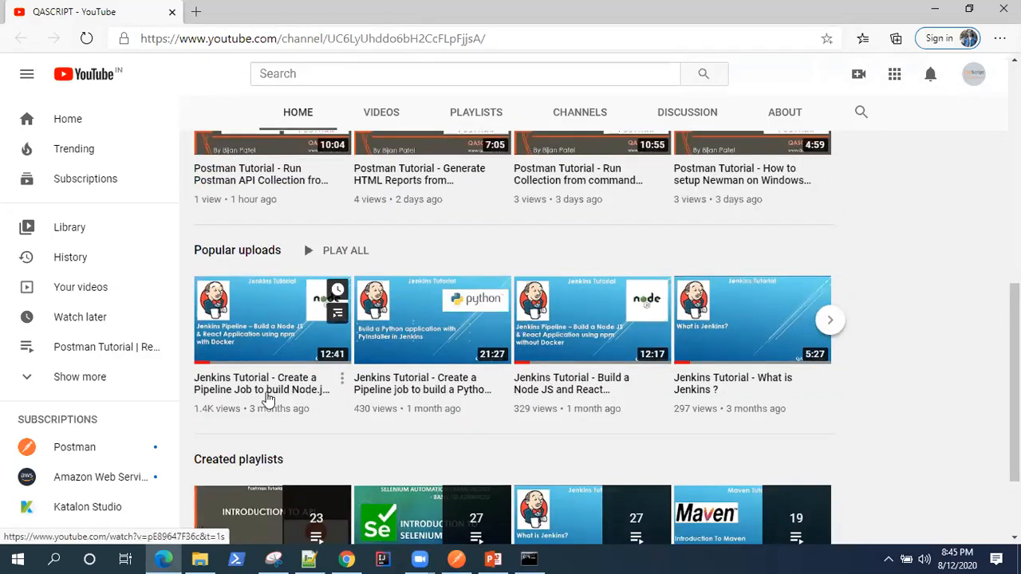
{"action": "mouse_move", "coordinate": [646, 341]}
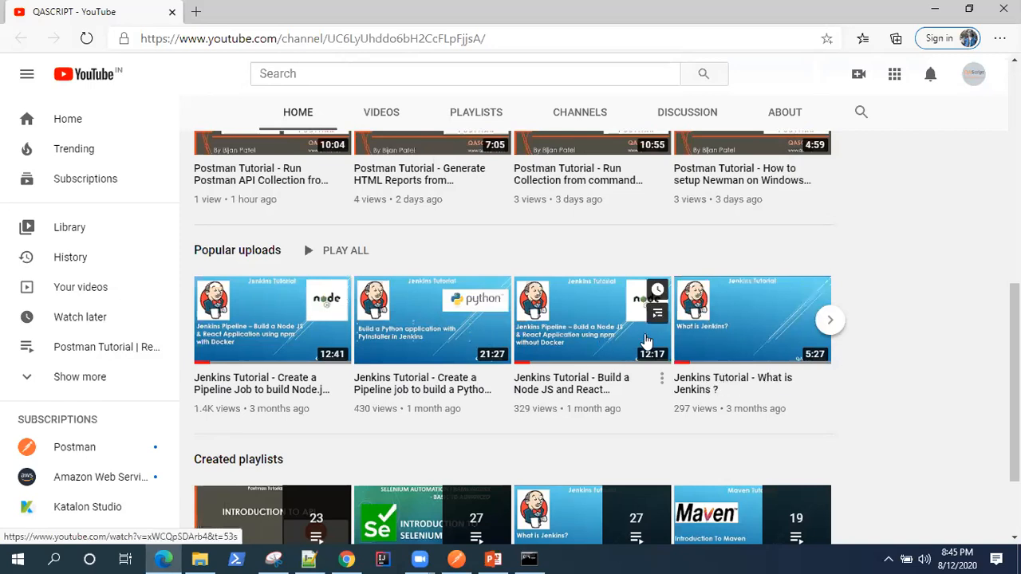
{"action": "mouse_move", "coordinate": [726, 337]}
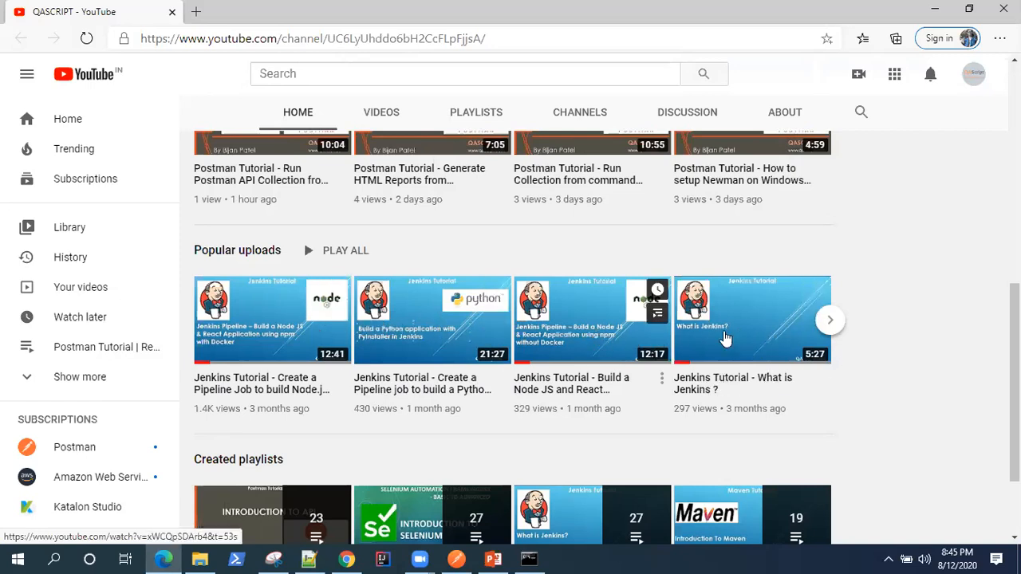
{"action": "mouse_move", "coordinate": [882, 303]}
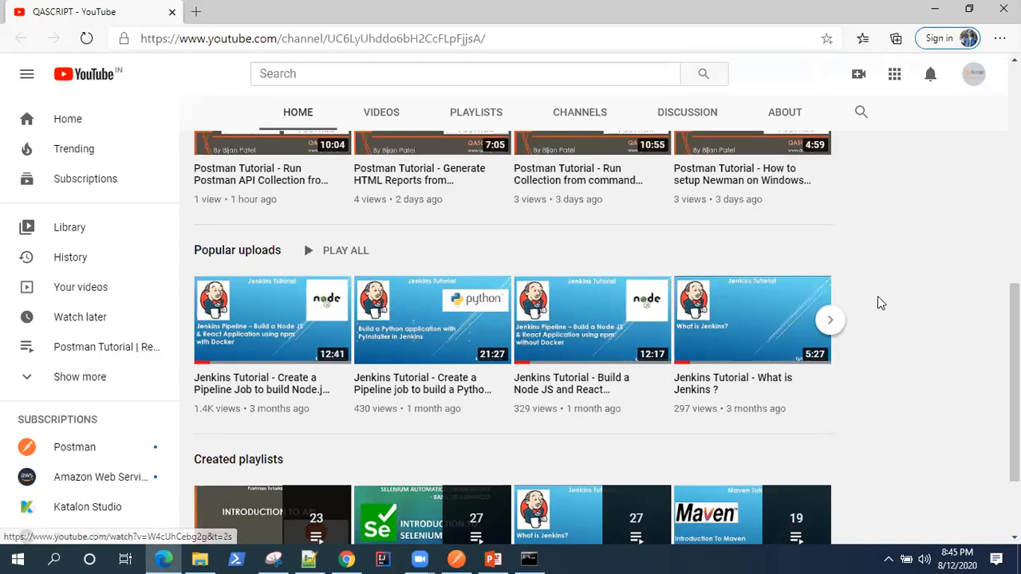
{"action": "mouse_move", "coordinate": [905, 380]}
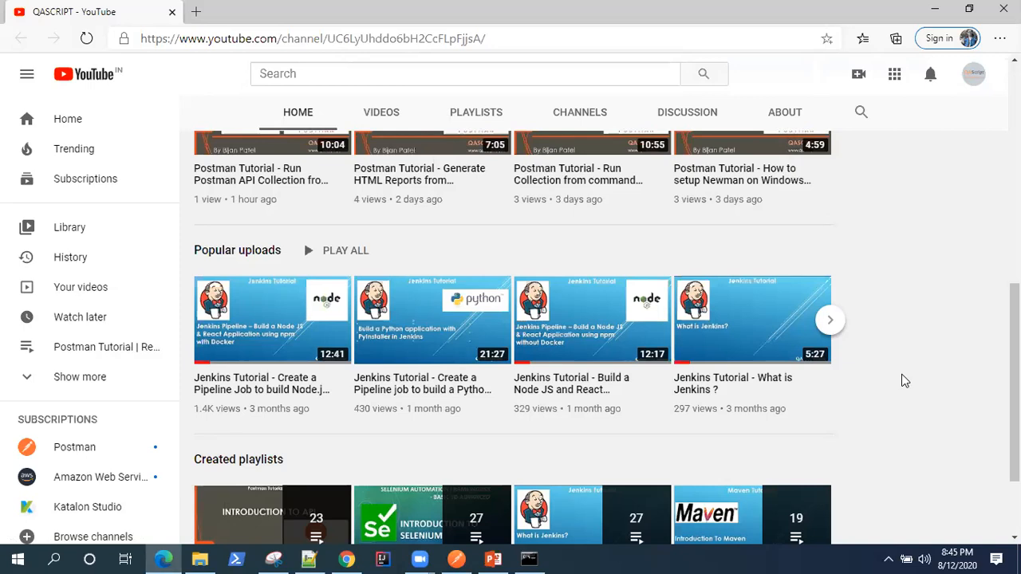
{"action": "mouse_move", "coordinate": [940, 348]}
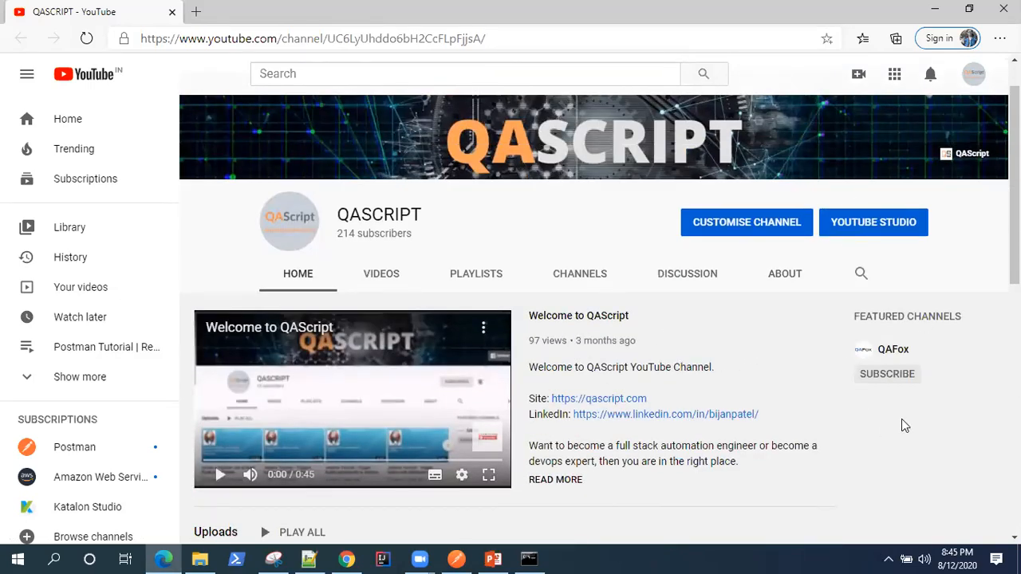
{"action": "scroll", "scroll_direction": "down", "scroll_amount": 3}
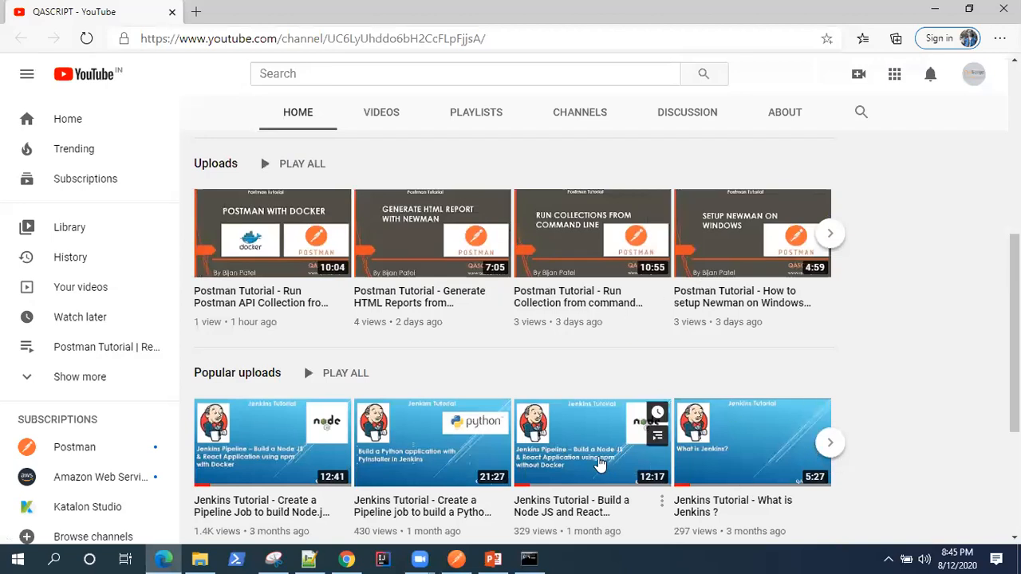
{"action": "mouse_move", "coordinate": [465, 497]}
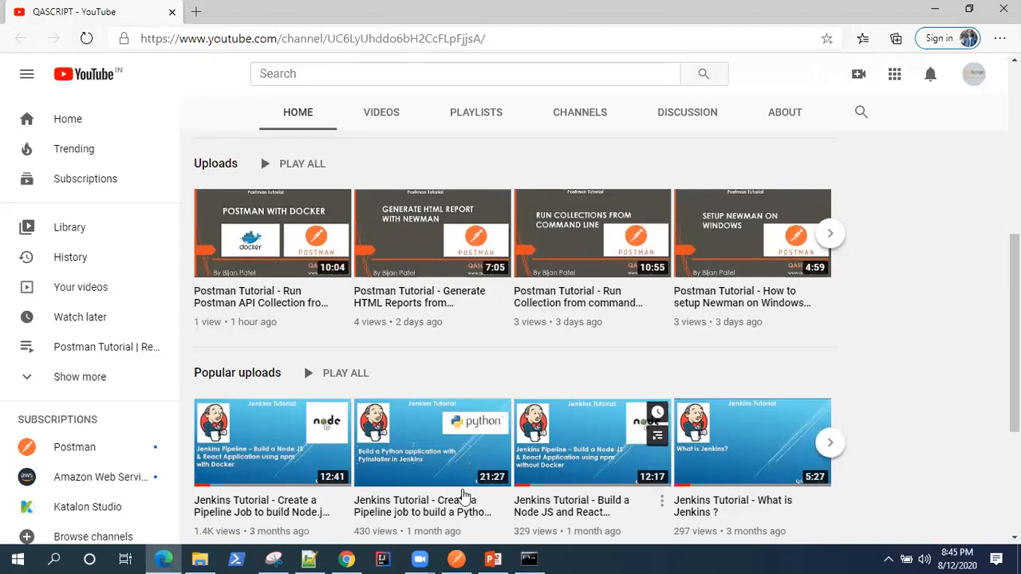
{"action": "mouse_move", "coordinate": [774, 322]}
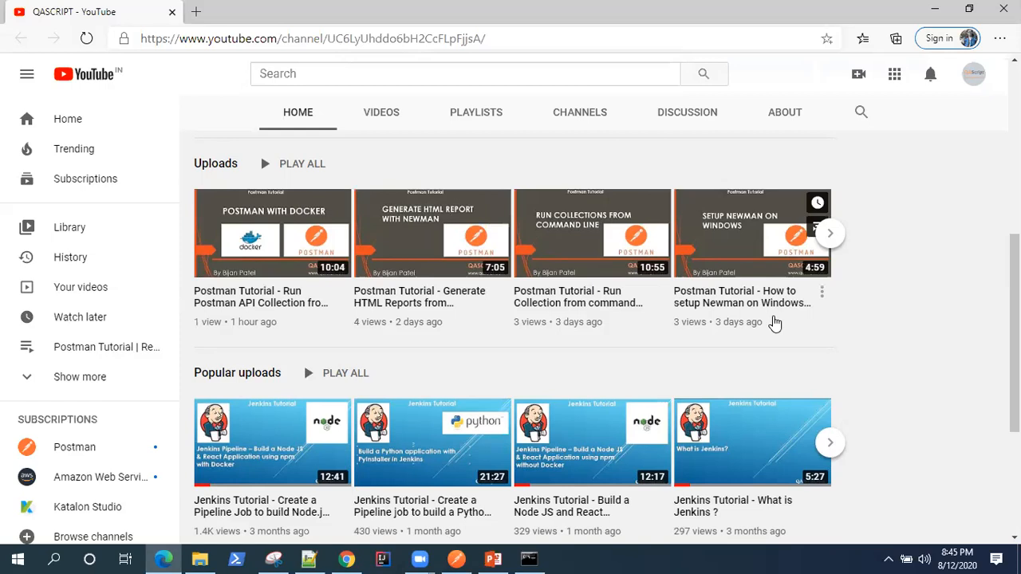
{"action": "scroll", "scroll_direction": "down", "scroll_amount": 3}
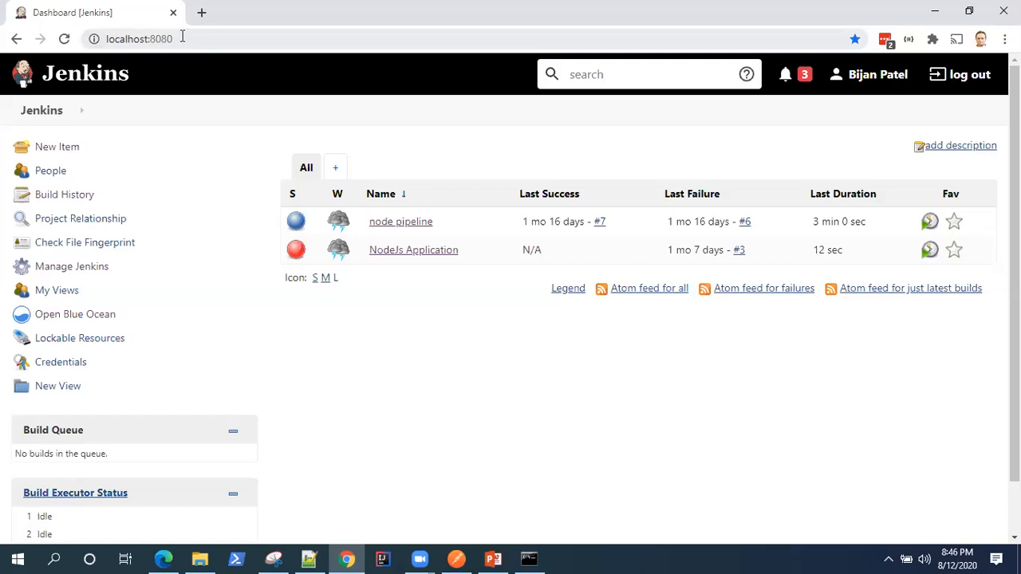
{"action": "mouse_move", "coordinate": [472, 358]}
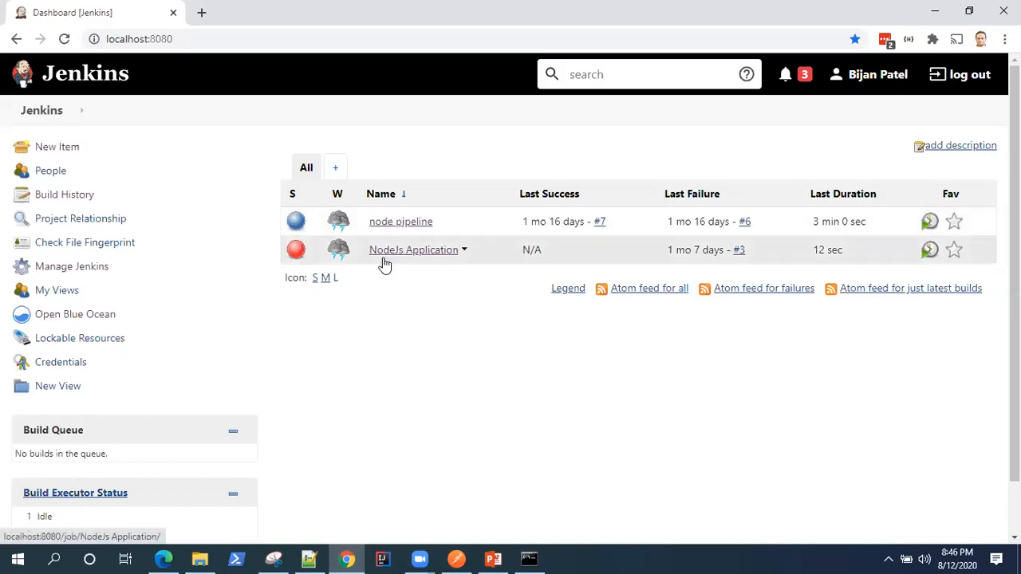
{"action": "mouse_move", "coordinate": [422, 268]}
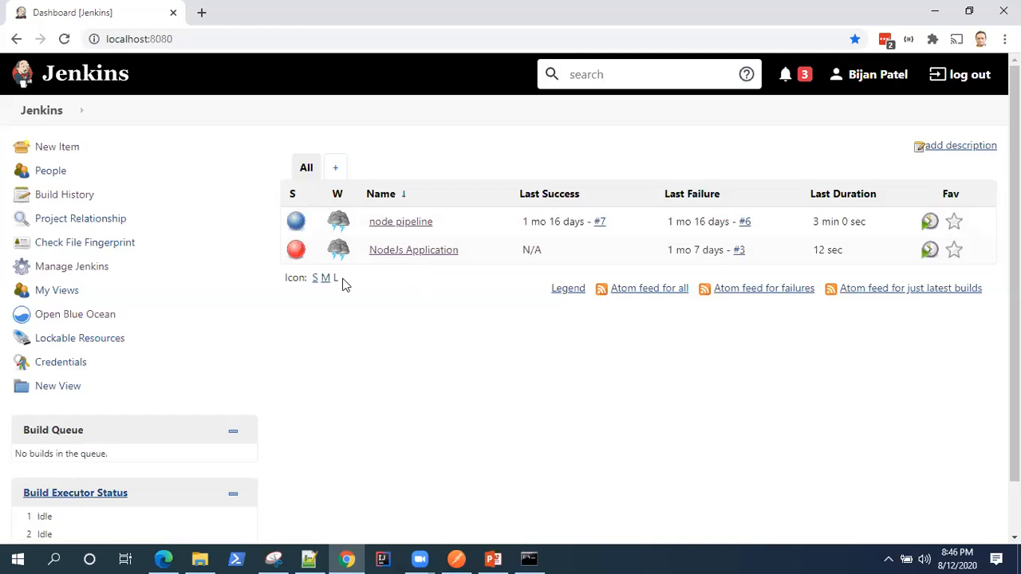
{"action": "mouse_move", "coordinate": [110, 107]}
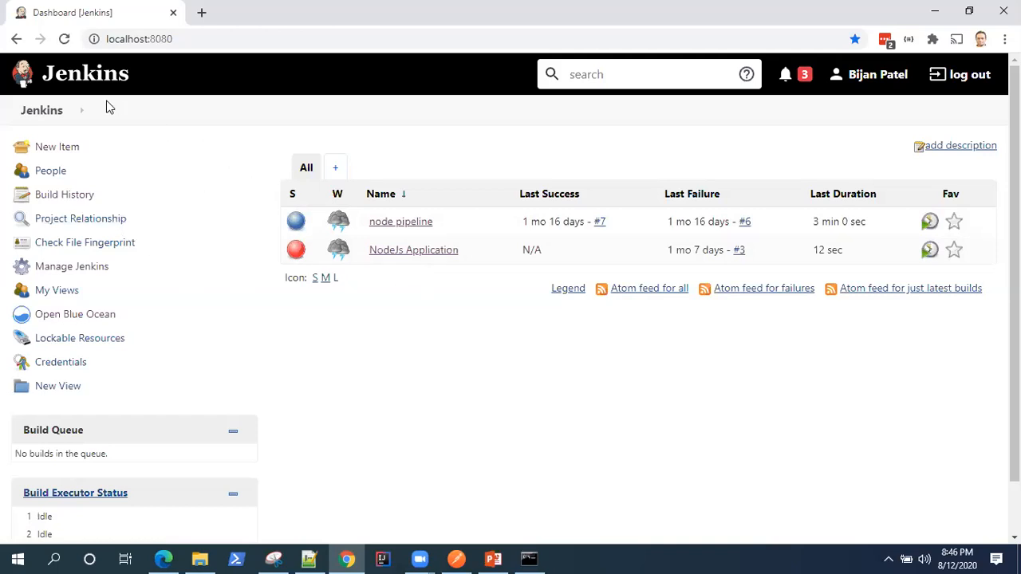
{"action": "mouse_move", "coordinate": [146, 145]}
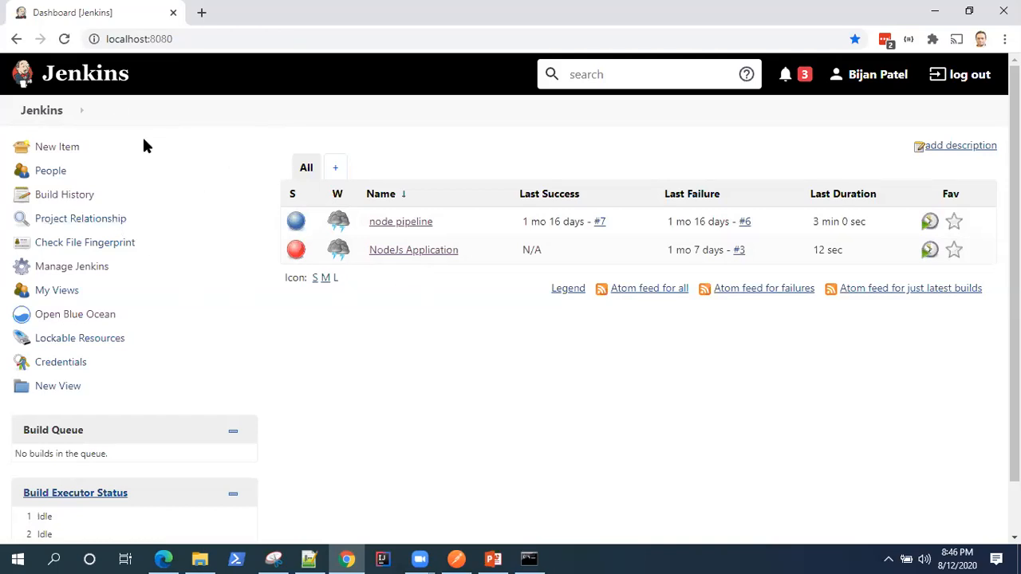
{"action": "mouse_move", "coordinate": [90, 160]}
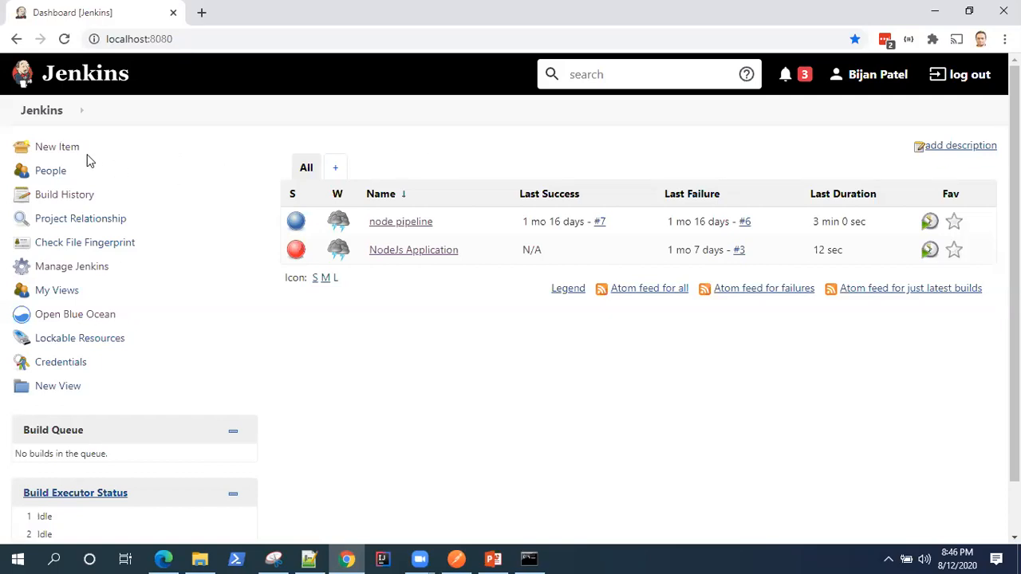
- Start a new item and sign in to Jenkins as user 'bijan'
{"action": "left_click", "coordinate": [56, 146]}
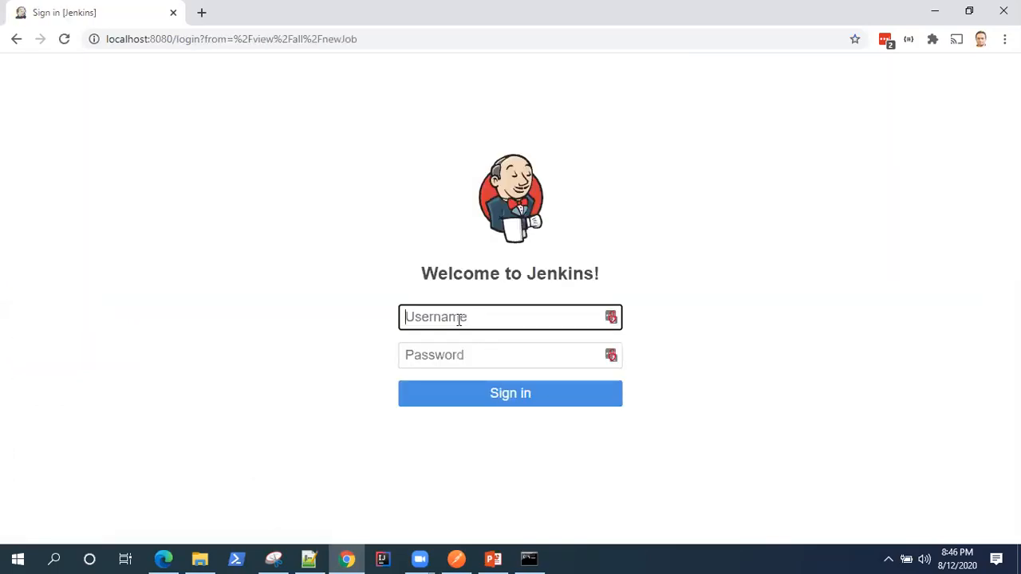
{"action": "type", "text": "bijan"}
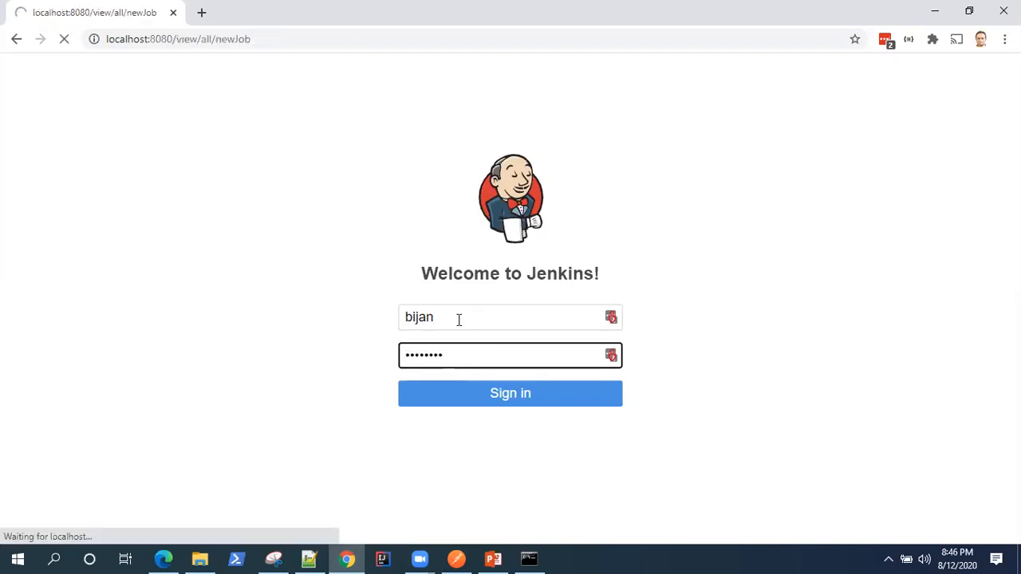
{"action": "left_click", "coordinate": [510, 393]}
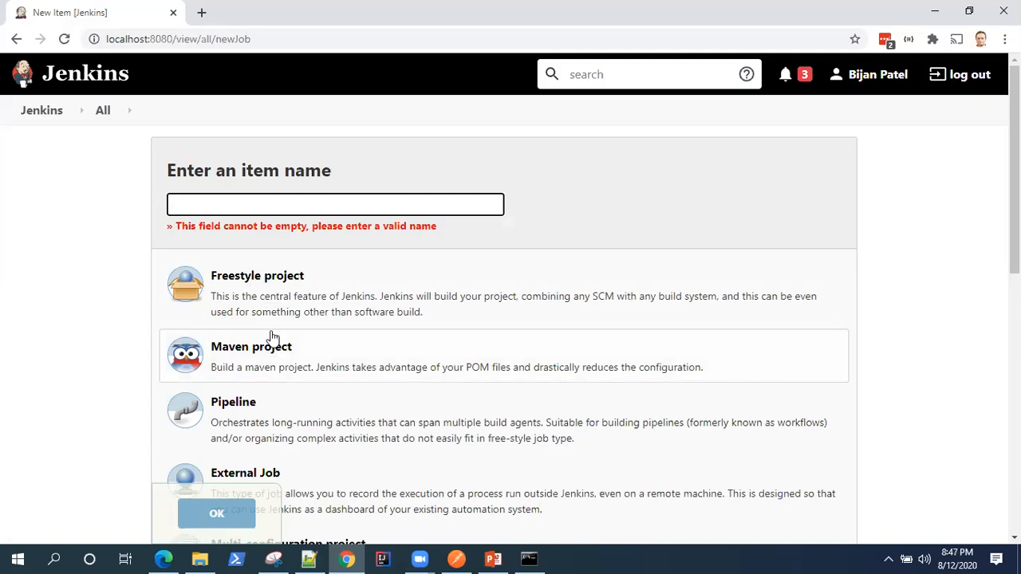
{"action": "mouse_move", "coordinate": [270, 365]}
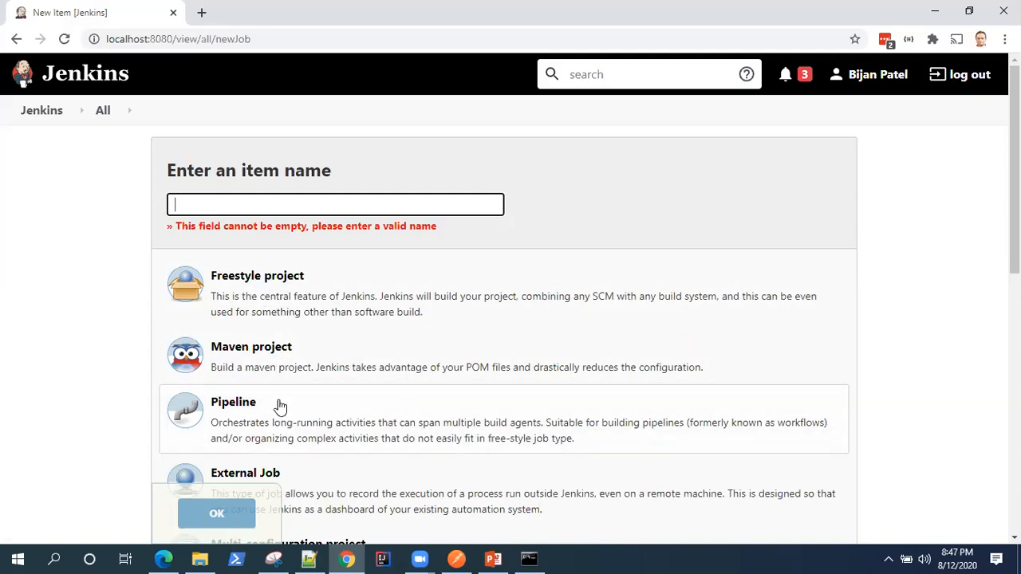
{"action": "mouse_move", "coordinate": [283, 359]}
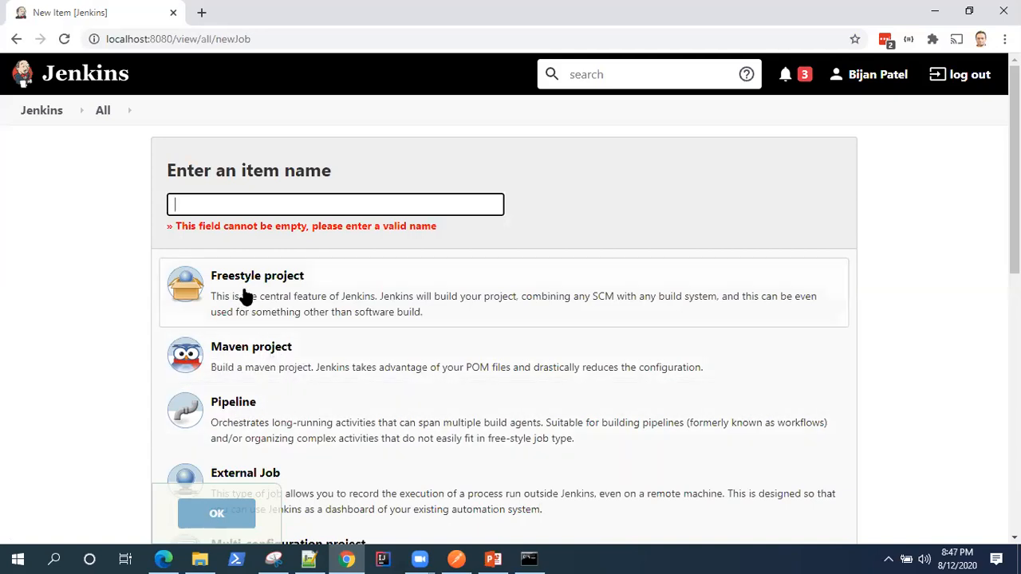
{"action": "mouse_move", "coordinate": [267, 286]}
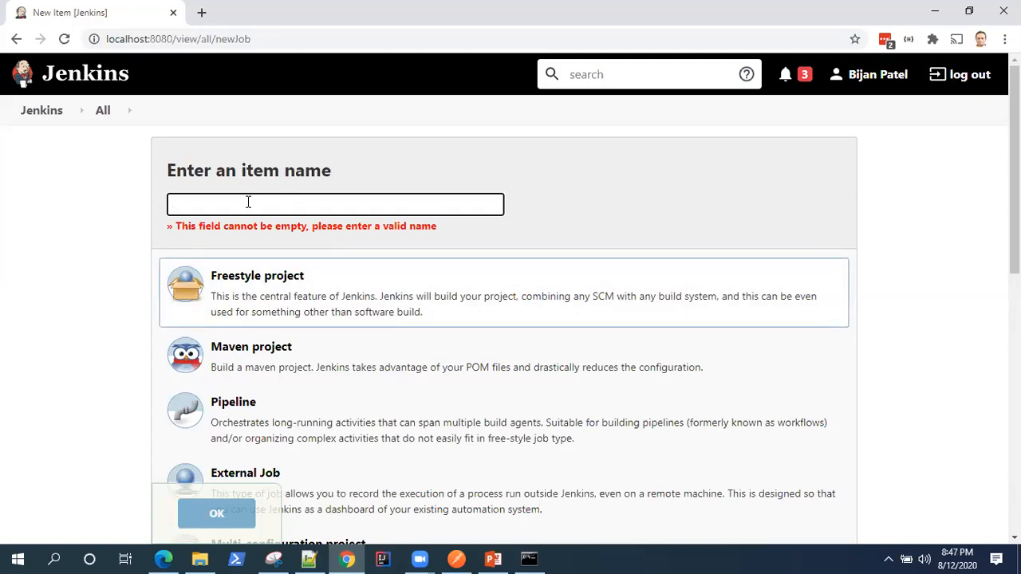
- Name the new item 'Postman-API' and create it as a Freestyle project
{"action": "type", "text": "Postman"}
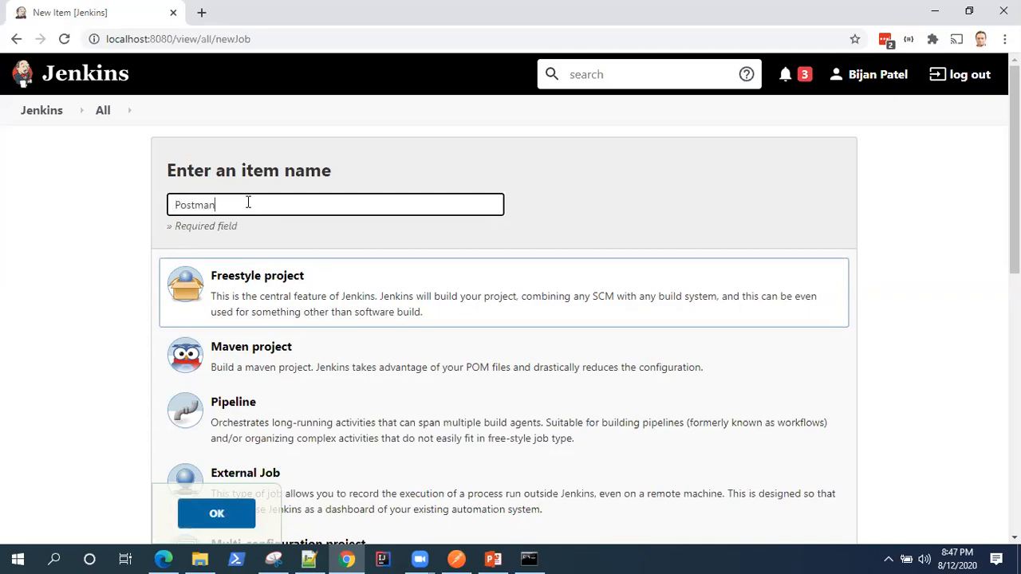
{"action": "type", "text": "-API"}
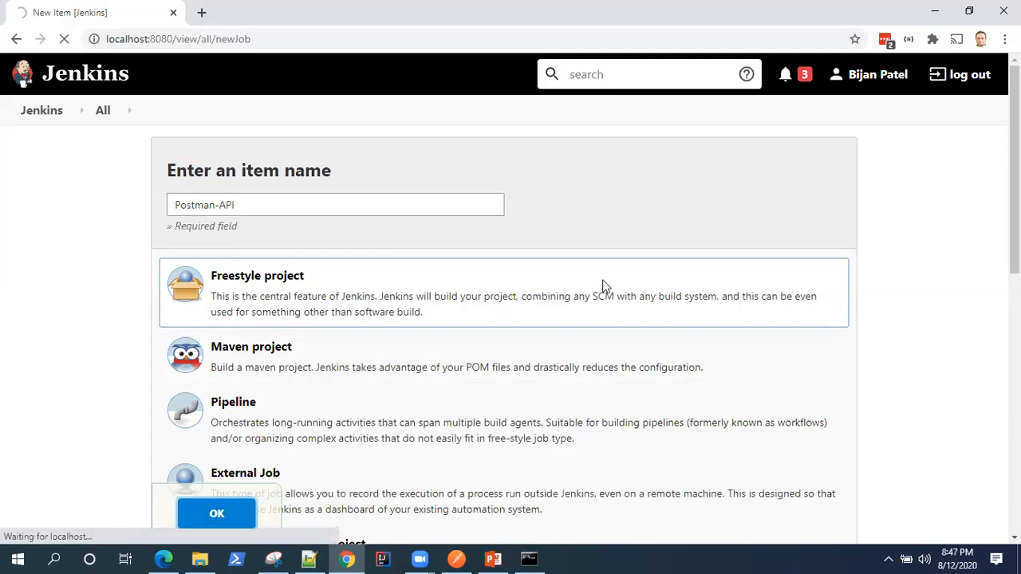
{"action": "left_click", "coordinate": [216, 513]}
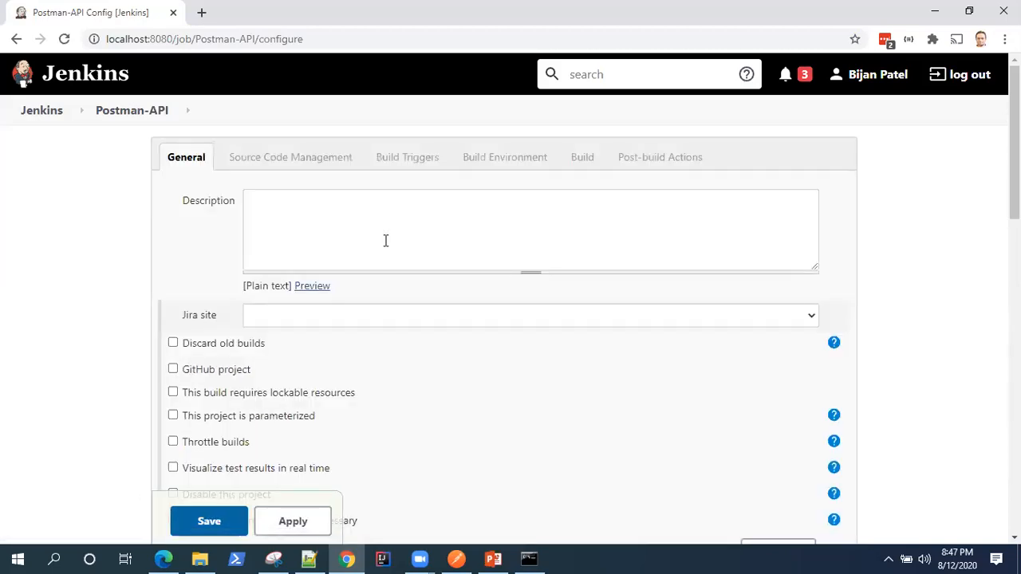
- Enter 'Postman API Build' in the job's General Description field
{"action": "left_click", "coordinate": [385, 241]}
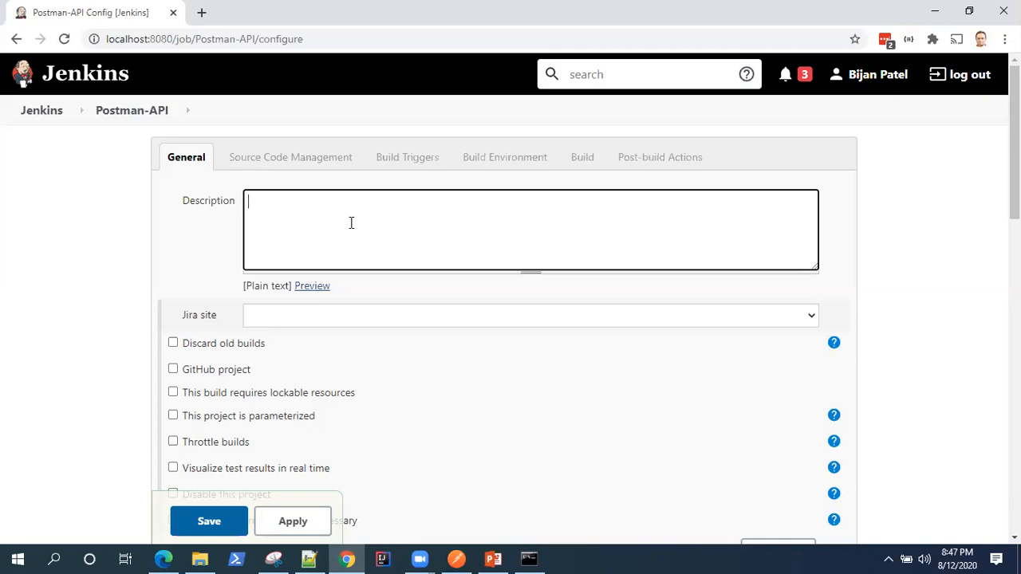
{"action": "type", "text": "Postman"}
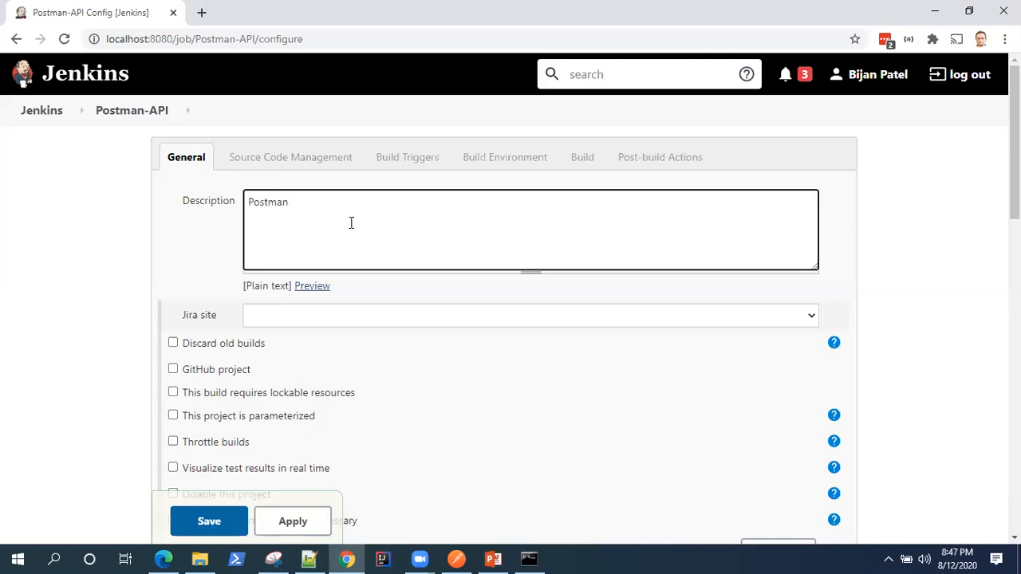
{"action": "type", "text": "API Build"}
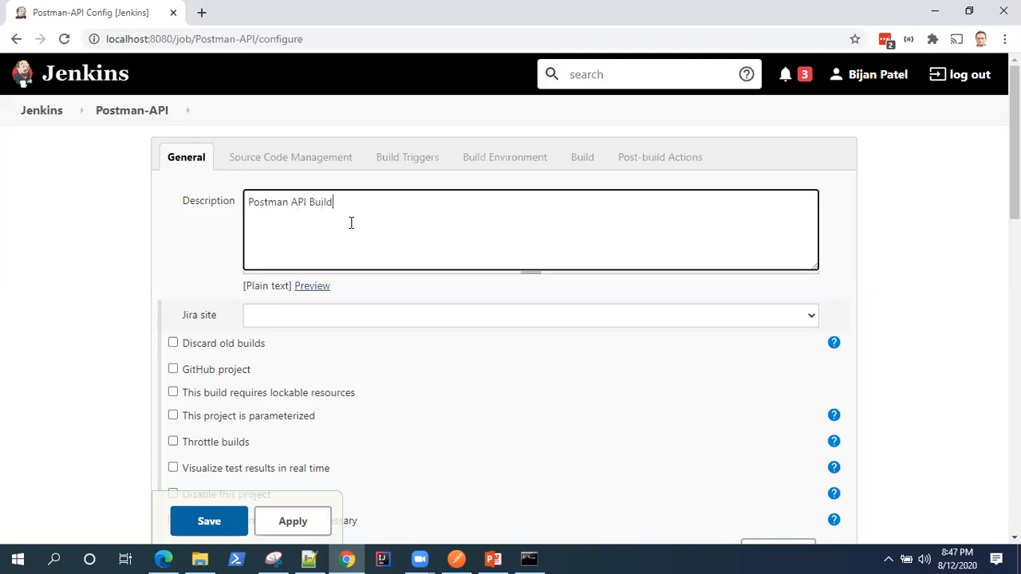
{"action": "mouse_move", "coordinate": [489, 423]}
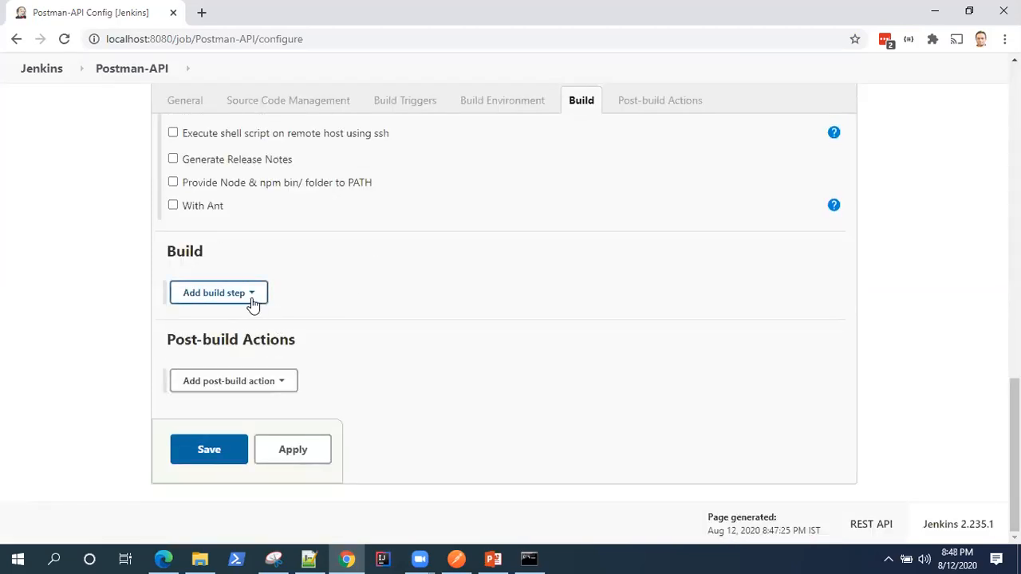
- Add an Execute Windows batch command step to the job's Build section
{"action": "left_click", "coordinate": [219, 293]}
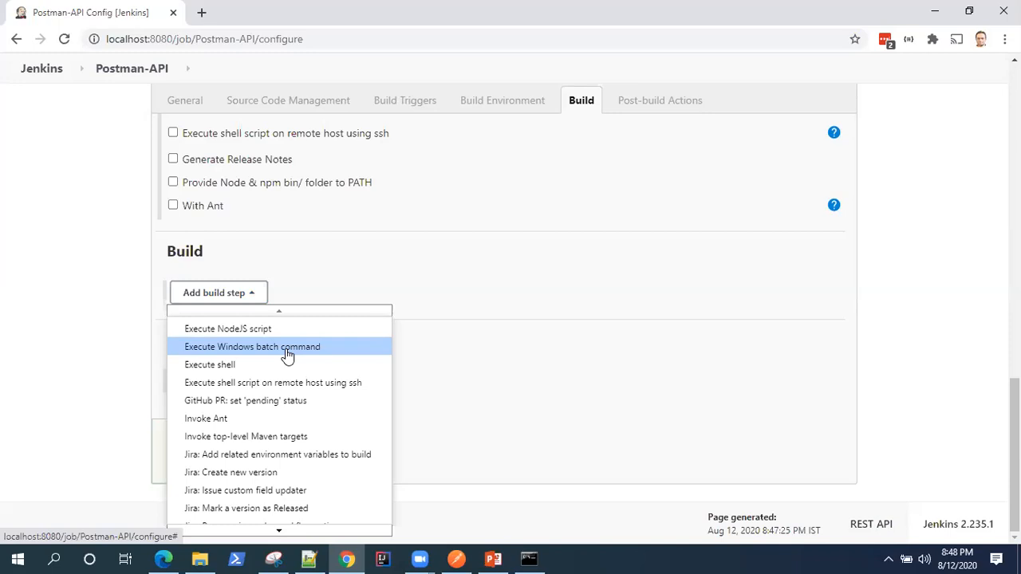
{"action": "mouse_move", "coordinate": [272, 335]}
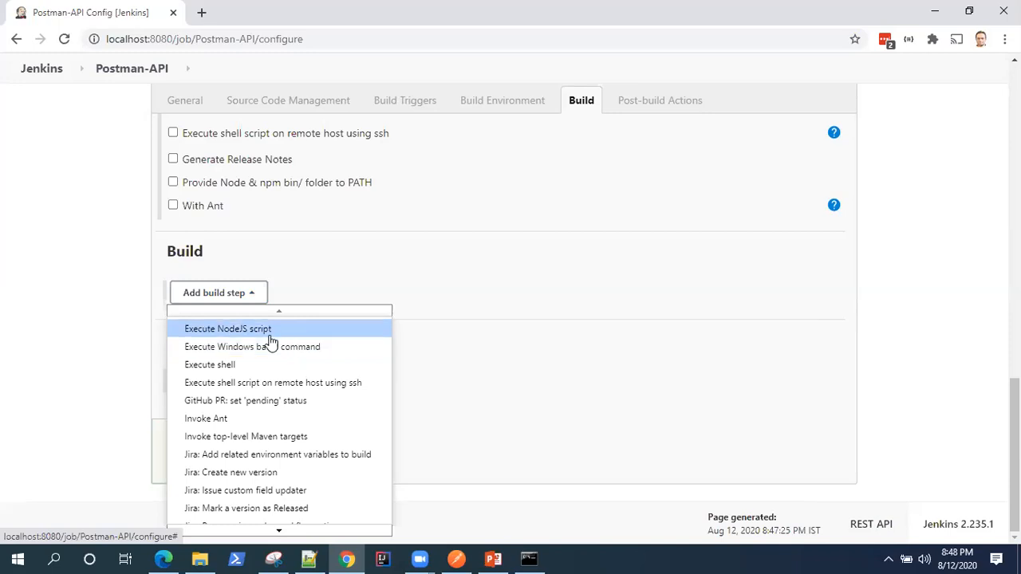
{"action": "mouse_move", "coordinate": [209, 365]}
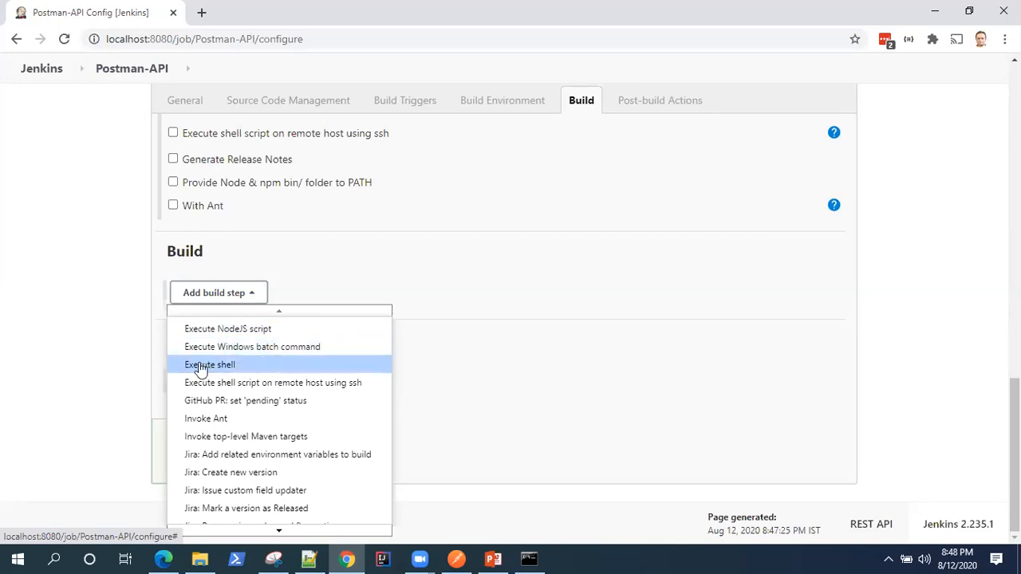
{"action": "mouse_move", "coordinate": [234, 367]}
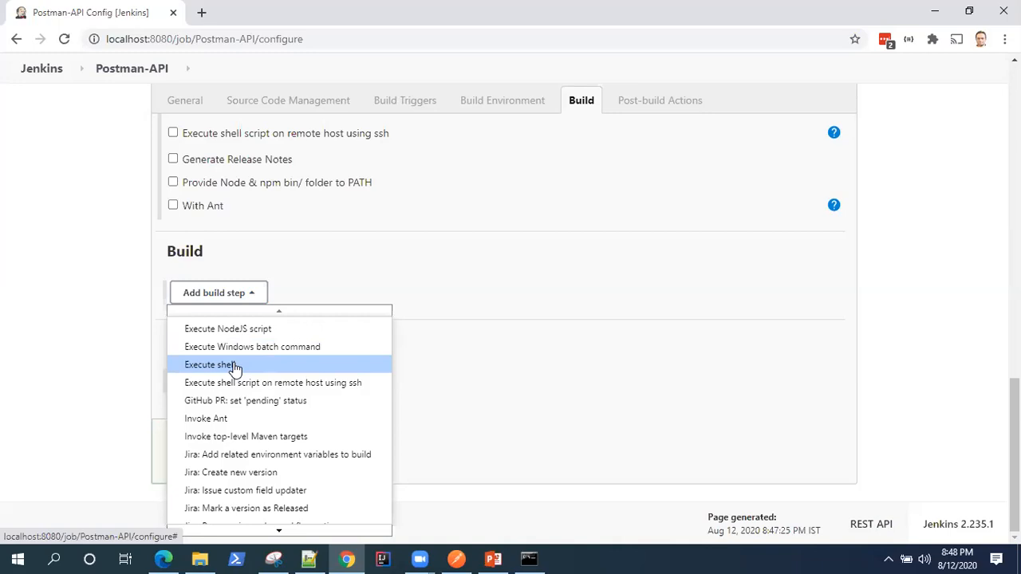
{"action": "mouse_move", "coordinate": [253, 357]}
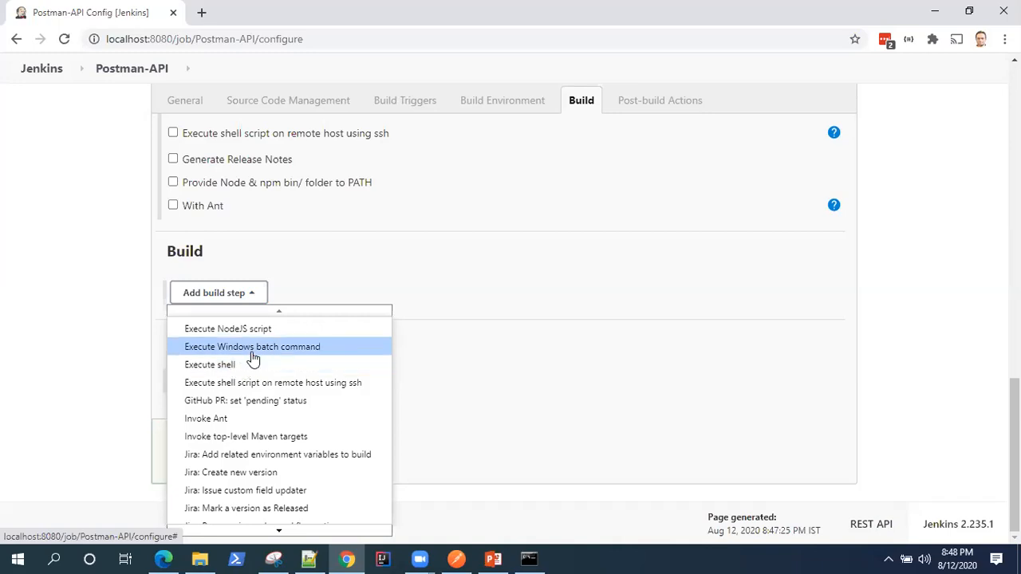
{"action": "mouse_move", "coordinate": [253, 357]}
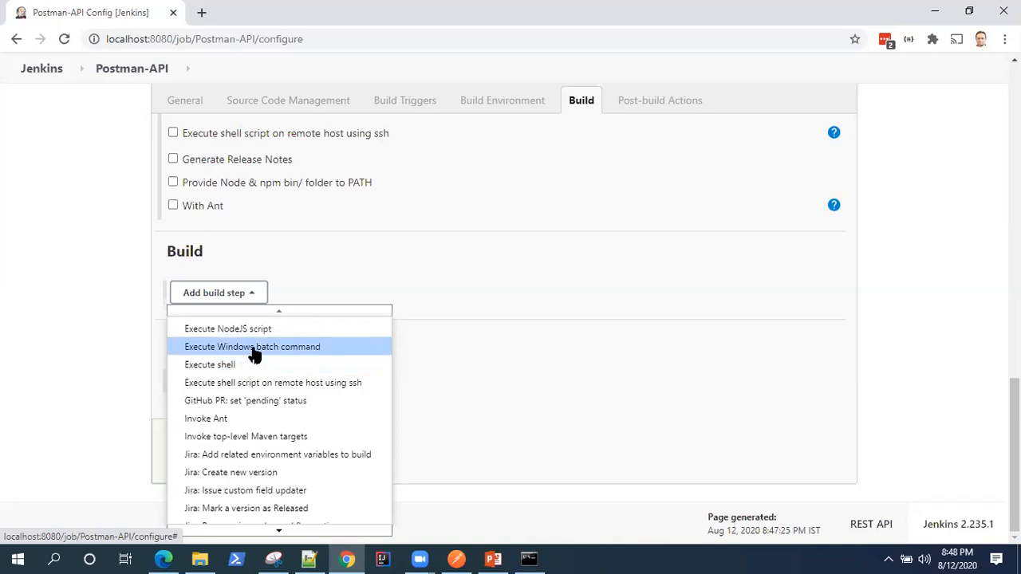
{"action": "left_click", "coordinate": [252, 346]}
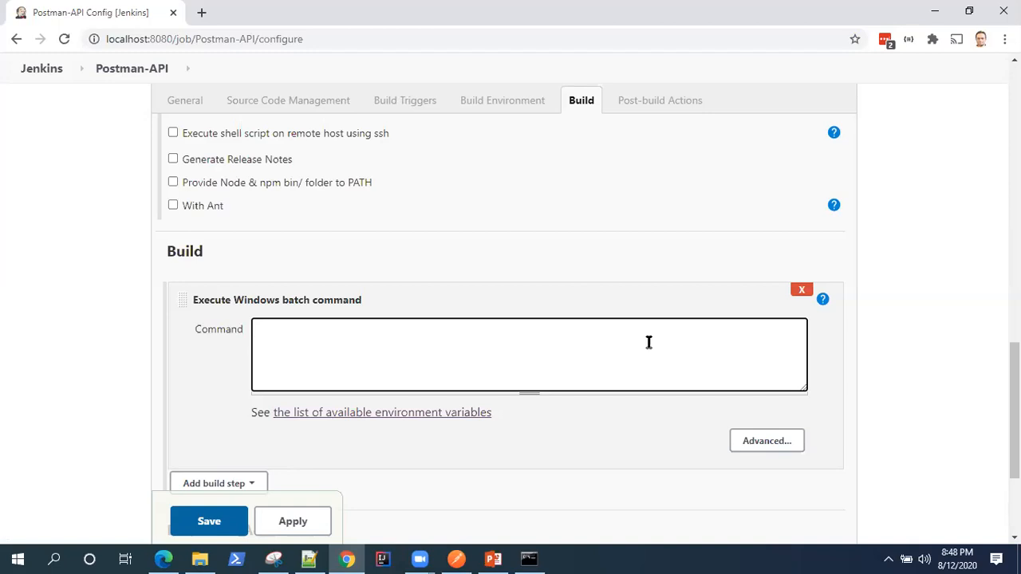
{"action": "mouse_move", "coordinate": [544, 352]}
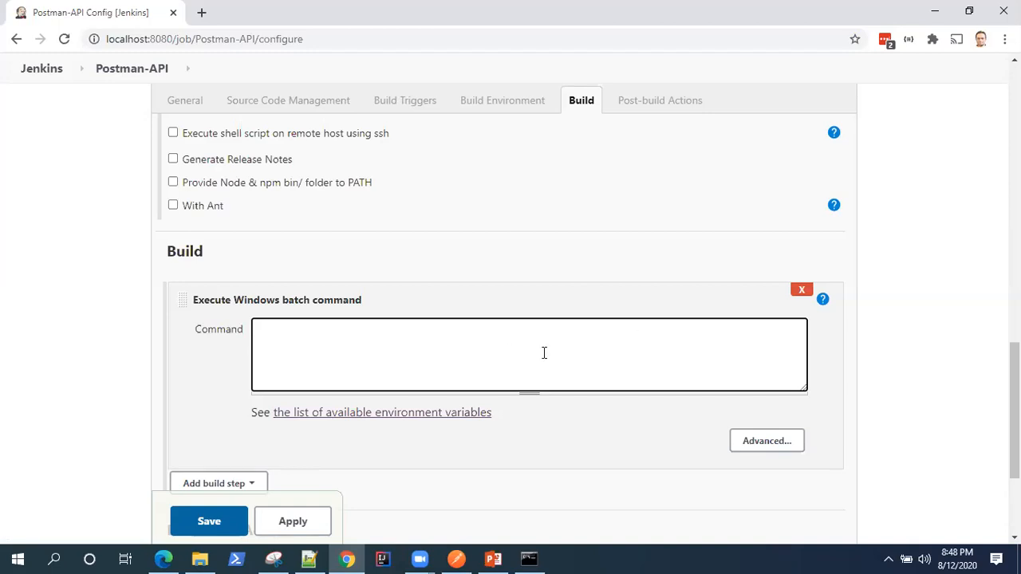
{"action": "mouse_move", "coordinate": [407, 344]}
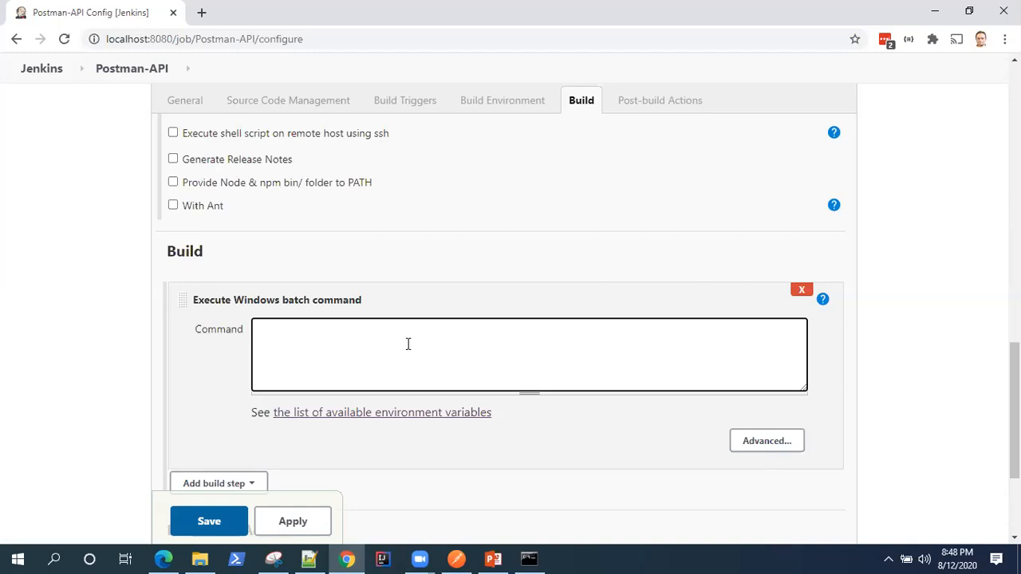
{"action": "mouse_move", "coordinate": [459, 342]}
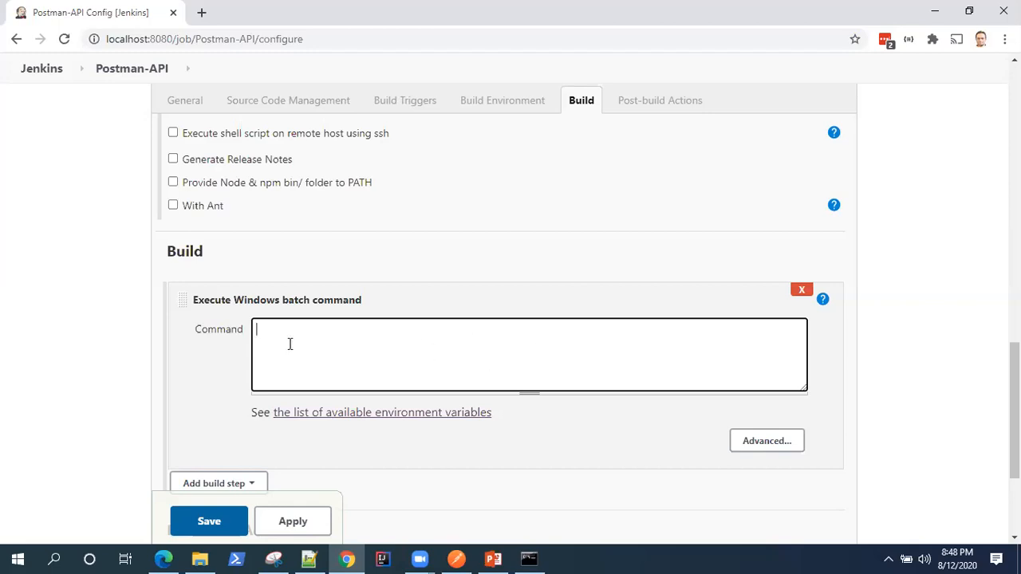
{"action": "mouse_move", "coordinate": [570, 549]}
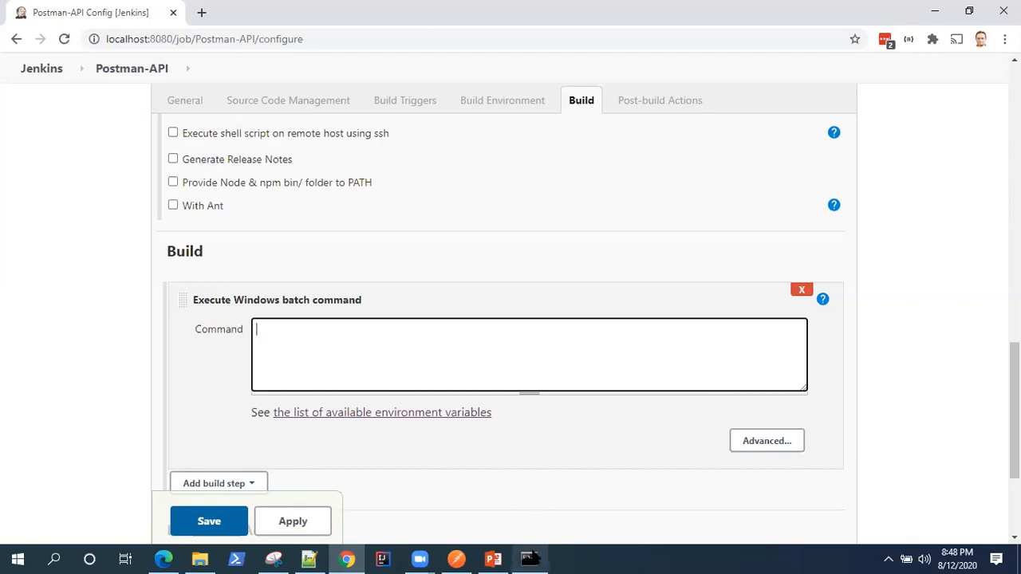
{"action": "mouse_move", "coordinate": [457, 558]}
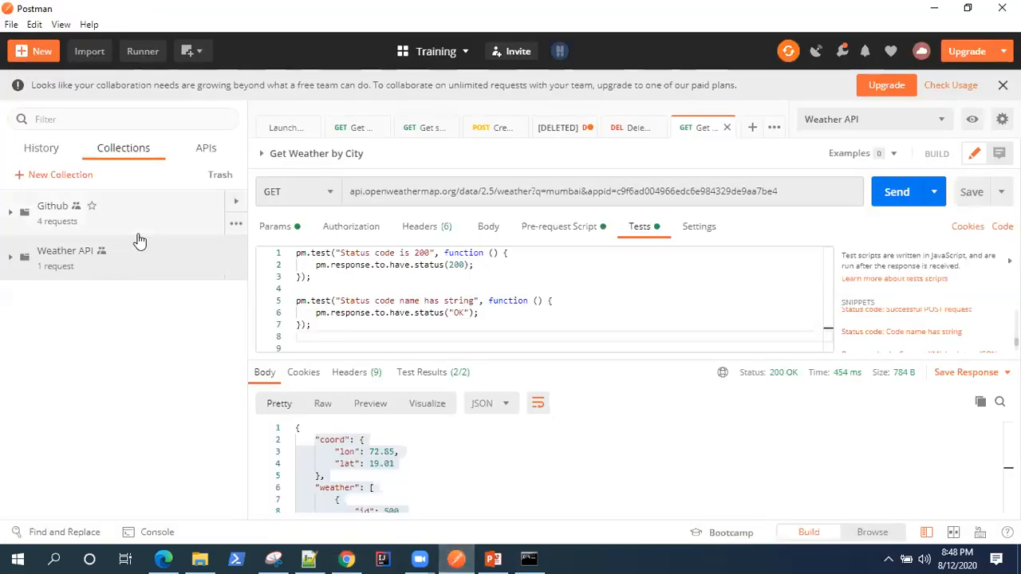
{"action": "mouse_move", "coordinate": [826, 48]}
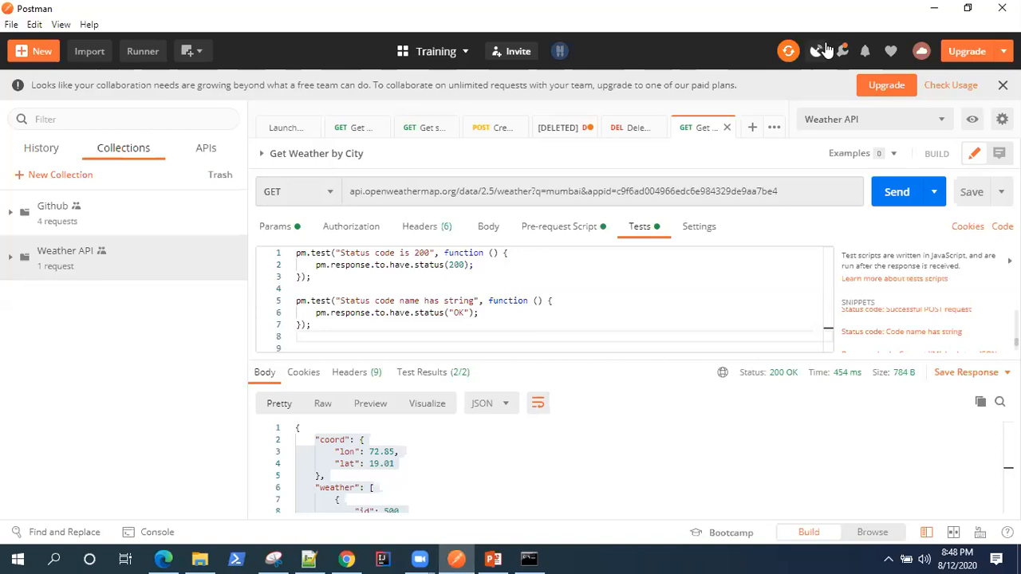
{"action": "mouse_move", "coordinate": [179, 233]}
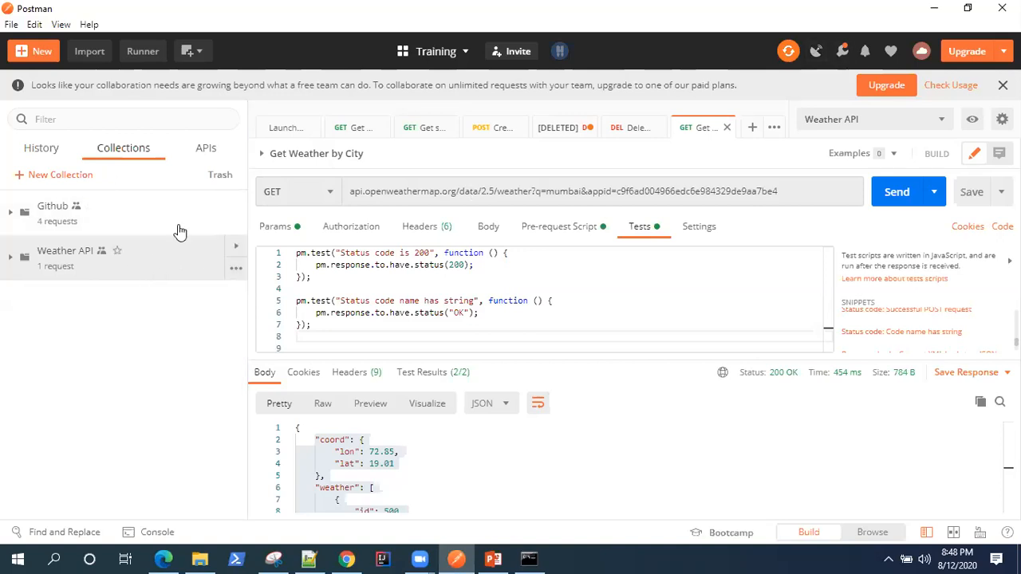
{"action": "mouse_move", "coordinate": [124, 224]}
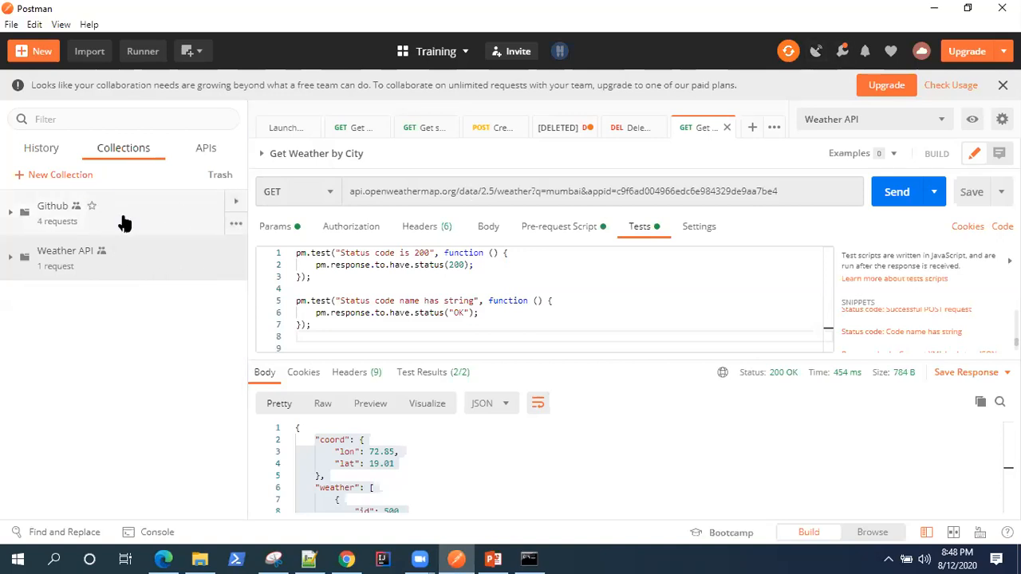
{"action": "mouse_move", "coordinate": [229, 243]}
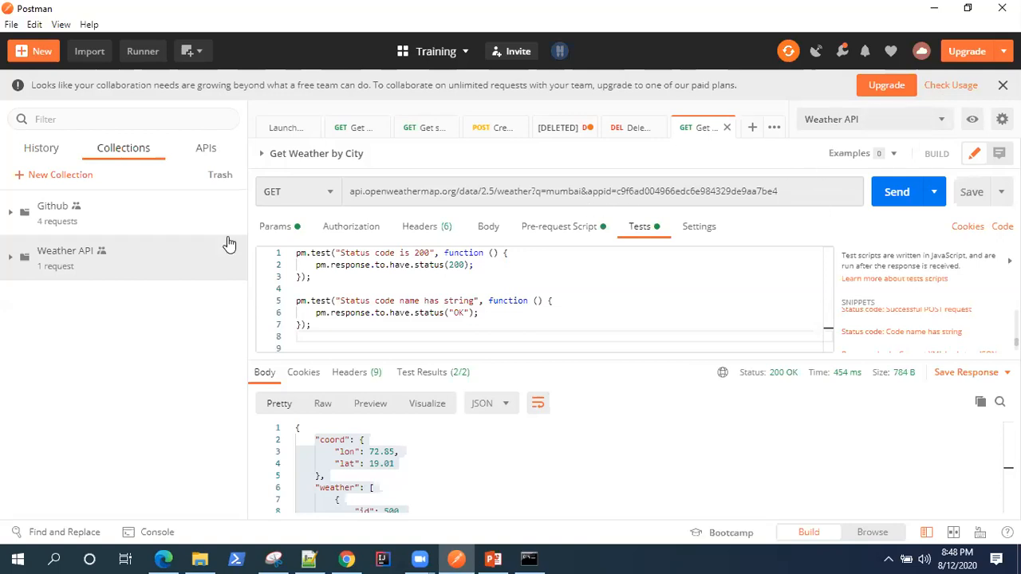
{"action": "mouse_move", "coordinate": [202, 227]}
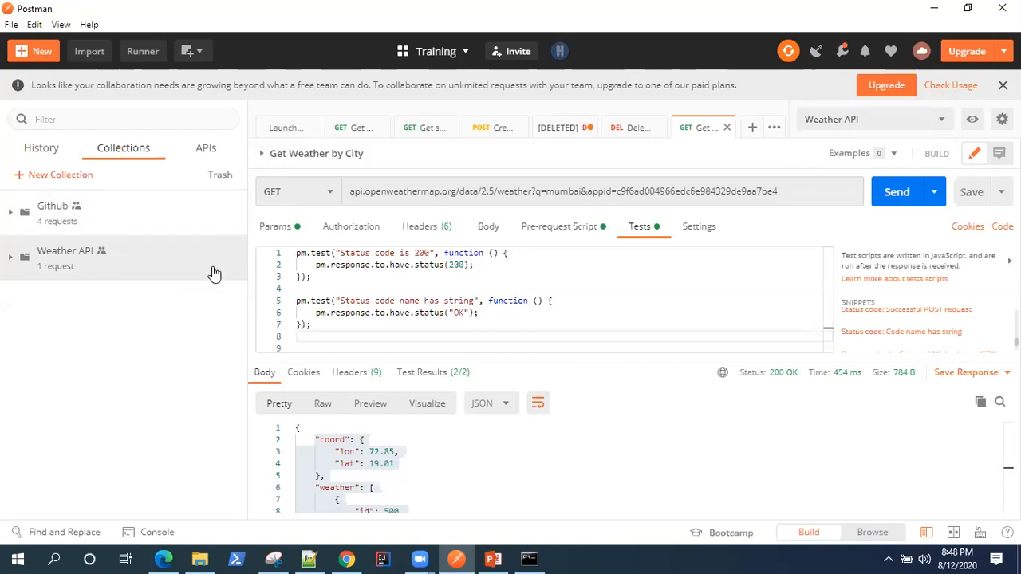
{"action": "mouse_move", "coordinate": [670, 521]}
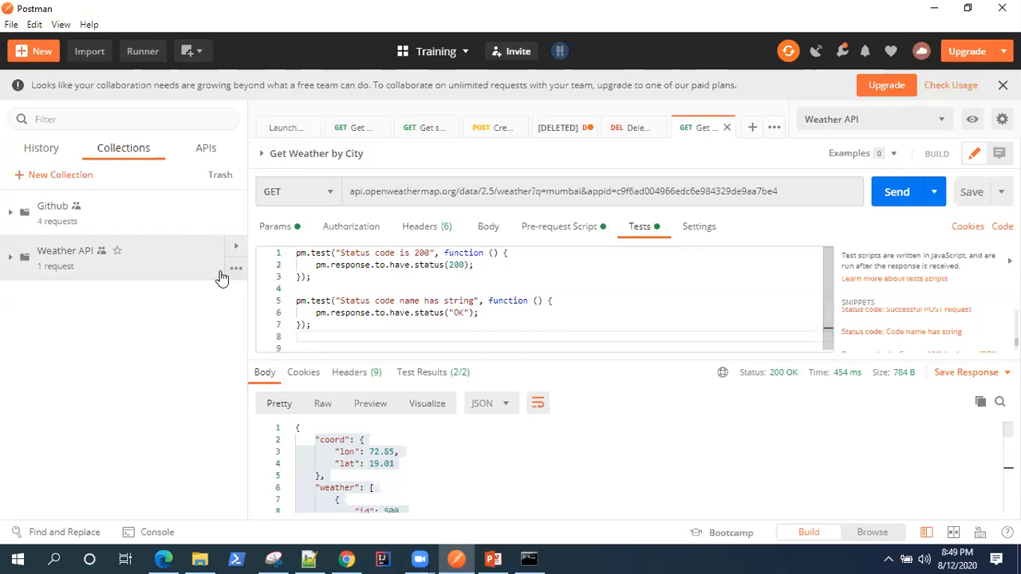
{"action": "mouse_move", "coordinate": [164, 263]}
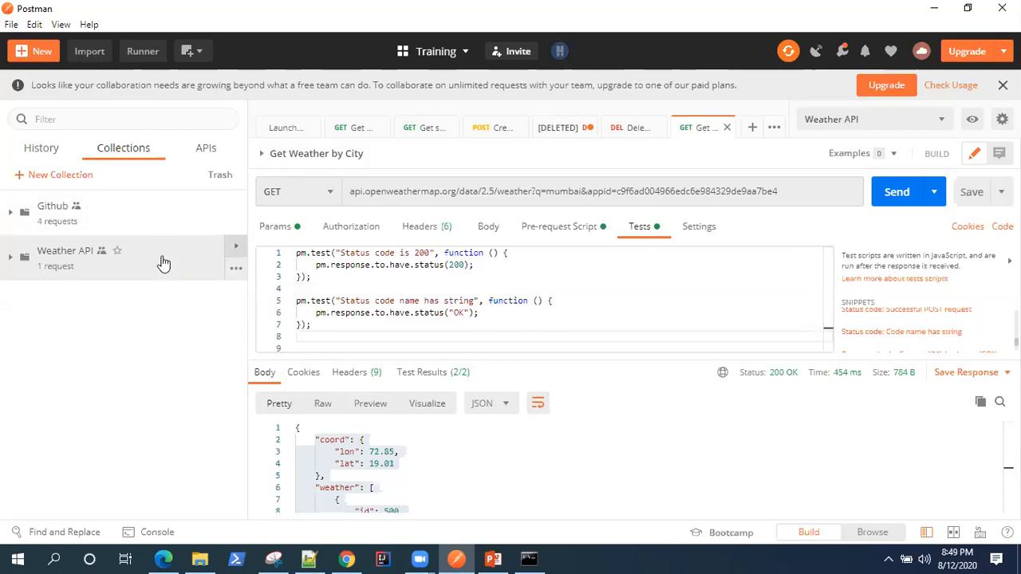
{"action": "mouse_move", "coordinate": [236, 269]}
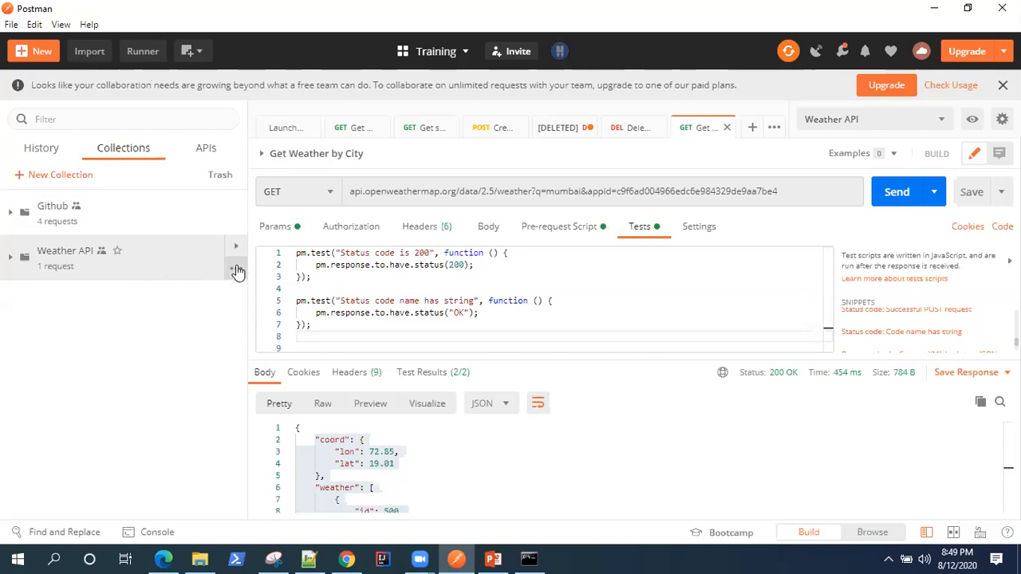
{"action": "left_click", "coordinate": [237, 267]}
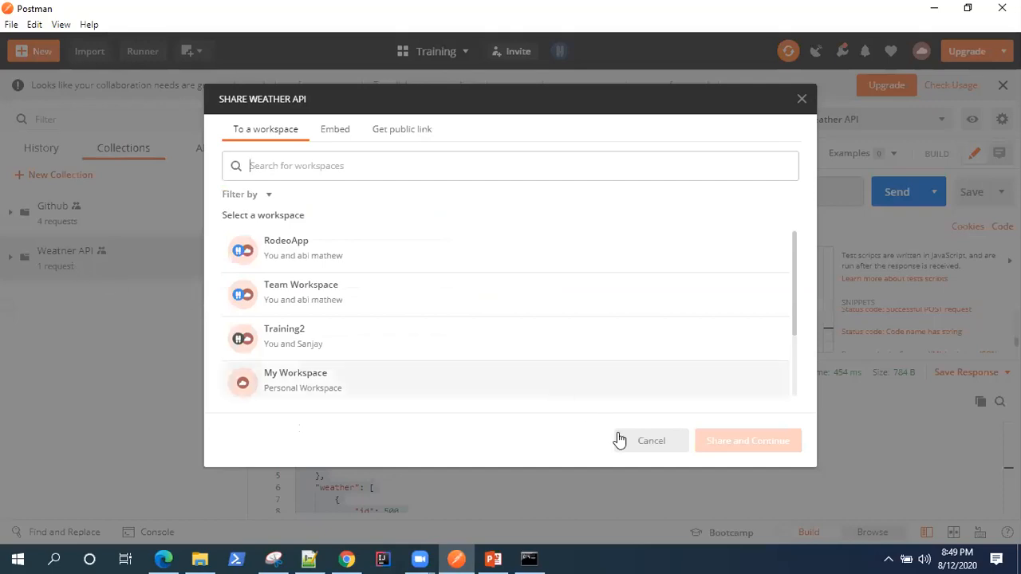
{"action": "left_click", "coordinate": [651, 440]}
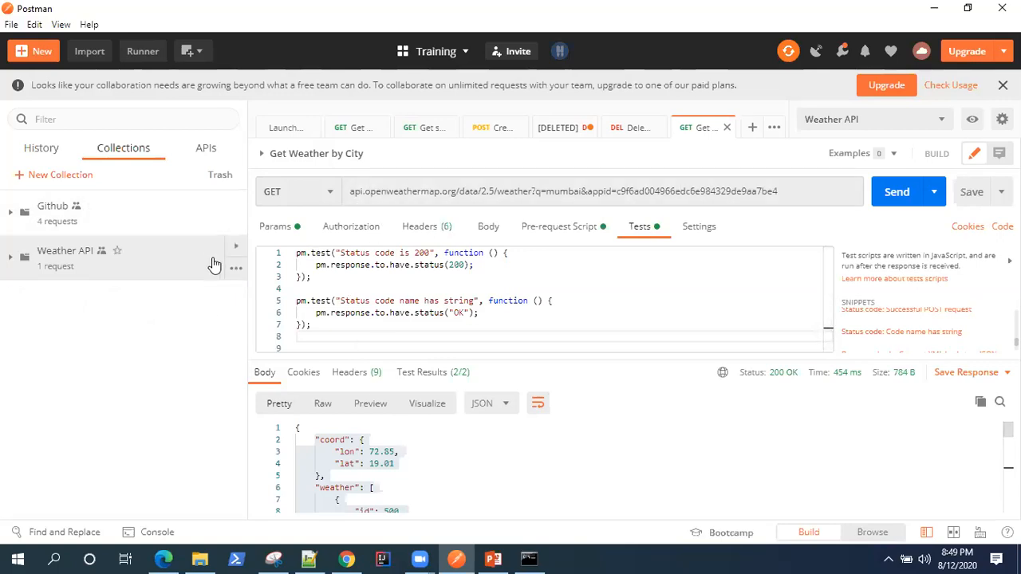
{"action": "left_click", "coordinate": [237, 268]}
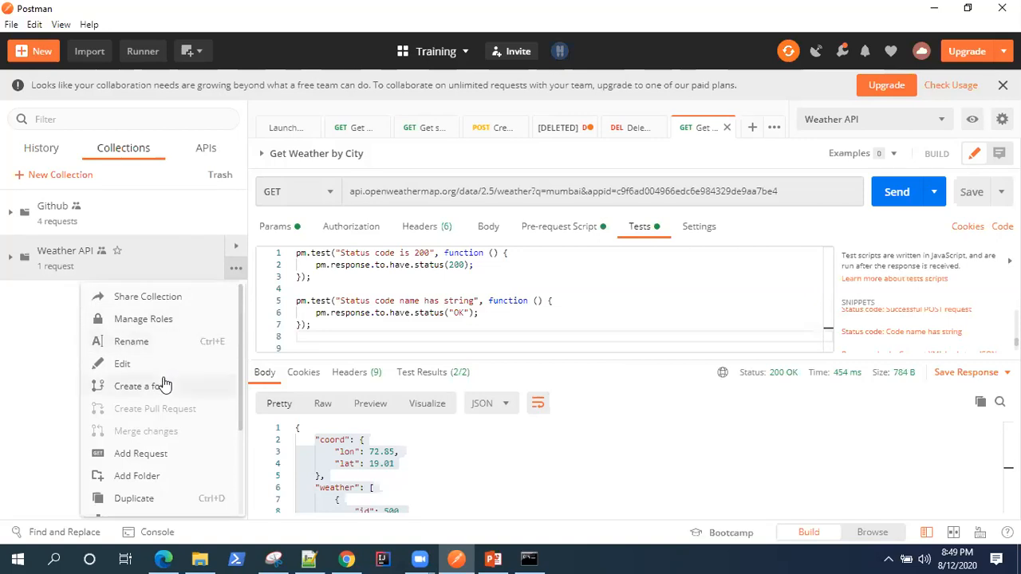
{"action": "left_click", "coordinate": [147, 296]}
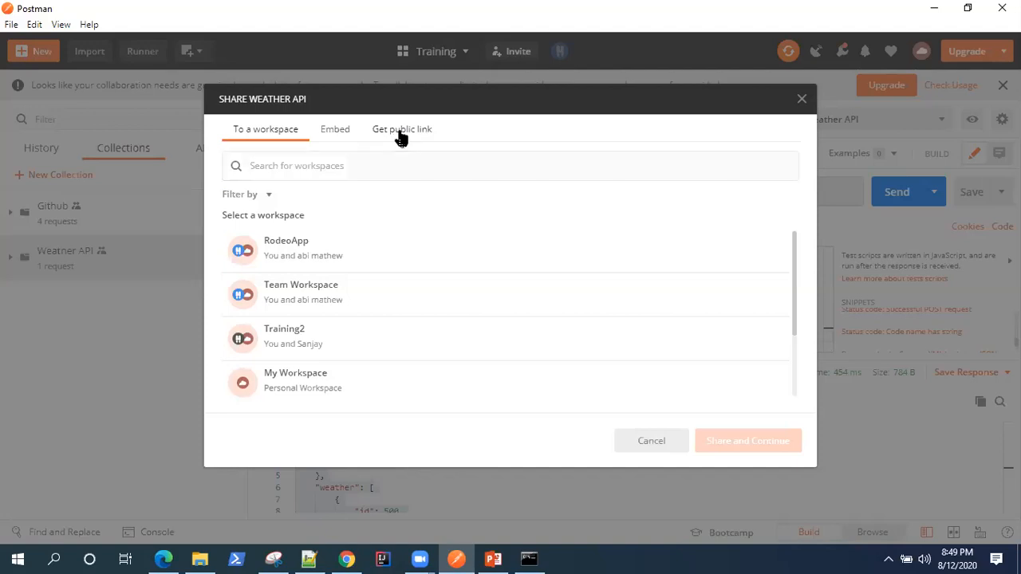
{"action": "left_click", "coordinate": [402, 129]}
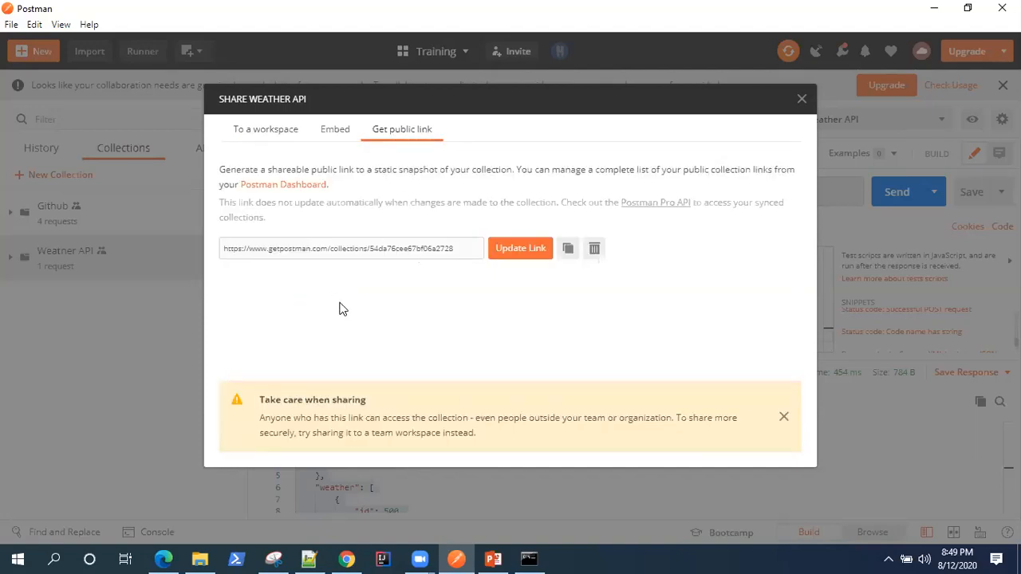
{"action": "left_click", "coordinate": [520, 248]}
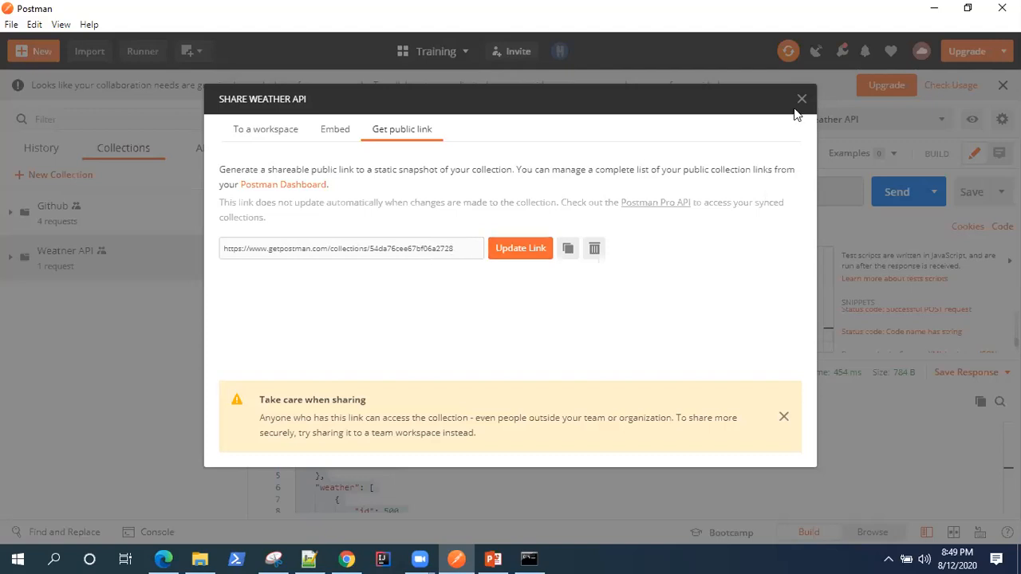
{"action": "left_click", "coordinate": [801, 98]}
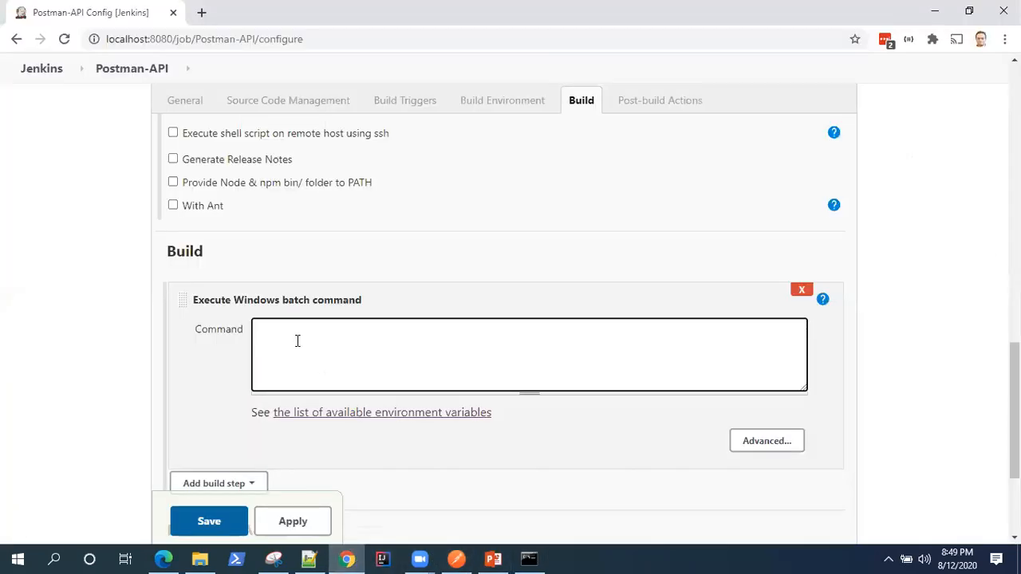
- Set the batch command to 'newman run' the getpostman collection link 54da76cee67bf06a2728, then save
{"action": "type", "text": "nea"}
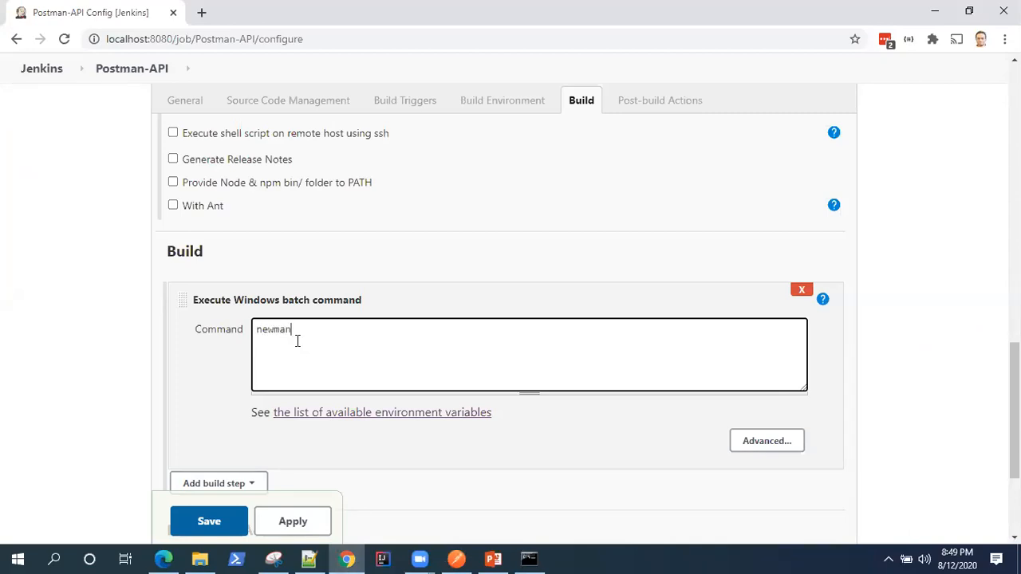
{"action": "type", "text": "run"}
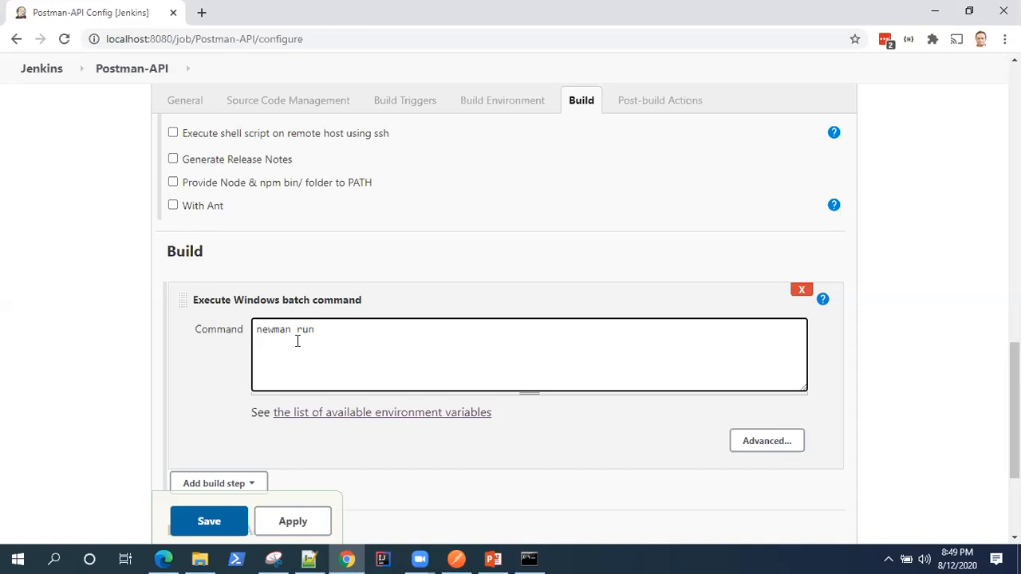
{"action": "mouse_move", "coordinate": [367, 347]}
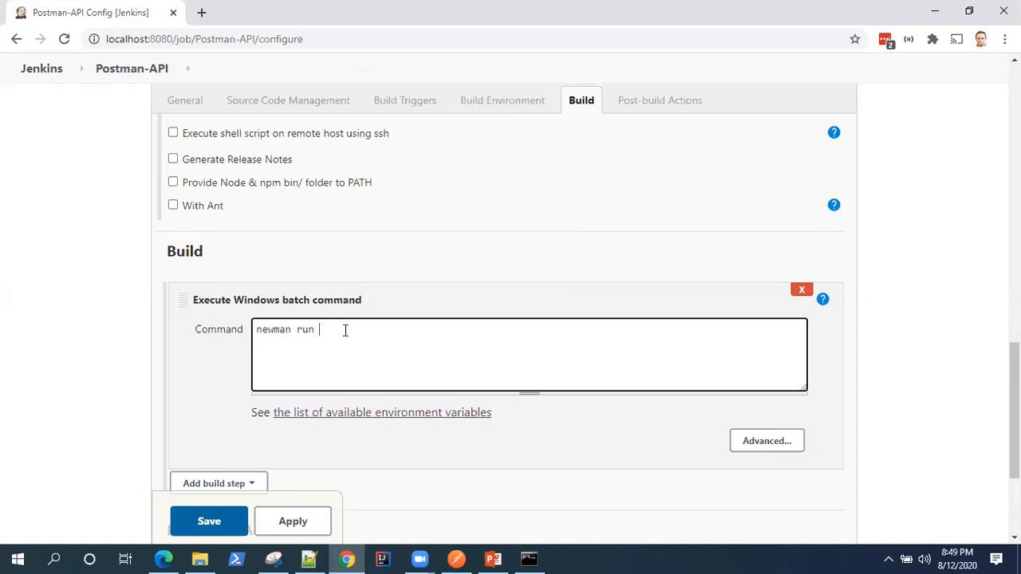
{"action": "type", "text": "https://www.getpostman.com/collections/54da76cee67bf06a2728"}
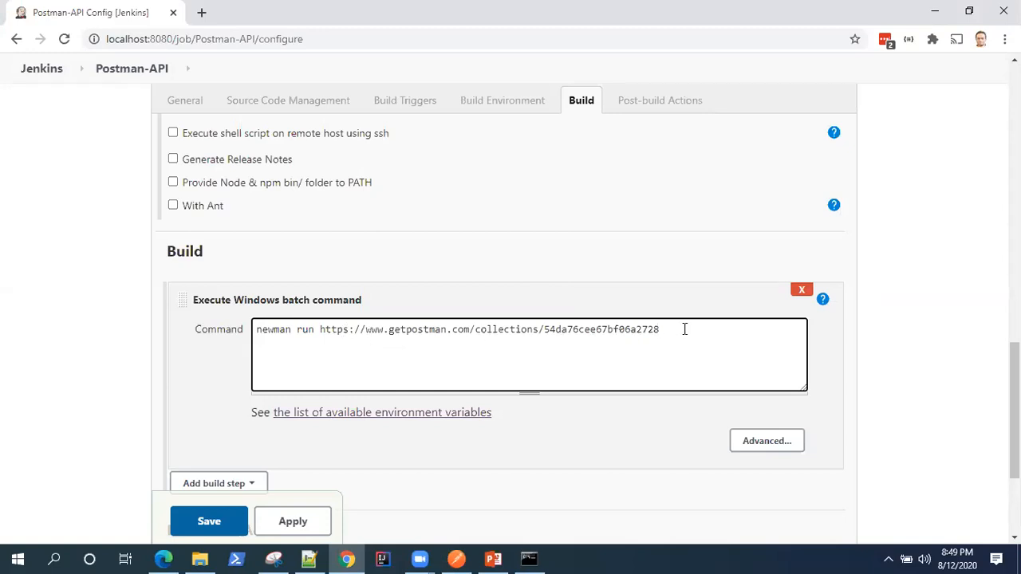
{"action": "mouse_move", "coordinate": [558, 443]}
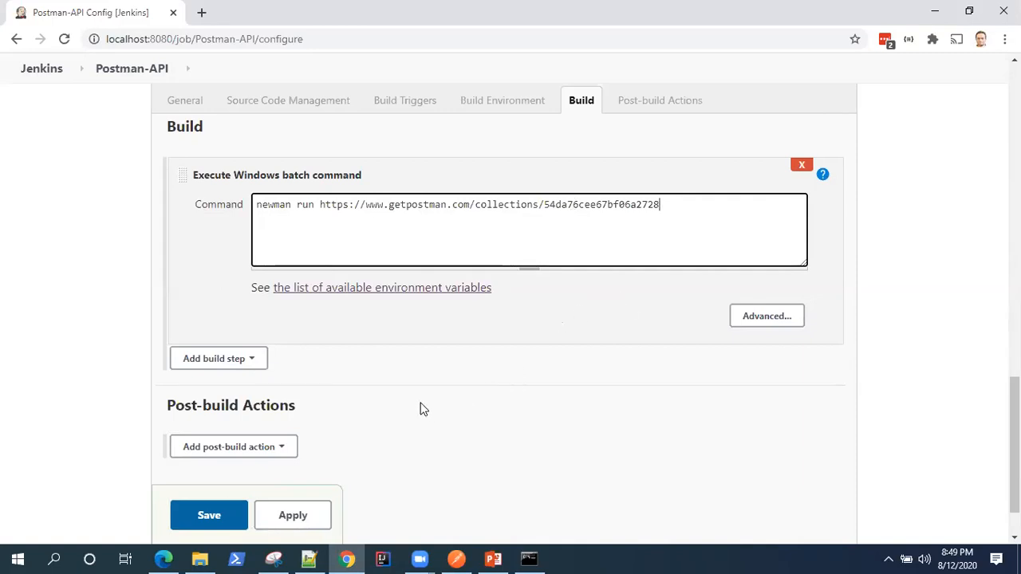
{"action": "mouse_move", "coordinate": [315, 398]}
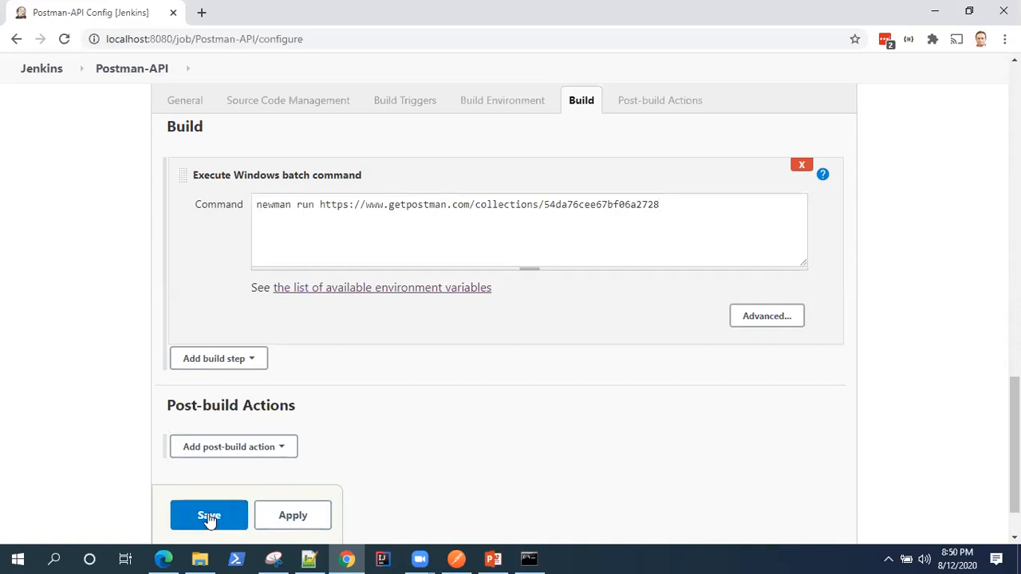
{"action": "left_click", "coordinate": [209, 515]}
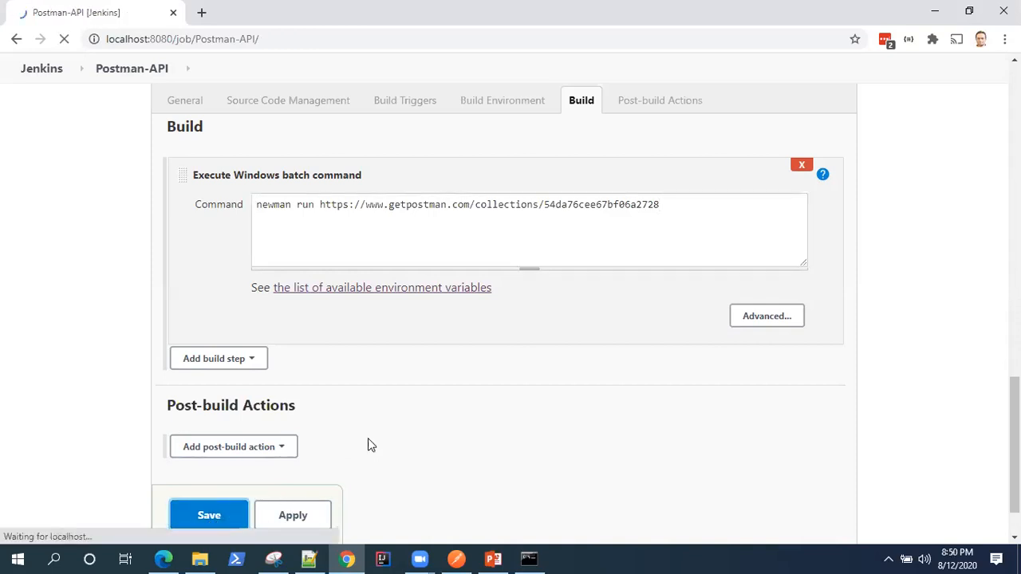
{"action": "left_click", "coordinate": [209, 515]}
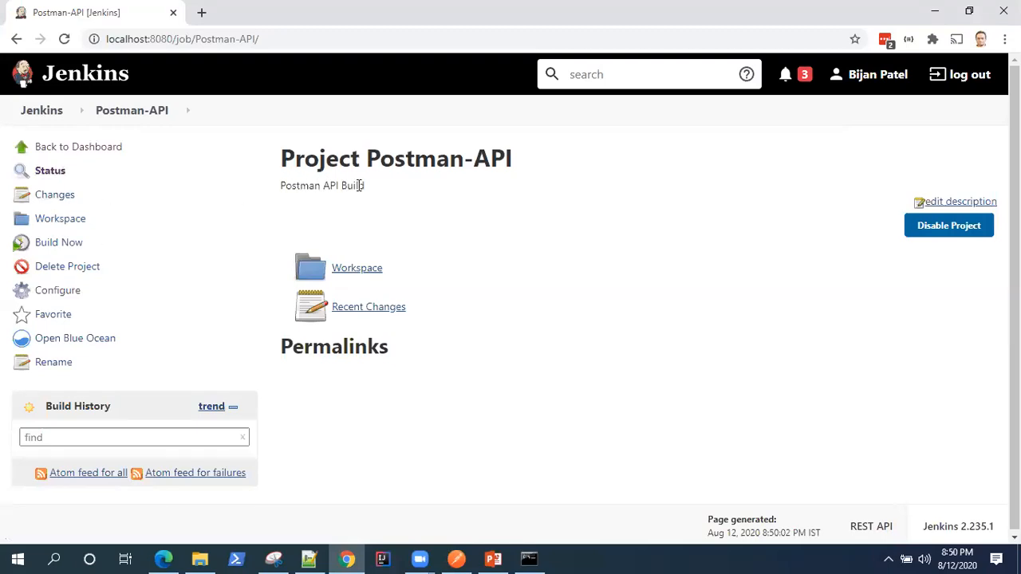
{"action": "mouse_move", "coordinate": [234, 226]}
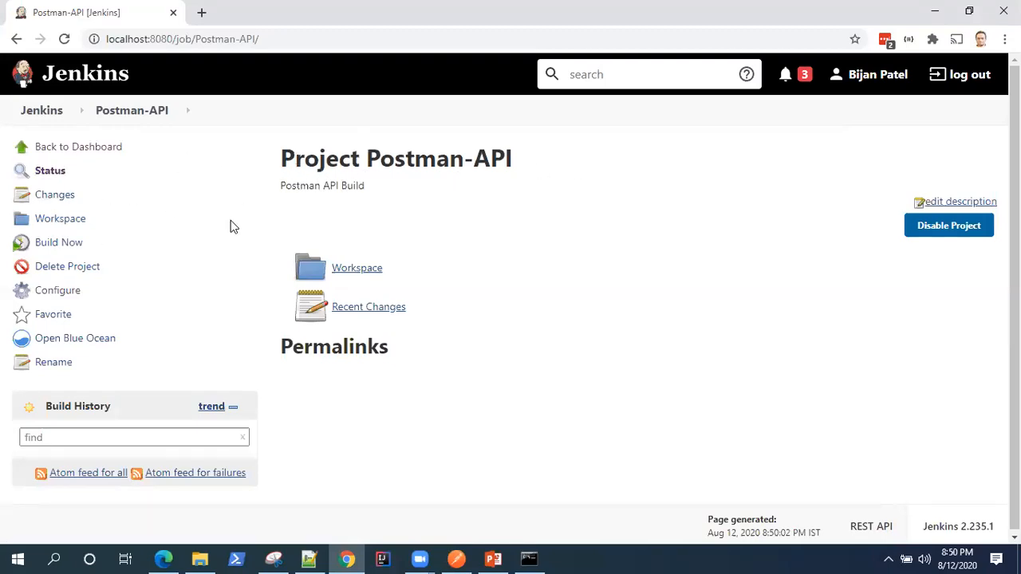
{"action": "mouse_move", "coordinate": [59, 242]}
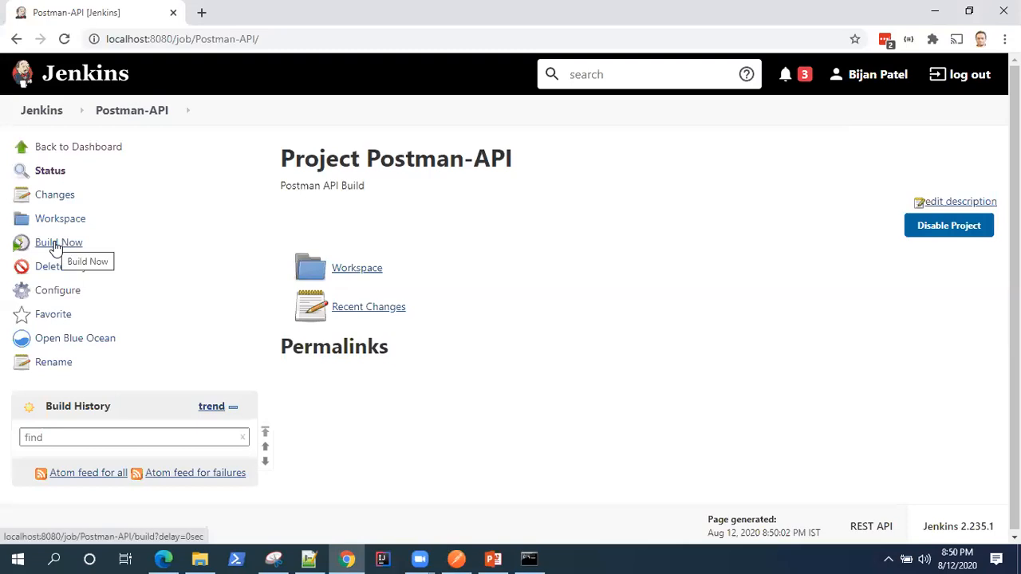
{"action": "mouse_move", "coordinate": [68, 246]}
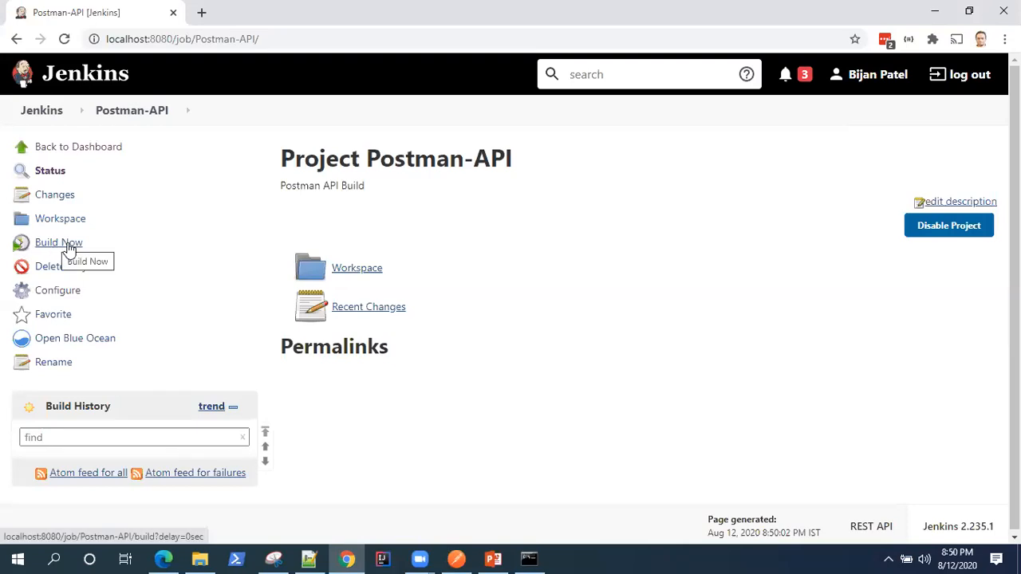
- Build Postman-API now and view build #1's Console Output
{"action": "left_click", "coordinate": [59, 243]}
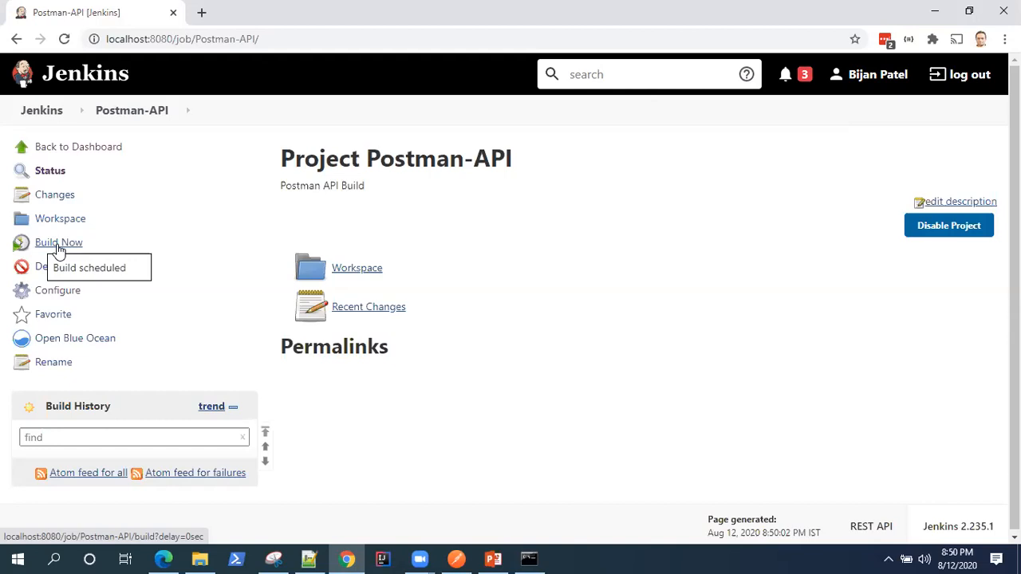
{"action": "left_click", "coordinate": [58, 241]}
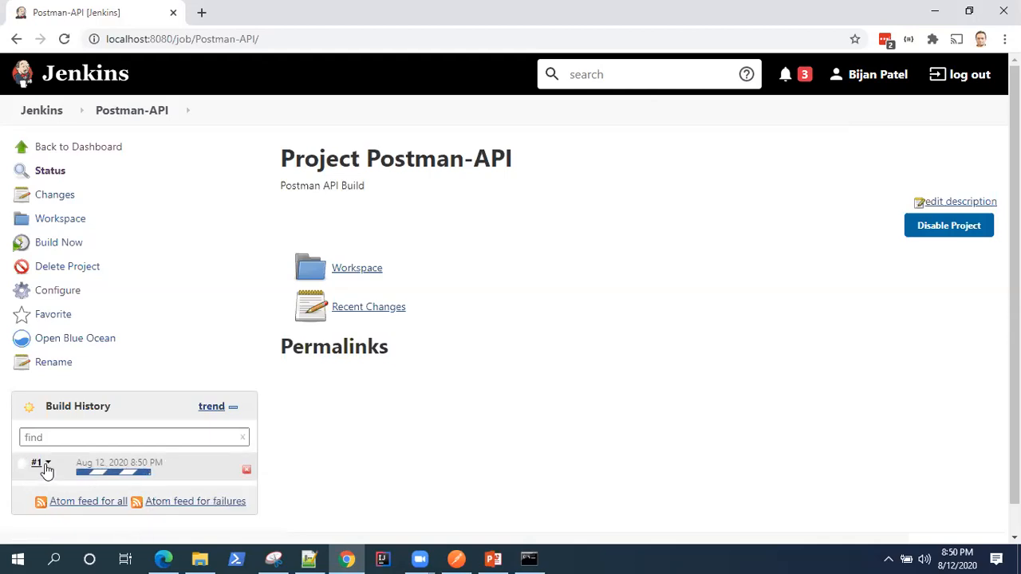
{"action": "left_click", "coordinate": [46, 465]}
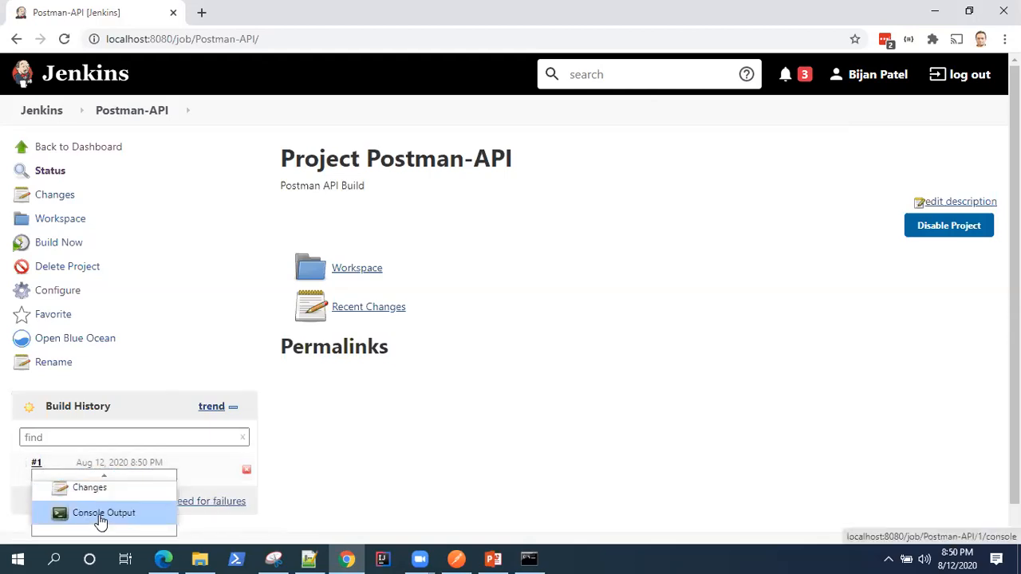
{"action": "left_click", "coordinate": [104, 513]}
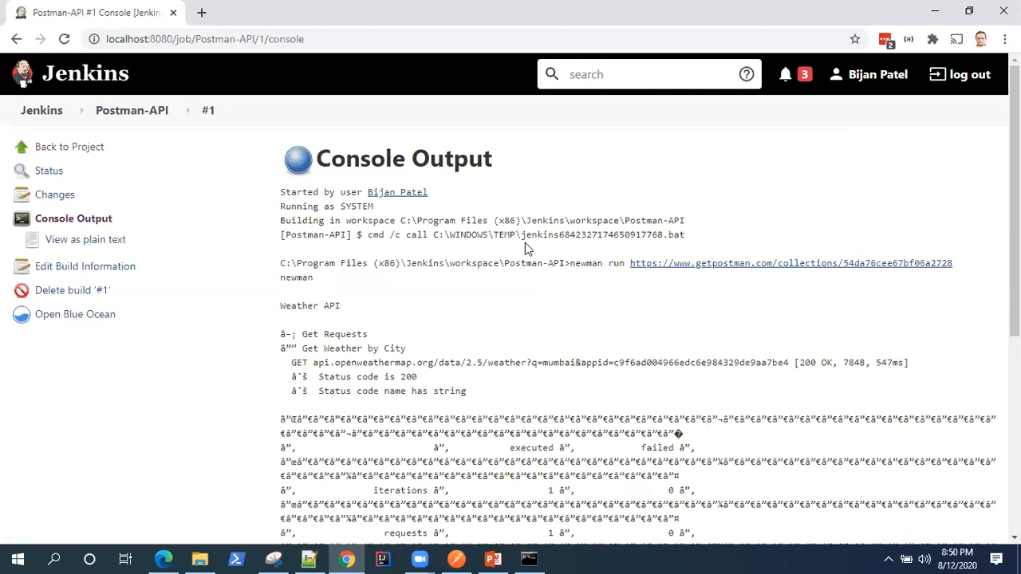
{"action": "mouse_move", "coordinate": [454, 304]}
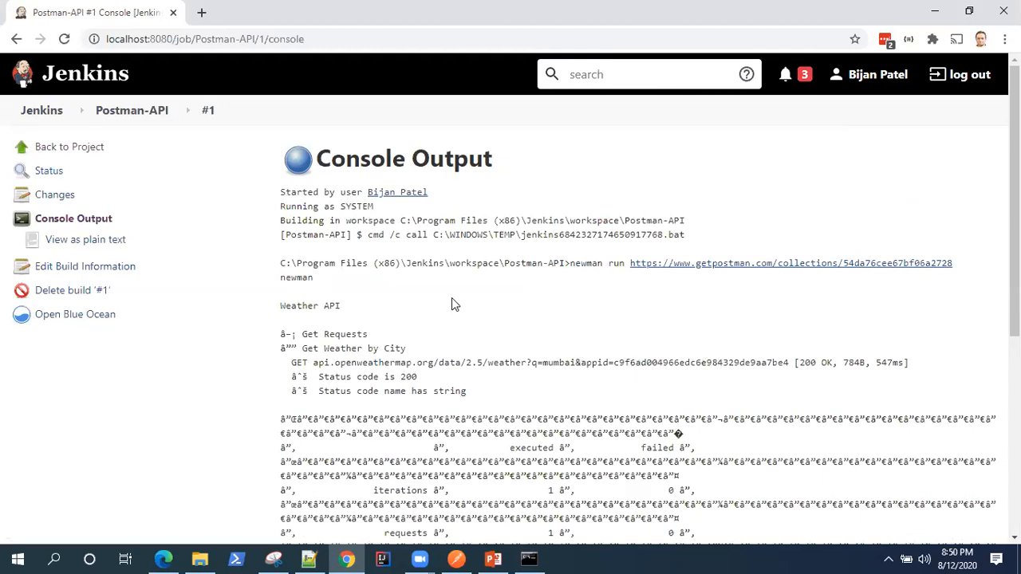
{"action": "mouse_move", "coordinate": [340, 312]}
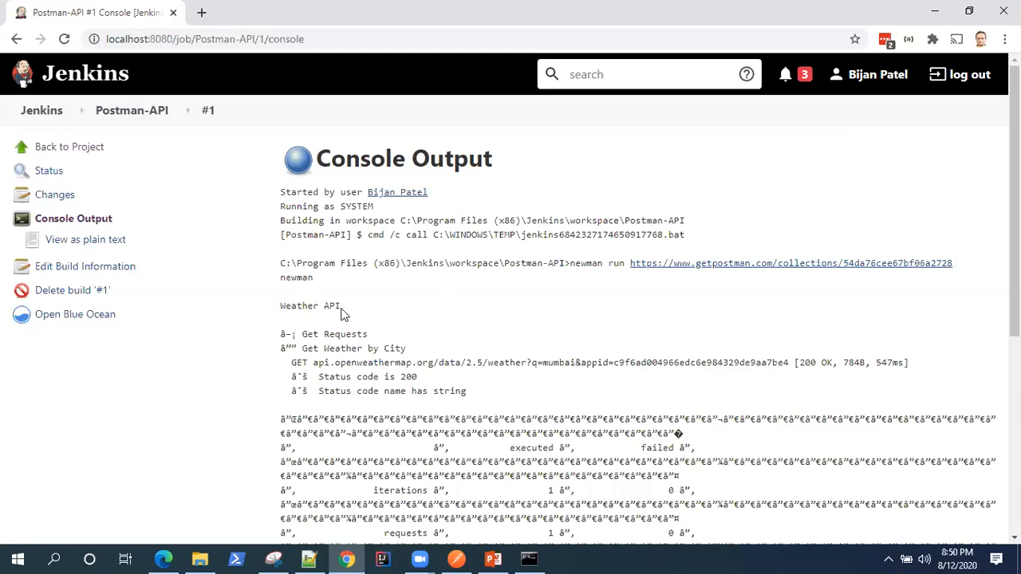
{"action": "double_click", "coordinate": [309, 305]}
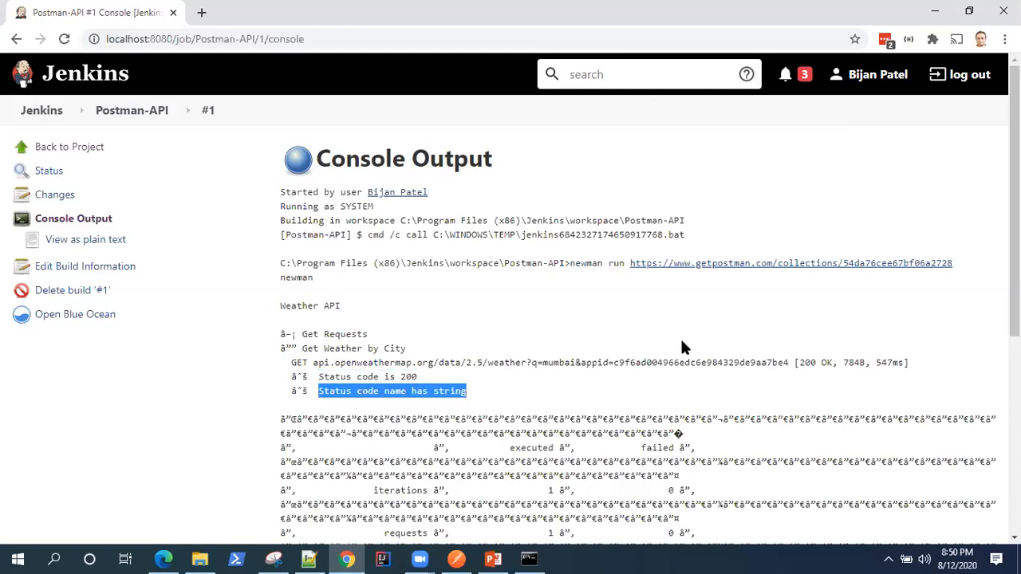
{"action": "scroll", "scroll_direction": "down", "scroll_amount": 3}
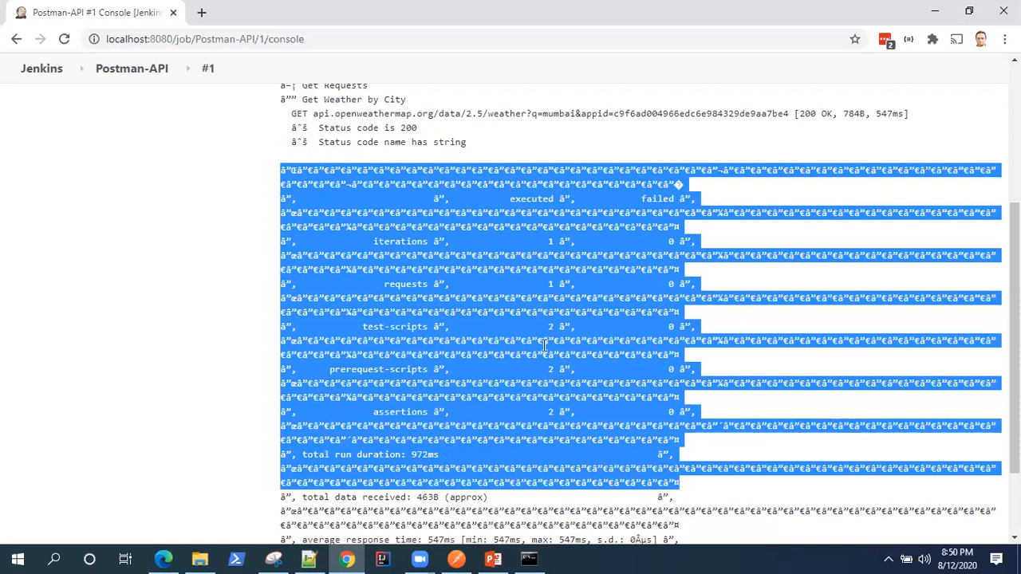
{"action": "left_click", "coordinate": [559, 525]}
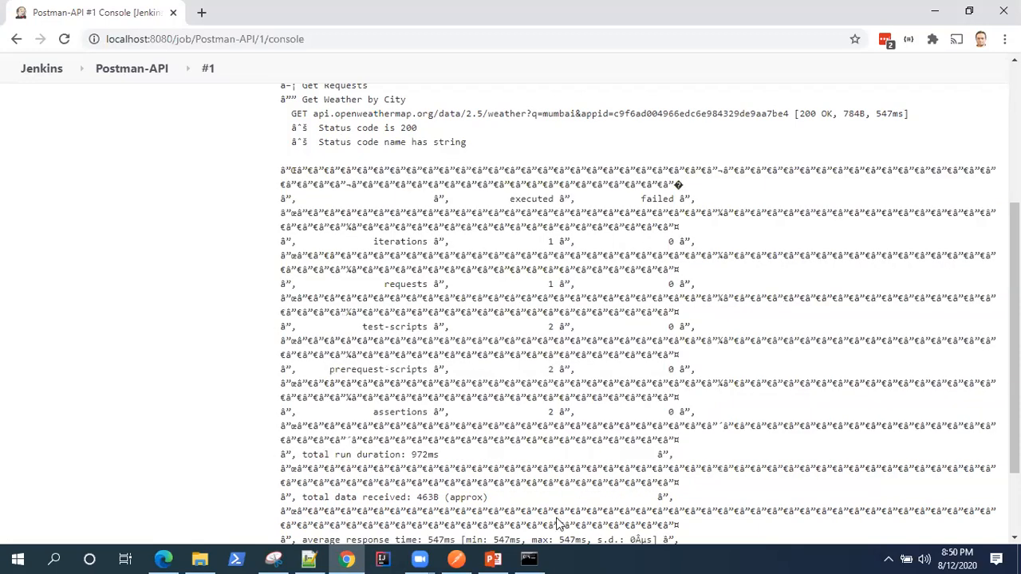
{"action": "left_click", "coordinate": [529, 559]}
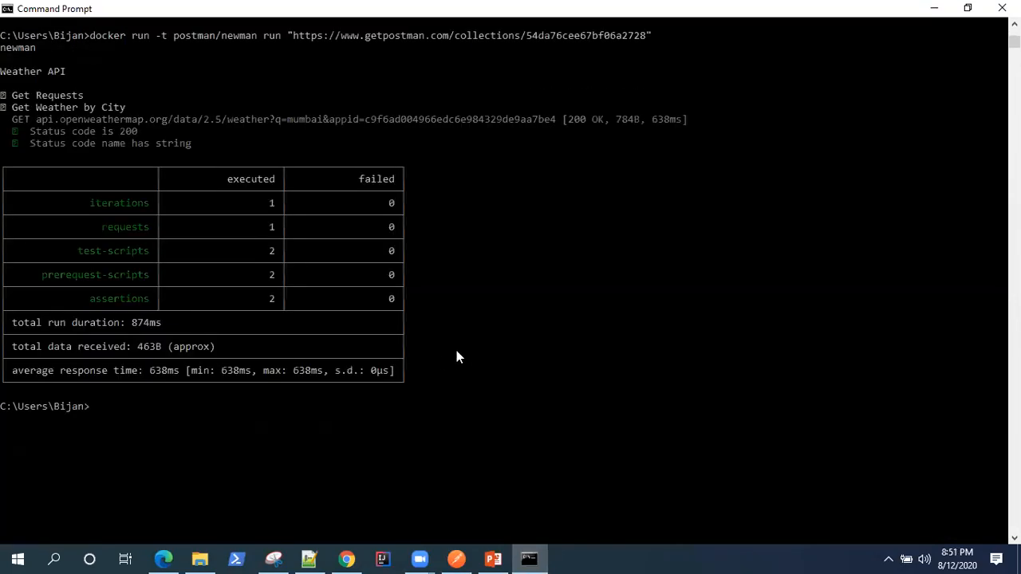
{"action": "mouse_move", "coordinate": [140, 333]}
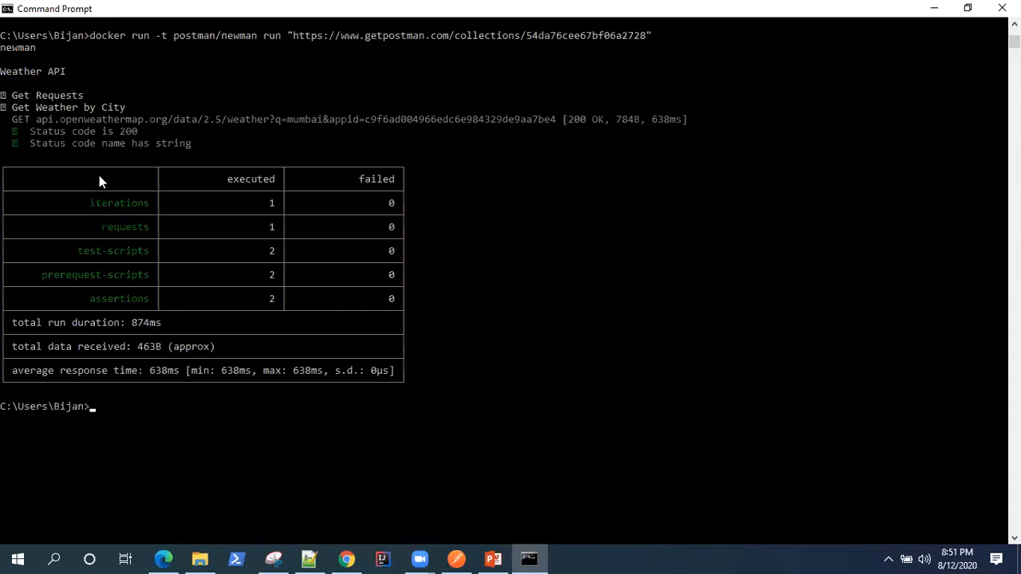
{"action": "mouse_move", "coordinate": [357, 196]}
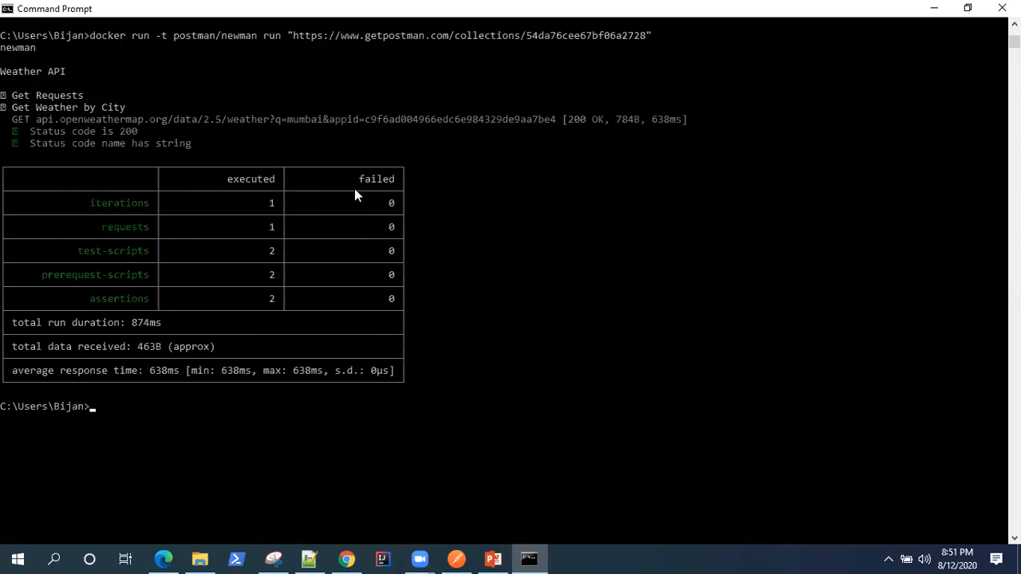
{"action": "mouse_move", "coordinate": [170, 183]}
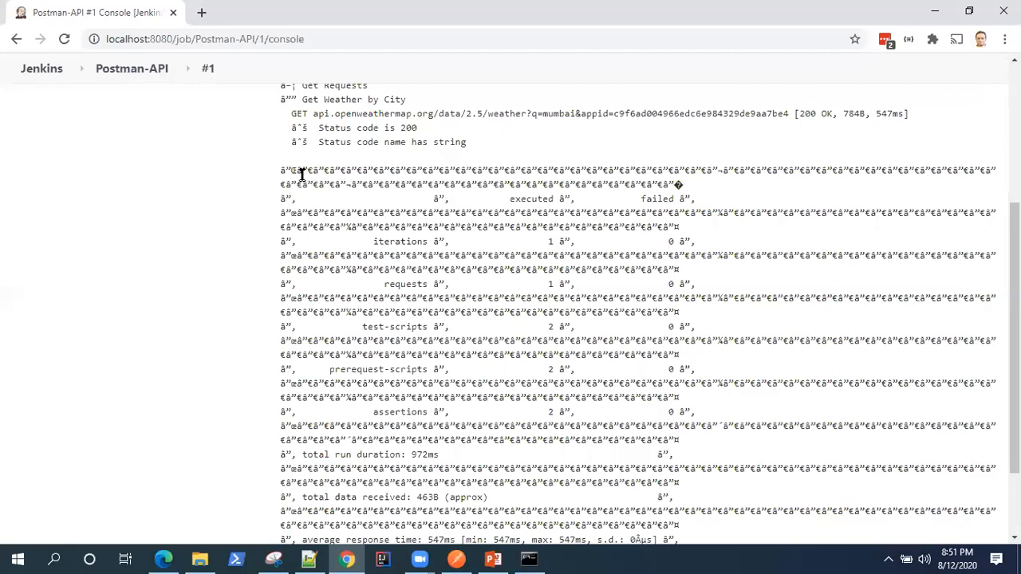
{"action": "scroll", "scroll_direction": "down", "scroll_amount": 3}
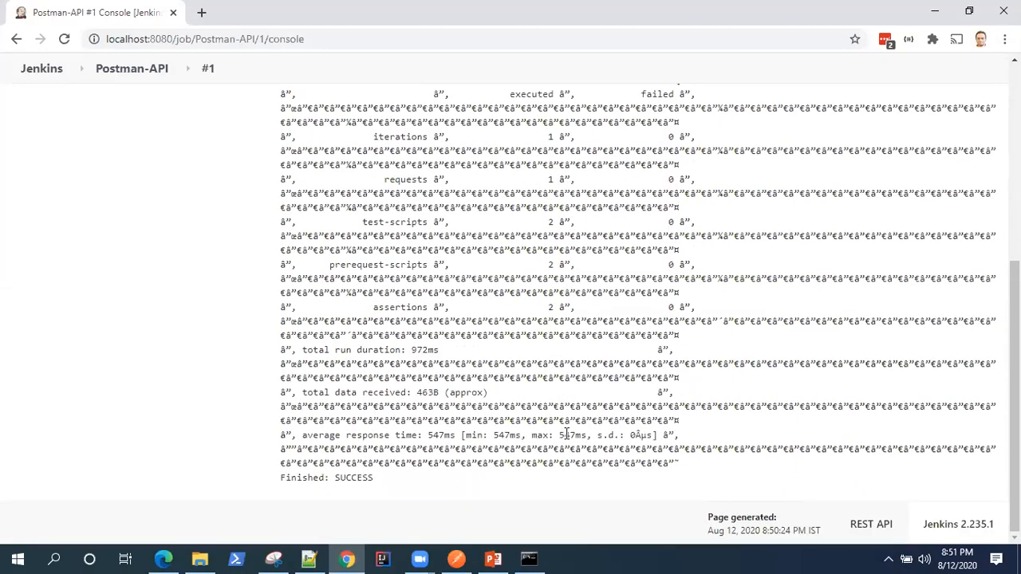
{"action": "mouse_move", "coordinate": [599, 421]}
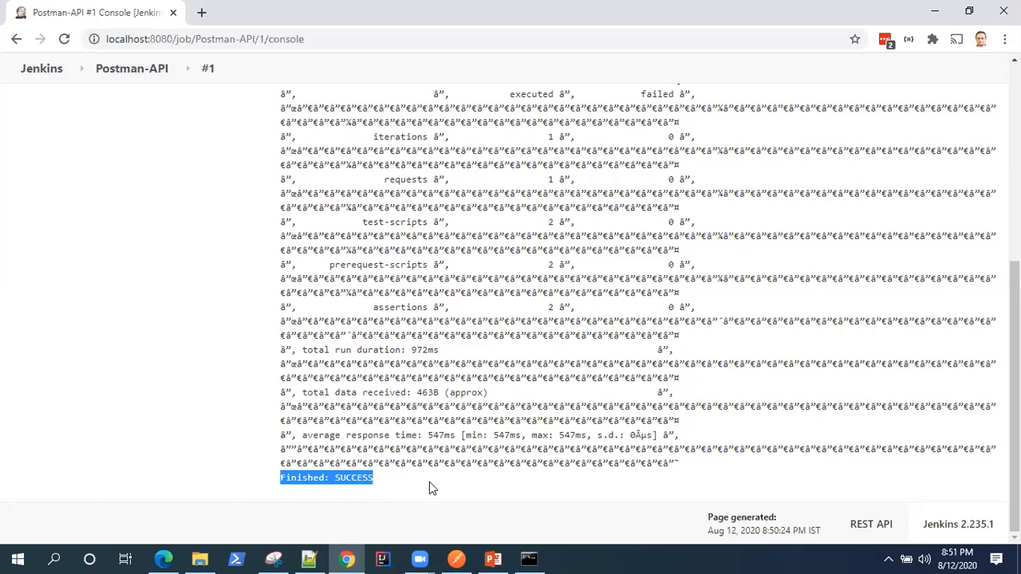
{"action": "scroll", "scroll_direction": "up", "scroll_amount": 3}
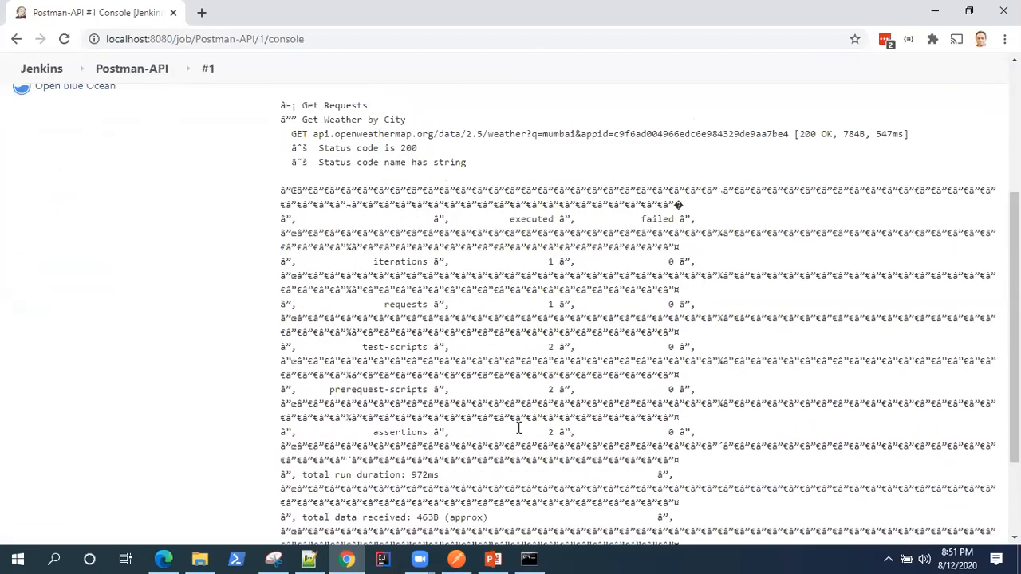
{"action": "mouse_move", "coordinate": [357, 197]}
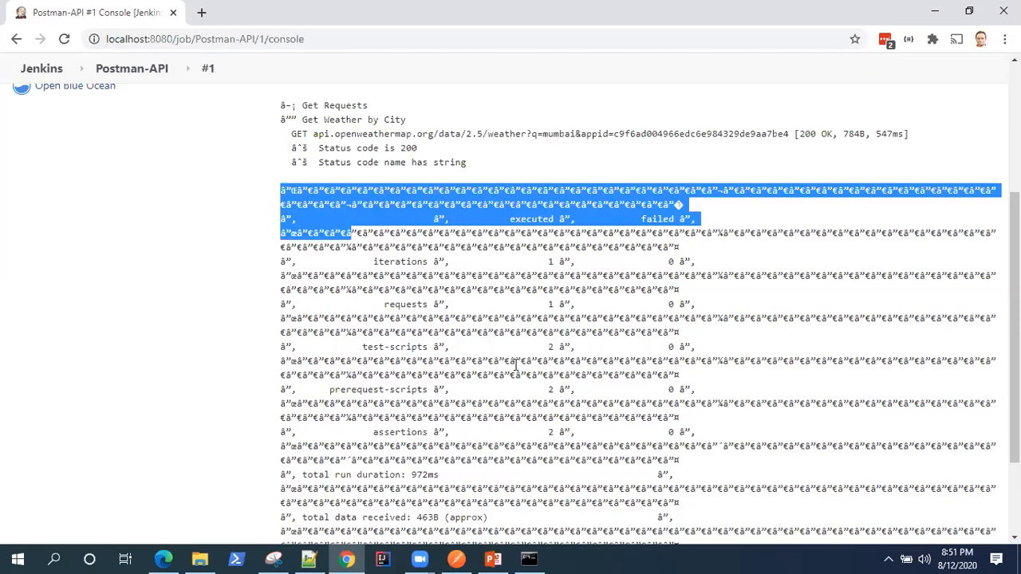
{"action": "scroll", "scroll_direction": "down", "scroll_amount": 3}
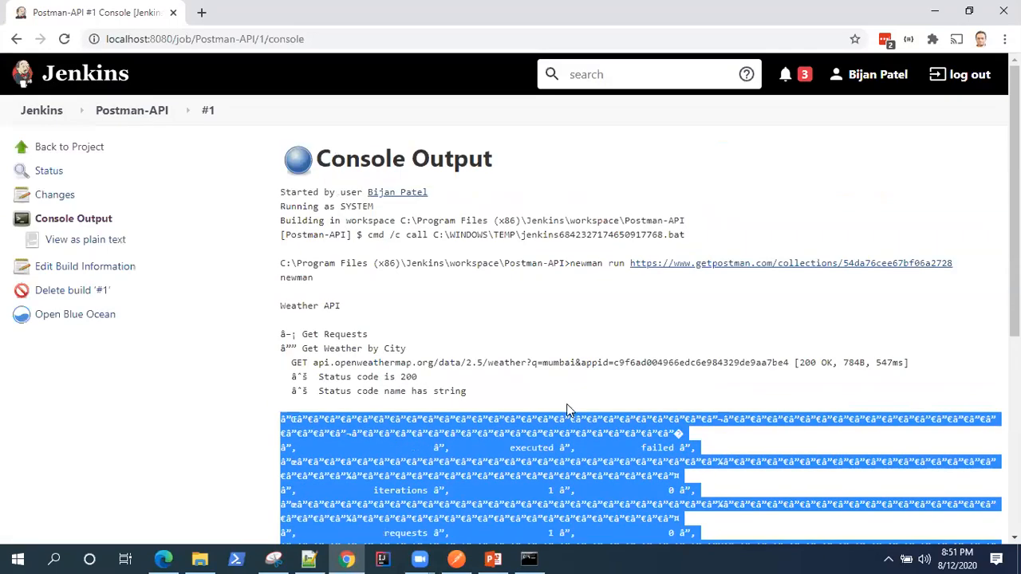
{"action": "mouse_move", "coordinate": [68, 147]}
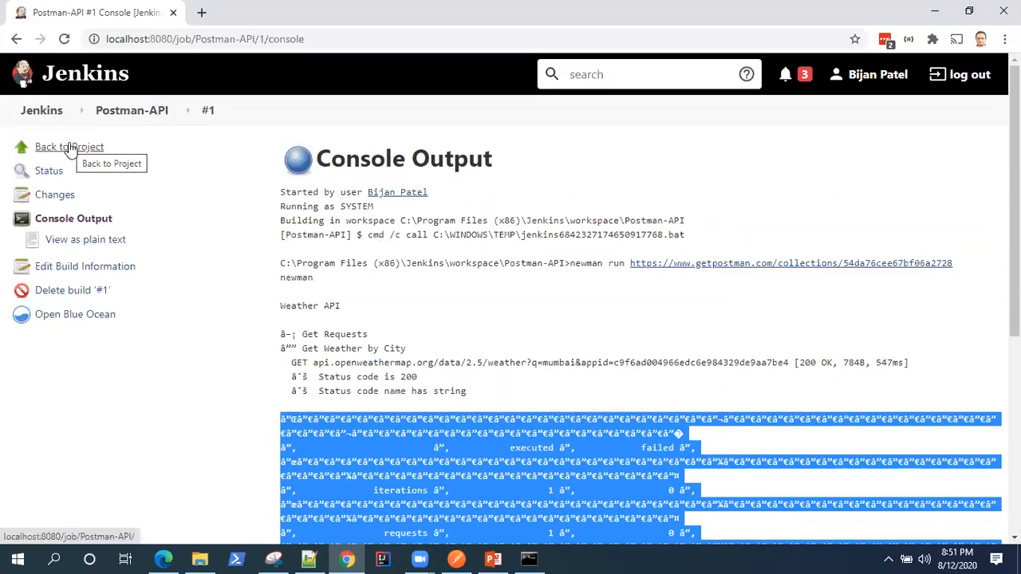
{"action": "mouse_move", "coordinate": [556, 236]}
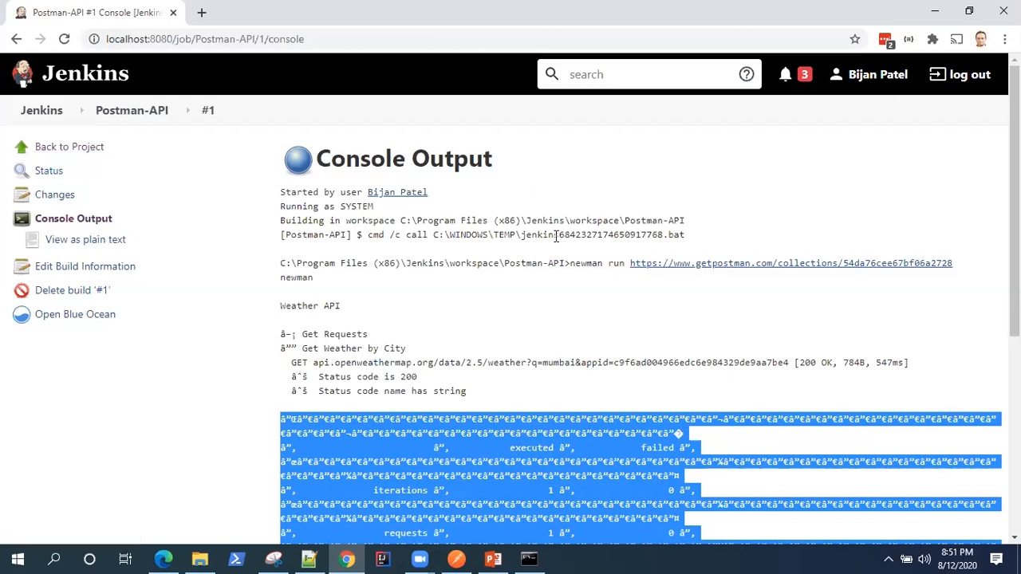
{"action": "mouse_move", "coordinate": [718, 336]}
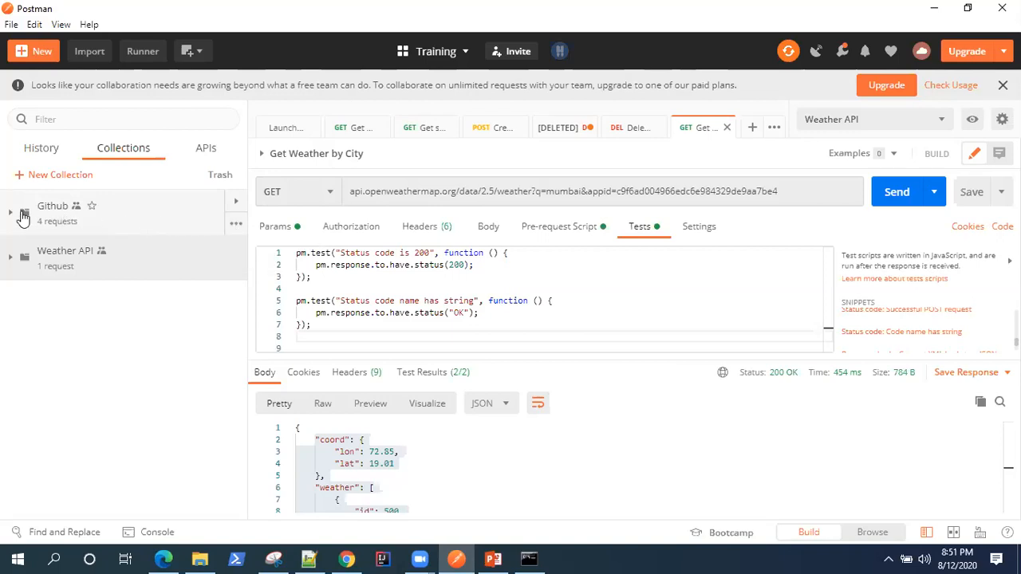
- View the Github collection's tests, cancel without changes, and dismiss the collaboration banner
{"action": "left_click", "coordinate": [53, 205]}
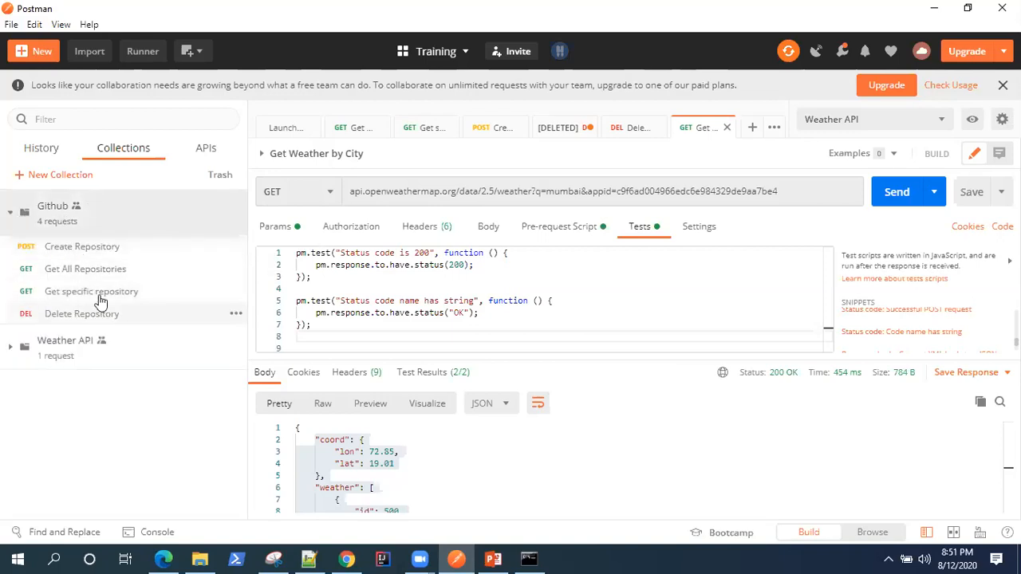
{"action": "mouse_move", "coordinate": [152, 265]}
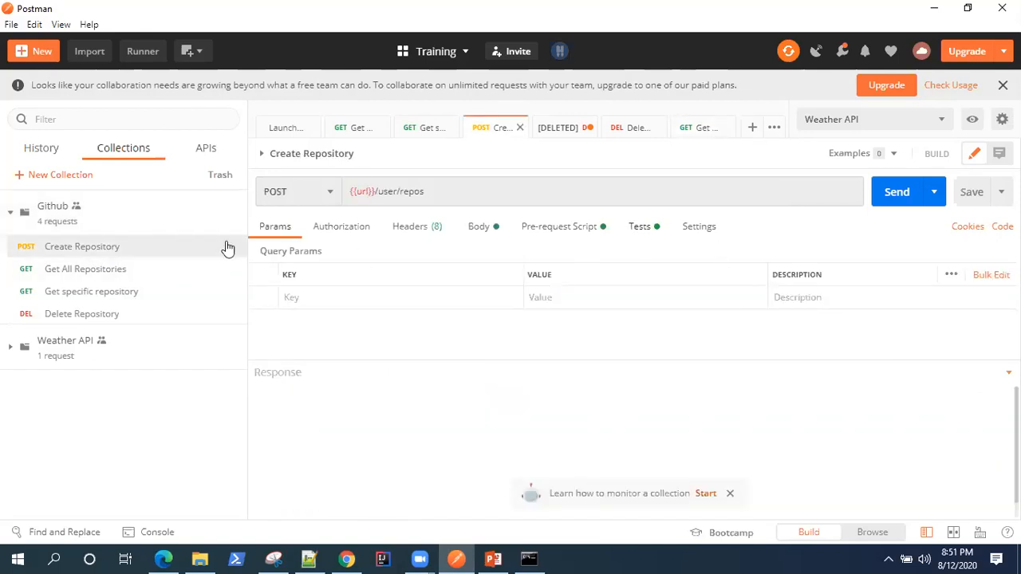
{"action": "left_click", "coordinate": [639, 225]}
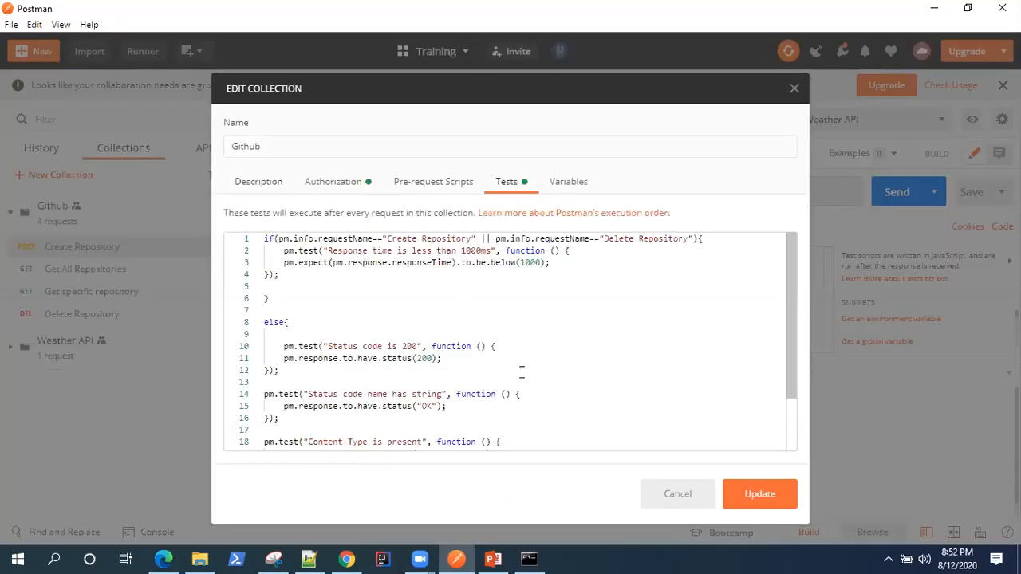
{"action": "mouse_move", "coordinate": [677, 494]}
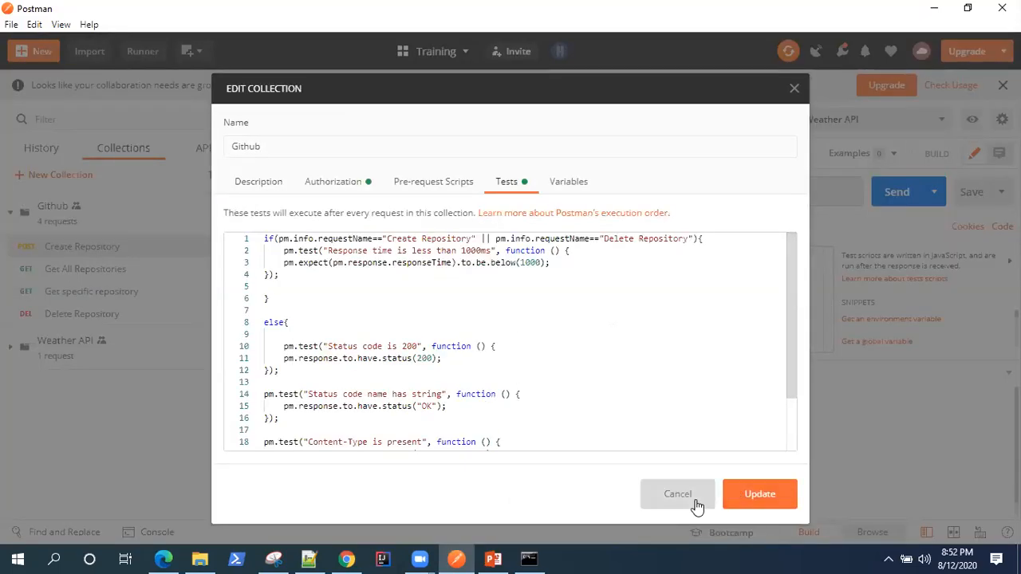
{"action": "left_click", "coordinate": [678, 494]}
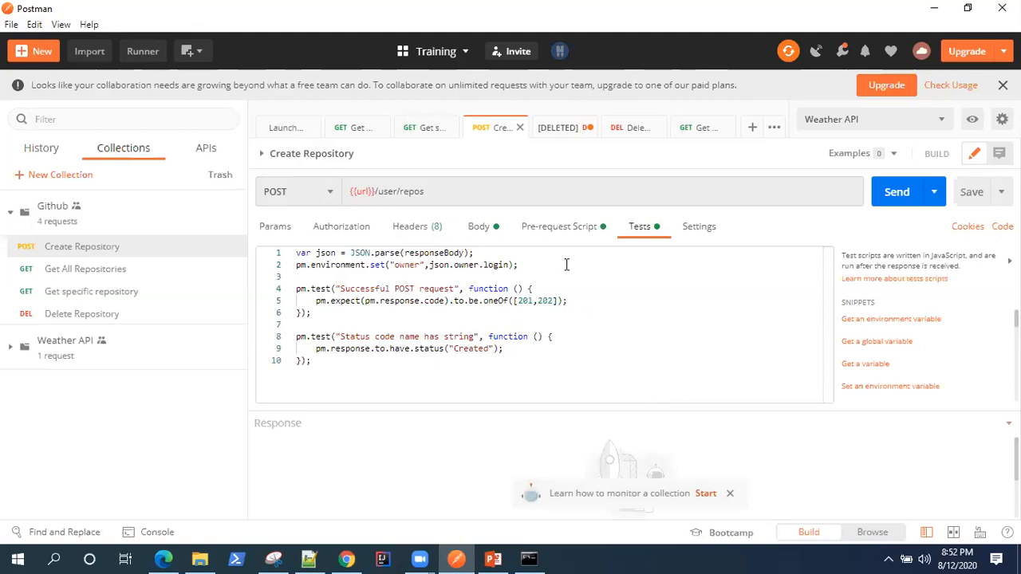
{"action": "mouse_move", "coordinate": [235, 229]}
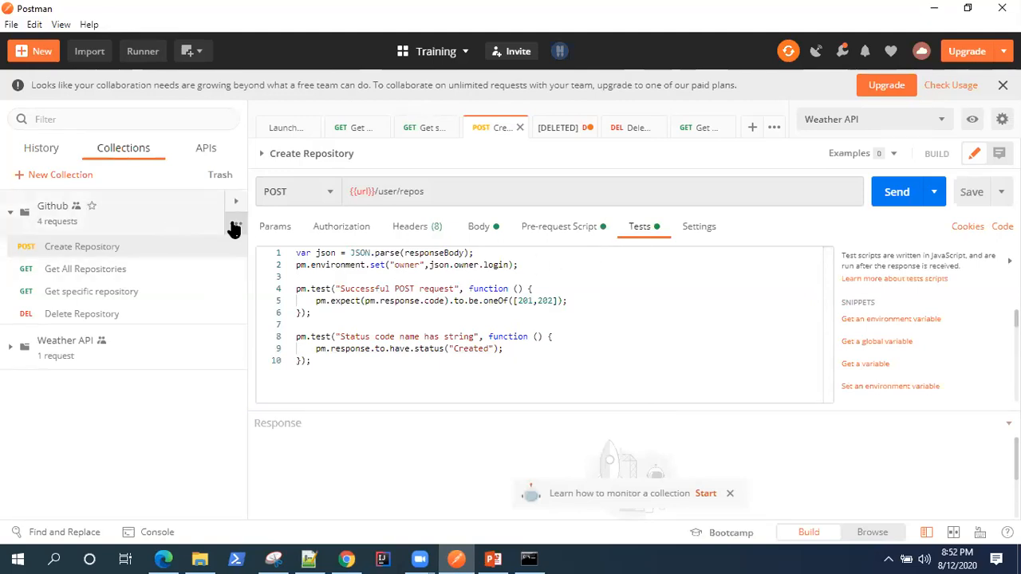
{"action": "mouse_move", "coordinate": [226, 257]}
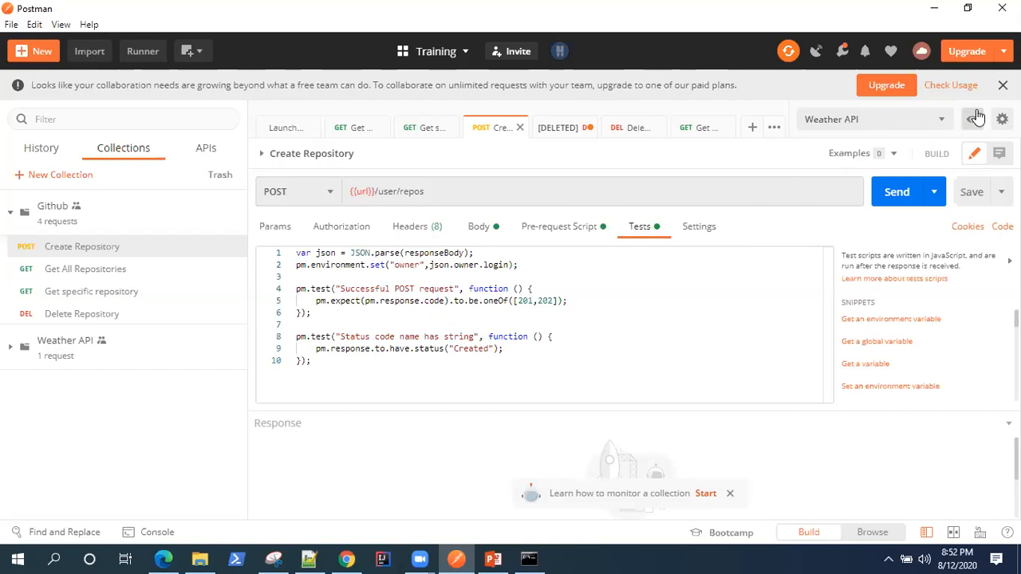
{"action": "left_click", "coordinate": [1003, 84]}
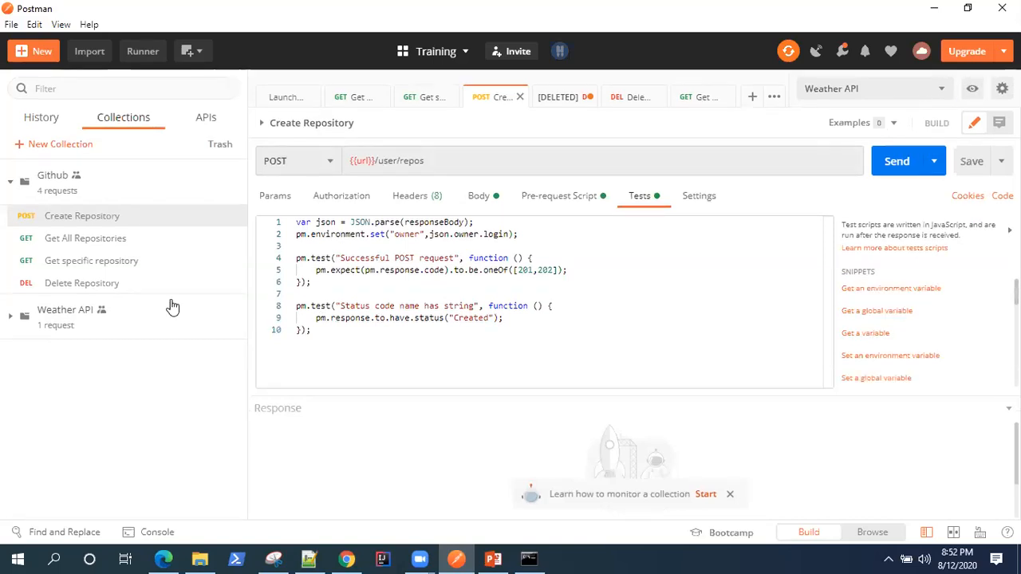
{"action": "mouse_move", "coordinate": [235, 194]}
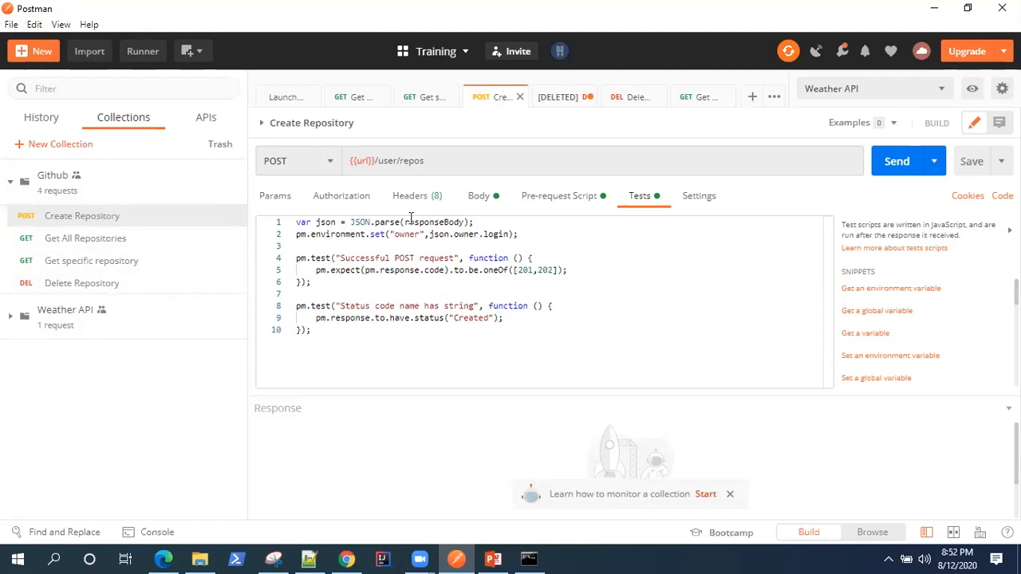
{"action": "mouse_move", "coordinate": [916, 88]}
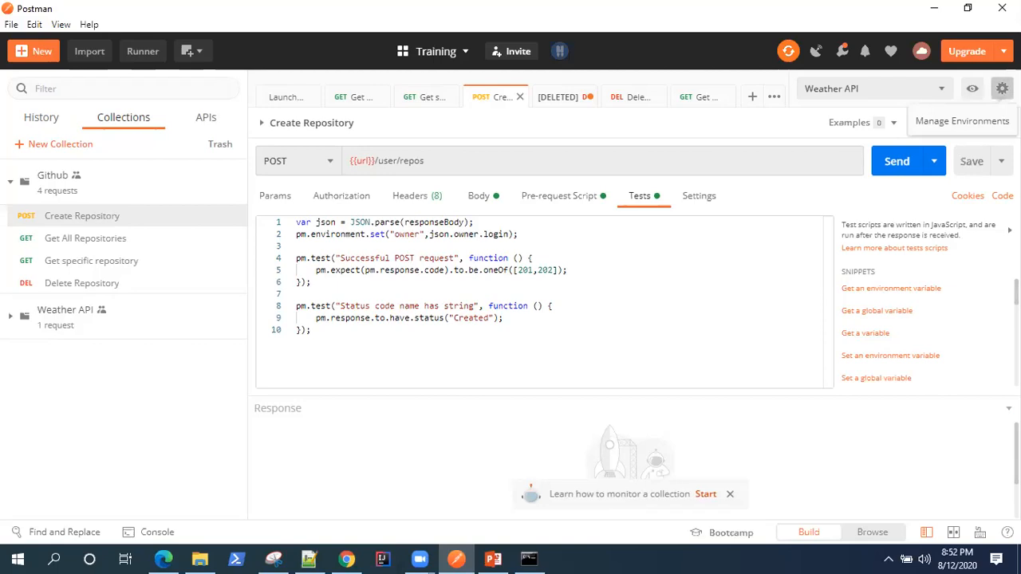
- Download the Github environment to C:\Github, replacing Github.postman_environment
{"action": "left_click", "coordinate": [1002, 89]}
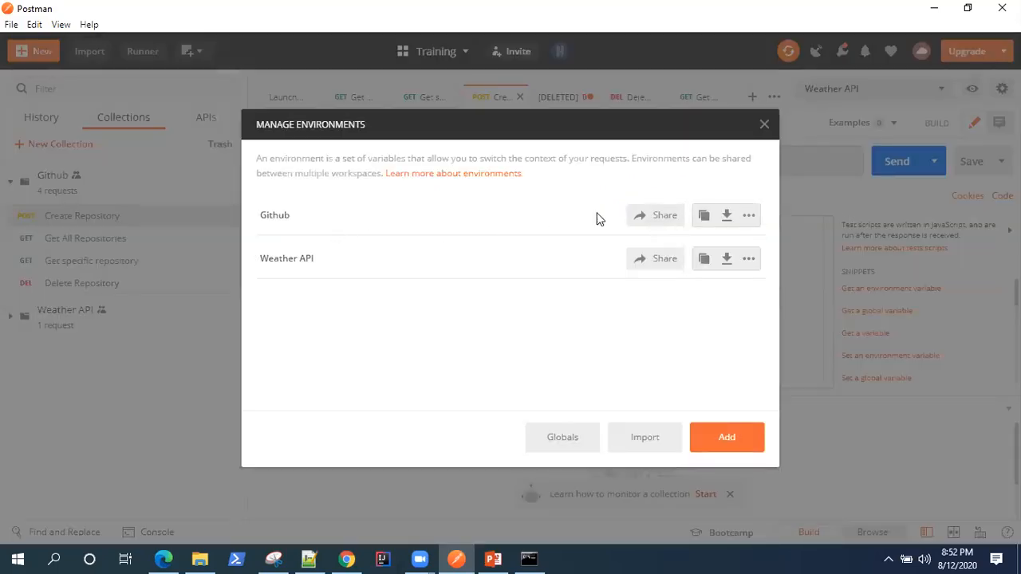
{"action": "mouse_move", "coordinate": [726, 215]}
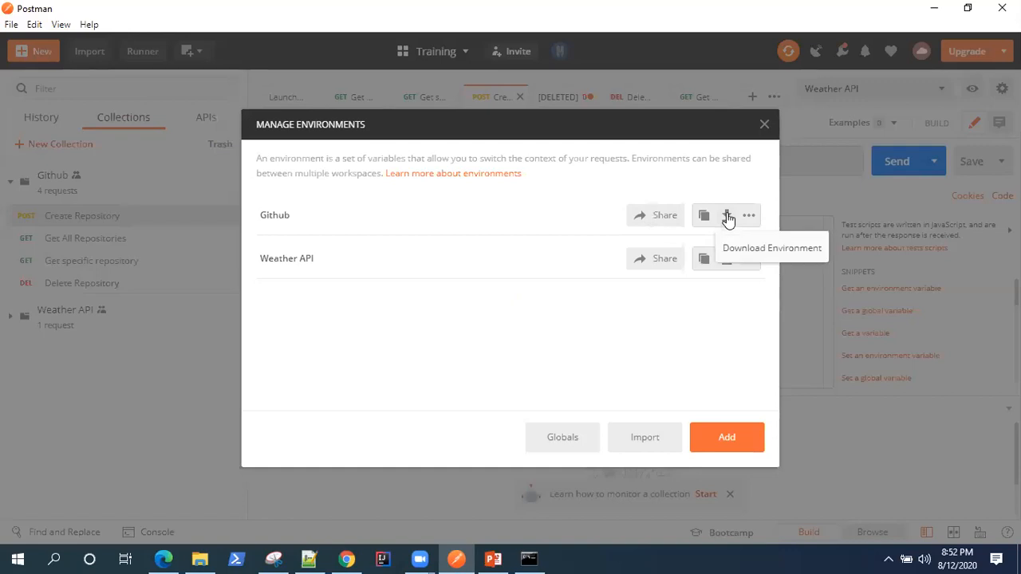
{"action": "left_click", "coordinate": [726, 215]}
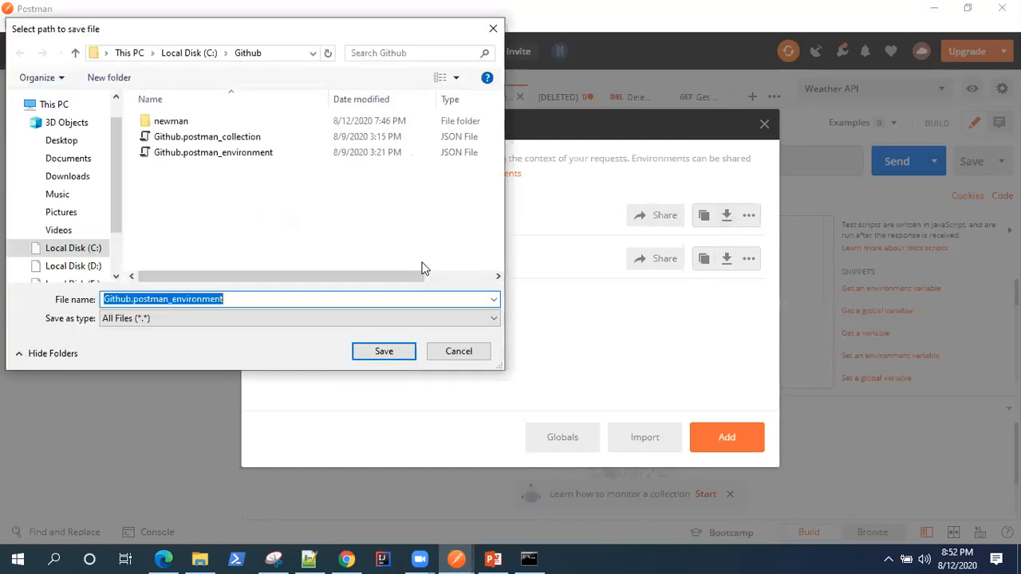
{"action": "left_click", "coordinate": [207, 137]}
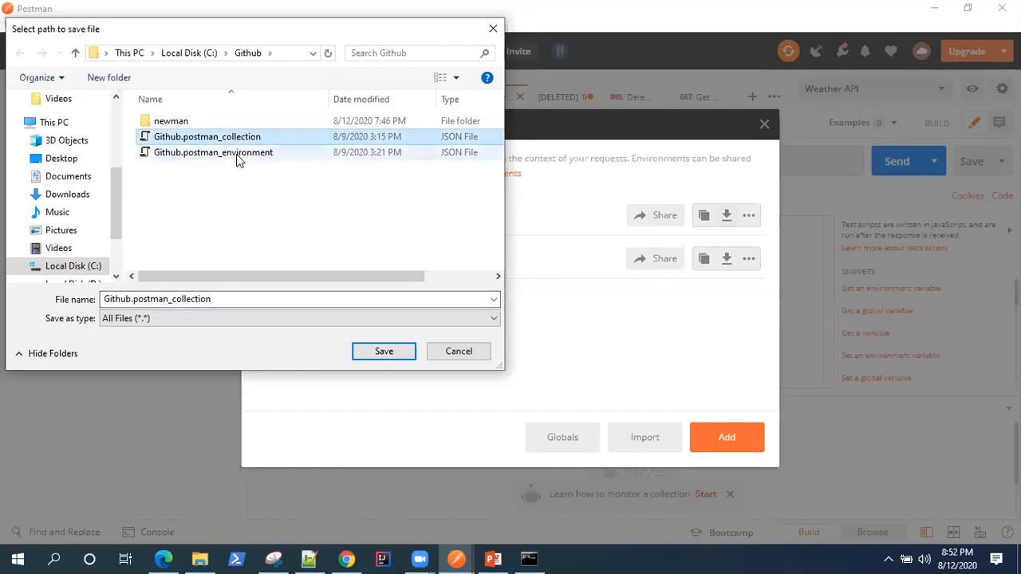
{"action": "left_click", "coordinate": [383, 351]}
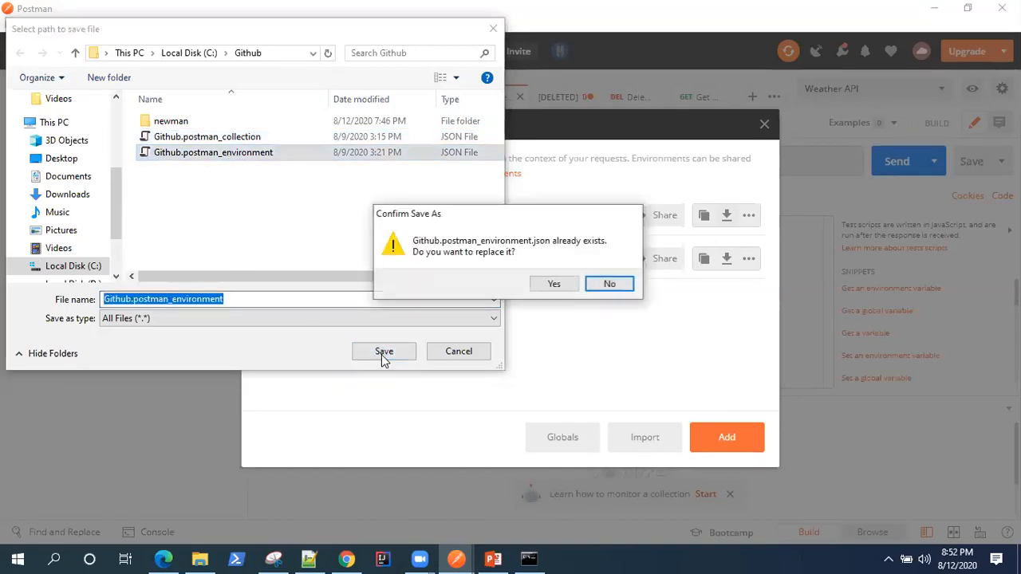
{"action": "left_click", "coordinate": [554, 283]}
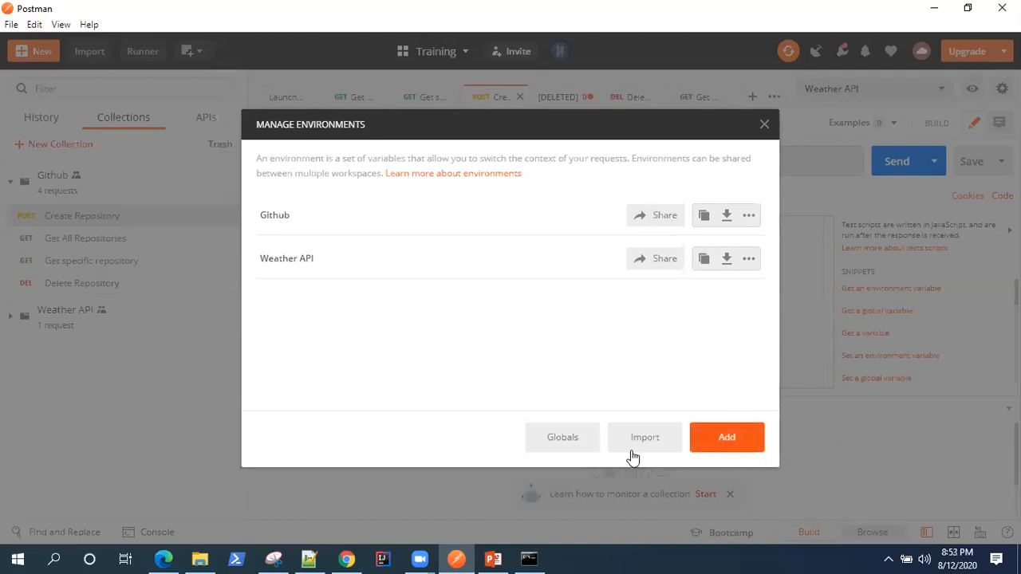
{"action": "left_click", "coordinate": [764, 124]}
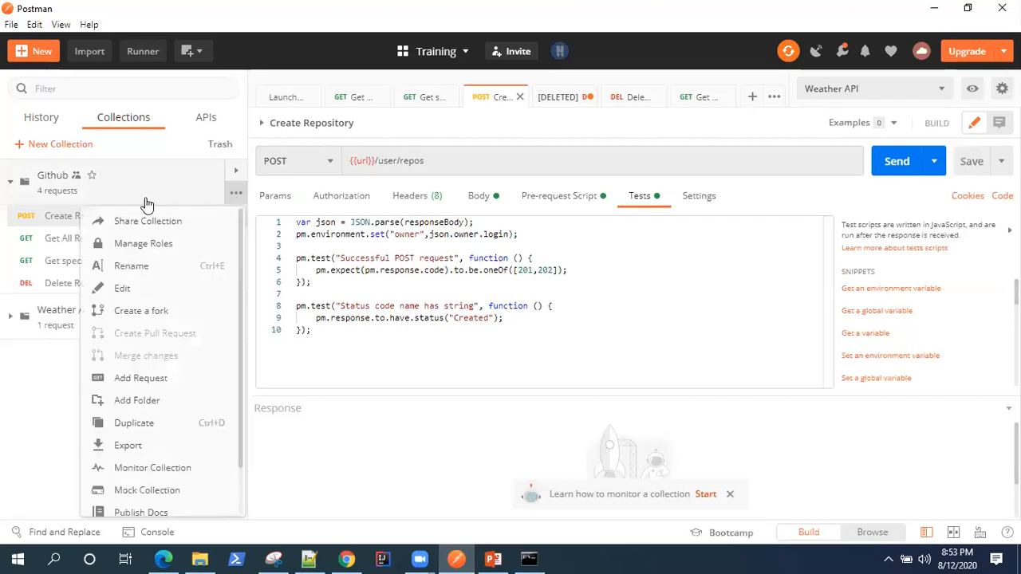
- Export the Github collection as v2.1 to Github.postman_collection in C:\Github
{"action": "left_click", "coordinate": [138, 449]}
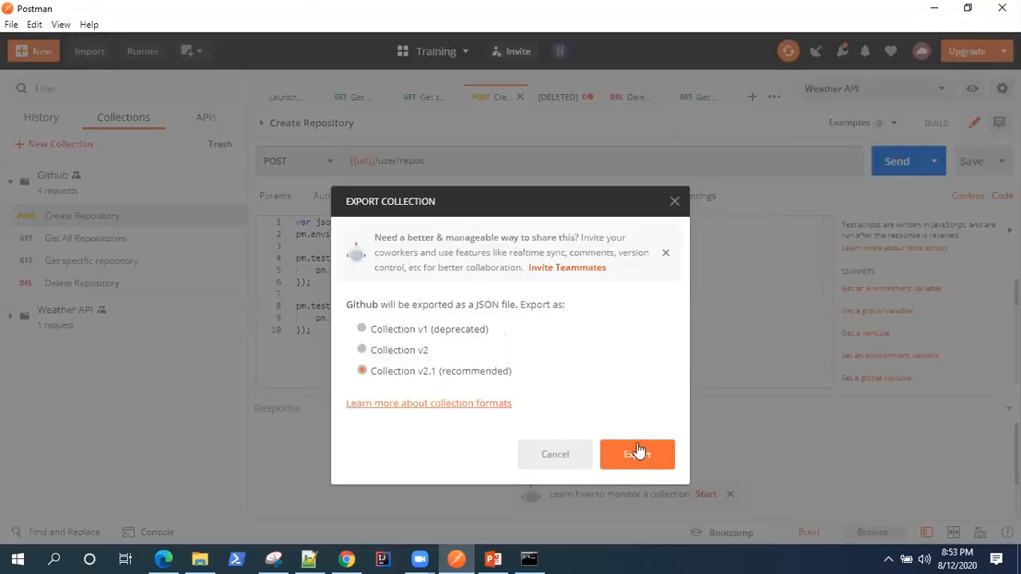
{"action": "left_click", "coordinate": [636, 454]}
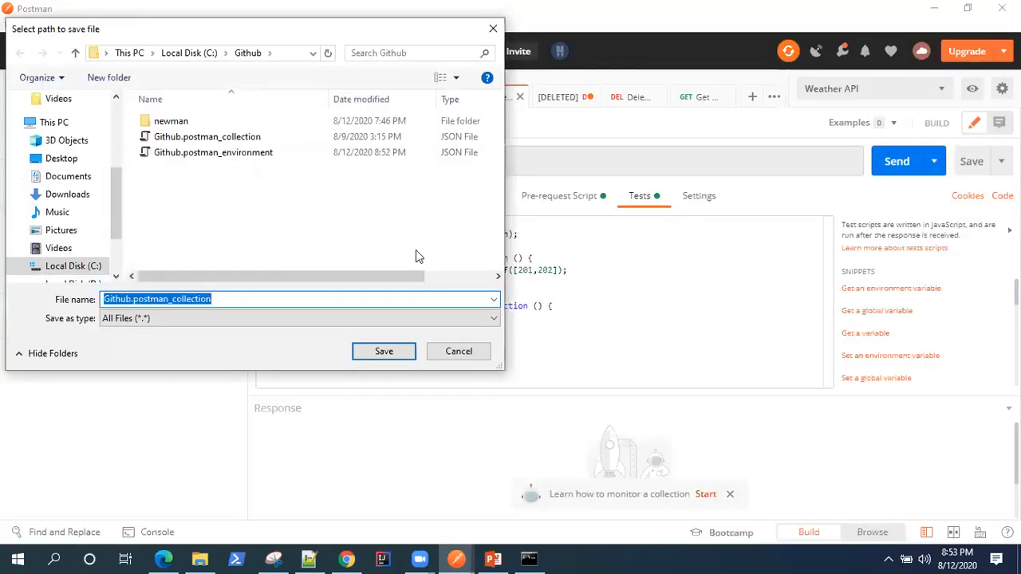
{"action": "left_click", "coordinate": [384, 351]}
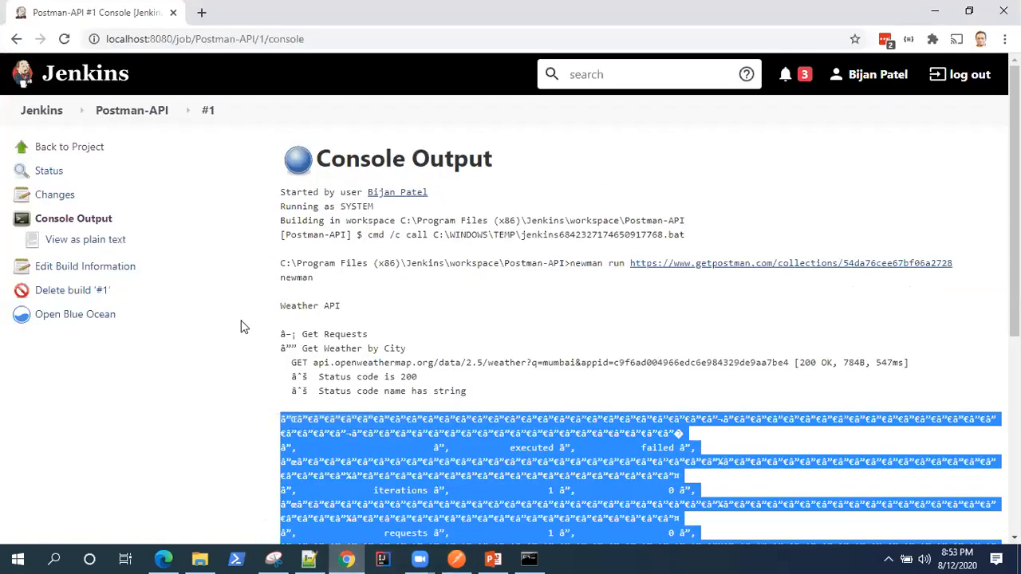
- Go back to the Postman-API project, open its configuration and jump to the Build step
{"action": "left_click", "coordinate": [68, 146]}
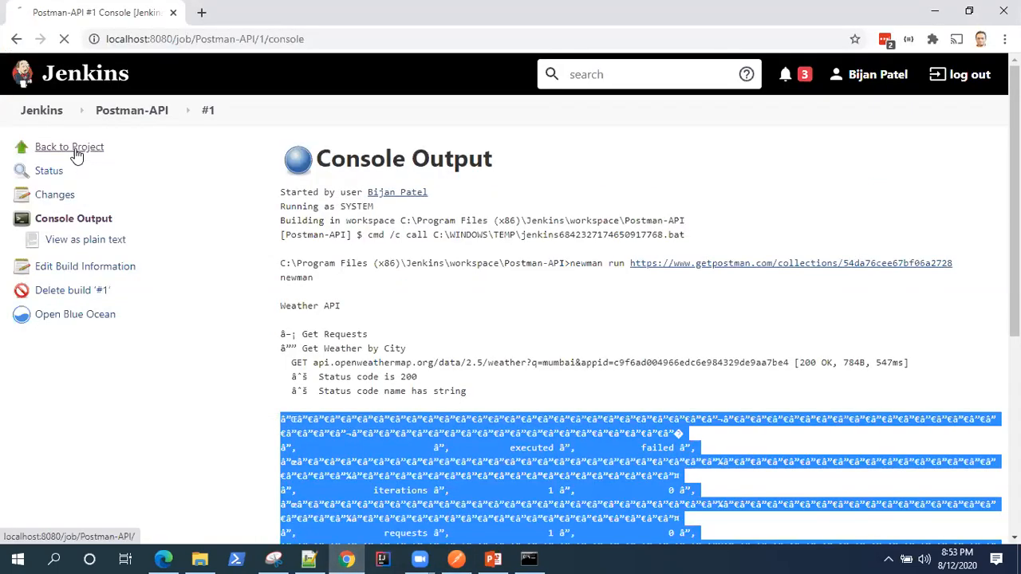
{"action": "left_click", "coordinate": [69, 145]}
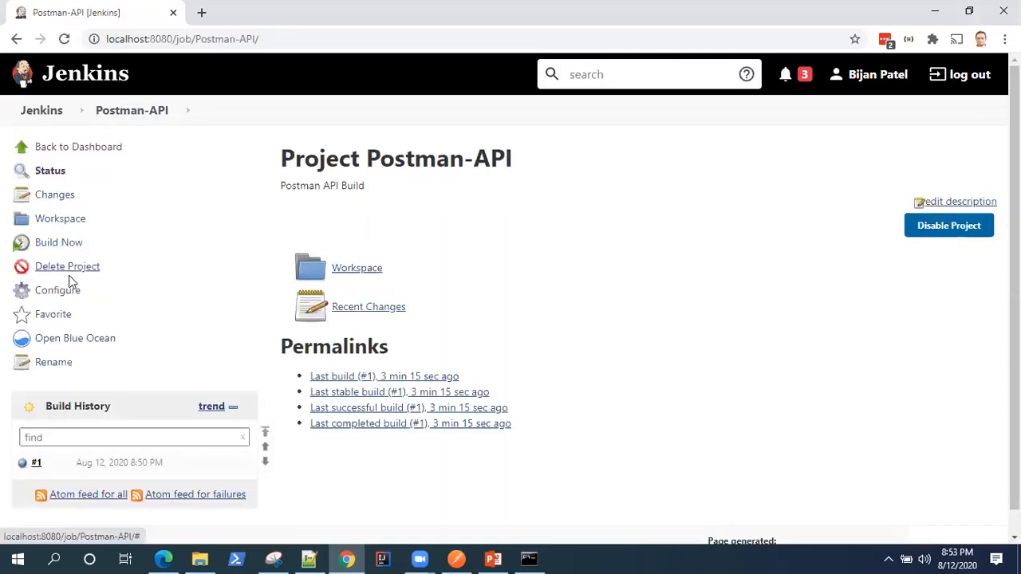
{"action": "left_click", "coordinate": [67, 266]}
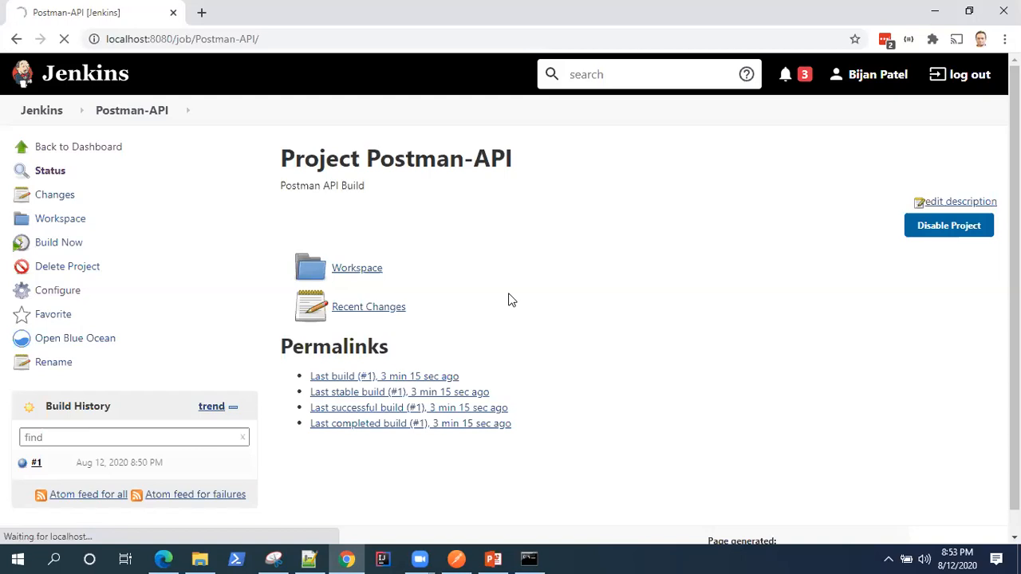
{"action": "left_click", "coordinate": [57, 290]}
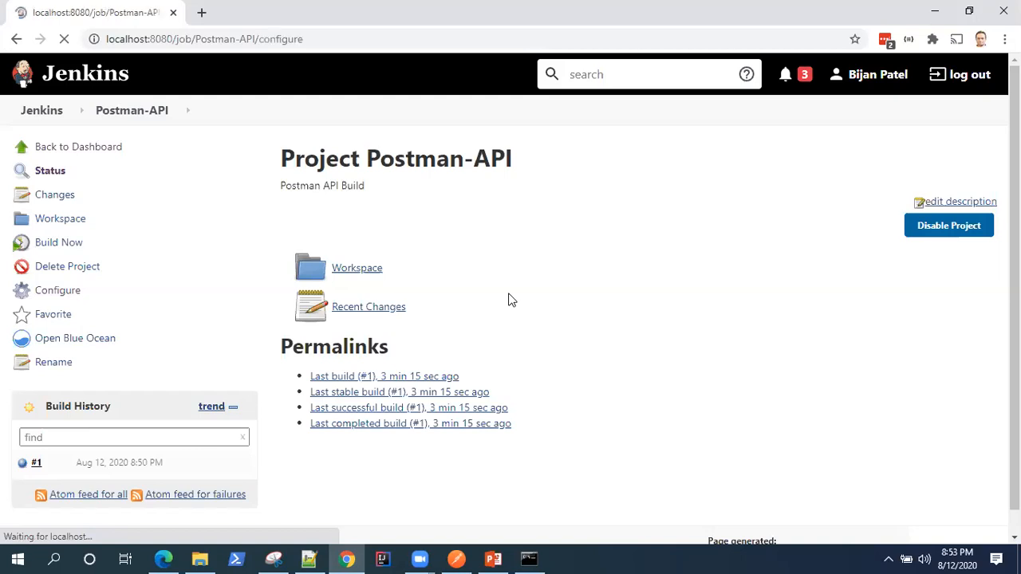
{"action": "left_click", "coordinate": [56, 290]}
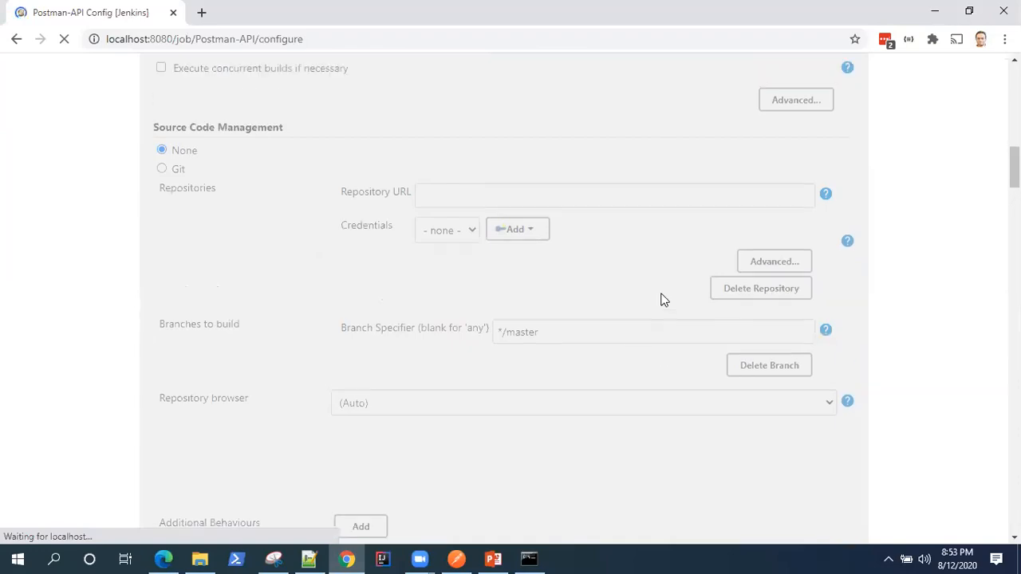
{"action": "left_click", "coordinate": [407, 100]}
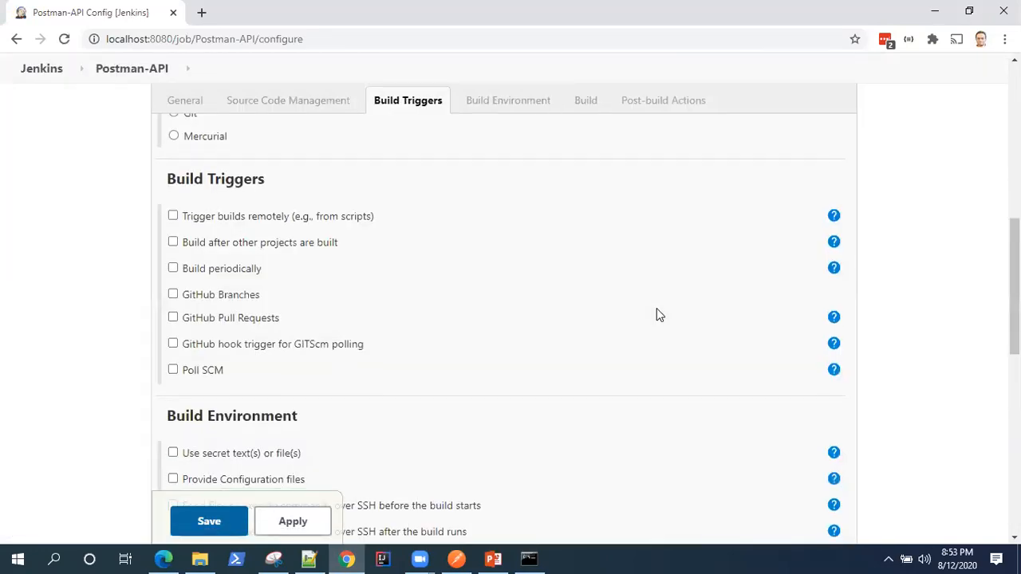
{"action": "left_click", "coordinate": [580, 100]}
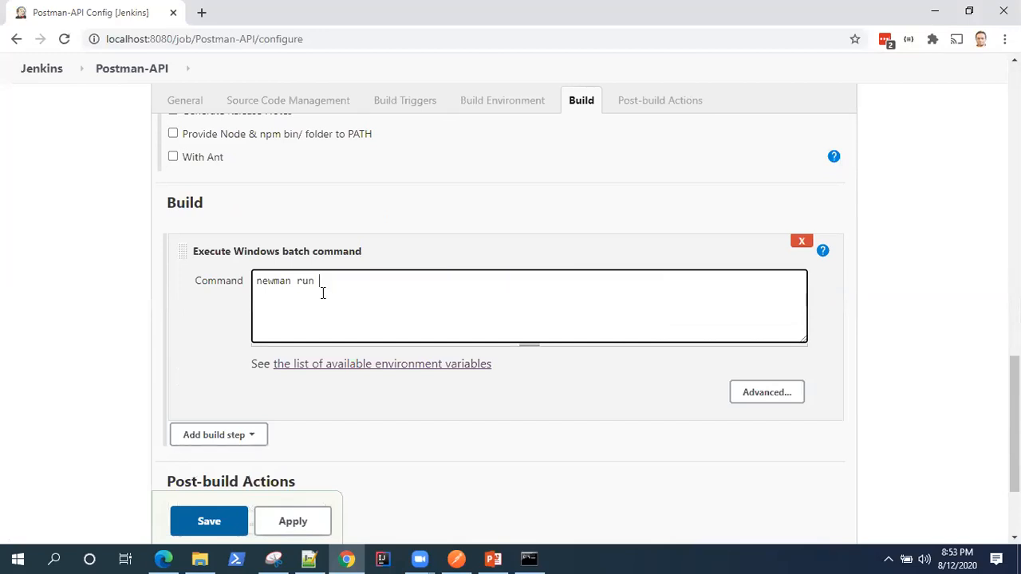
- Rewrite the newman command to use C:\Github collection JSON with -e Github.postman_environment.json
{"action": "type", "text": "C:"}
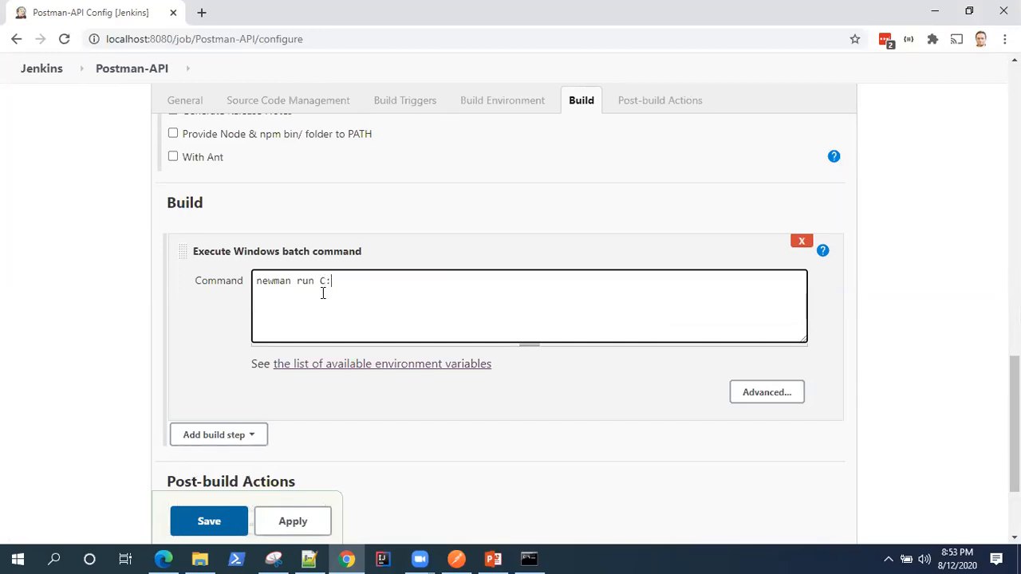
{"action": "type", "text": "\\Gith"}
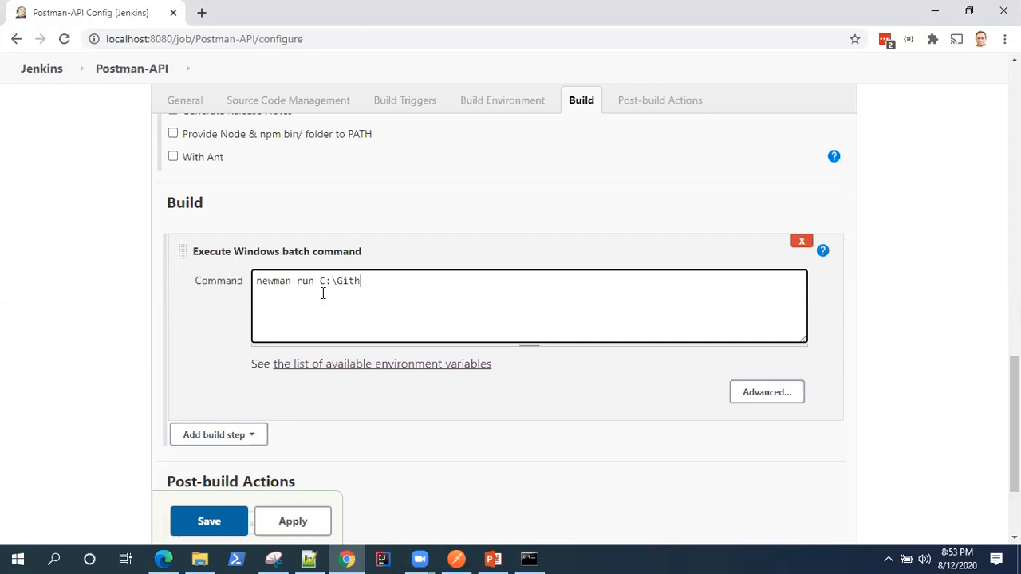
{"action": "type", "text": "ub\\"}
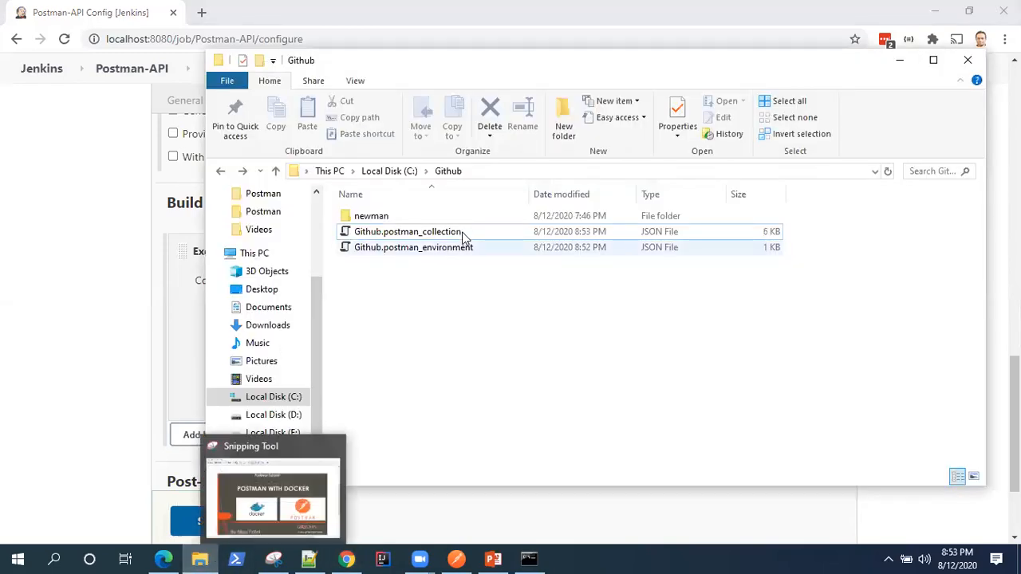
{"action": "left_click", "coordinate": [407, 231]}
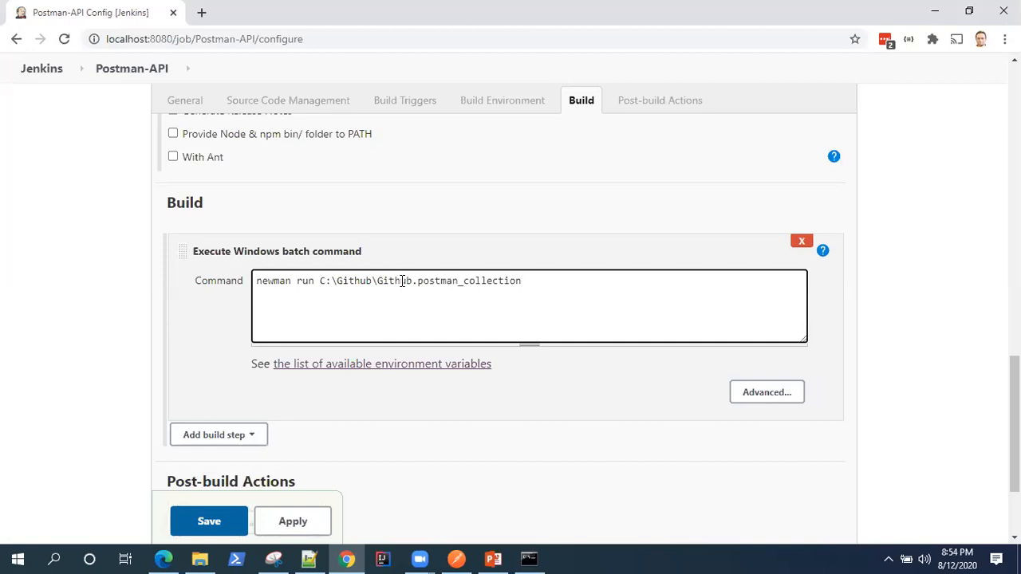
{"action": "type", "text": ".json"}
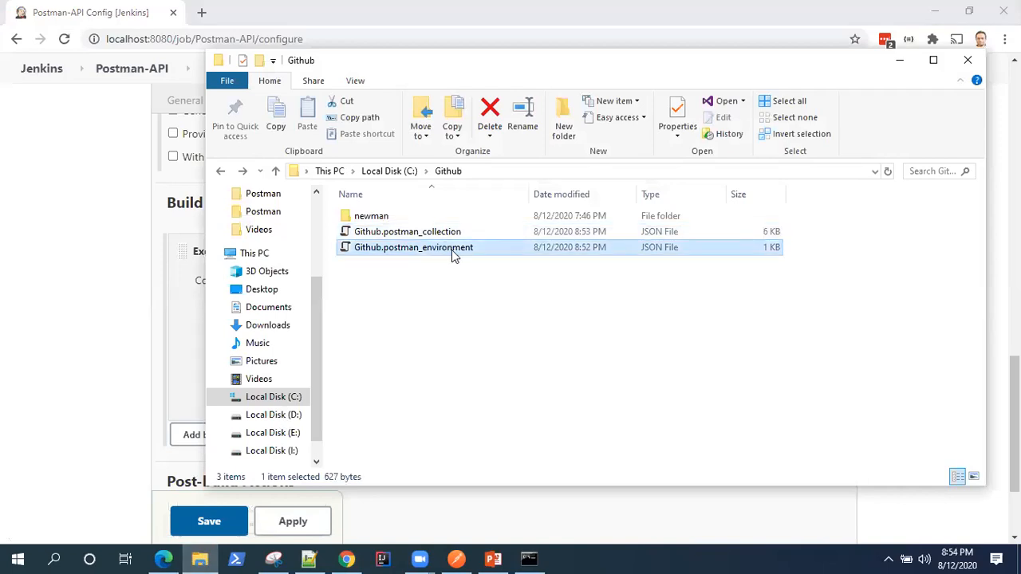
{"action": "double_click", "coordinate": [413, 247]}
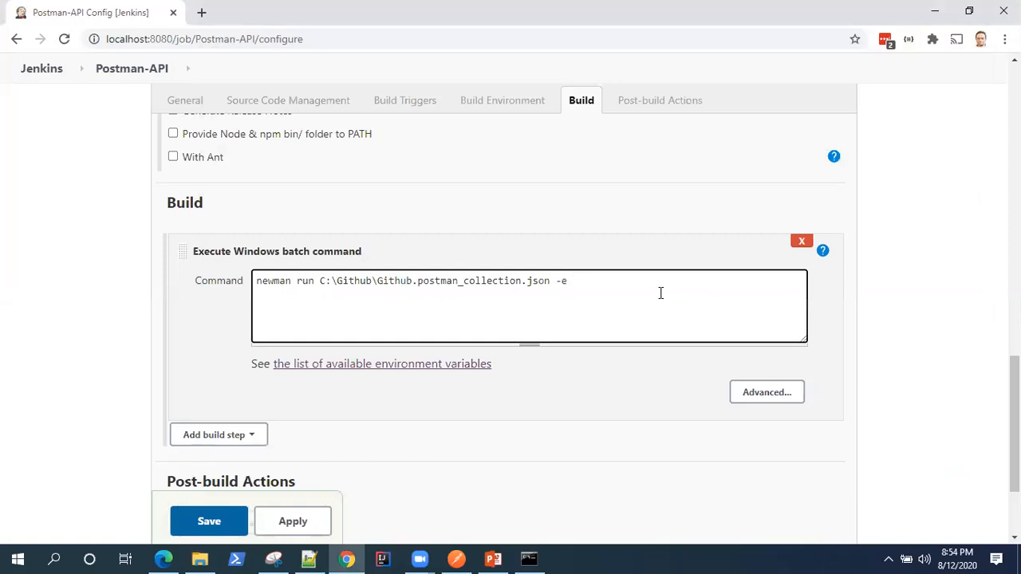
{"action": "type", "text": "Github.postman_environment"}
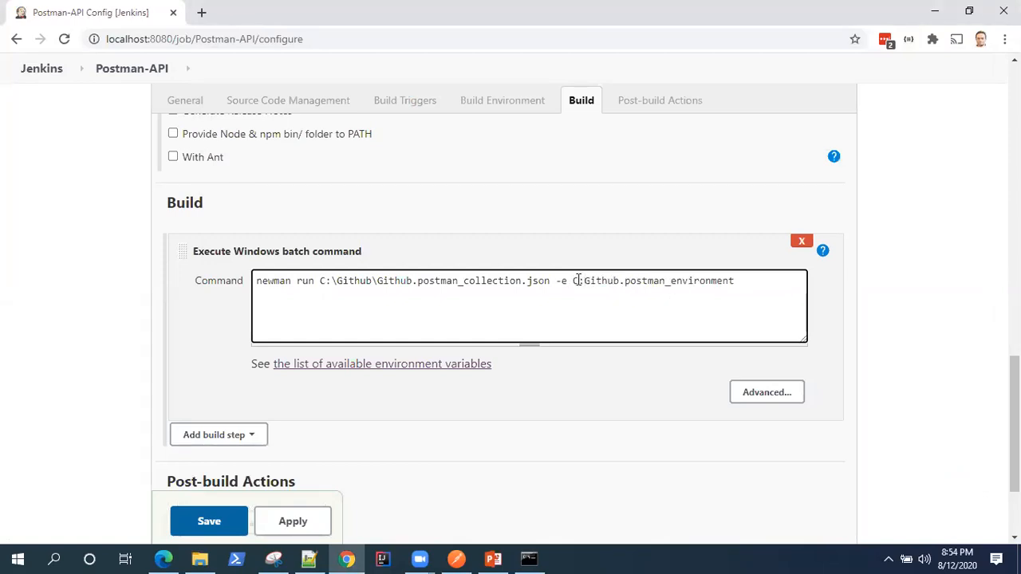
{"action": "type", "text": "F"}
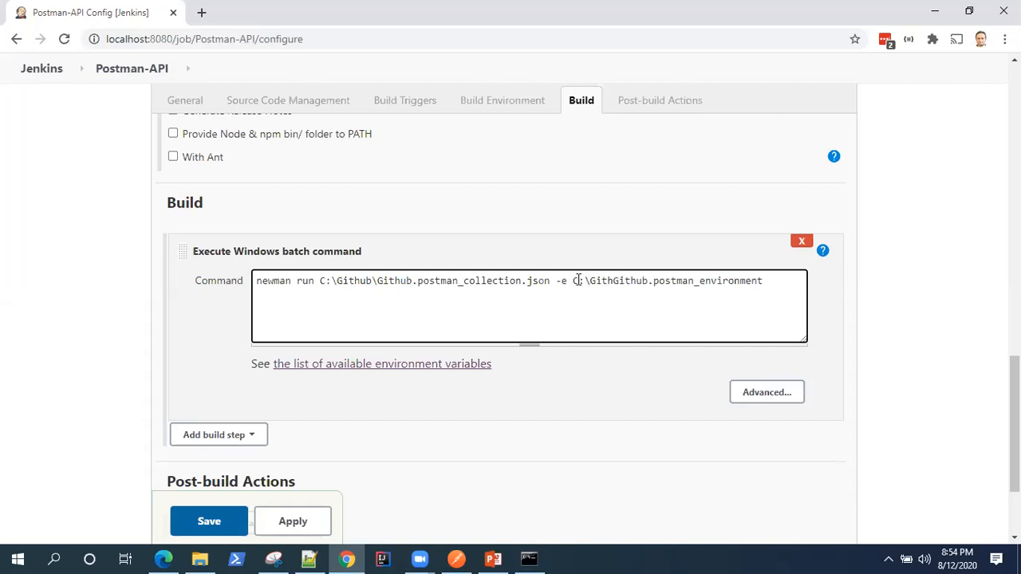
{"action": "type", "text": "\\"}
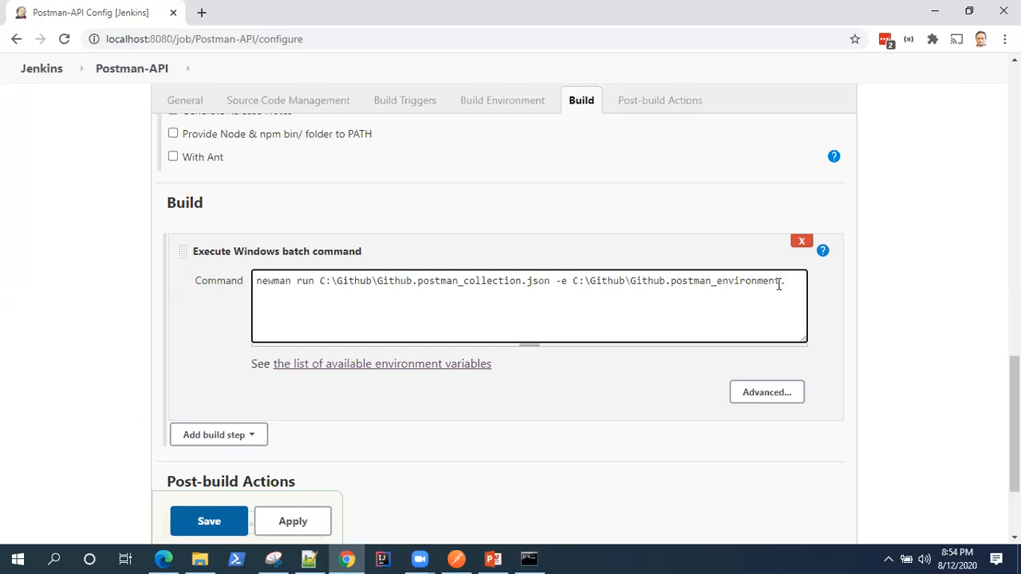
{"action": "type", "text": "json"}
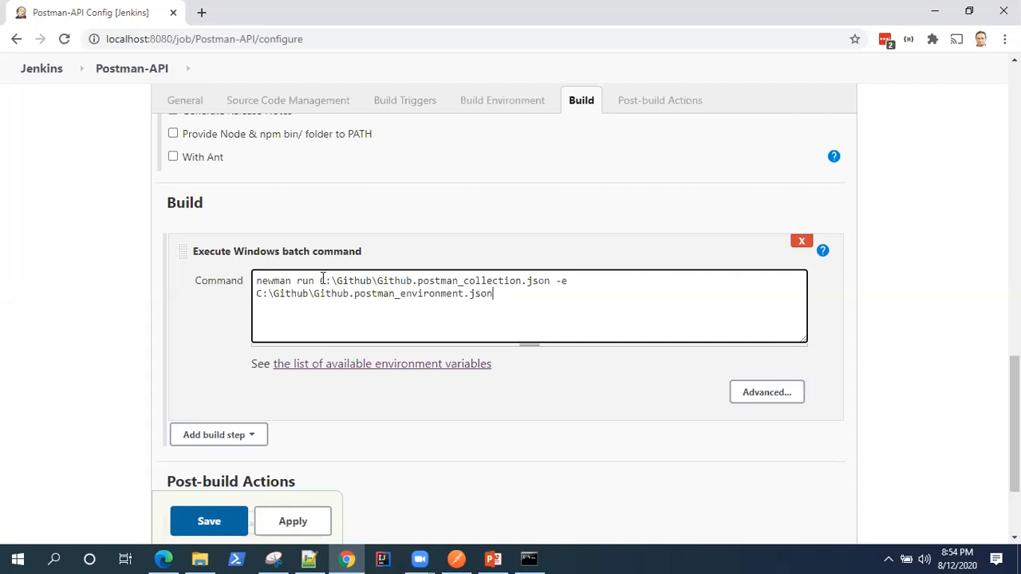
{"action": "left_click_drag", "start_coordinate": [317, 279], "coordinate": [493, 293]}
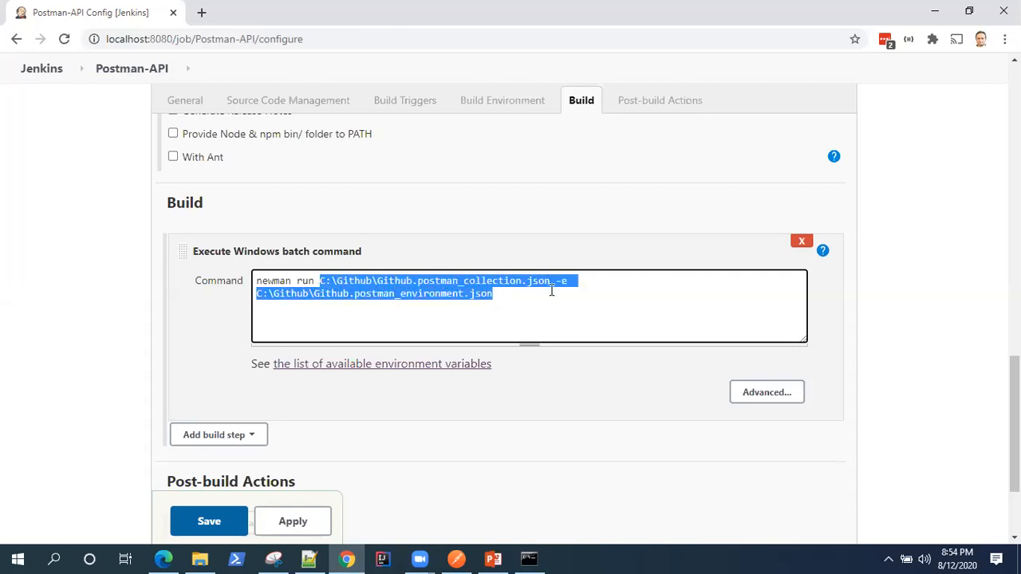
{"action": "left_click", "coordinate": [446, 415]}
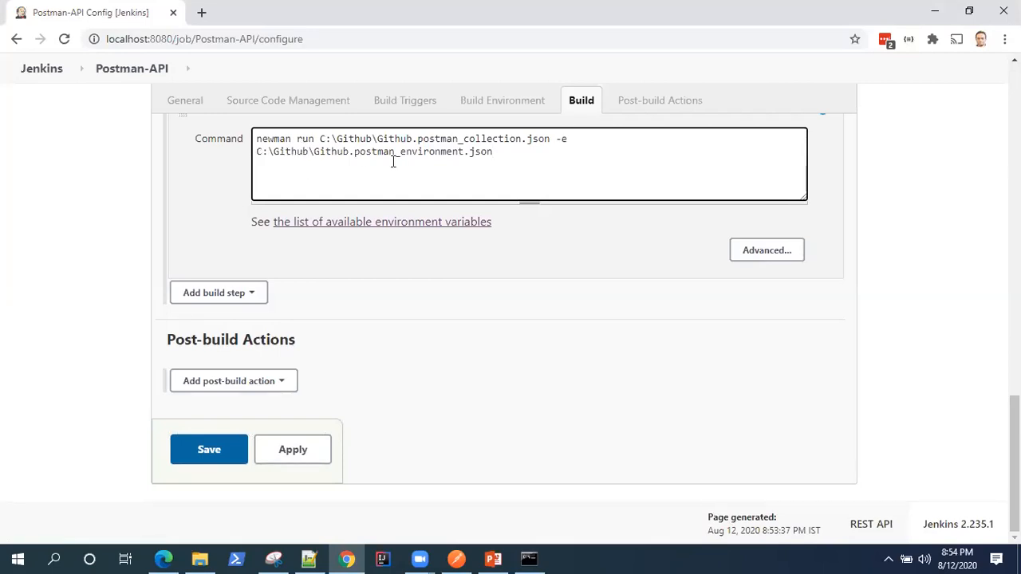
{"action": "mouse_move", "coordinate": [383, 399]}
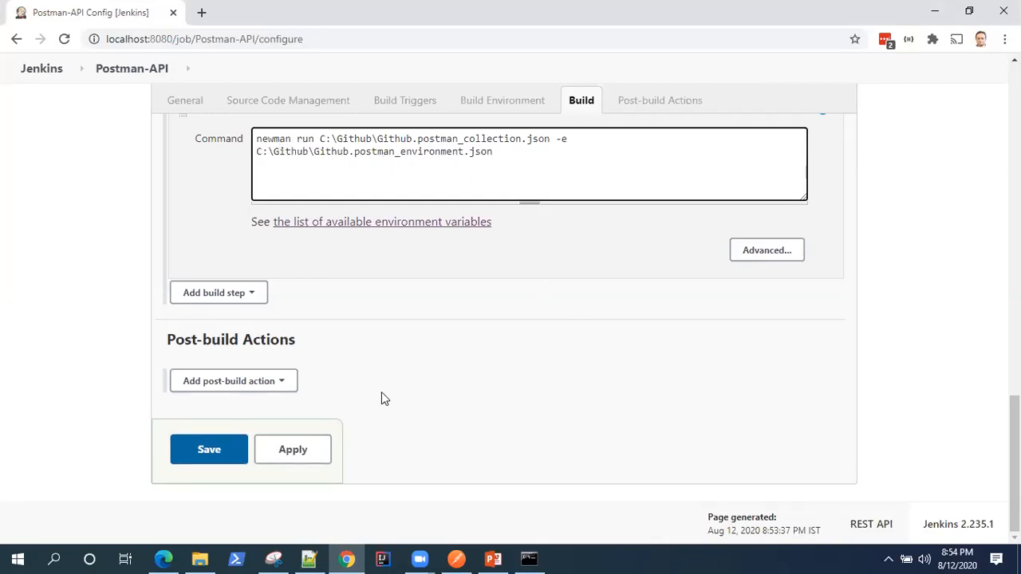
- Save the job configuration and trigger build #2 from the project page
{"action": "left_click", "coordinate": [209, 449]}
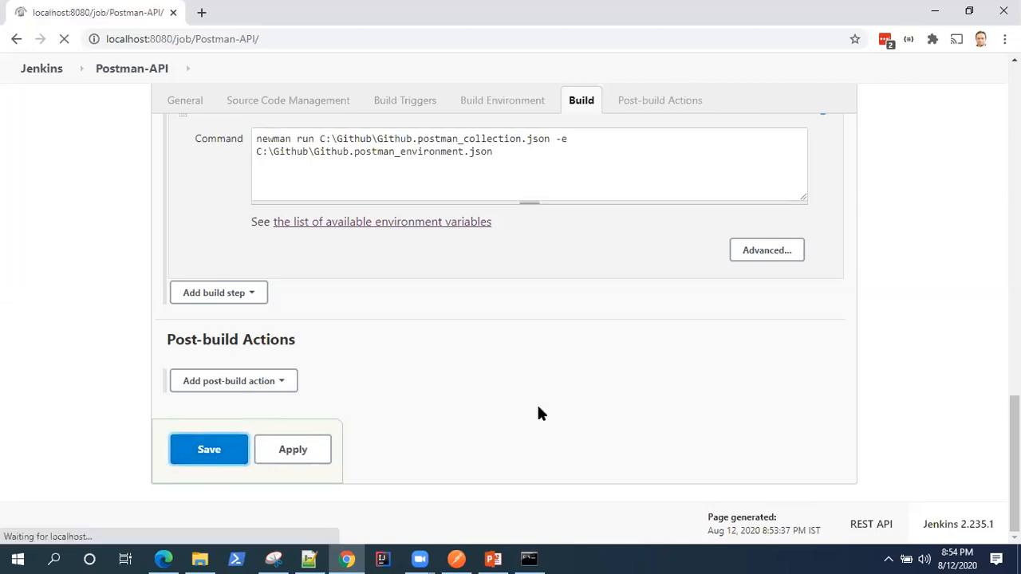
{"action": "left_click", "coordinate": [208, 449]}
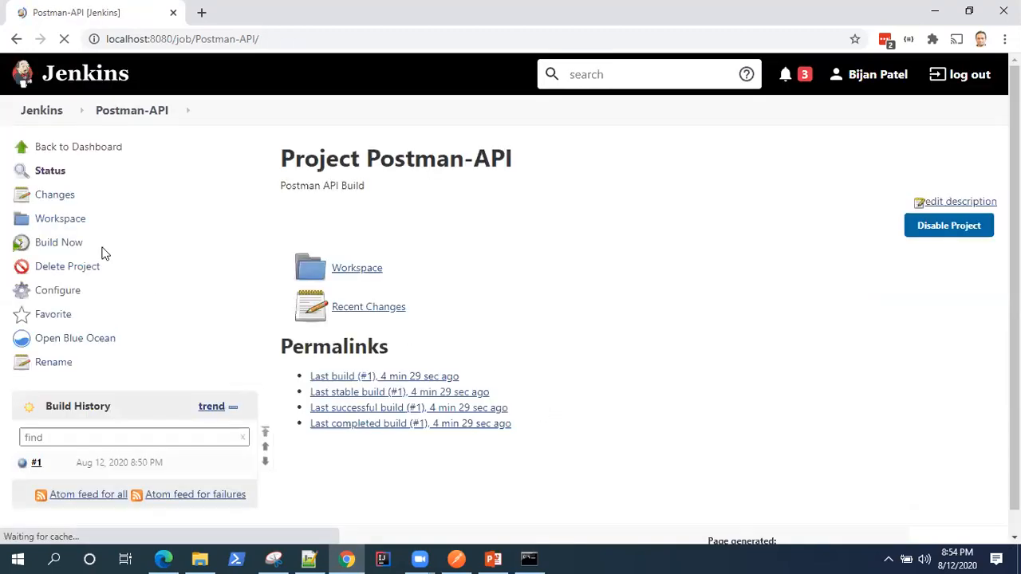
{"action": "left_click", "coordinate": [59, 242]}
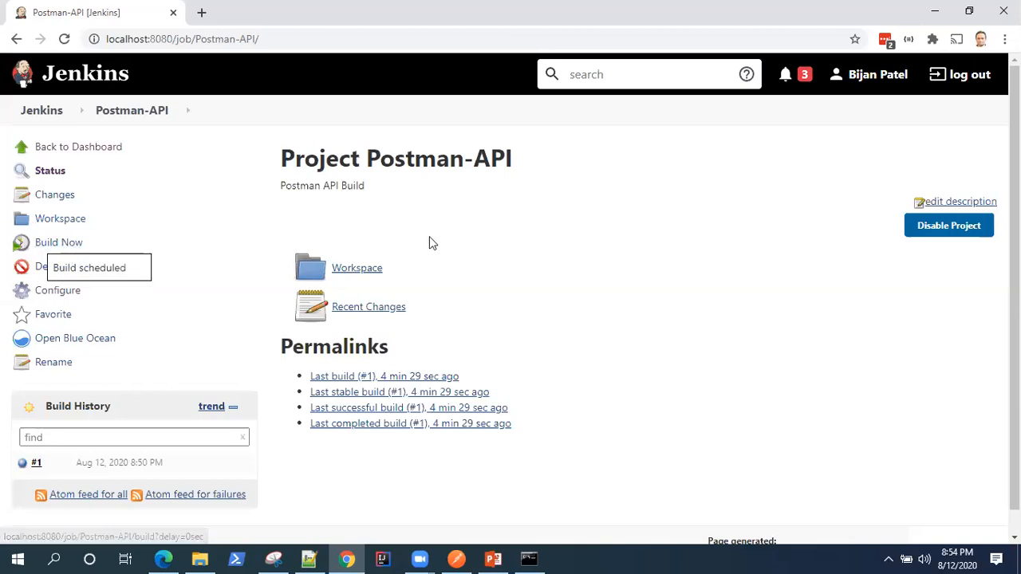
{"action": "mouse_move", "coordinate": [537, 271]}
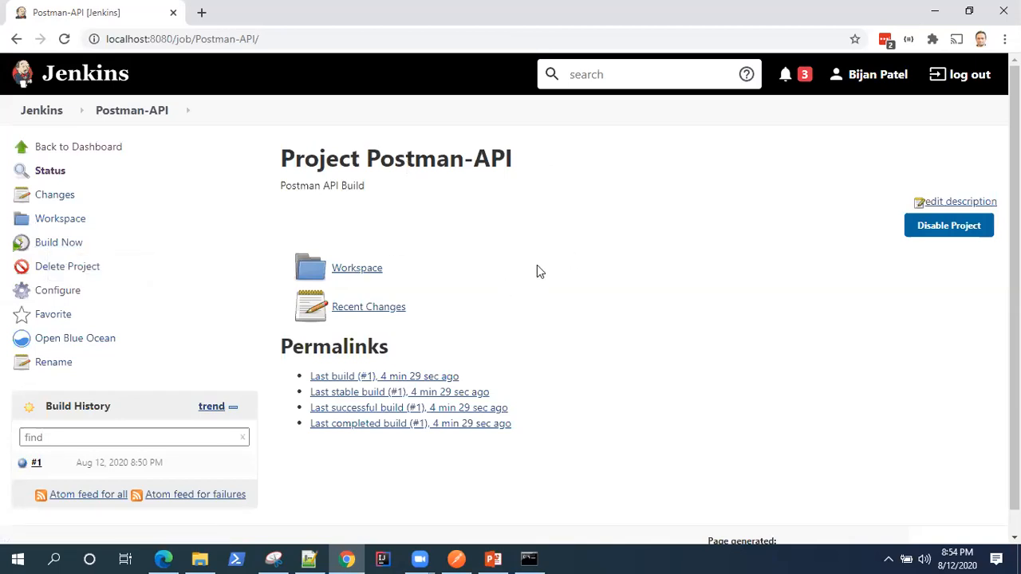
{"action": "left_click", "coordinate": [59, 241]}
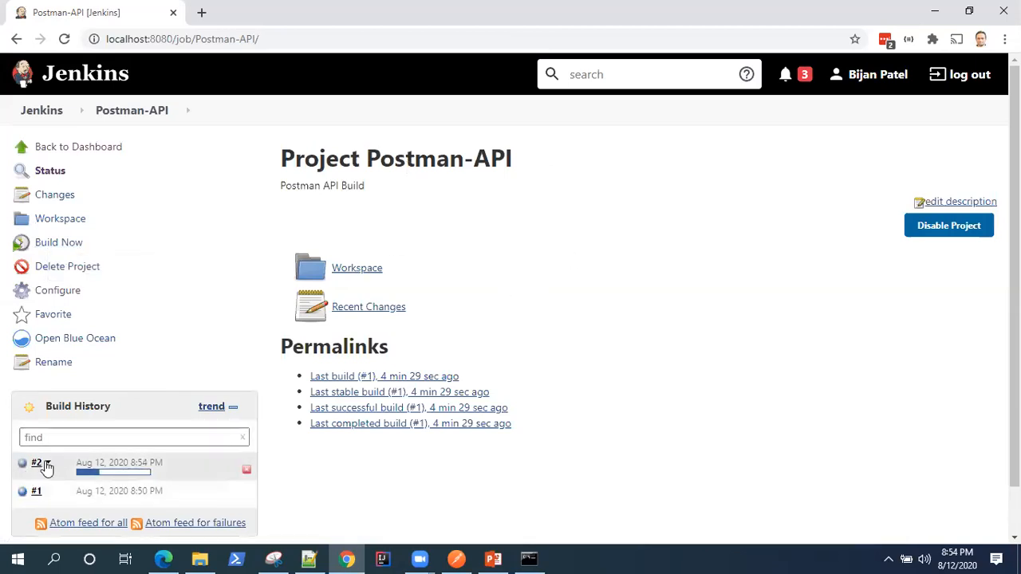
{"action": "left_click", "coordinate": [37, 462]}
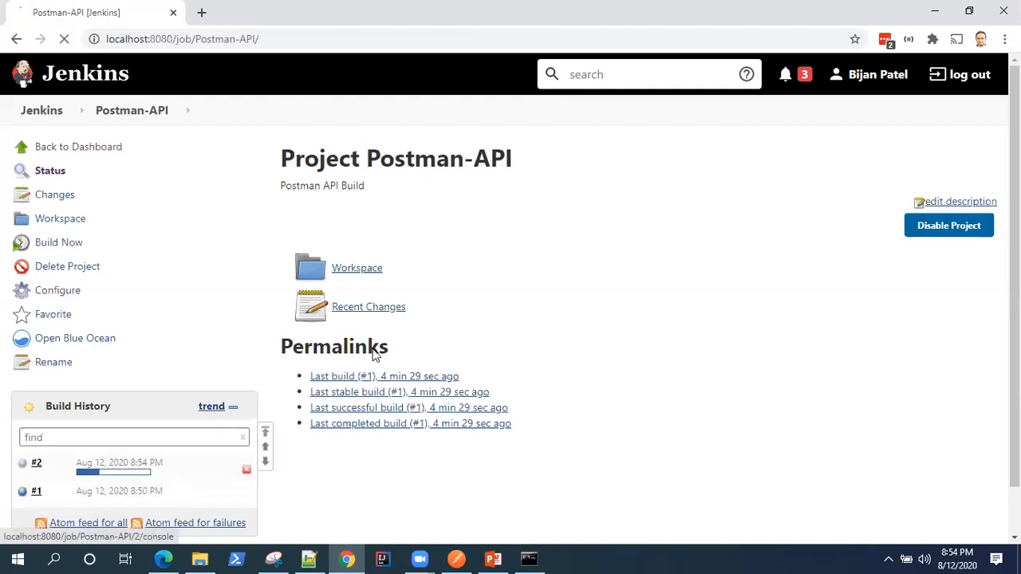
- Read build #2's console log down to the AssertionError: Create Repository exceeded 1000ms
{"action": "left_click", "coordinate": [36, 463]}
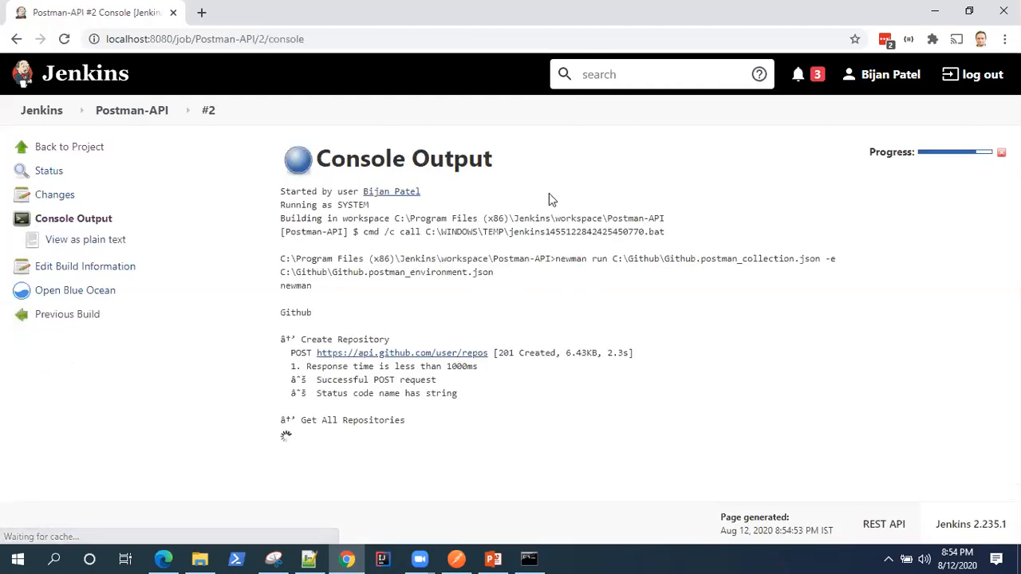
{"action": "scroll", "scroll_direction": "down", "scroll_amount": 3}
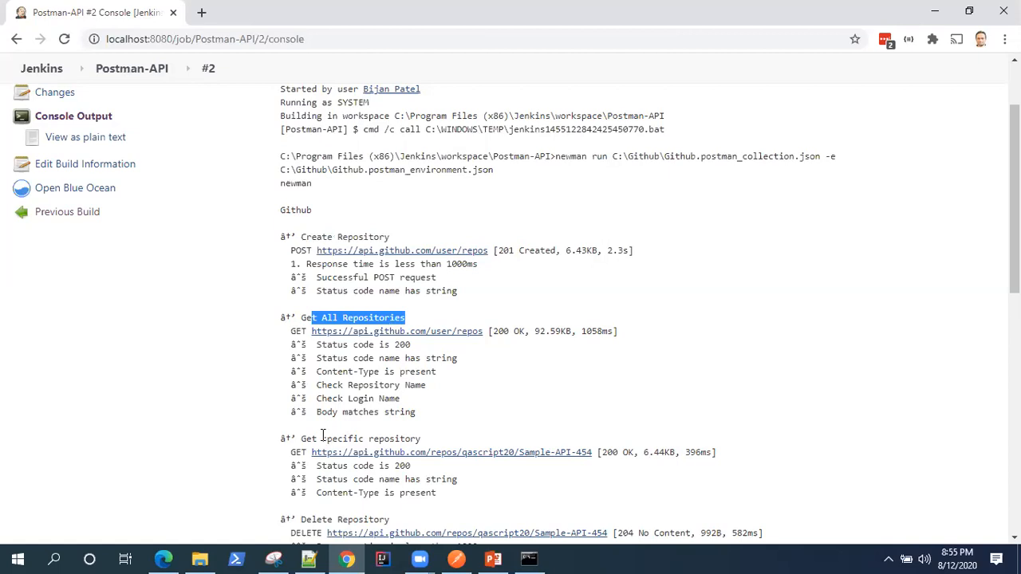
{"action": "scroll", "scroll_direction": "down", "scroll_amount": 3}
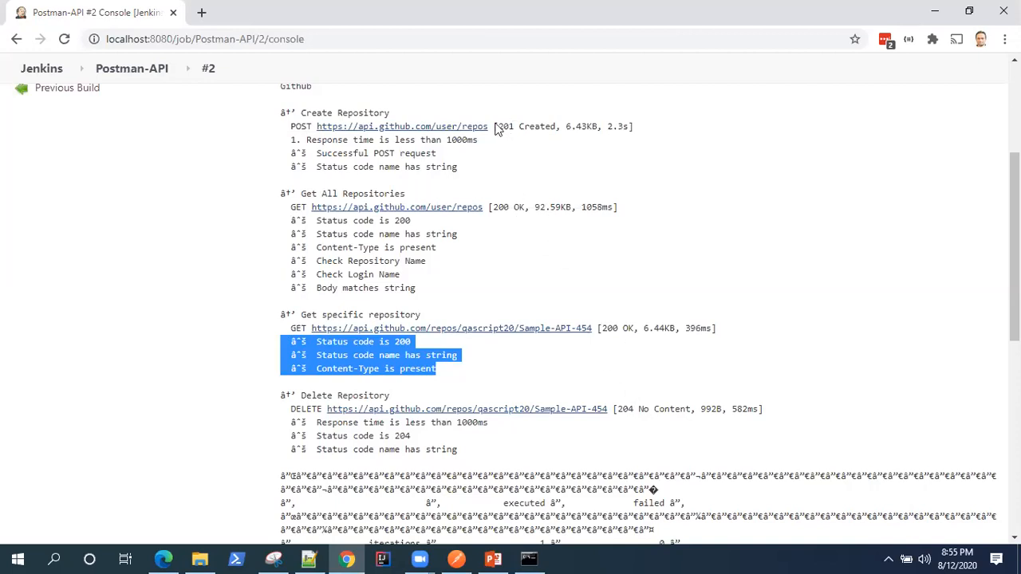
{"action": "mouse_move", "coordinate": [570, 317]}
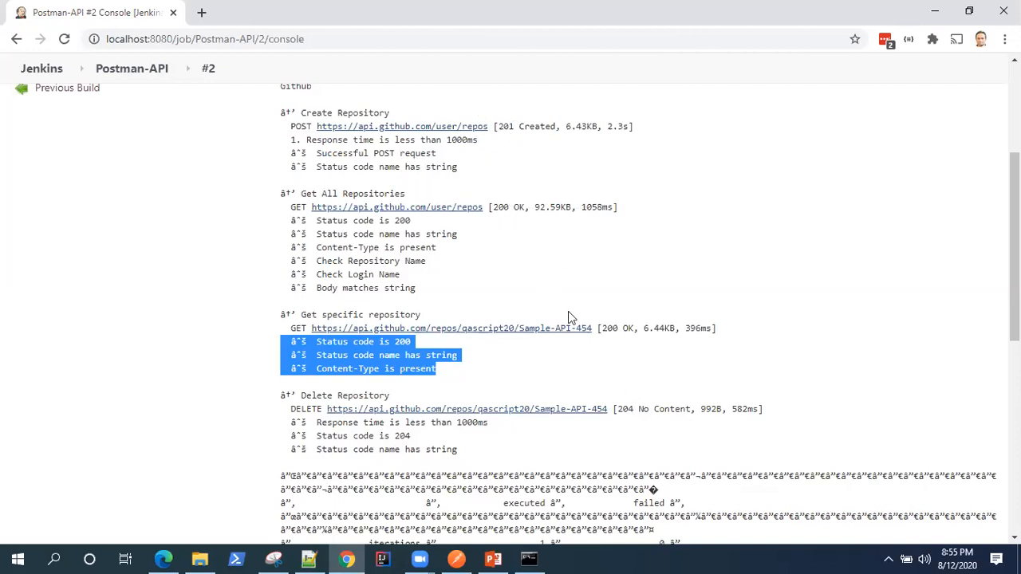
{"action": "mouse_move", "coordinate": [447, 396]}
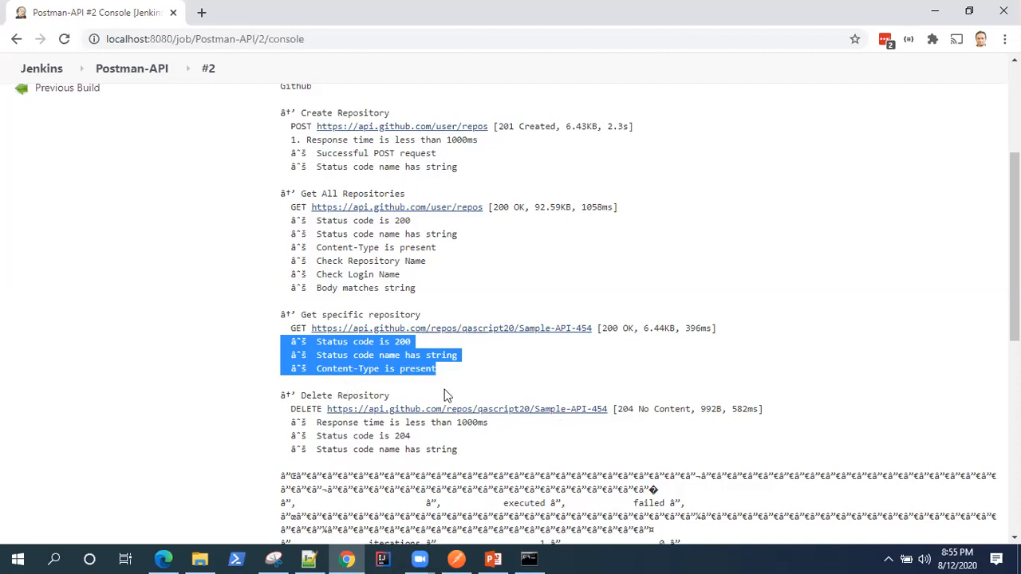
{"action": "scroll", "scroll_direction": "down", "scroll_amount": 3}
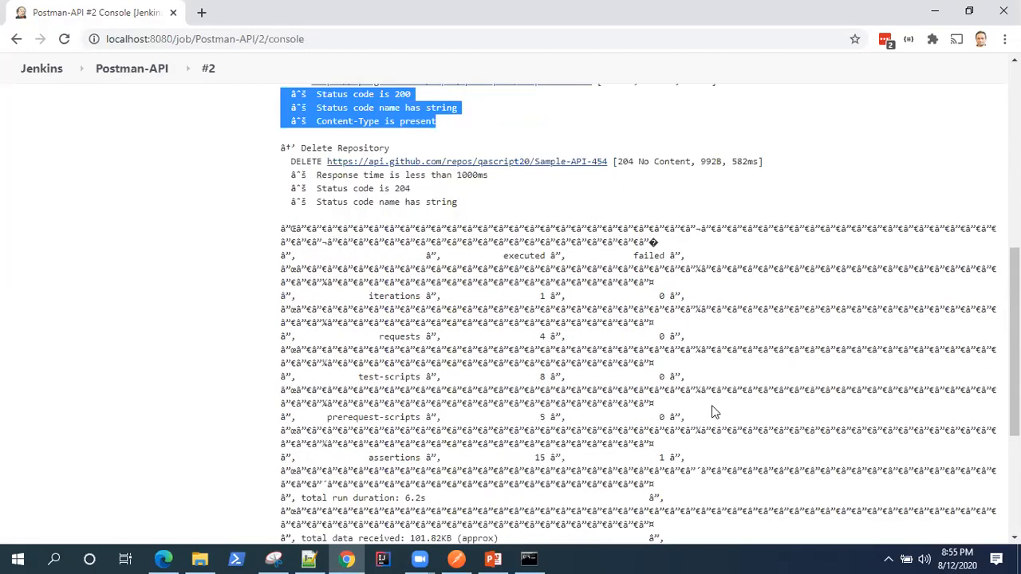
{"action": "mouse_move", "coordinate": [547, 366]}
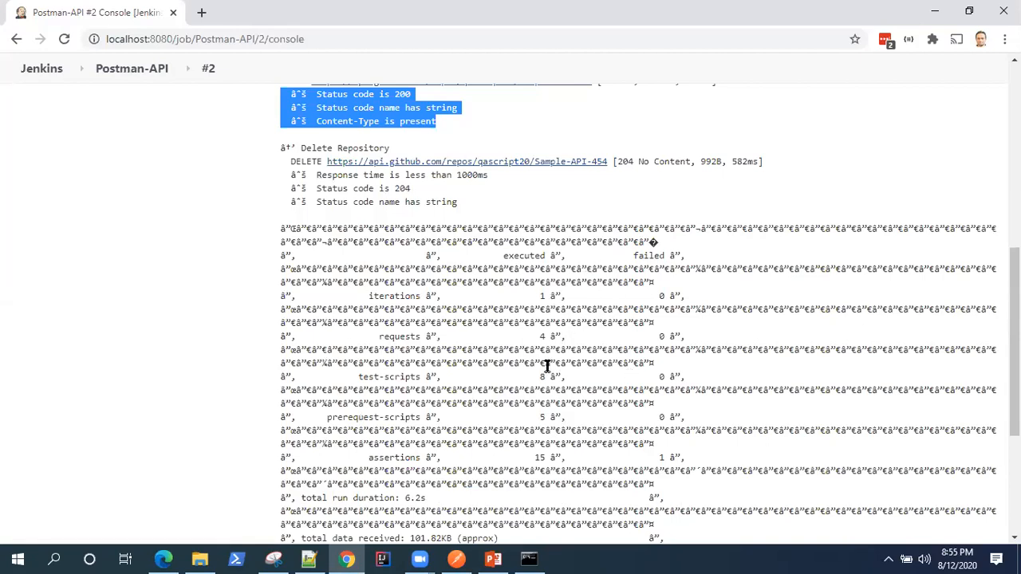
{"action": "scroll", "scroll_direction": "down", "scroll_amount": 3}
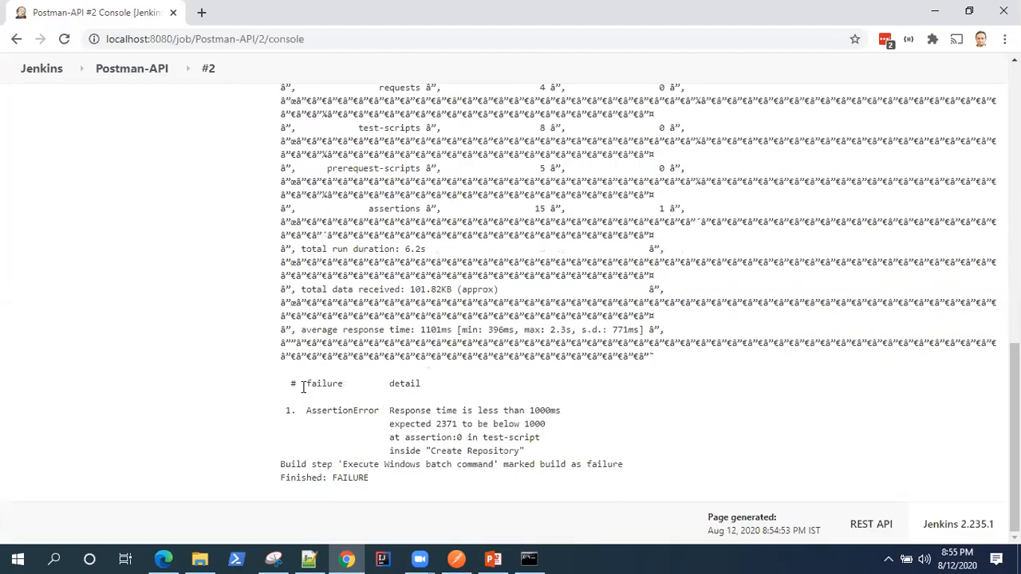
{"action": "left_click_drag", "start_coordinate": [302, 383], "coordinate": [440, 396]}
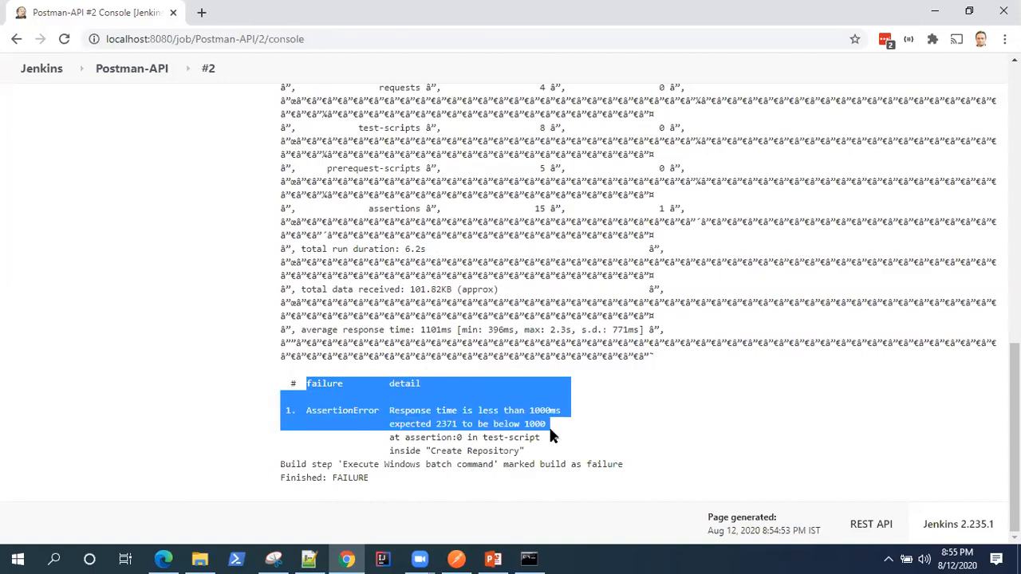
{"action": "left_click", "coordinate": [558, 410]}
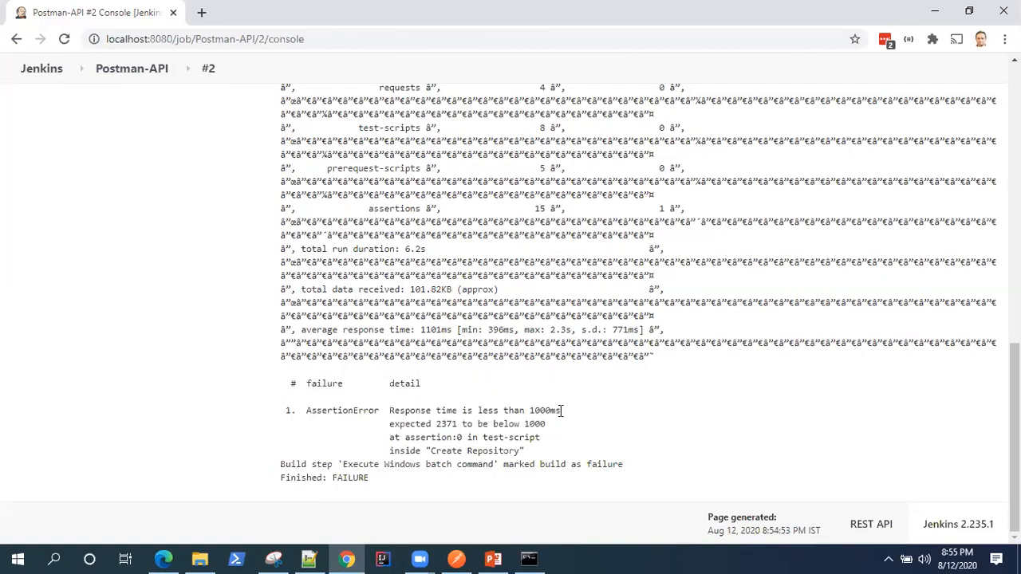
{"action": "double_click", "coordinate": [545, 410]}
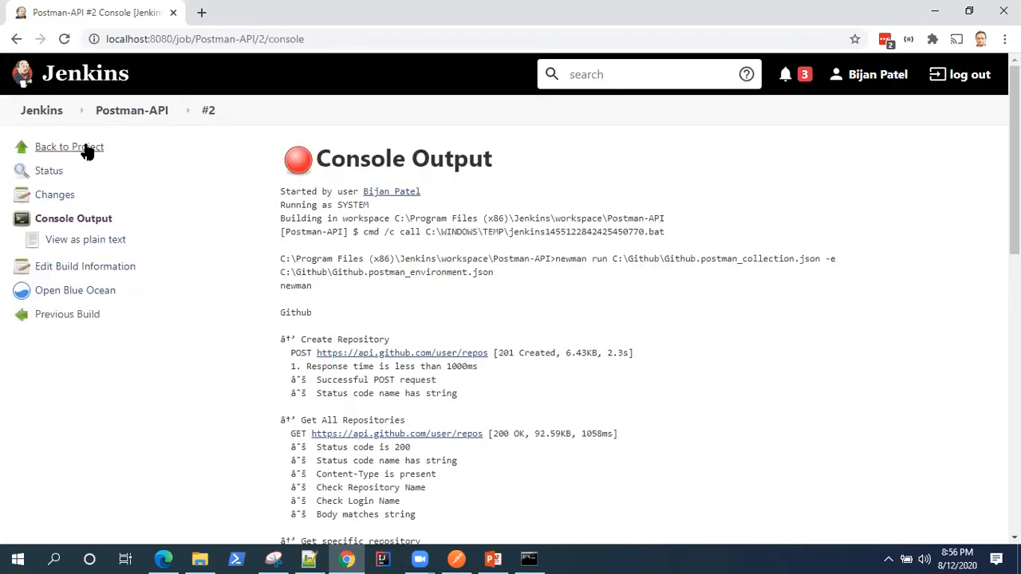
{"action": "left_click", "coordinate": [68, 147]}
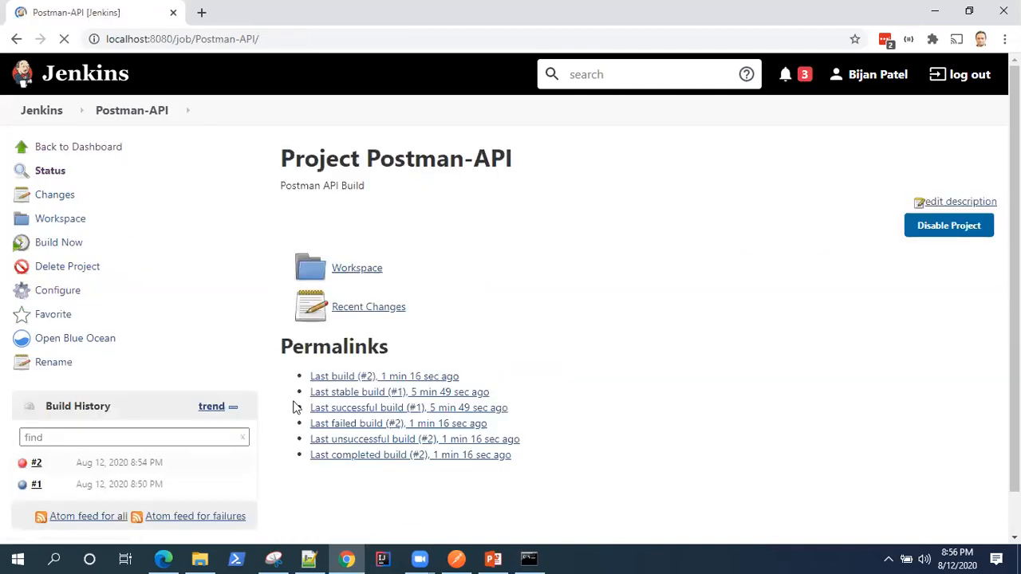
{"action": "left_click", "coordinate": [120, 437]}
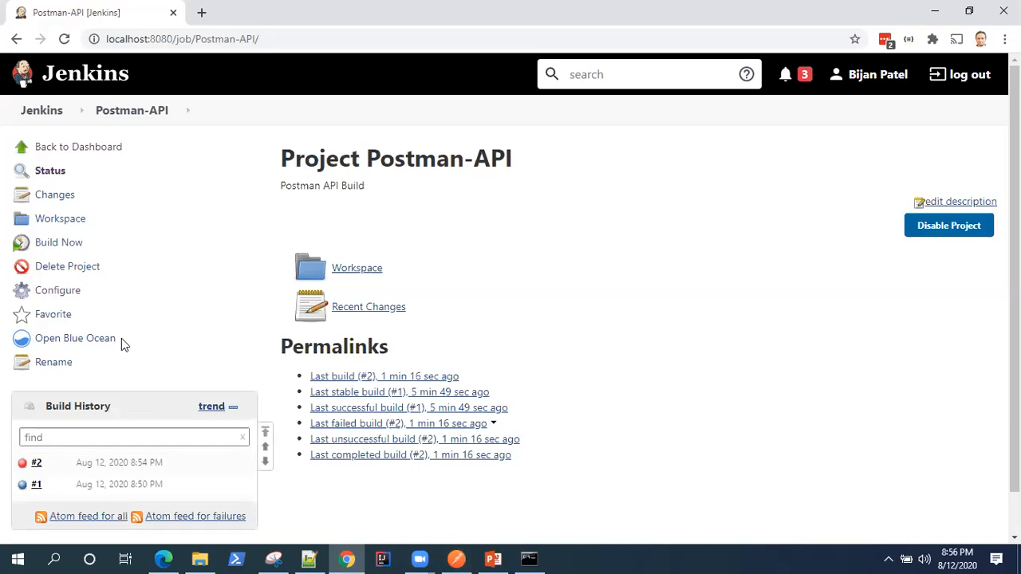
{"action": "mouse_move", "coordinate": [549, 198]}
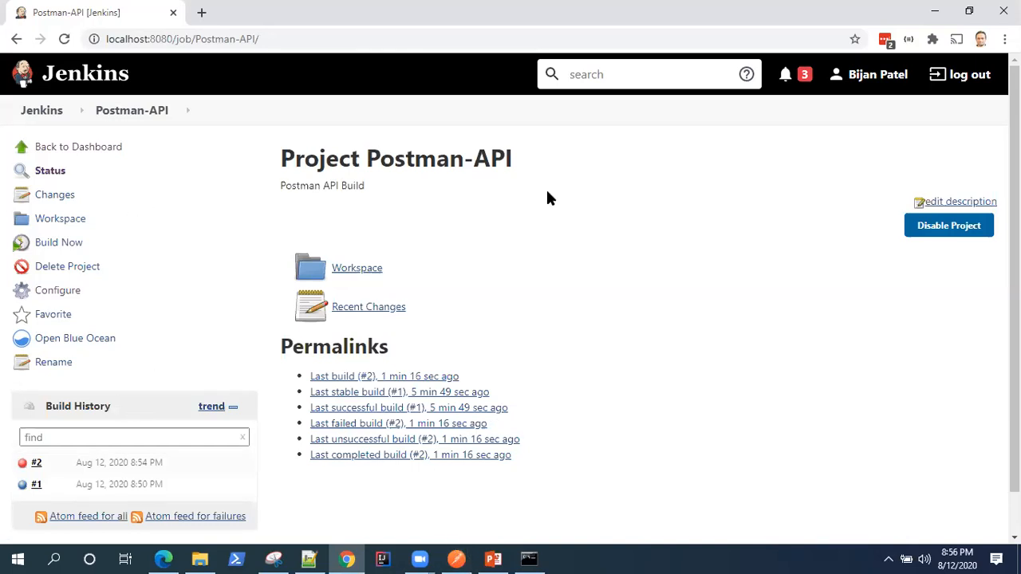
{"action": "mouse_move", "coordinate": [635, 288]}
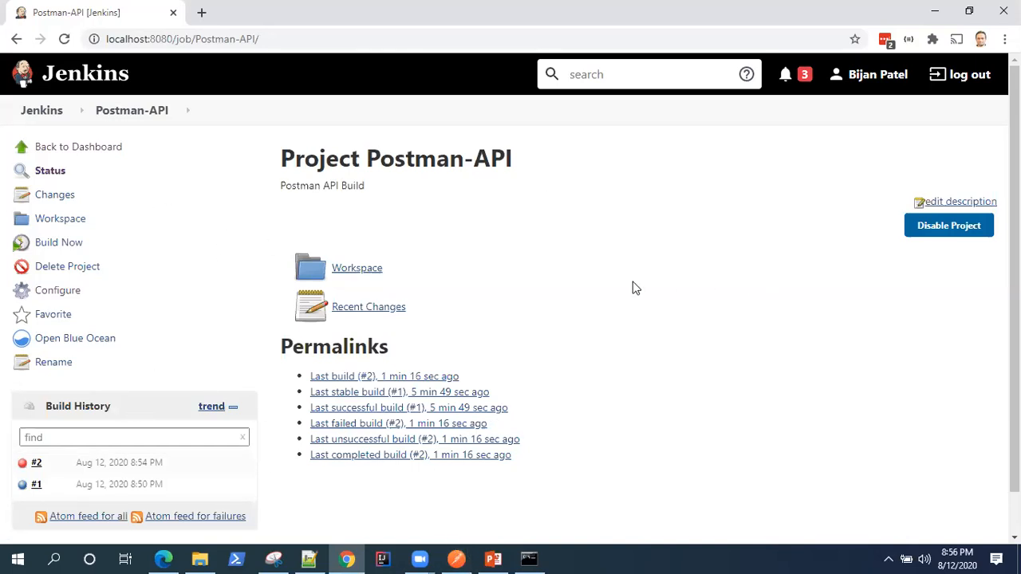
{"action": "mouse_move", "coordinate": [53, 475]}
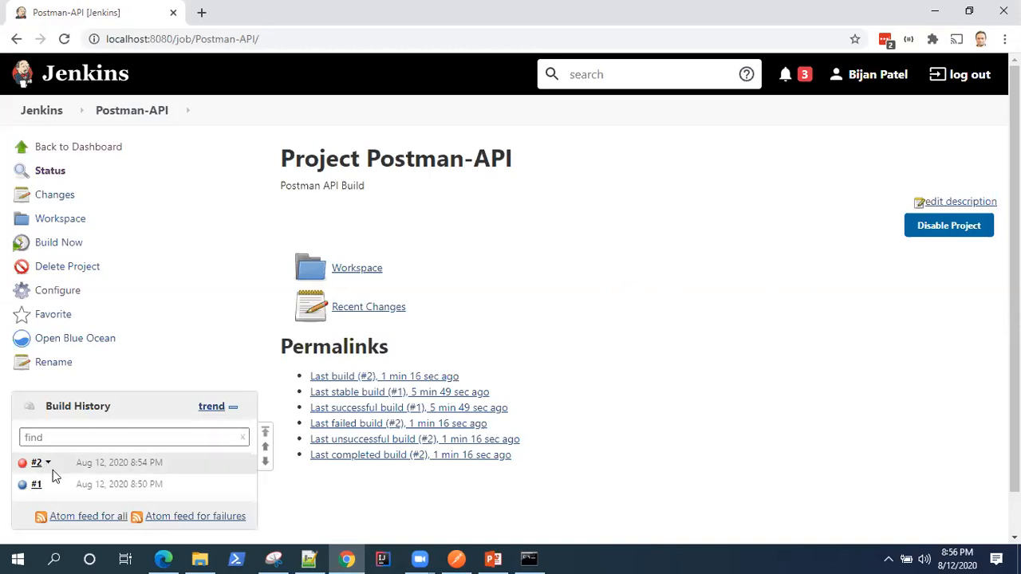
{"action": "mouse_move", "coordinate": [219, 261]}
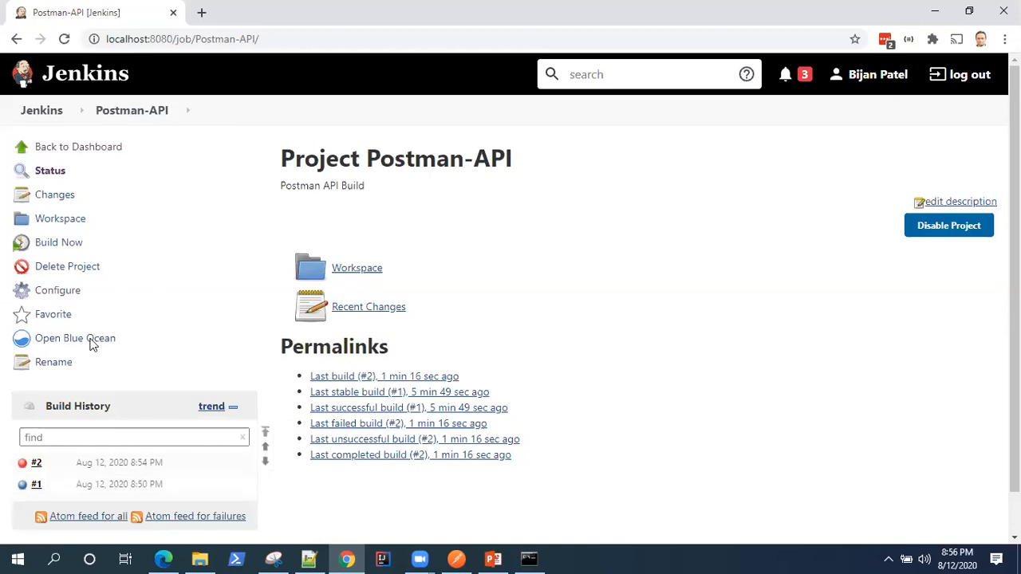
{"action": "mouse_move", "coordinate": [37, 463]}
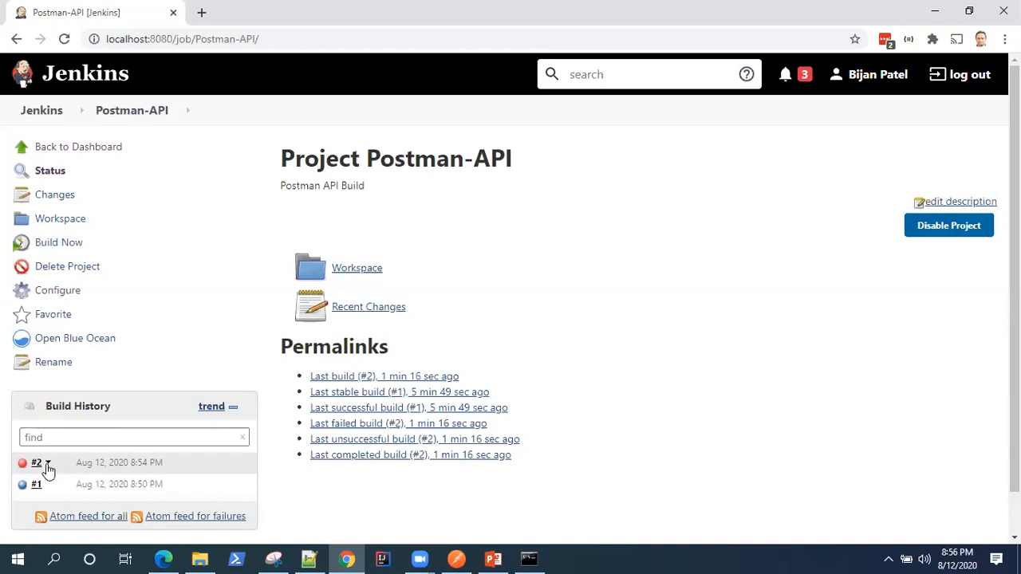
{"action": "mouse_move", "coordinate": [48, 469]}
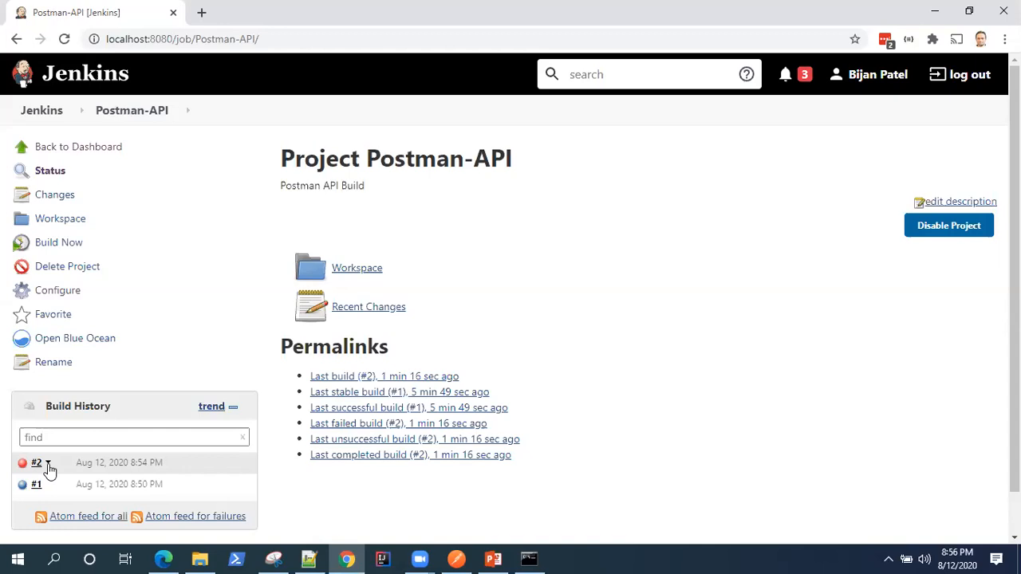
{"action": "mouse_move", "coordinate": [50, 471]}
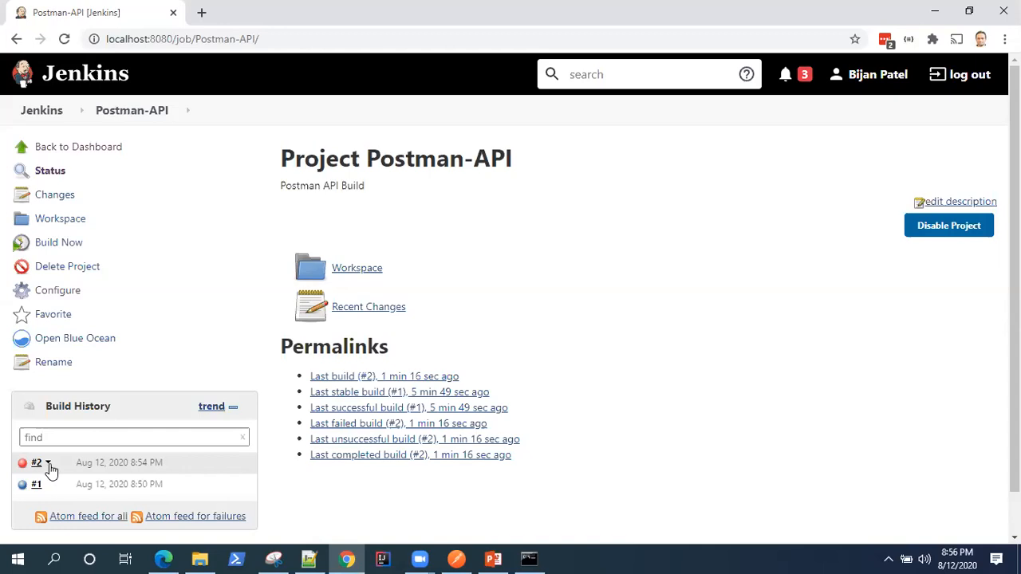
{"action": "left_click", "coordinate": [47, 463]}
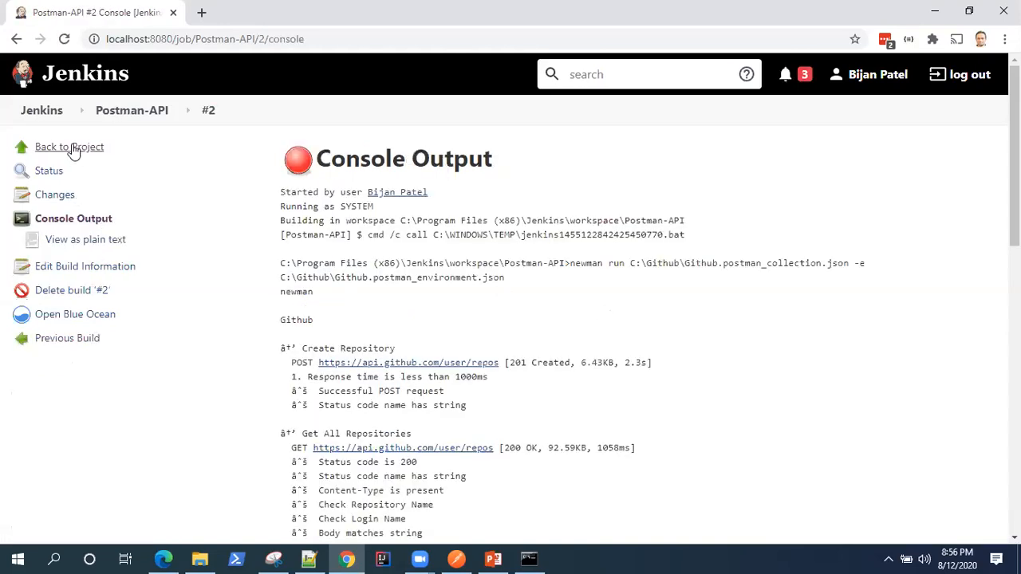
{"action": "left_click", "coordinate": [69, 147]}
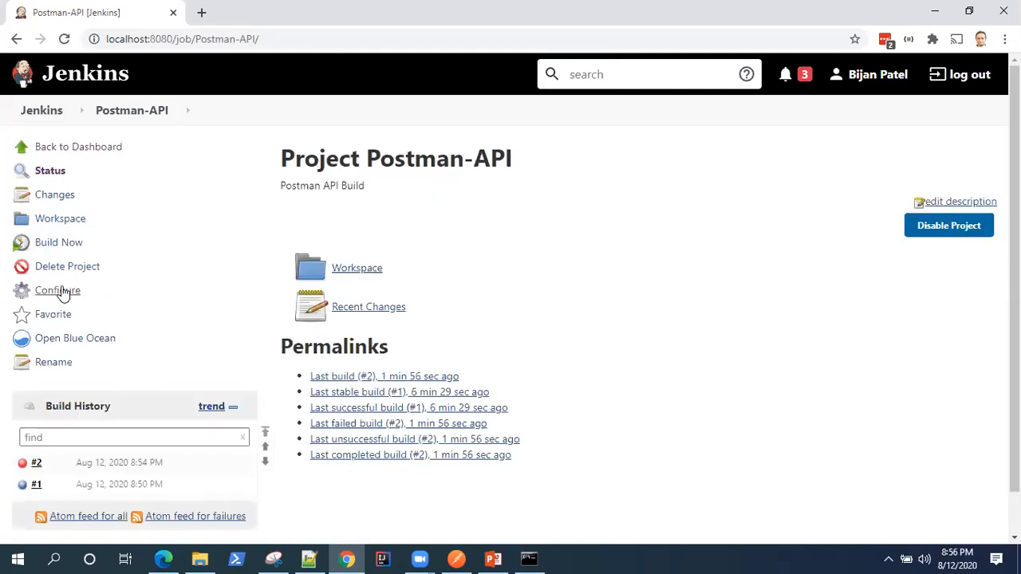
{"action": "left_click", "coordinate": [57, 290]}
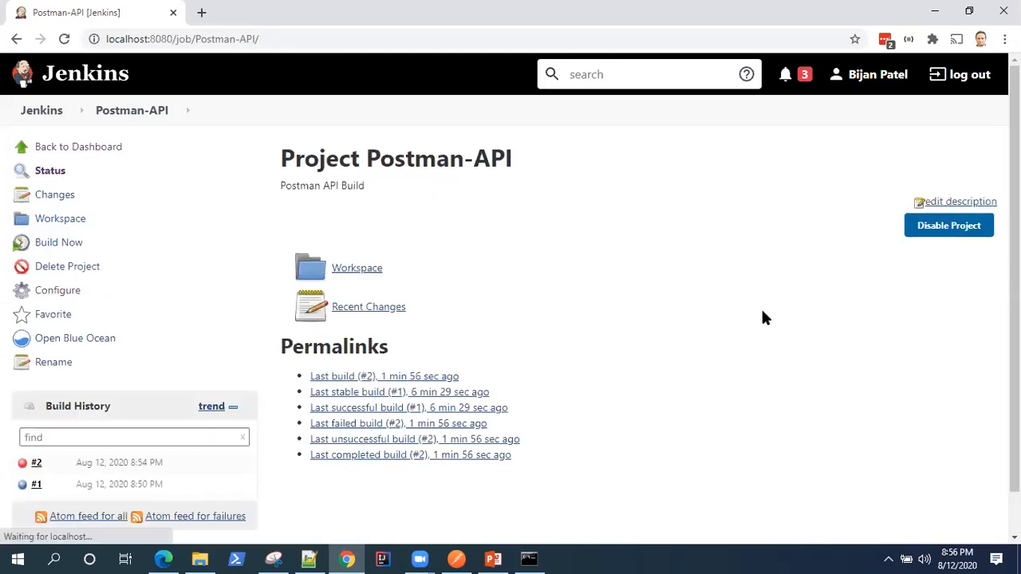
- Append '-x -r htmlextra' to the job's newman Windows batch command
{"action": "left_click", "coordinate": [57, 289]}
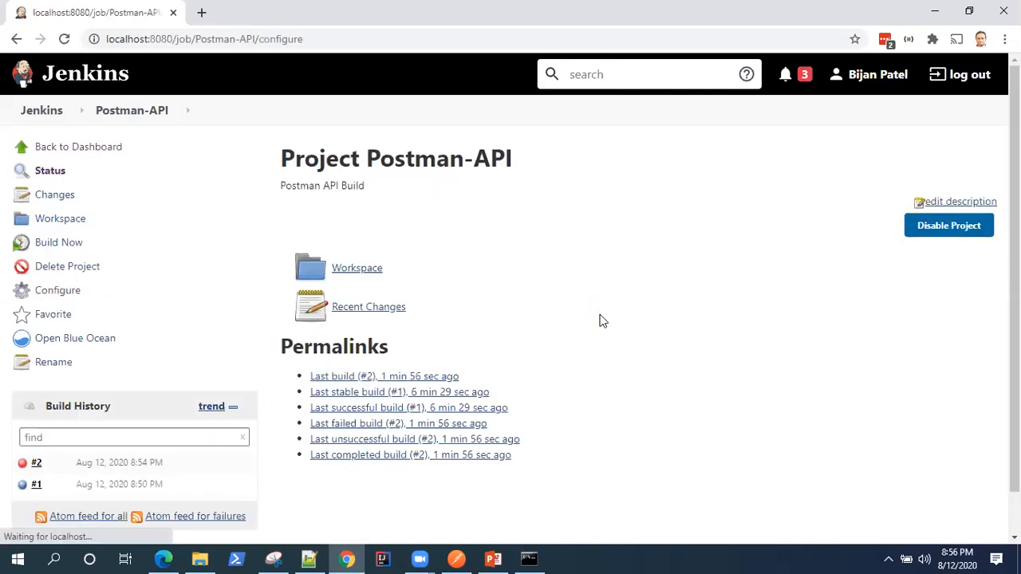
{"action": "left_click", "coordinate": [57, 290]}
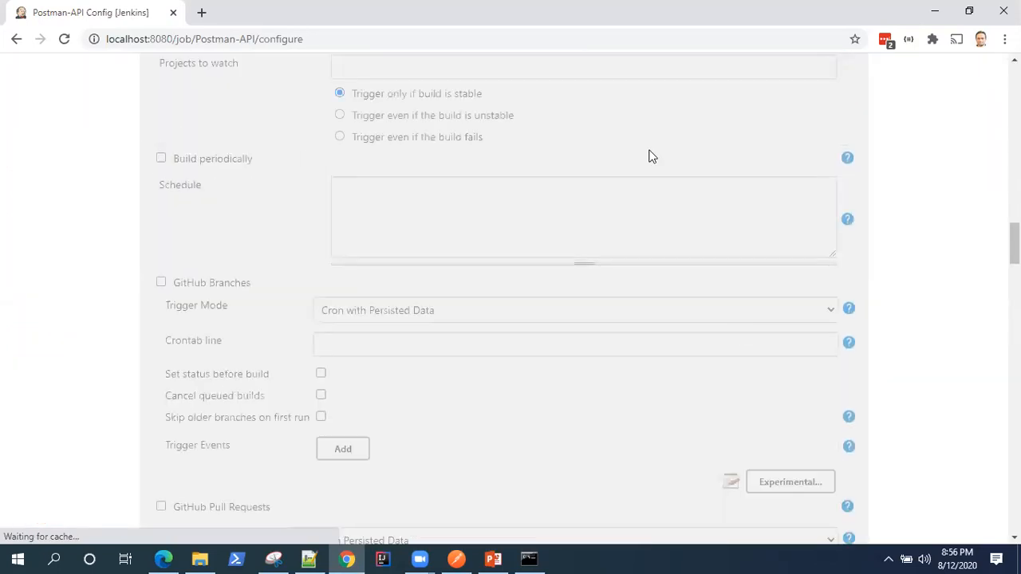
{"action": "scroll", "scroll_direction": "down", "scroll_amount": 3}
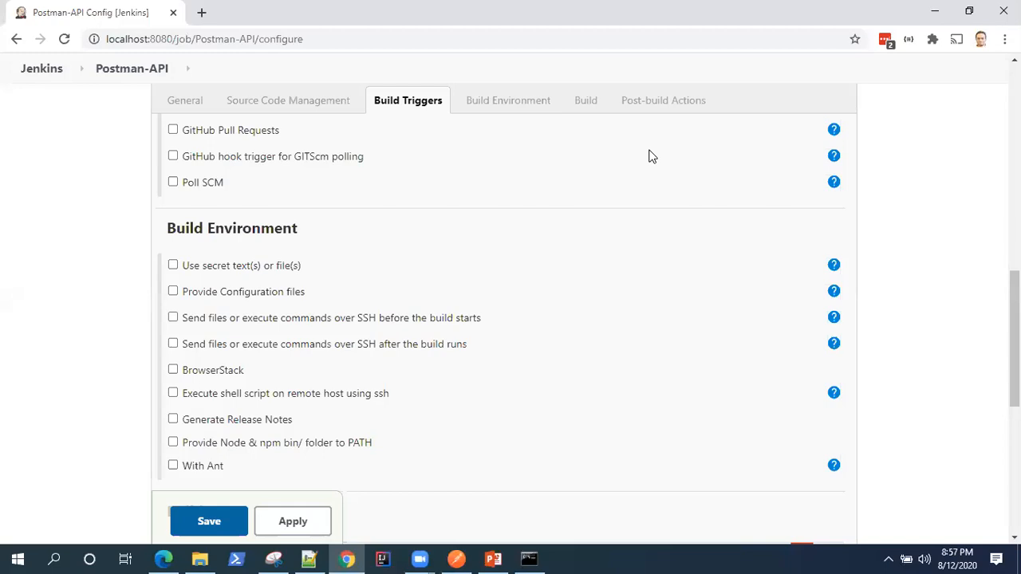
{"action": "left_click", "coordinate": [586, 100]}
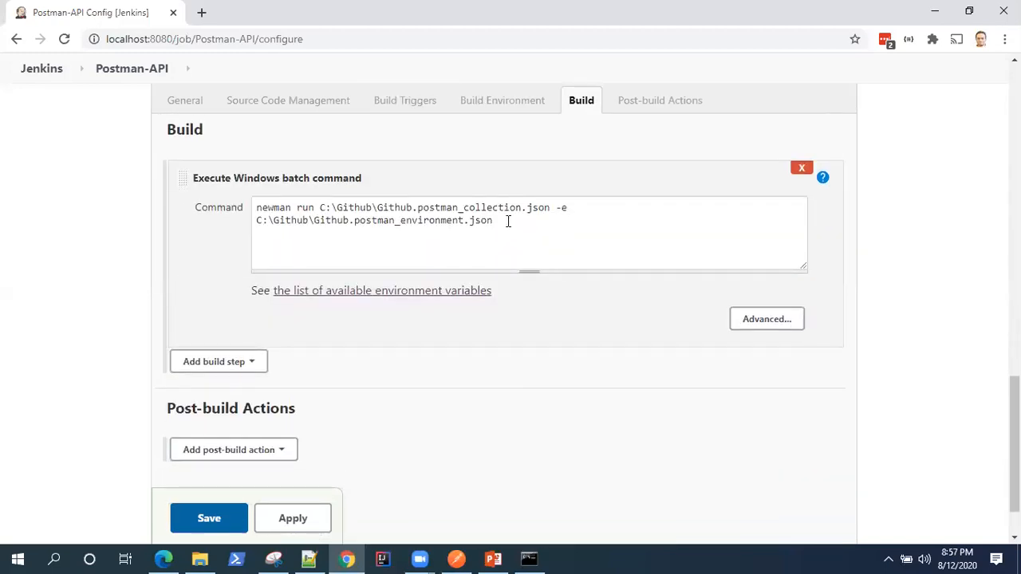
{"action": "type", "text": "-x"}
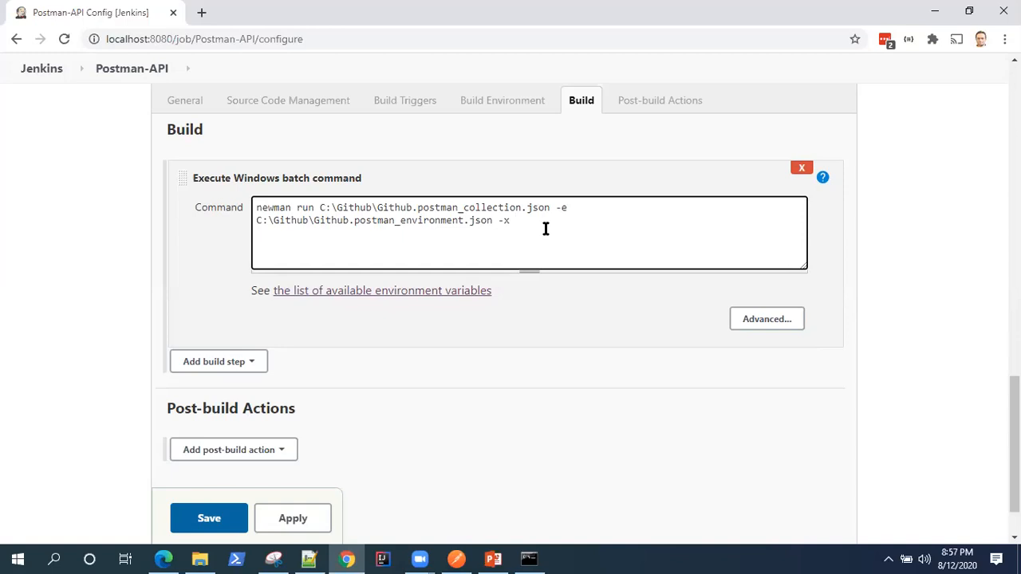
{"action": "type", "text": "-r"}
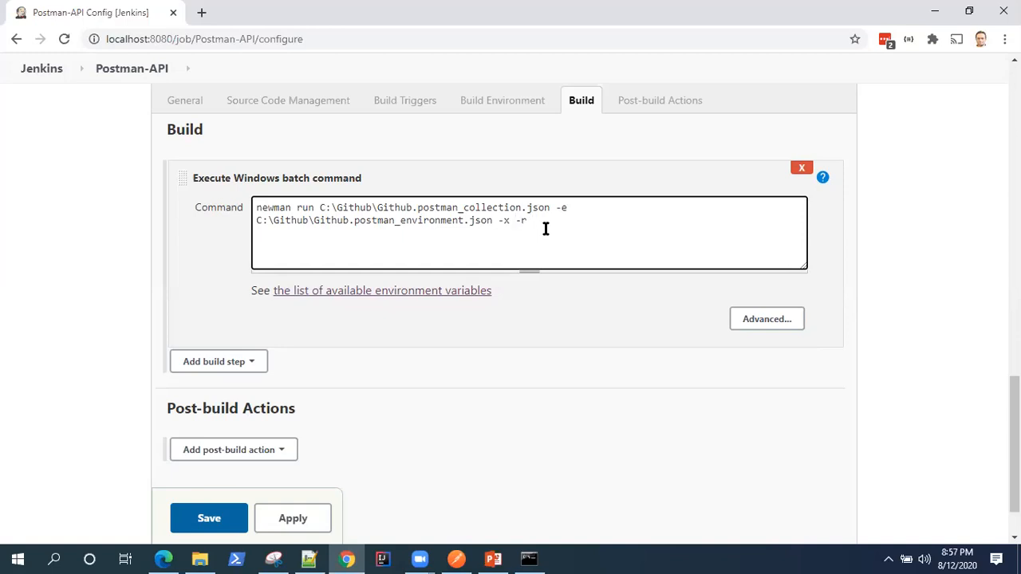
{"action": "type", "text": "html"}
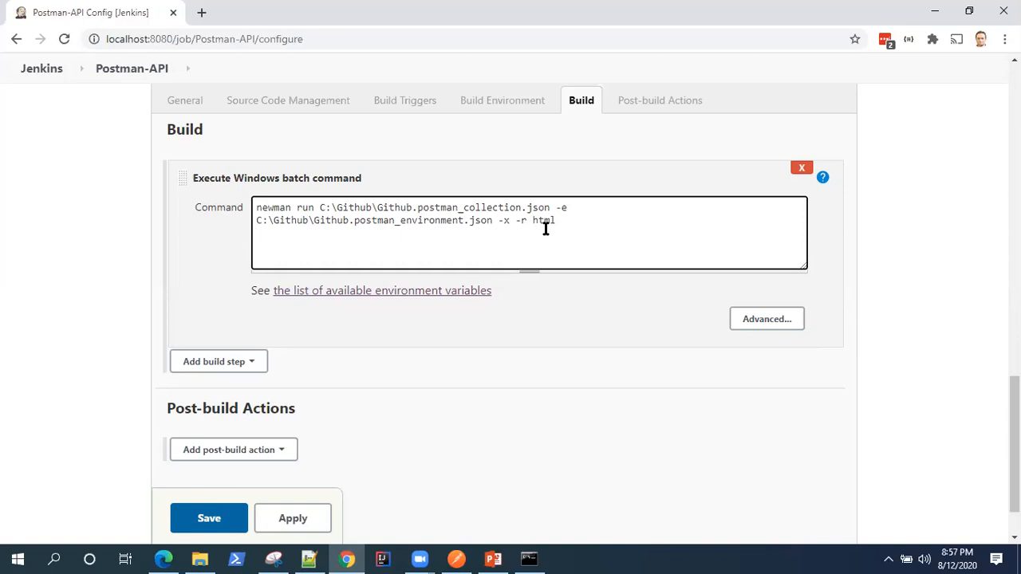
{"action": "type", "text": "extra"}
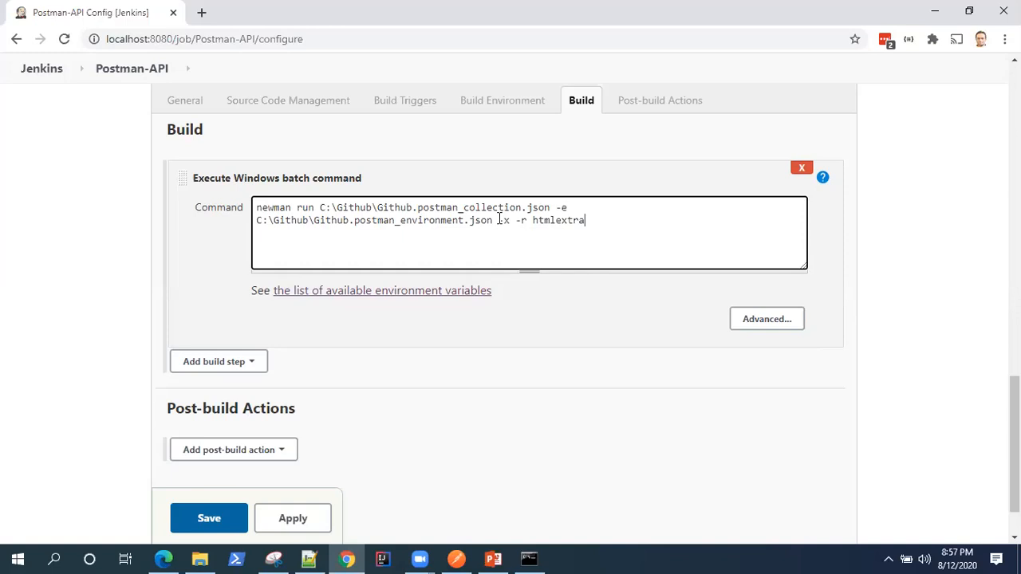
- Add a Publish HTML reports action archiving 'newman', no index page, titled 'HTML Report'
{"action": "scroll", "scroll_direction": "down", "scroll_amount": 3}
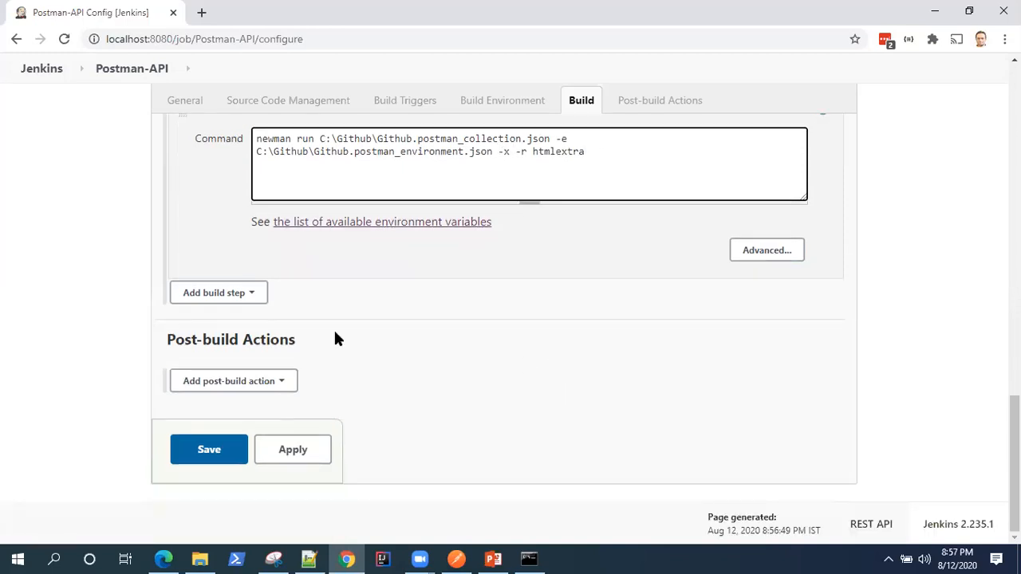
{"action": "mouse_move", "coordinate": [310, 242]}
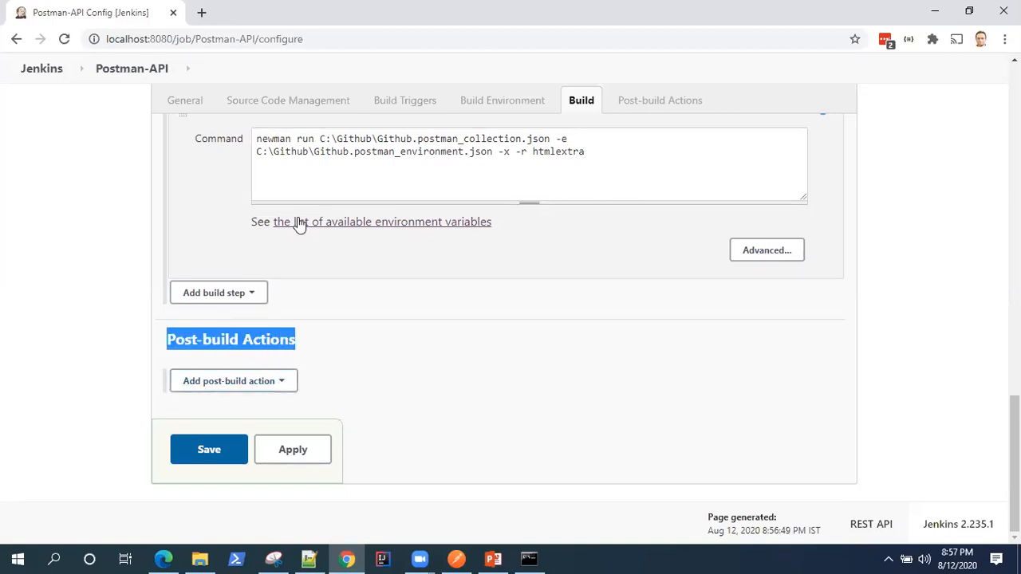
{"action": "left_click", "coordinate": [506, 99]}
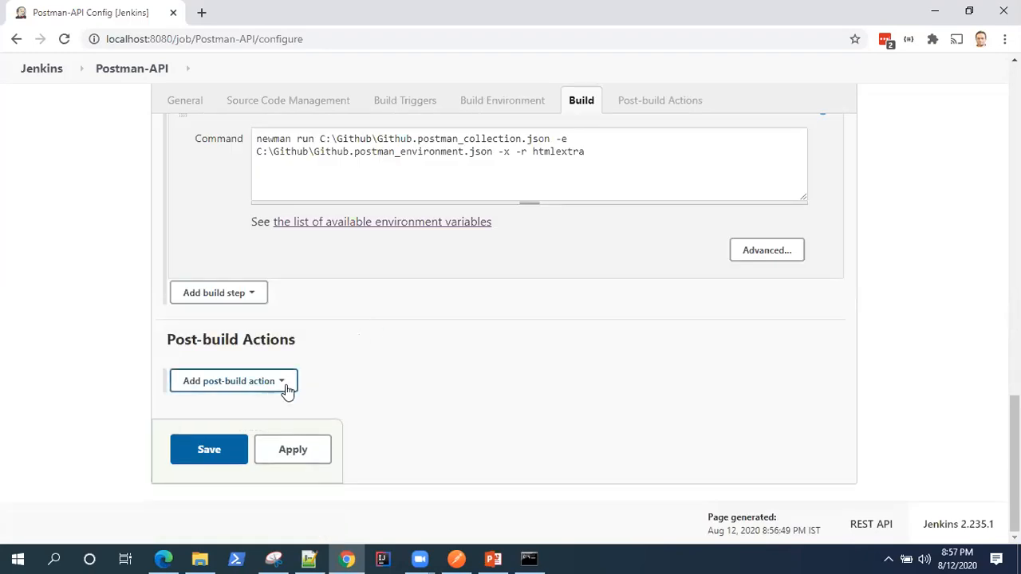
{"action": "left_click", "coordinate": [233, 380]}
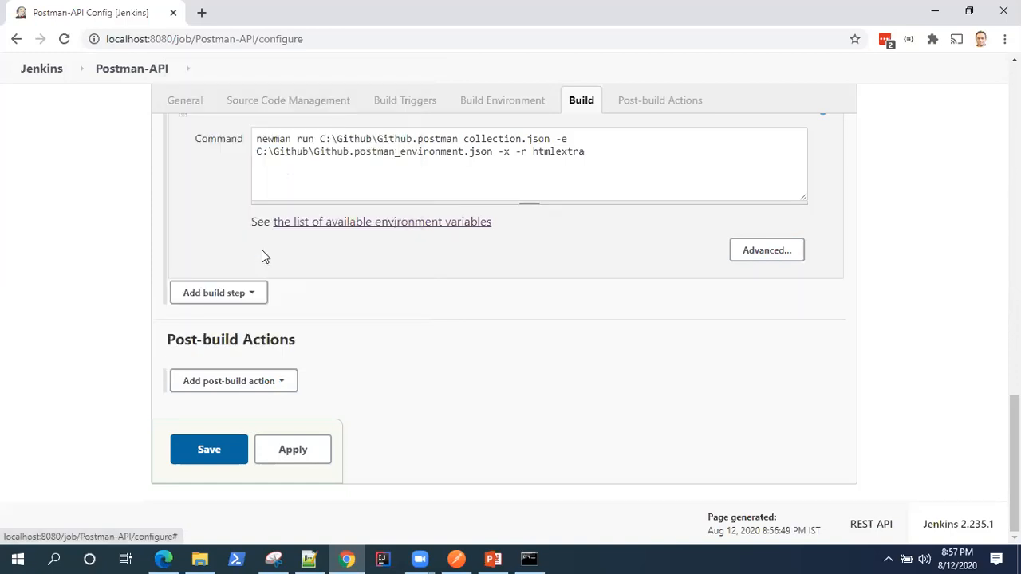
{"action": "left_click", "coordinate": [232, 381]}
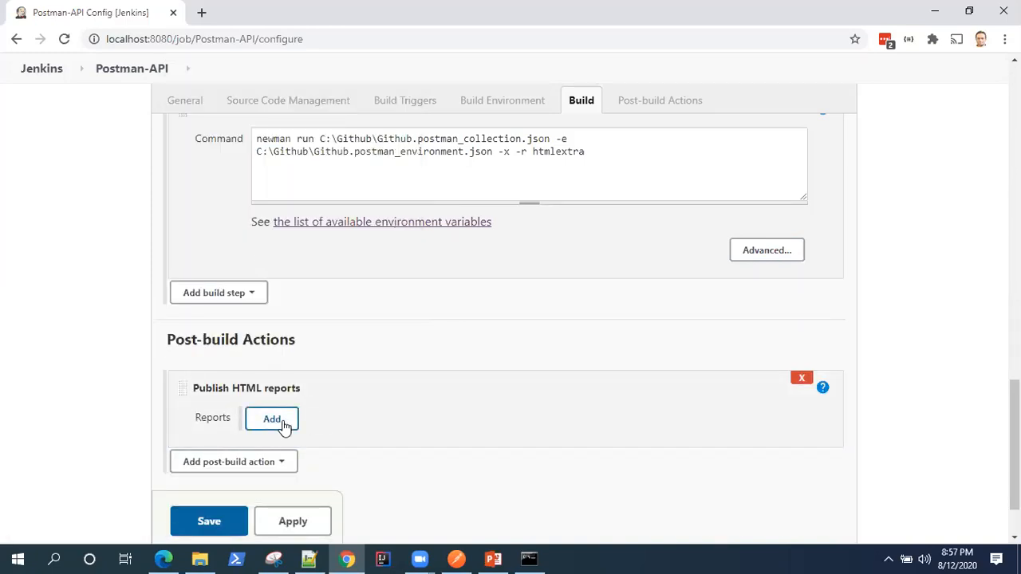
{"action": "left_click", "coordinate": [272, 419]}
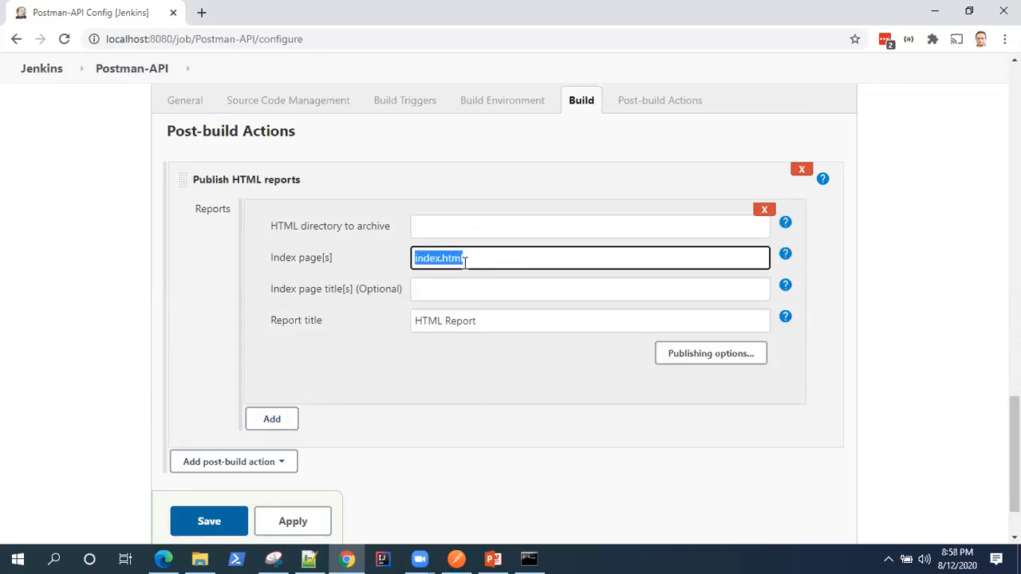
{"action": "key", "text": "Delete"}
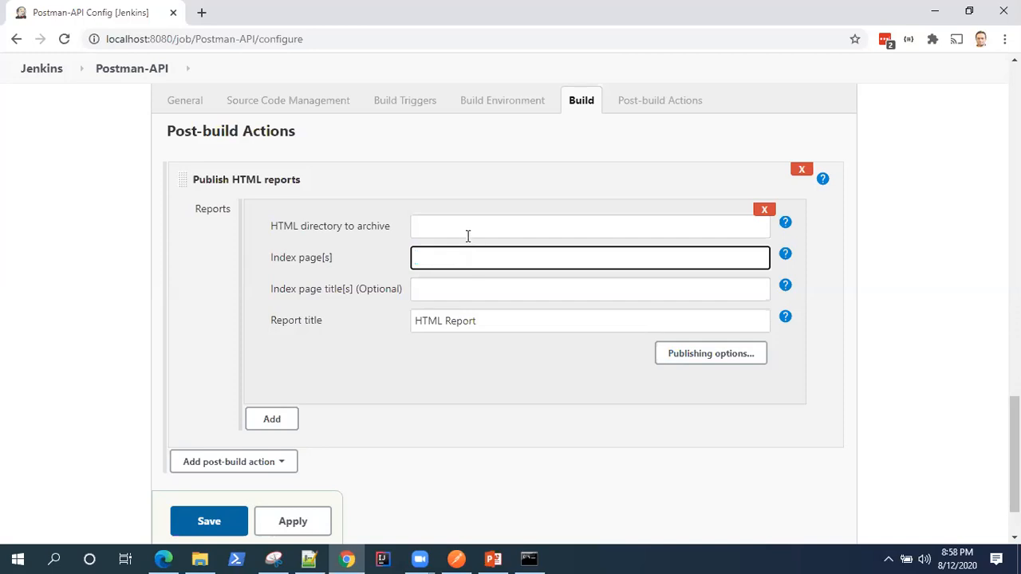
{"action": "left_click", "coordinate": [590, 226]}
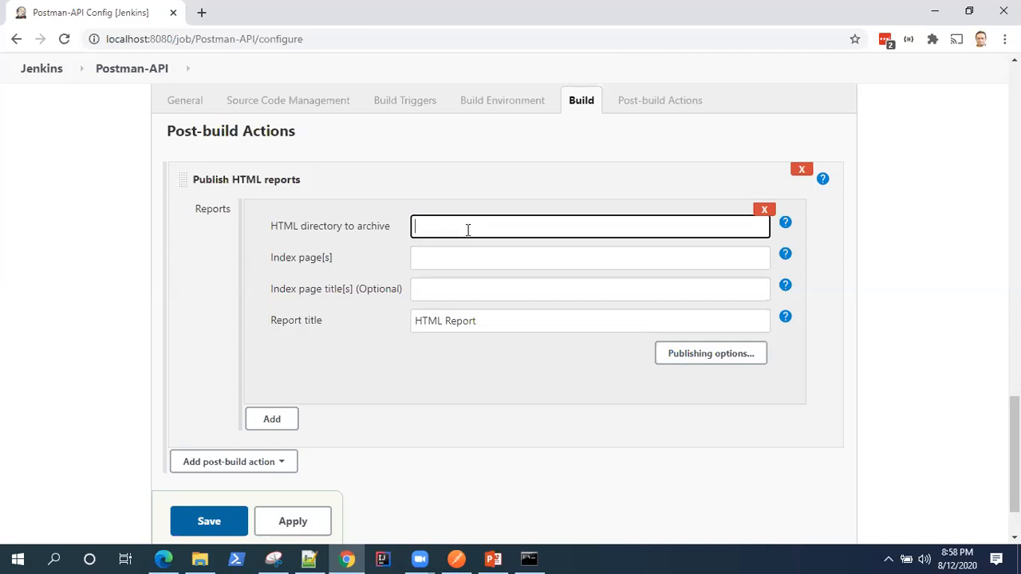
{"action": "type", "text": "newman"}
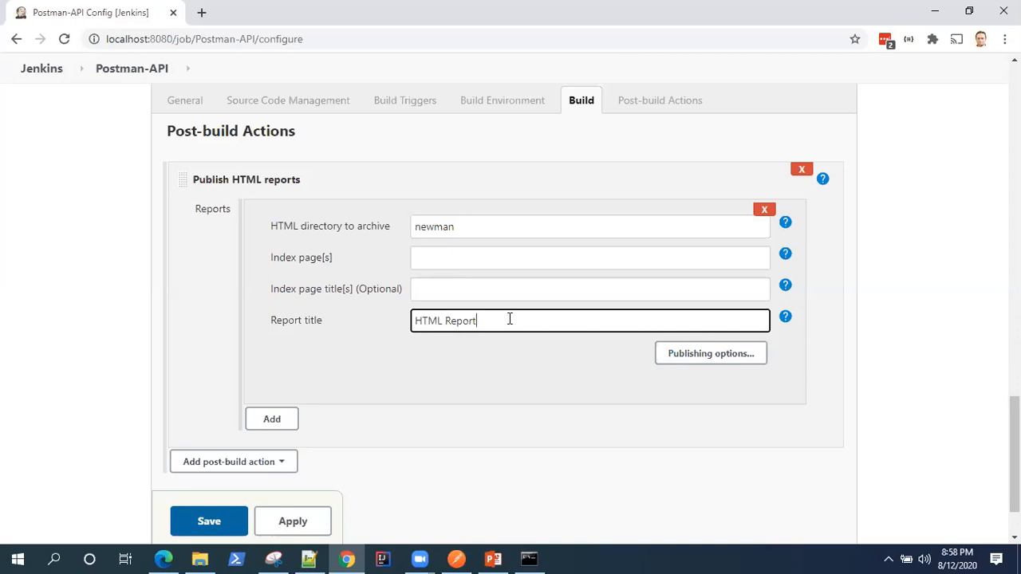
{"action": "double_click", "coordinate": [445, 321]}
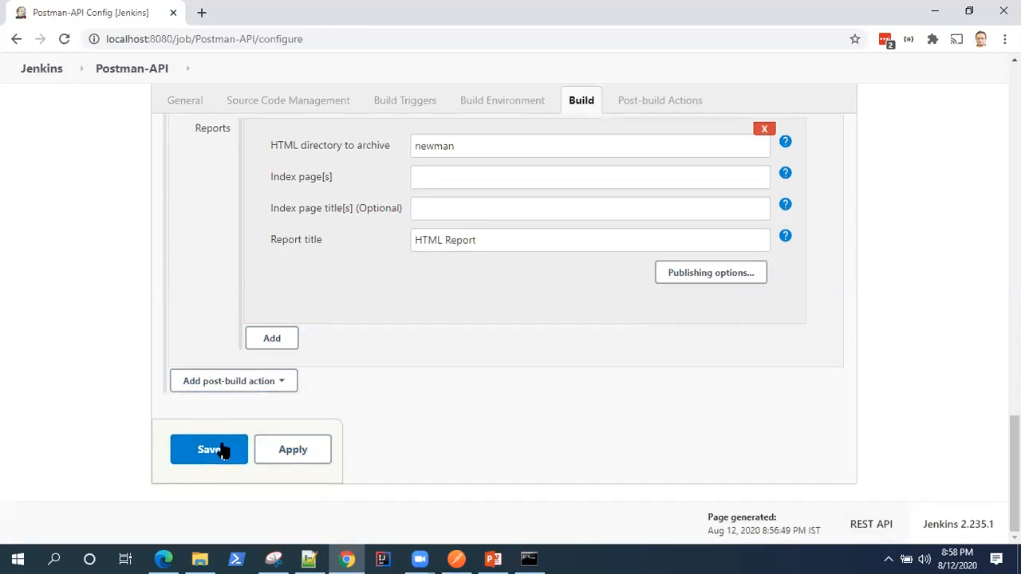
- Save the Postman-API configuration and trigger build #3
{"action": "left_click", "coordinate": [209, 449]}
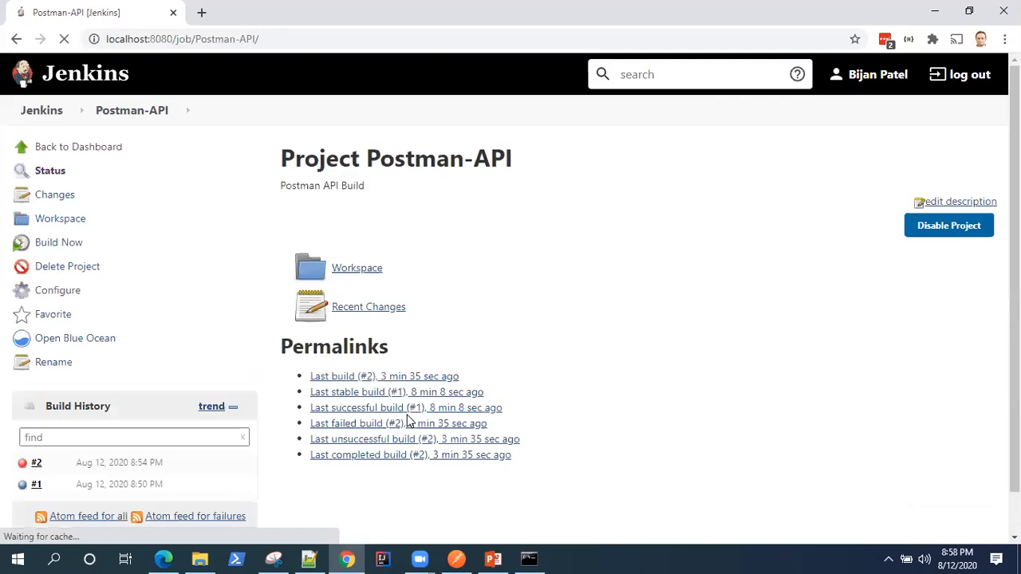
{"action": "mouse_move", "coordinate": [59, 243]}
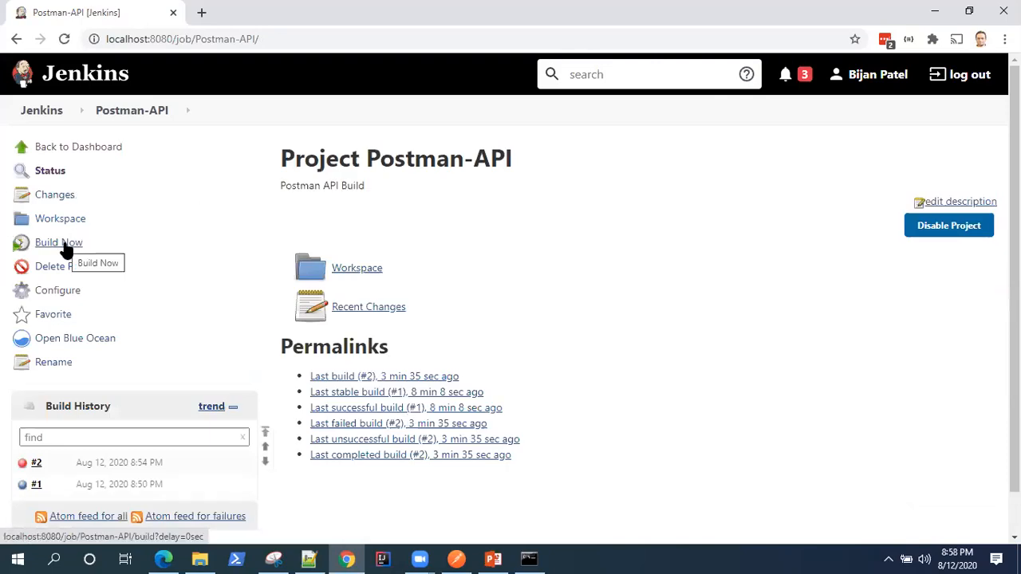
{"action": "left_click", "coordinate": [58, 242]}
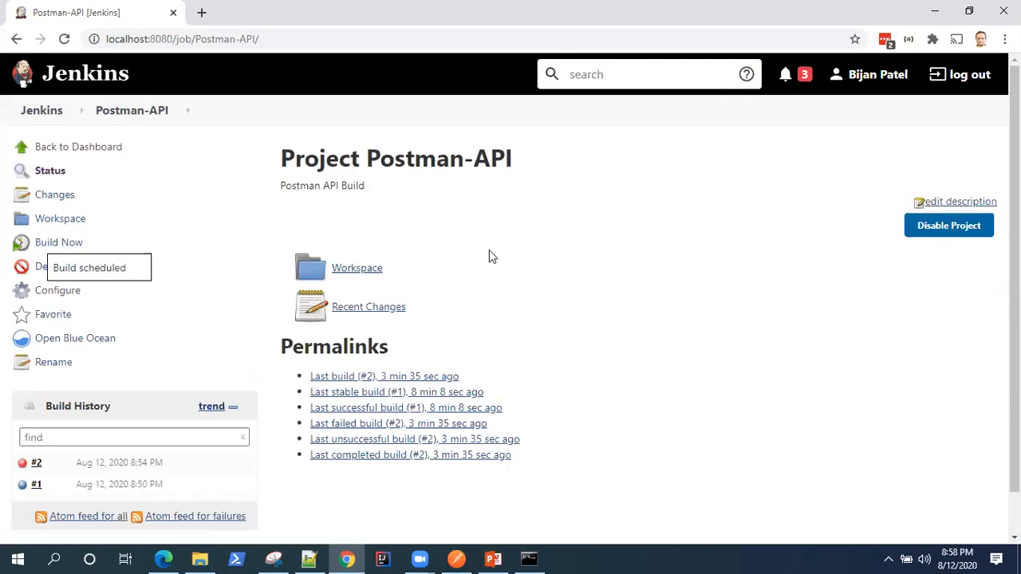
{"action": "left_click", "coordinate": [58, 241]}
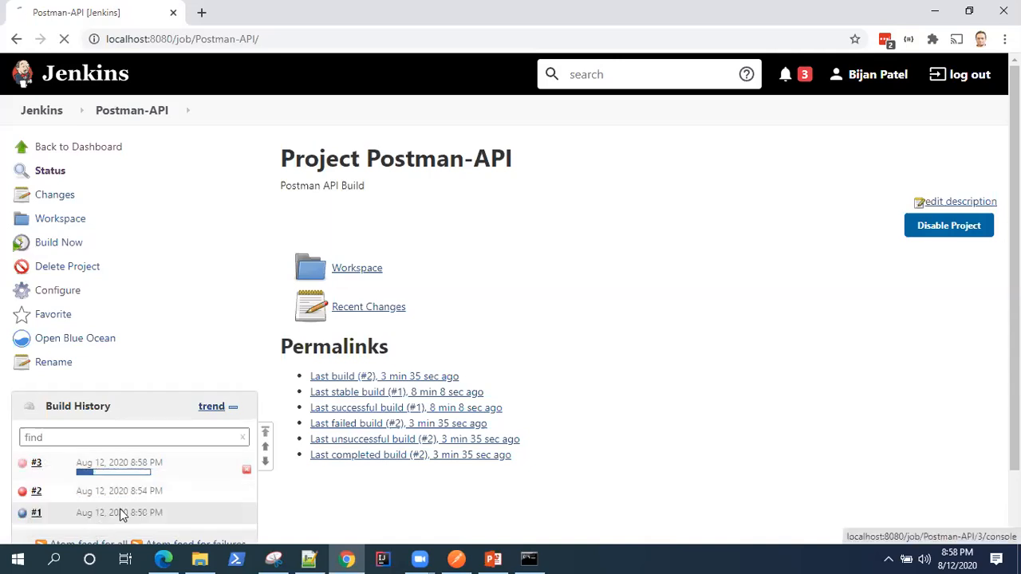
- View build #3's console log, highlighting the HTML reports archiving line before SUCCESS
{"action": "left_click", "coordinate": [36, 462]}
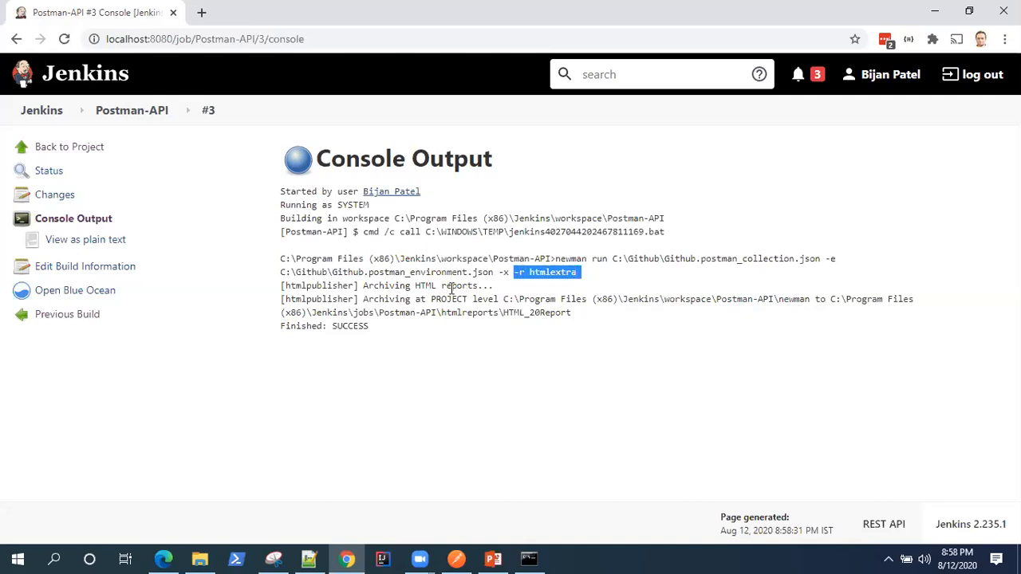
{"action": "left_click", "coordinate": [281, 286]}
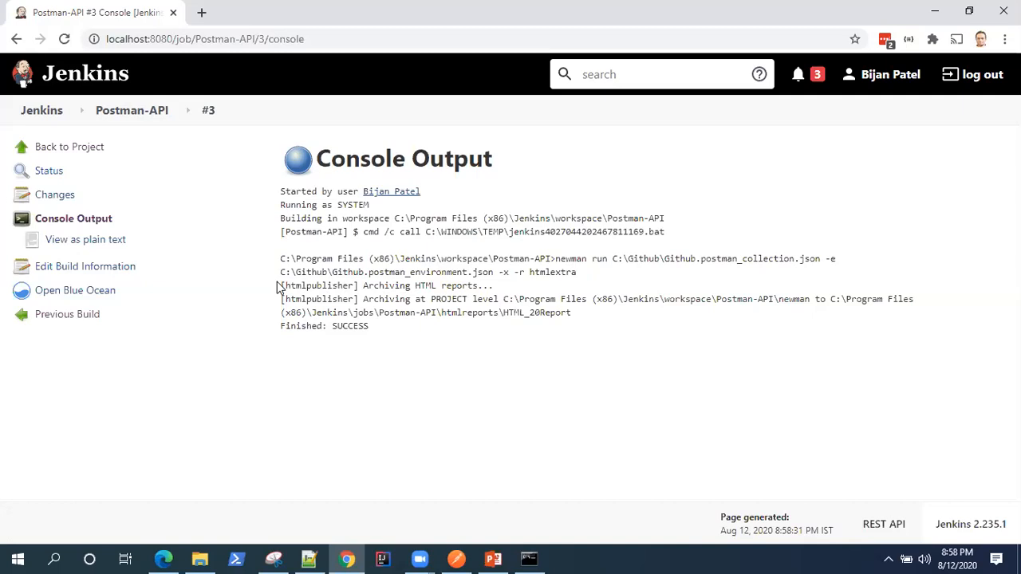
{"action": "triple_click", "coordinate": [386, 286]}
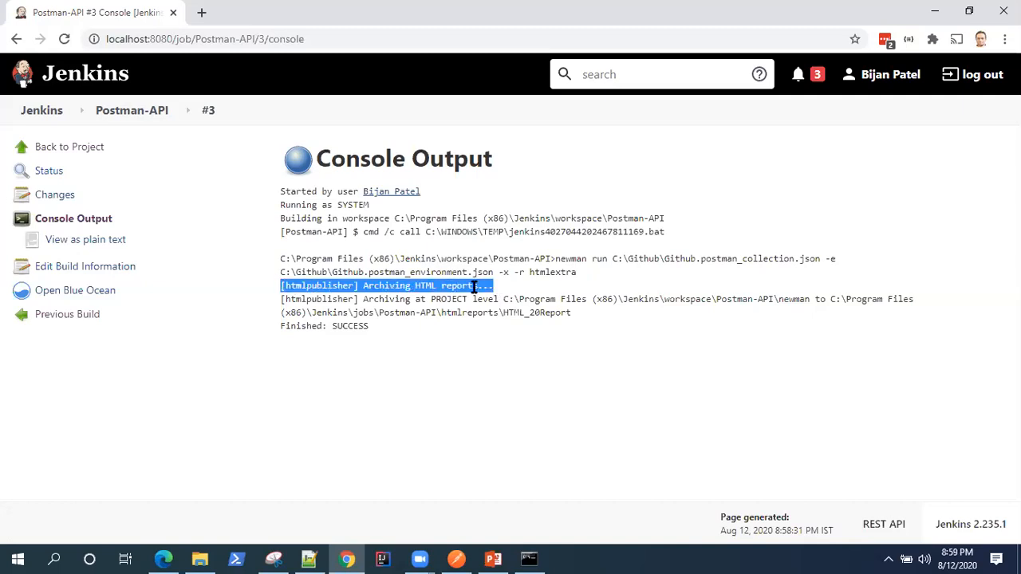
{"action": "mouse_move", "coordinate": [360, 302]}
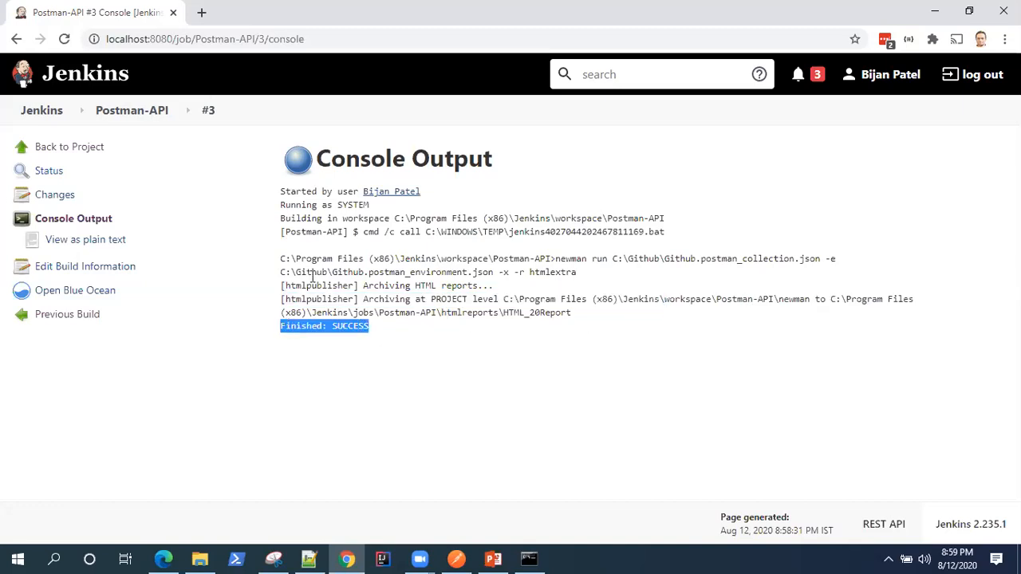
{"action": "mouse_move", "coordinate": [302, 157]}
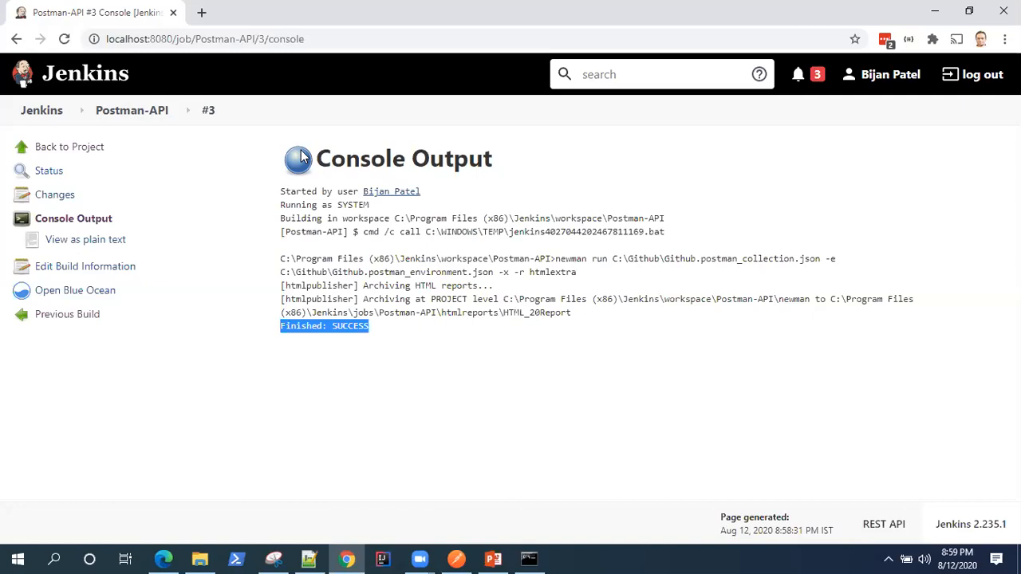
{"action": "mouse_move", "coordinate": [303, 163]}
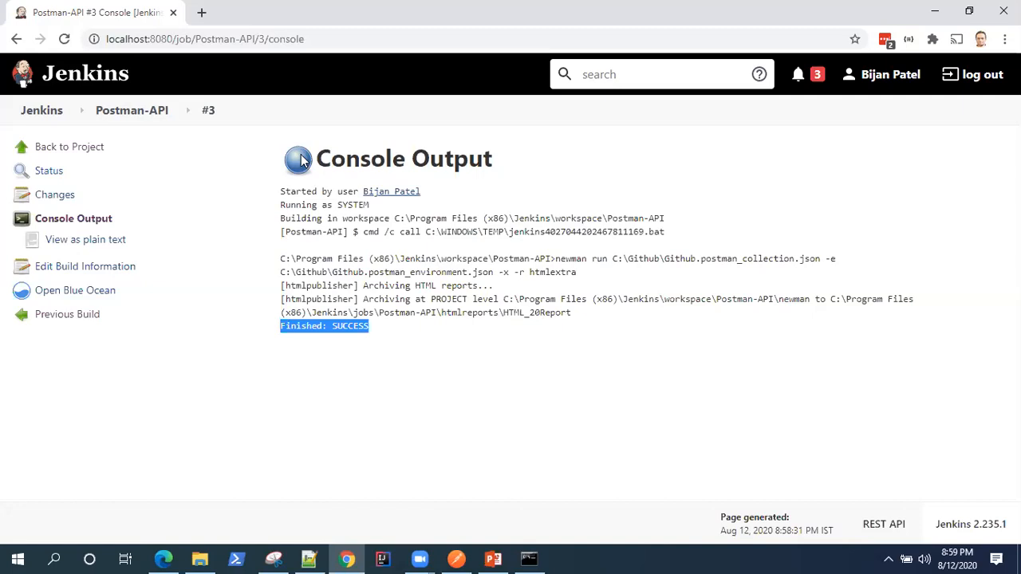
{"action": "mouse_move", "coordinate": [84, 150]}
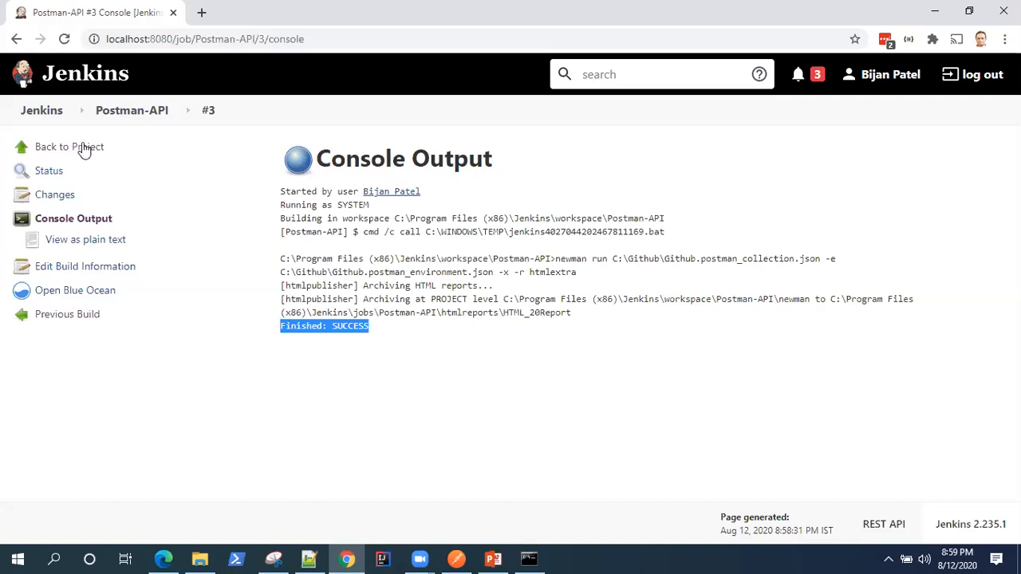
{"action": "mouse_move", "coordinate": [68, 147]}
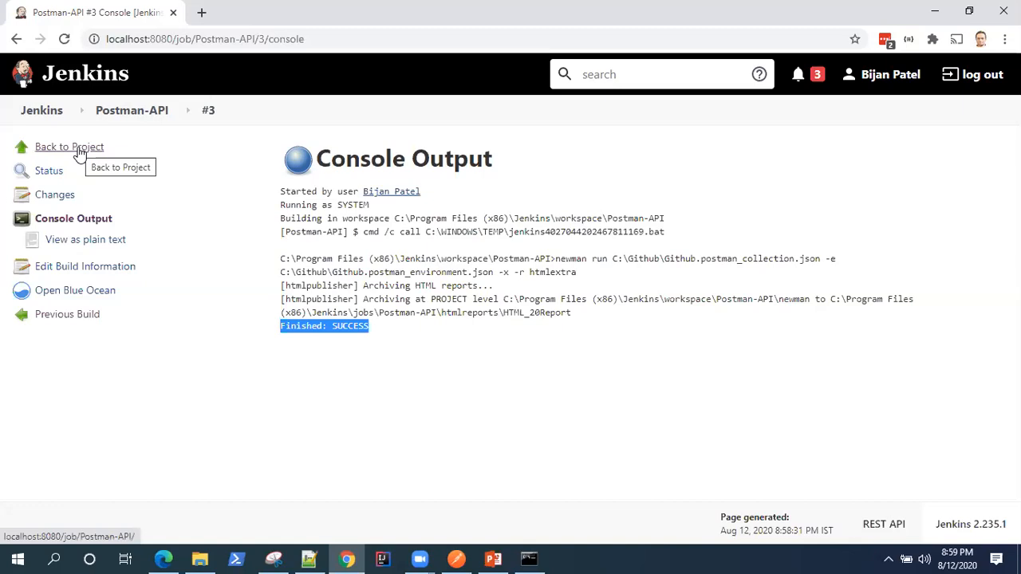
- Go back to the Postman-API project page showing the HTML Report link
{"action": "left_click", "coordinate": [68, 146]}
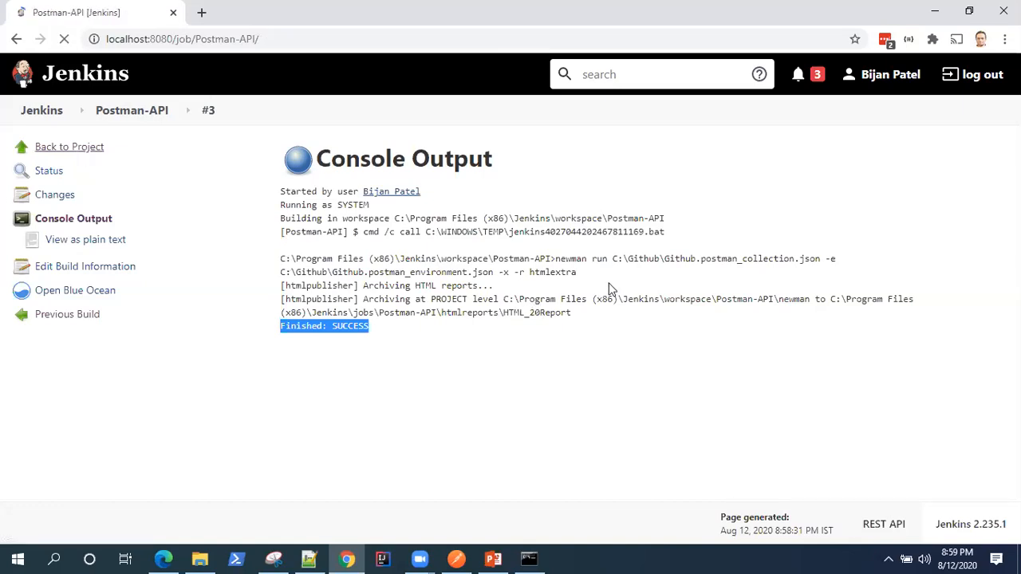
{"action": "left_click", "coordinate": [69, 147]}
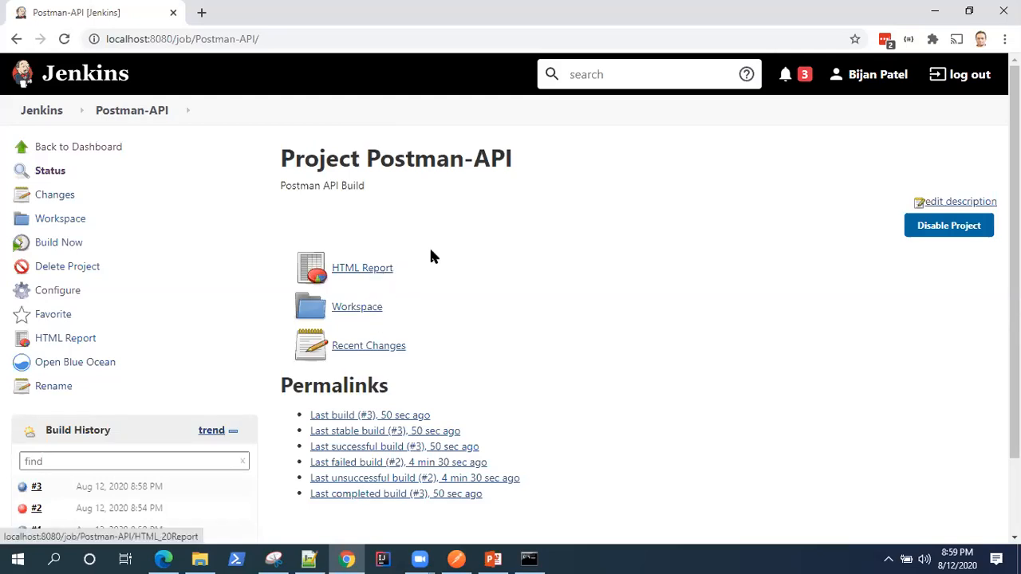
{"action": "mouse_move", "coordinate": [362, 275]}
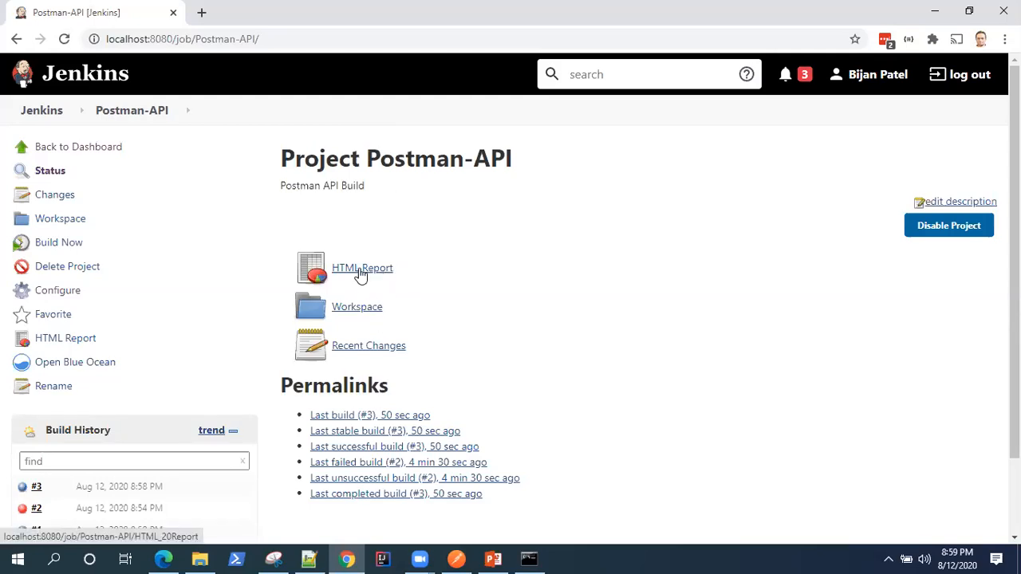
{"action": "mouse_move", "coordinate": [480, 159]}
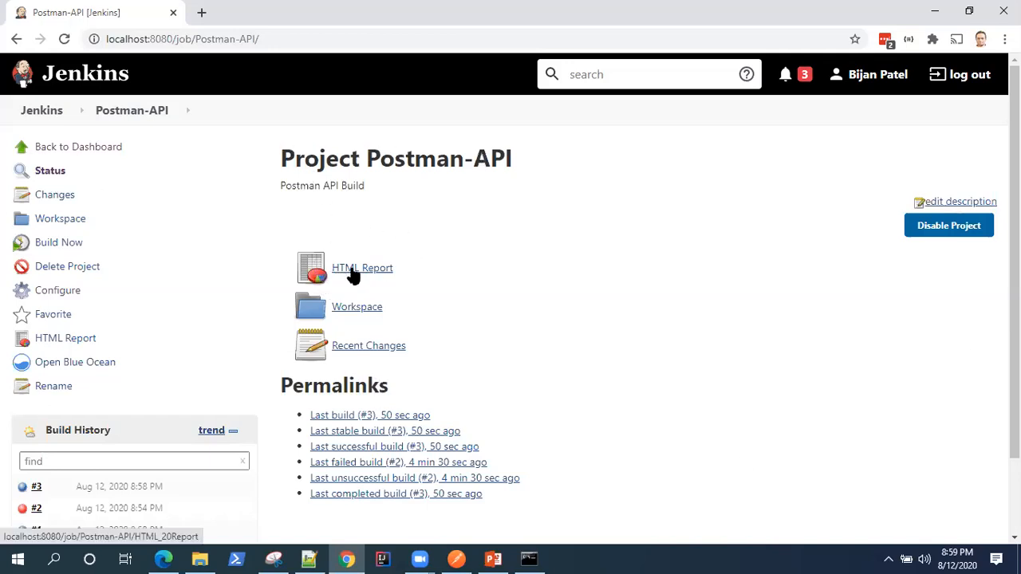
{"action": "mouse_move", "coordinate": [351, 273]}
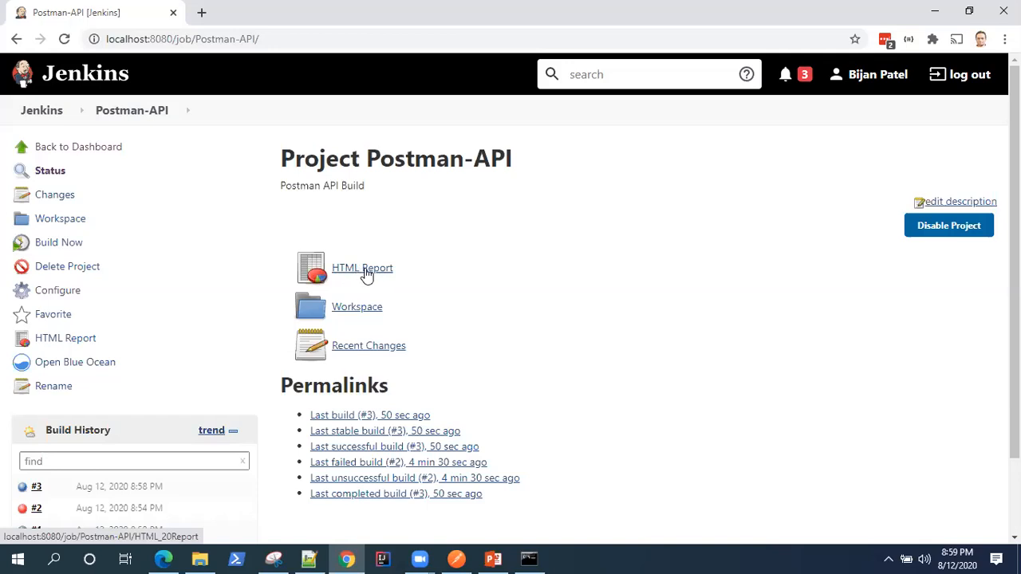
- Open the HTML Report to view the Newman Run Dashboard summary
{"action": "left_click", "coordinate": [362, 267]}
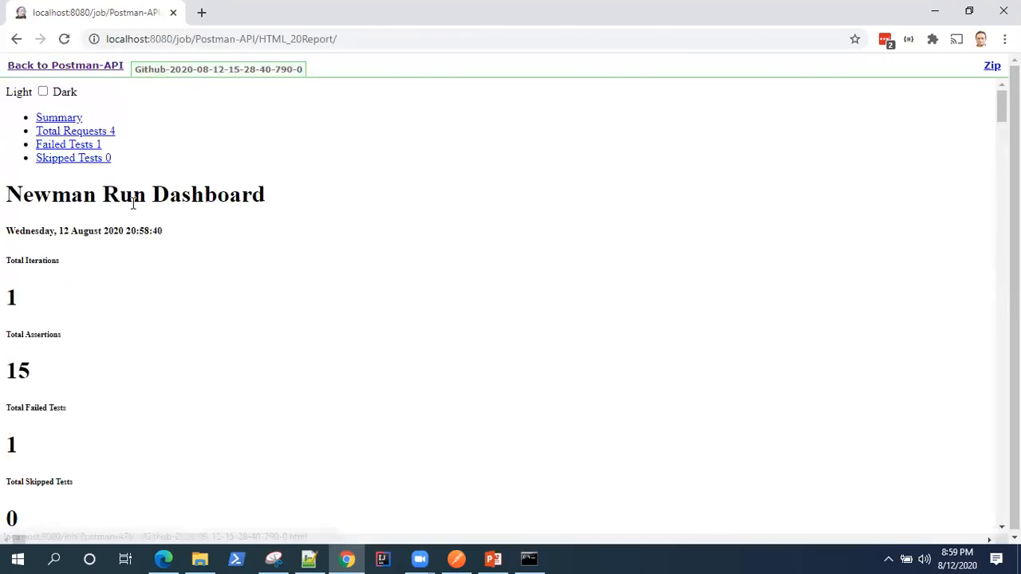
{"action": "mouse_move", "coordinate": [428, 149]}
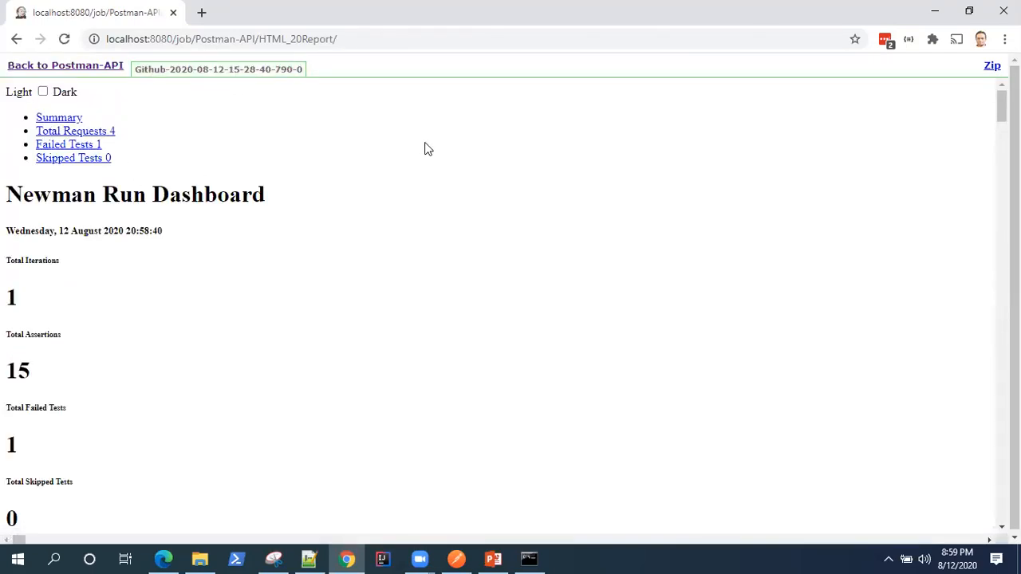
{"action": "mouse_move", "coordinate": [221, 269]}
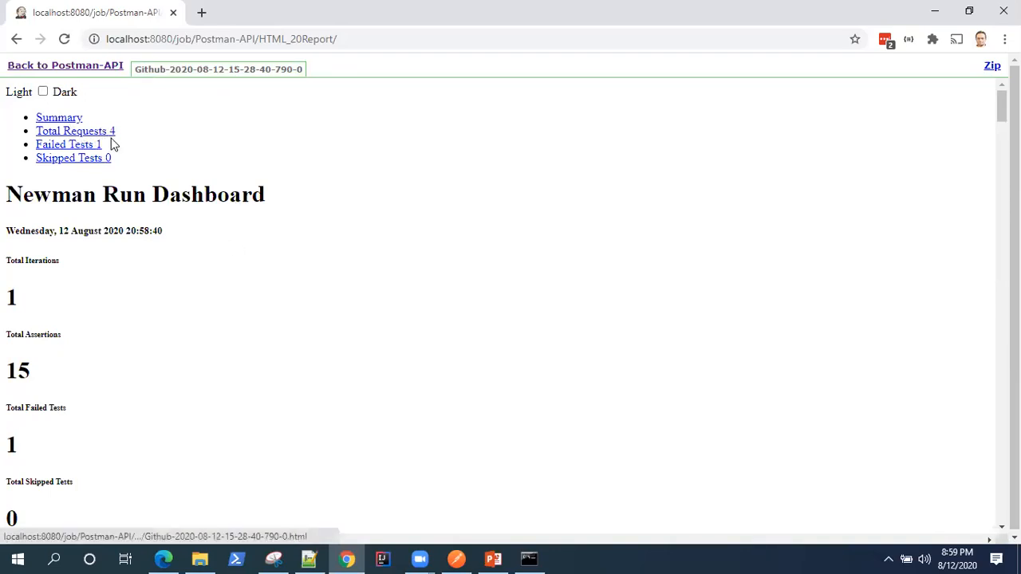
{"action": "mouse_move", "coordinate": [52, 144]}
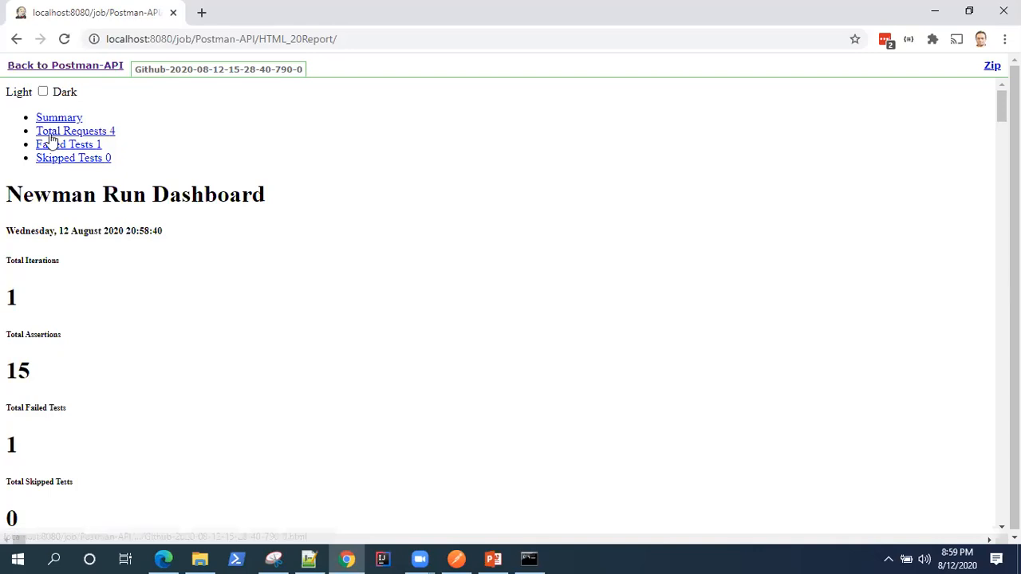
{"action": "scroll", "scroll_direction": "down", "scroll_amount": 3}
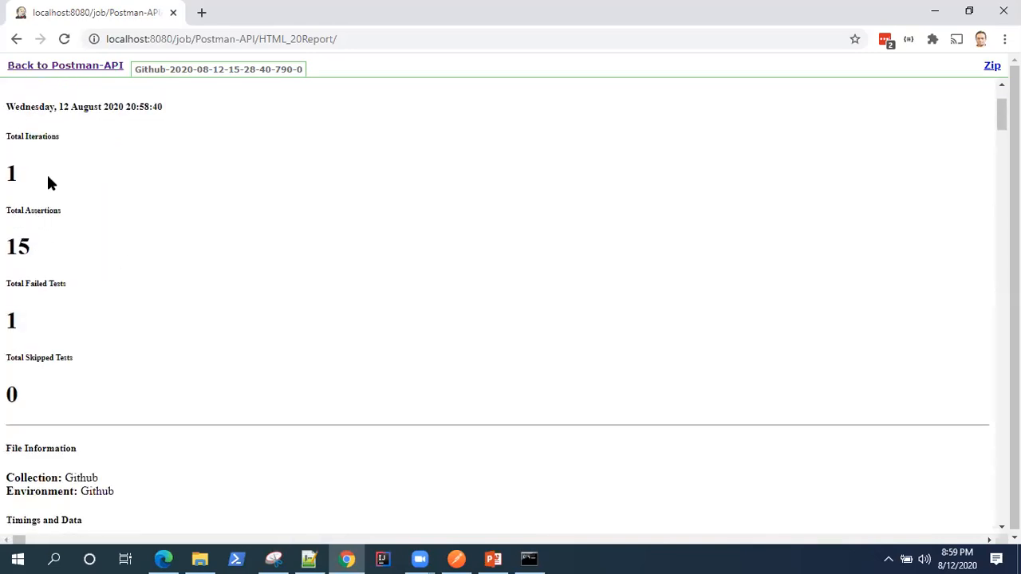
{"action": "mouse_move", "coordinate": [192, 363]}
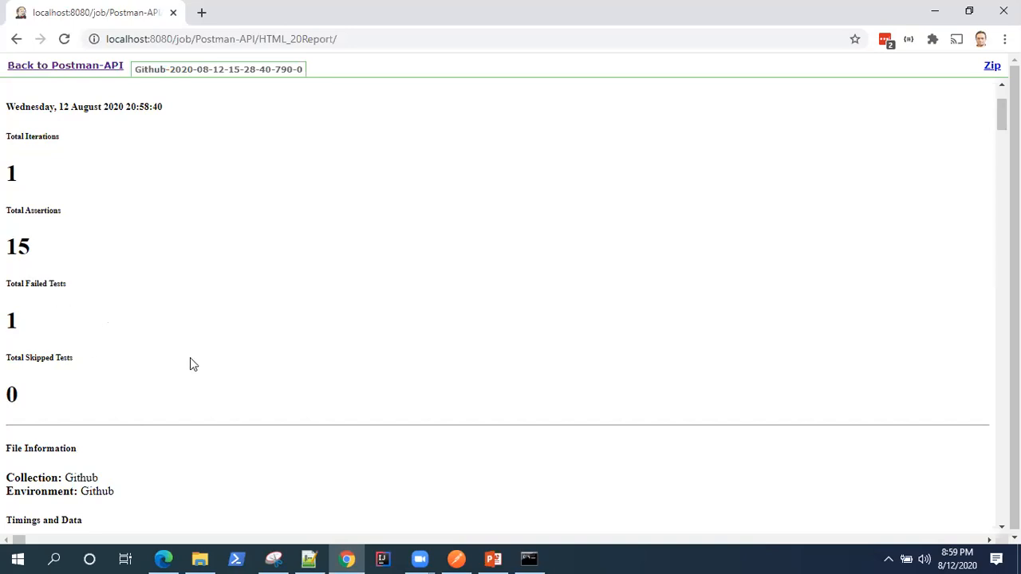
{"action": "scroll", "scroll_direction": "down", "scroll_amount": 3}
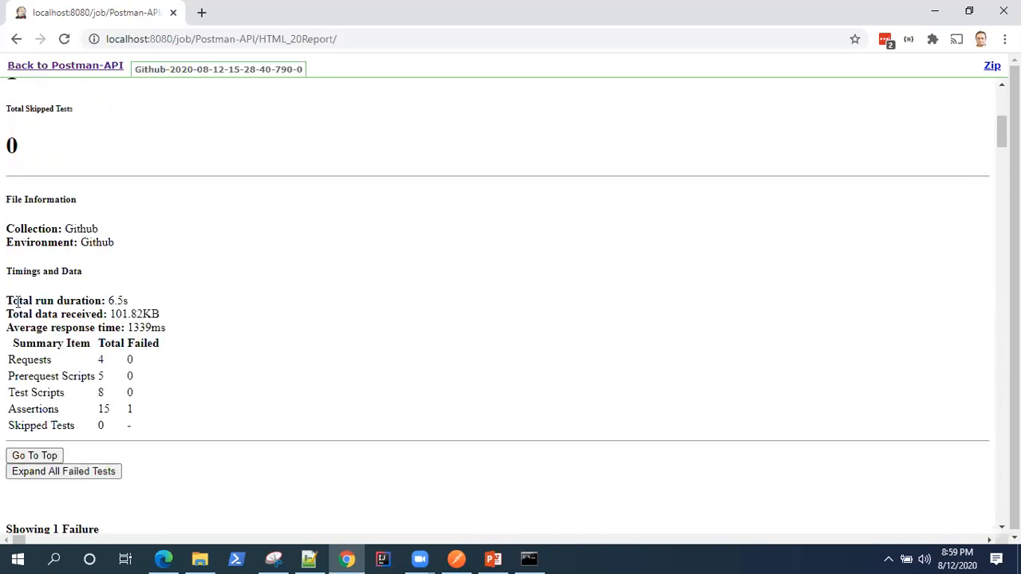
{"action": "mouse_move", "coordinate": [110, 384]}
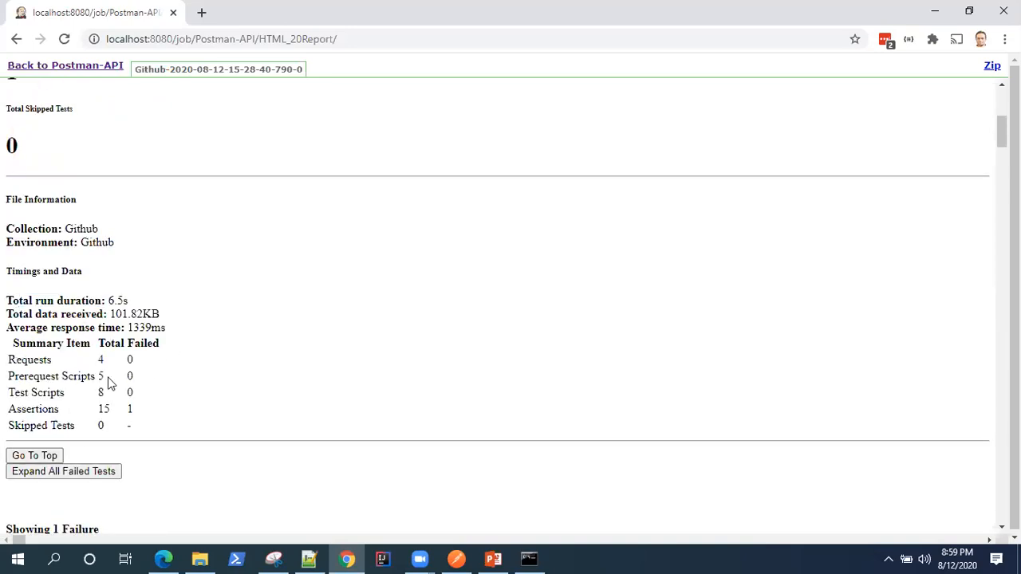
{"action": "scroll", "scroll_direction": "down", "scroll_amount": 3}
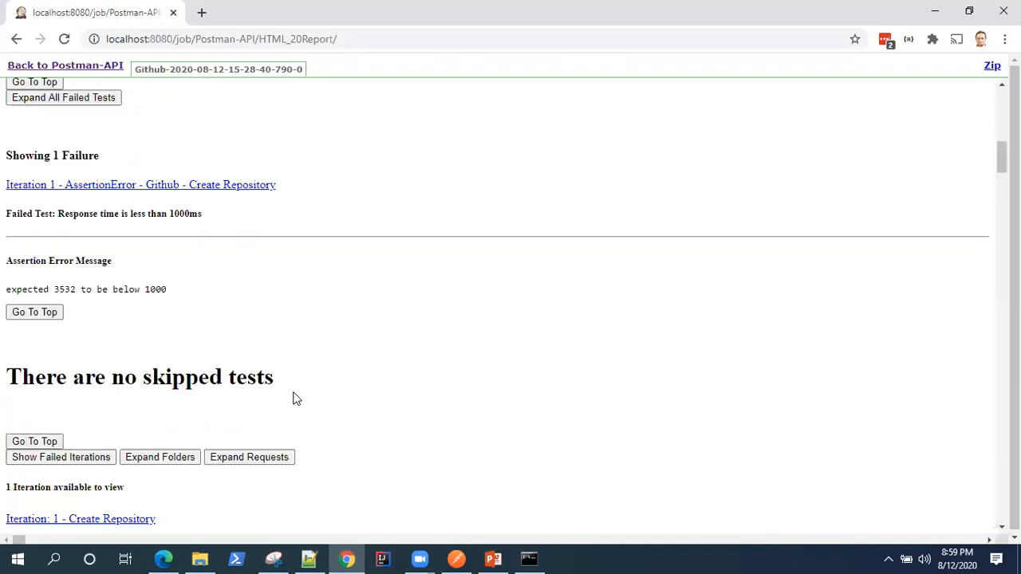
{"action": "scroll", "scroll_direction": "up", "scroll_amount": 3}
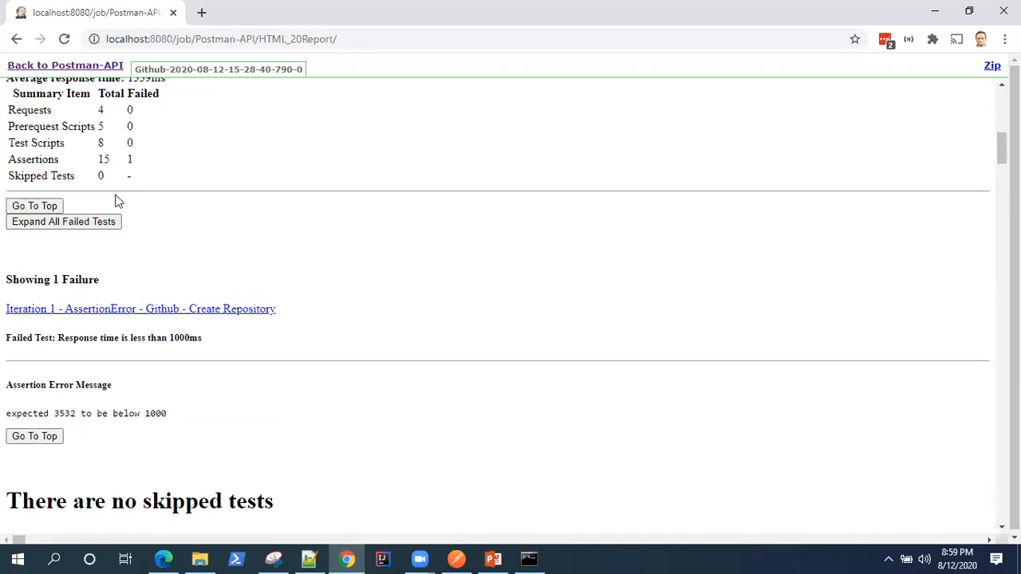
{"action": "left_click", "coordinate": [140, 309]}
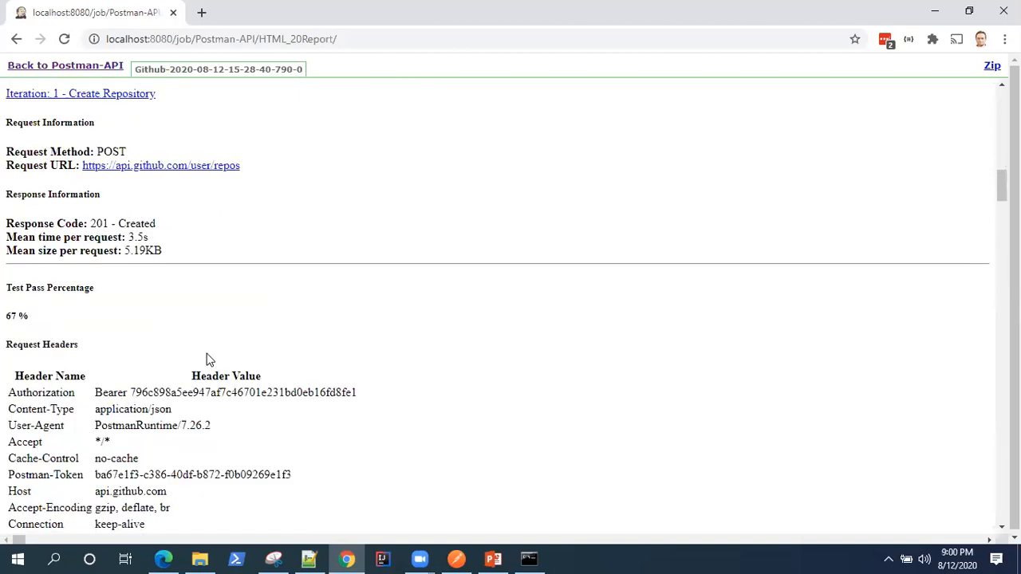
- Scroll through the rest of the report, then return to its top
{"action": "scroll", "scroll_direction": "down", "scroll_amount": 3}
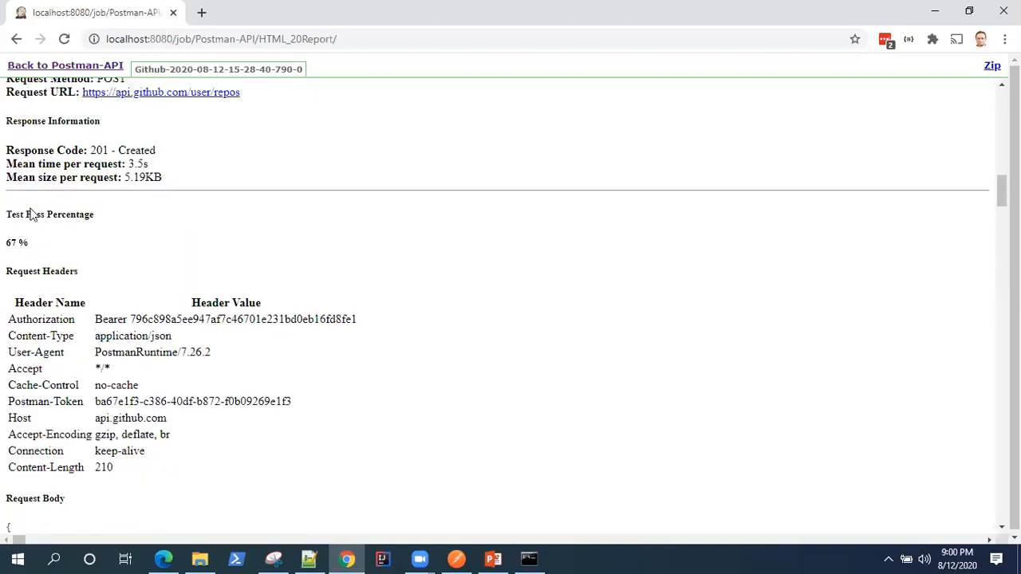
{"action": "scroll", "scroll_direction": "down", "scroll_amount": 3}
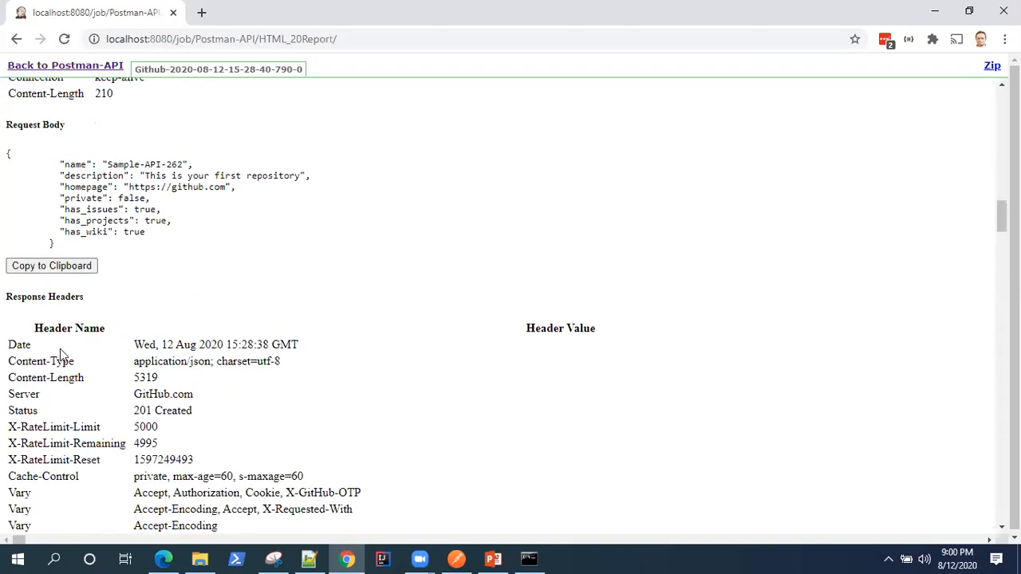
{"action": "scroll", "scroll_direction": "down", "scroll_amount": 3}
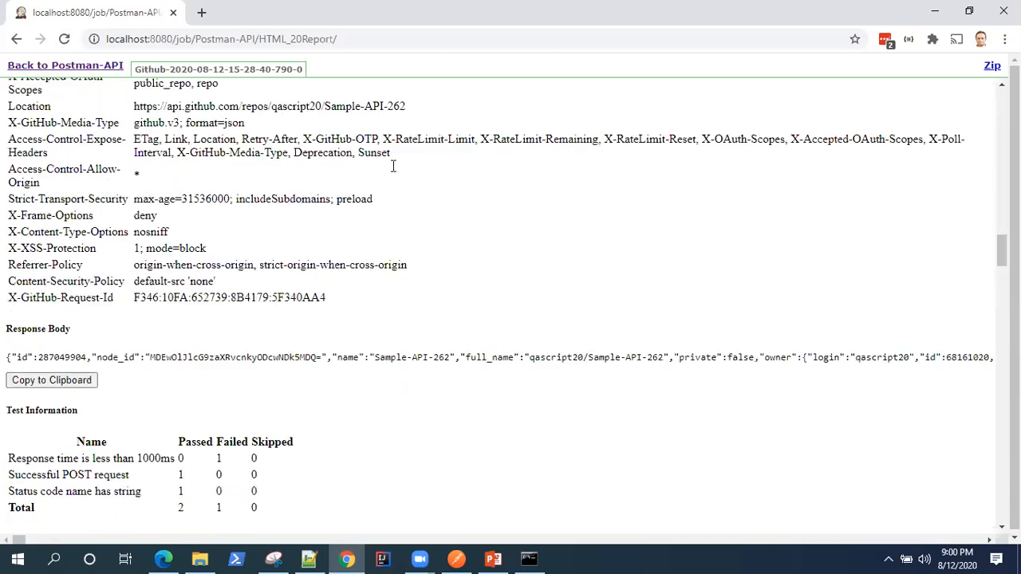
{"action": "scroll", "scroll_direction": "down", "scroll_amount": 3}
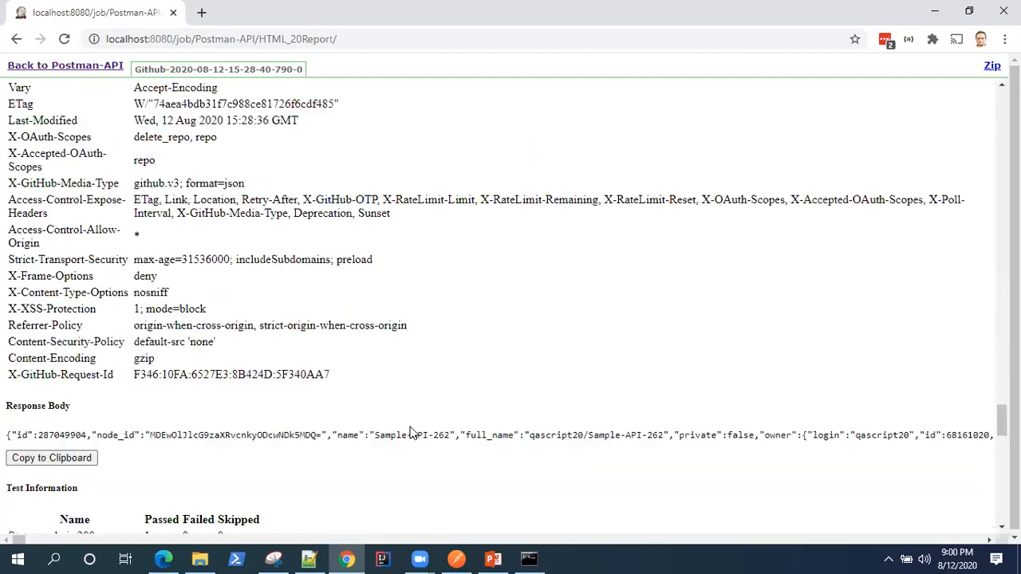
{"action": "scroll", "scroll_direction": "down", "scroll_amount": 3}
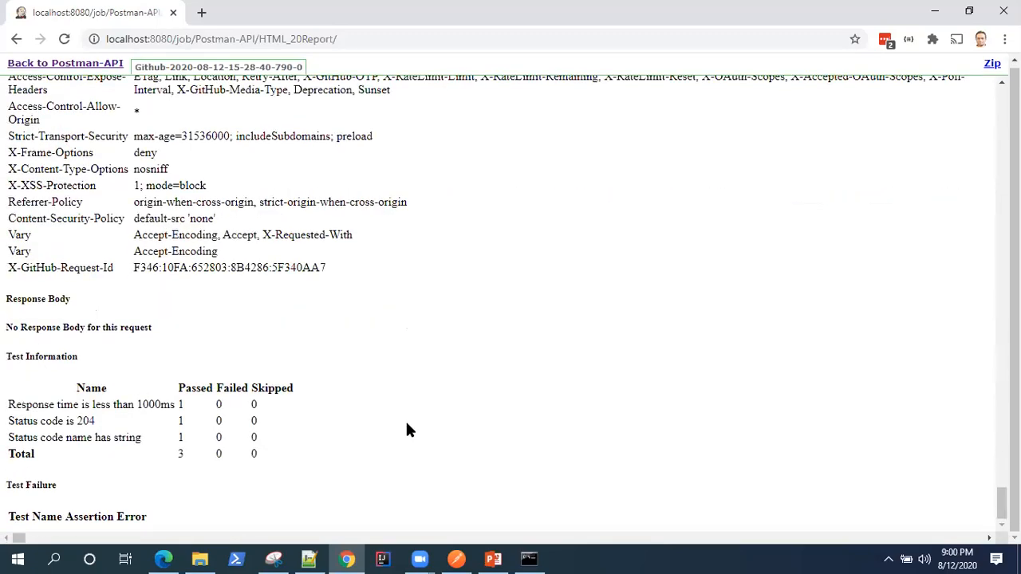
{"action": "scroll", "scroll_direction": "down", "scroll_amount": 3}
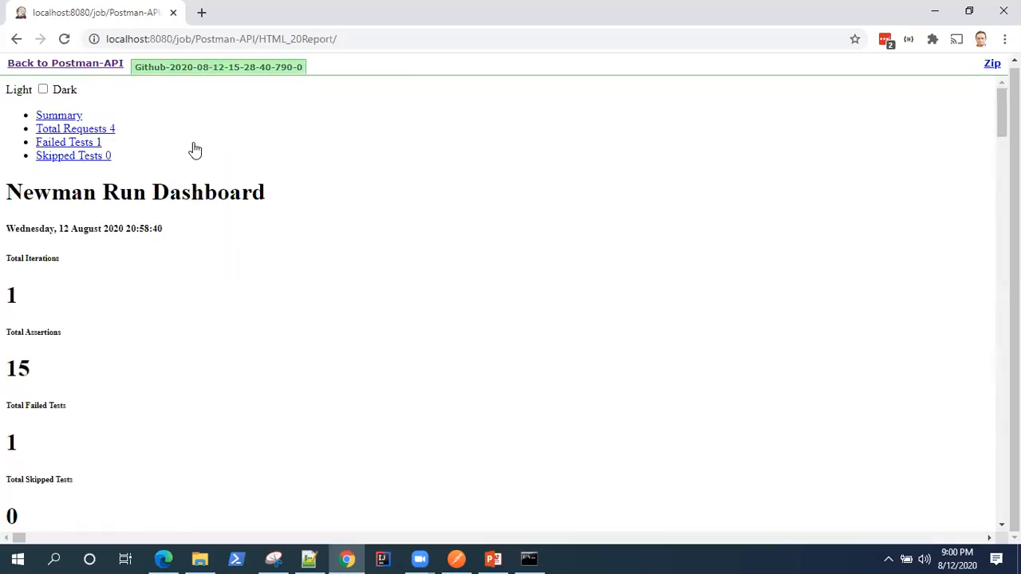
{"action": "scroll", "scroll_direction": "down", "scroll_amount": 3}
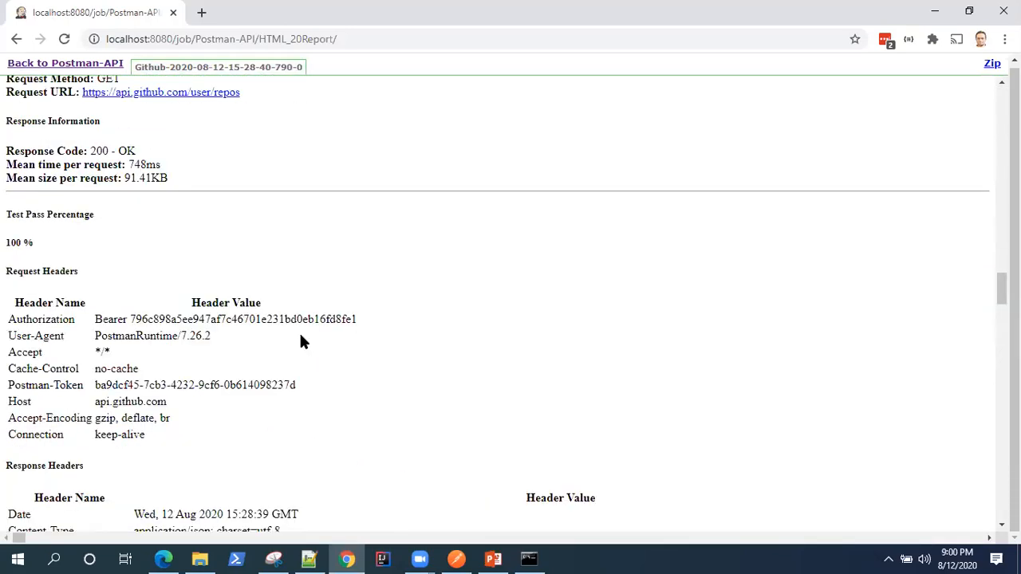
{"action": "scroll", "scroll_direction": "down", "scroll_amount": 3}
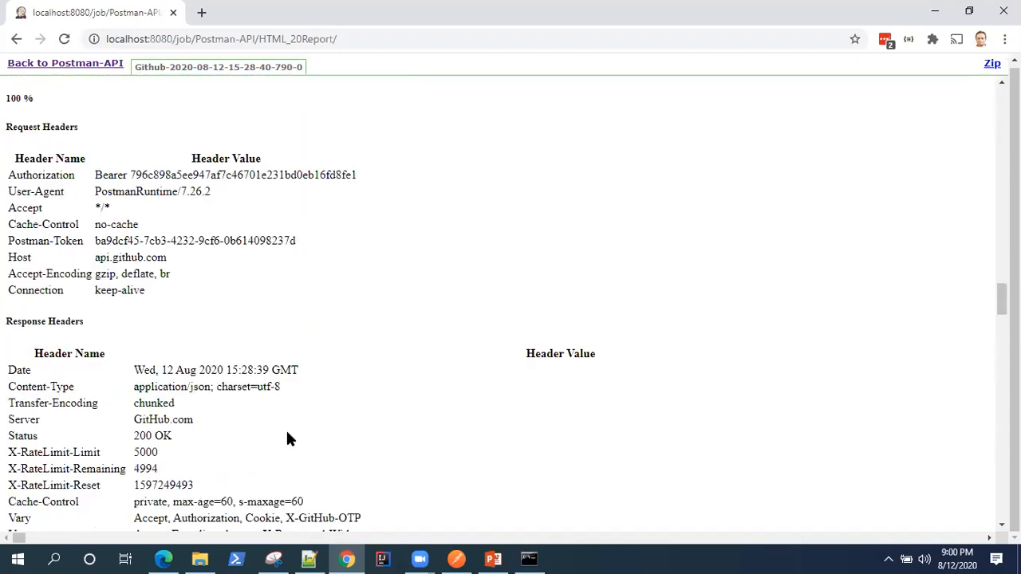
{"action": "left_click", "coordinate": [65, 63]}
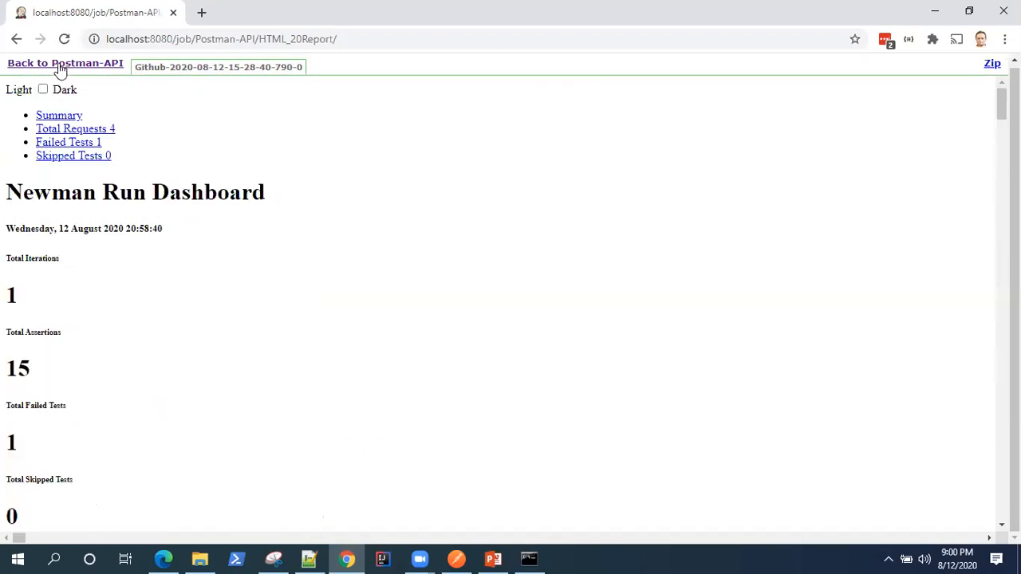
- Return to the Postman-API project page and launch Open Blue Ocean
{"action": "left_click", "coordinate": [64, 63]}
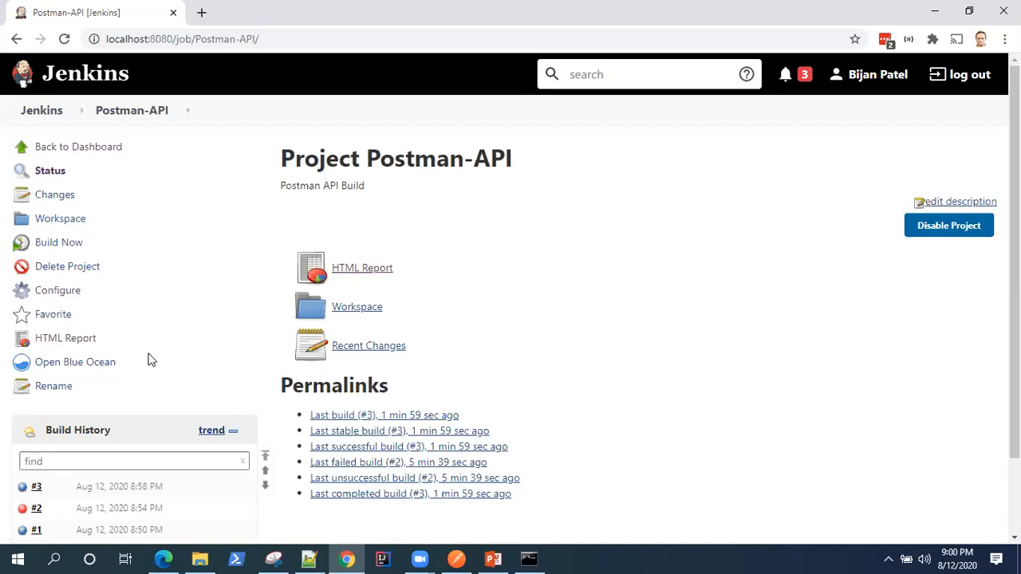
{"action": "mouse_move", "coordinate": [110, 132]}
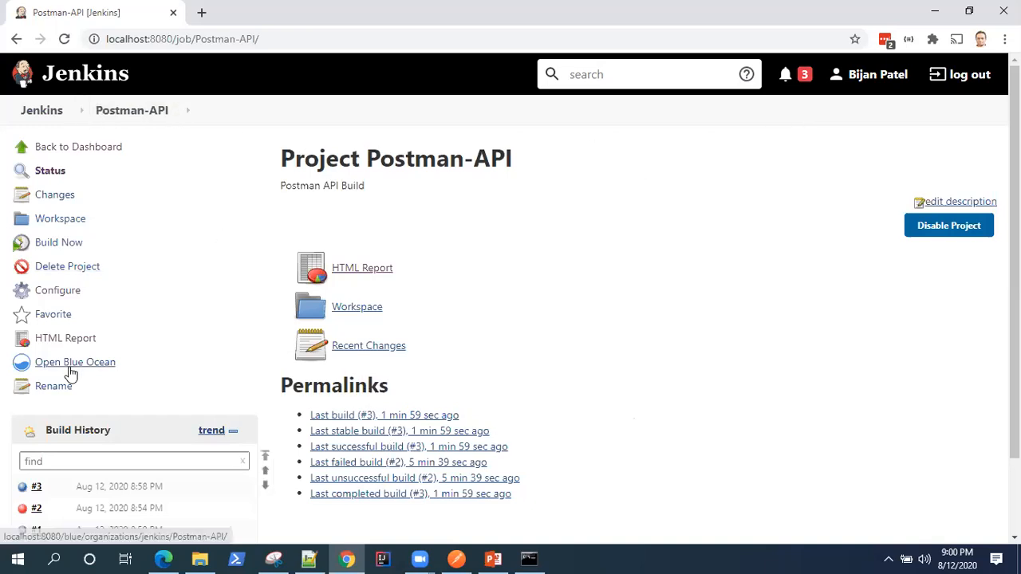
{"action": "mouse_move", "coordinate": [77, 373]}
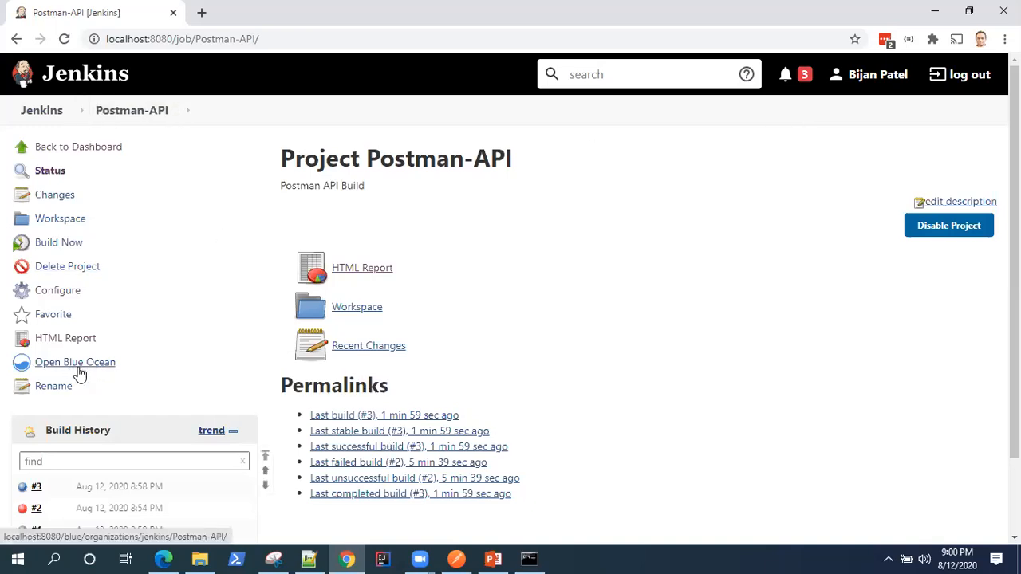
{"action": "mouse_move", "coordinate": [75, 366]}
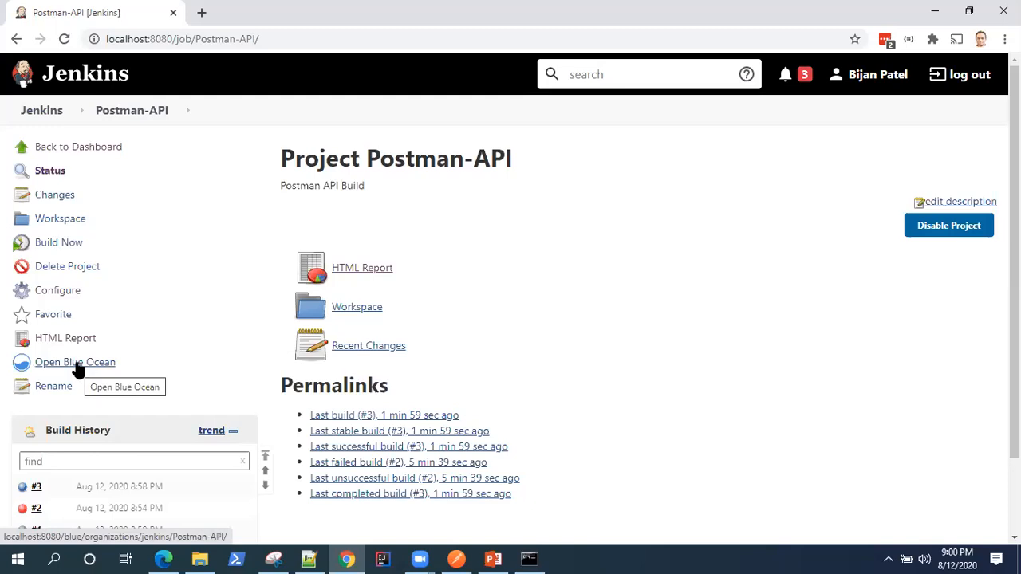
{"action": "left_click", "coordinate": [75, 361]}
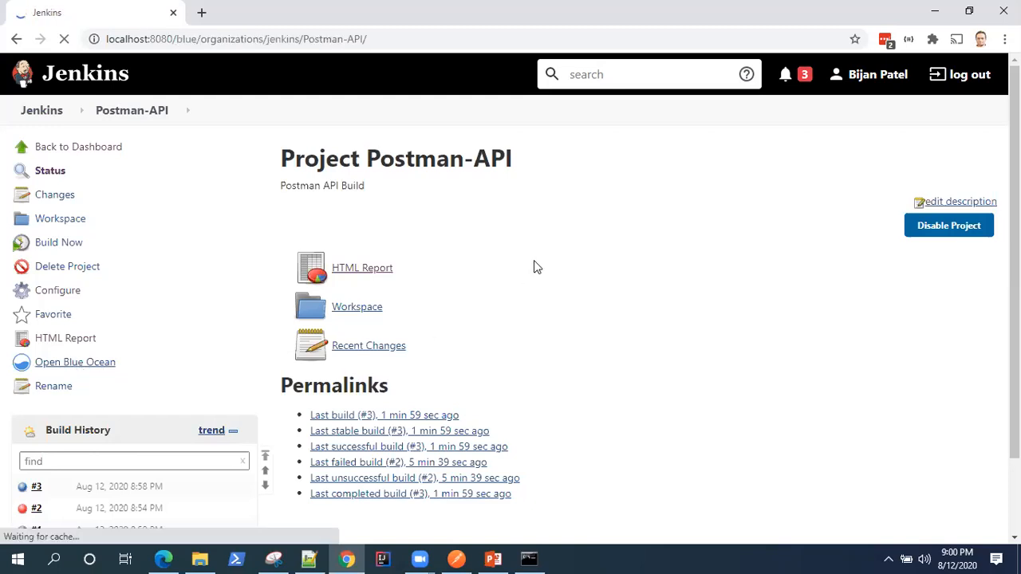
- Trigger run #4 of the Postman-API pipeline from the Blue Ocean Activity view
{"action": "left_click", "coordinate": [74, 362]}
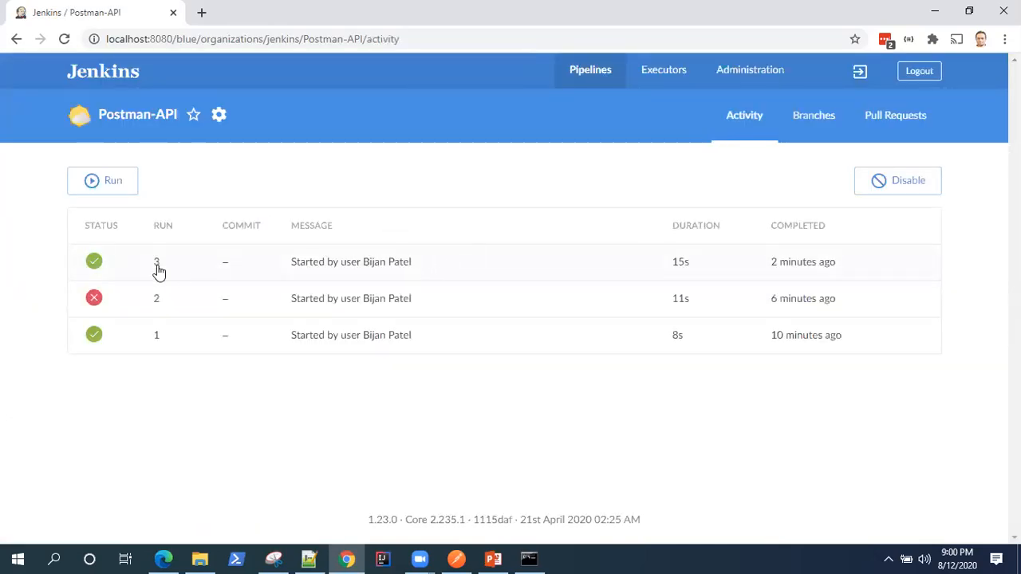
{"action": "mouse_move", "coordinate": [782, 201]}
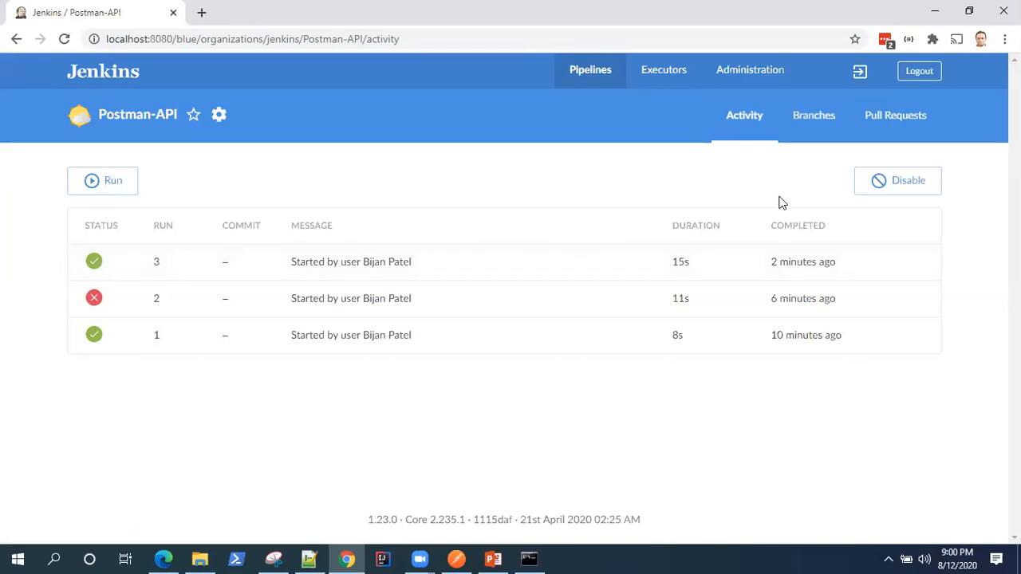
{"action": "mouse_move", "coordinate": [164, 133]}
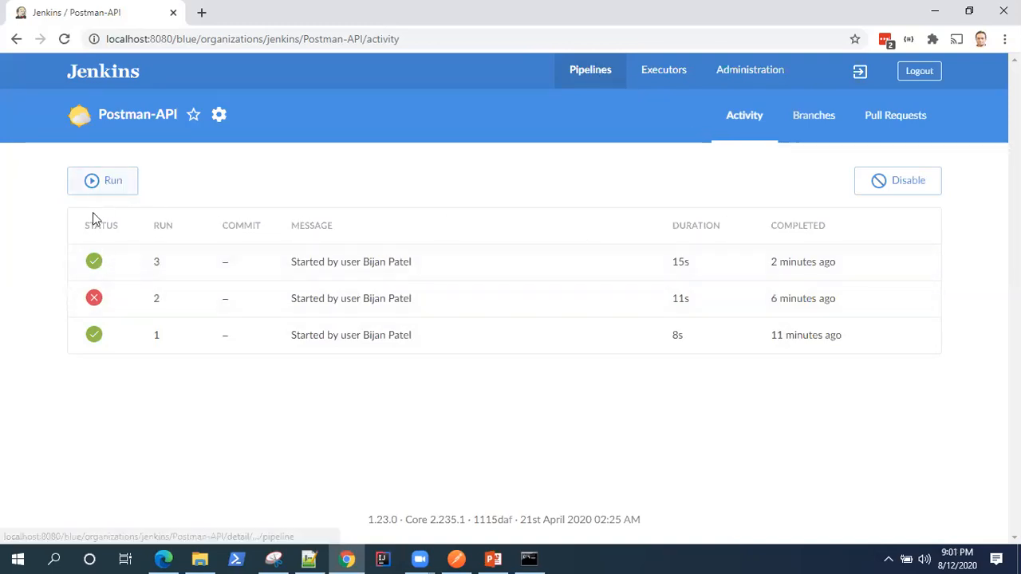
{"action": "left_click", "coordinate": [102, 181]}
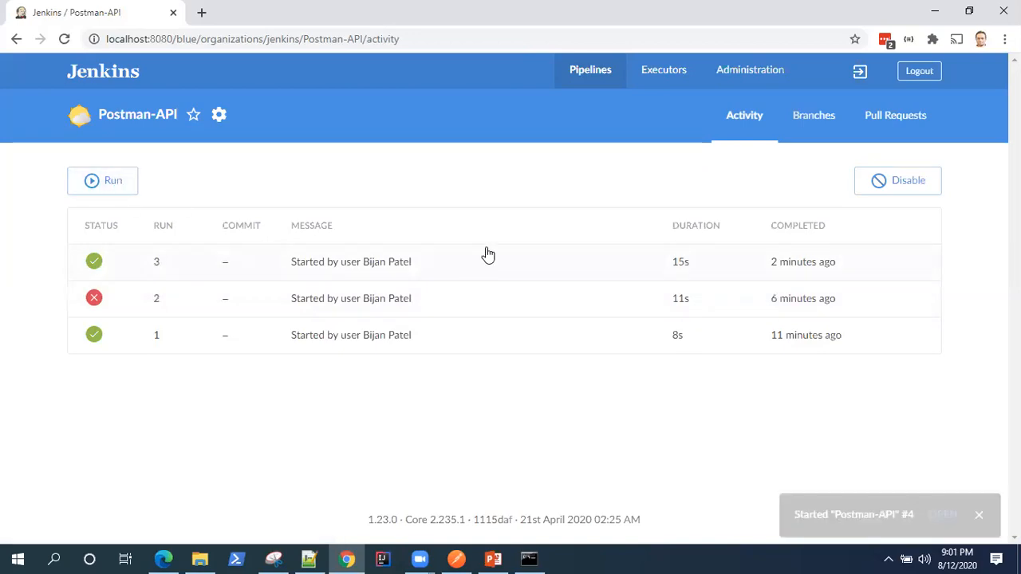
{"action": "left_click", "coordinate": [103, 181]}
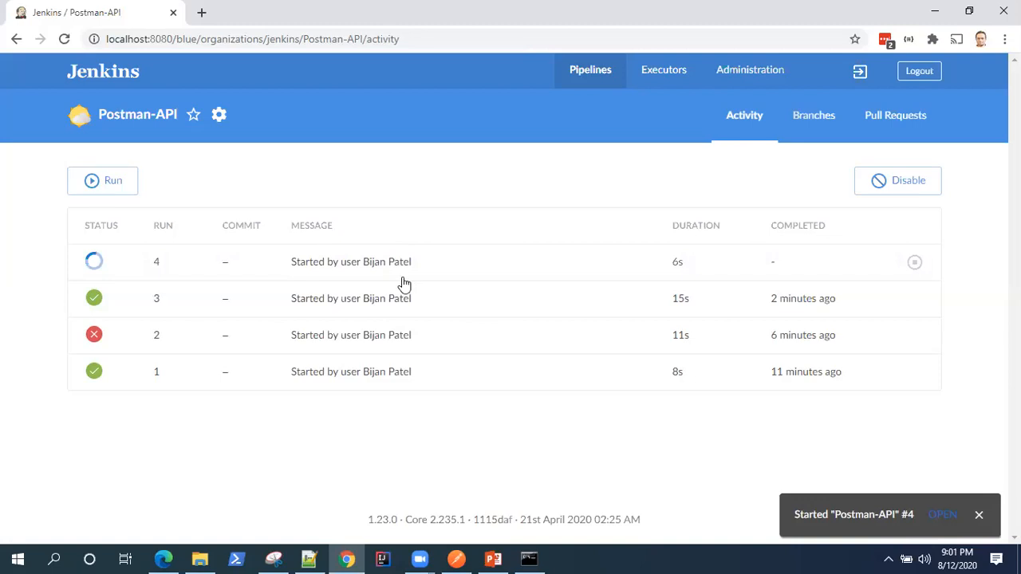
- Inspect run #4's Tests and Artifacts, then follow its pipeline log to SUCCESS
{"action": "left_click", "coordinate": [351, 262]}
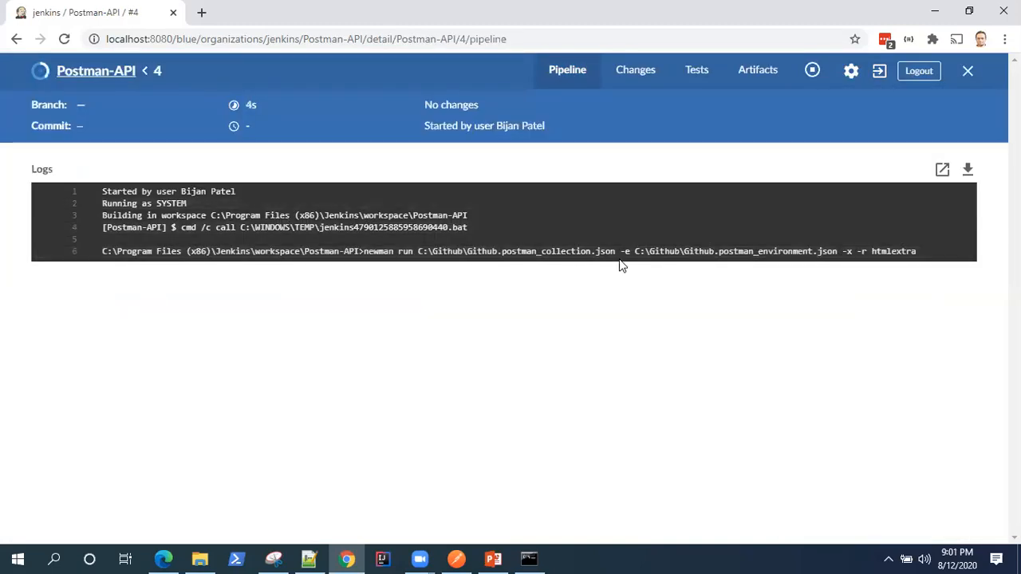
{"action": "mouse_move", "coordinate": [86, 102]}
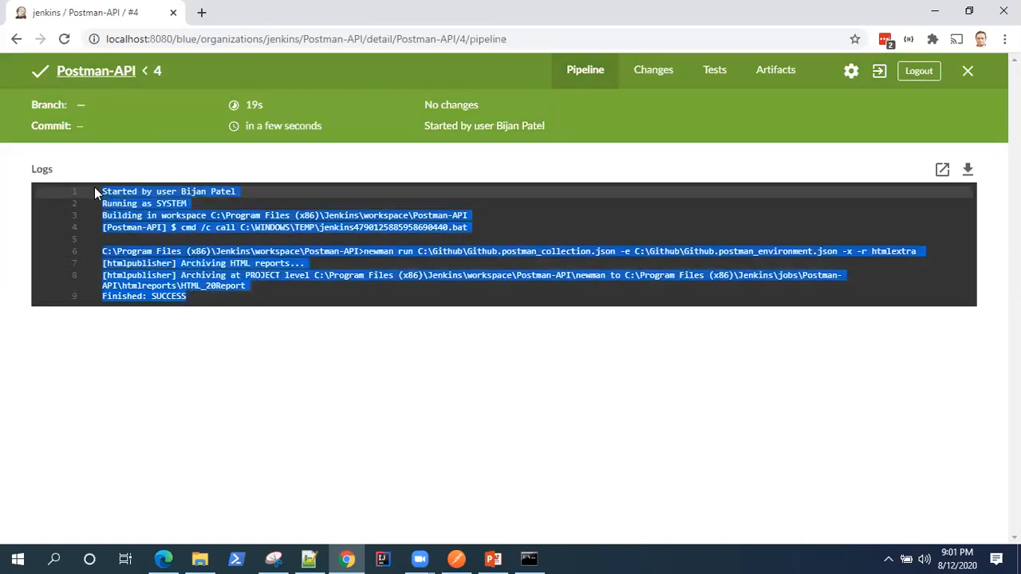
{"action": "left_click", "coordinate": [652, 69]}
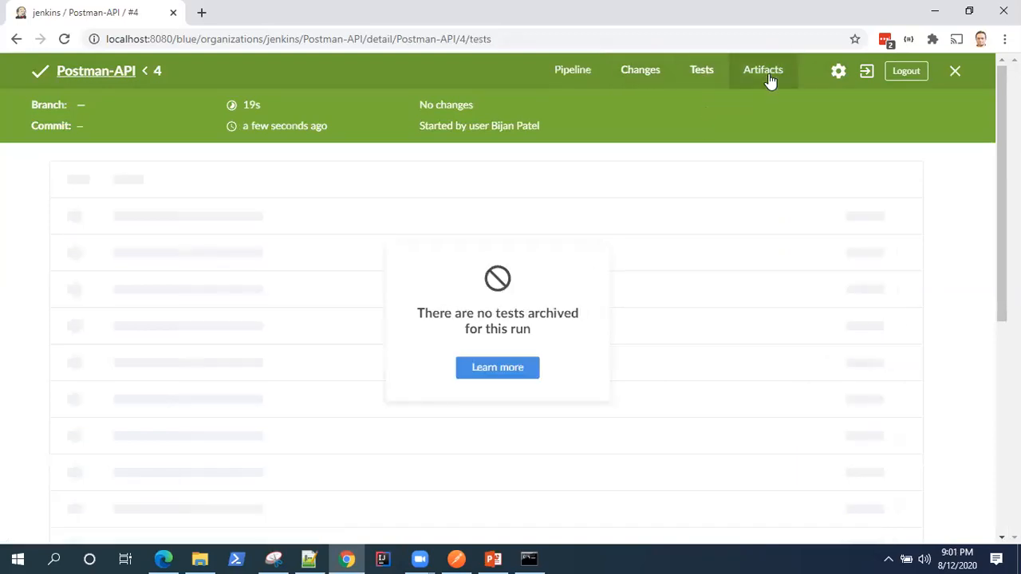
{"action": "left_click", "coordinate": [763, 69]}
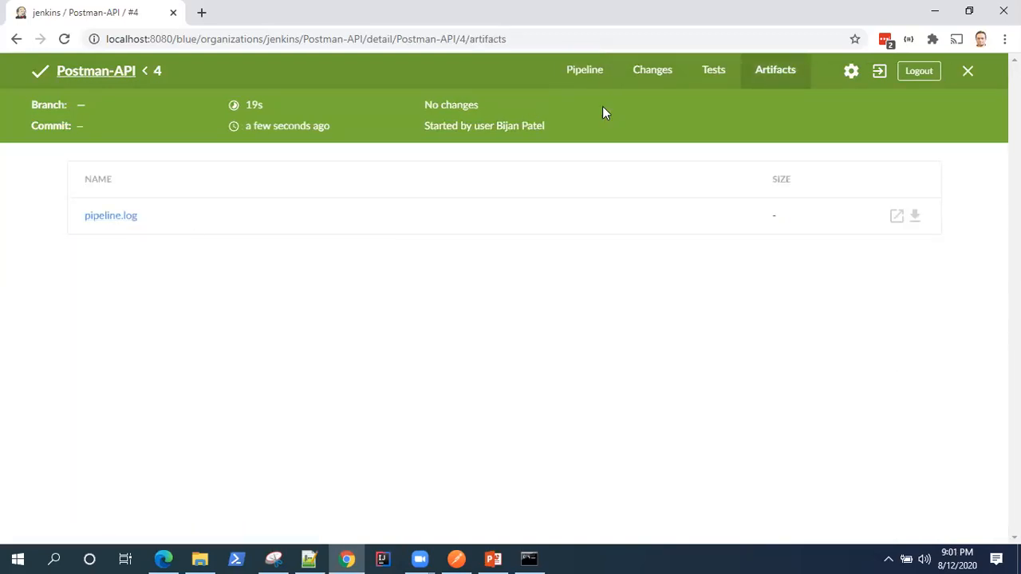
{"action": "left_click", "coordinate": [585, 69]}
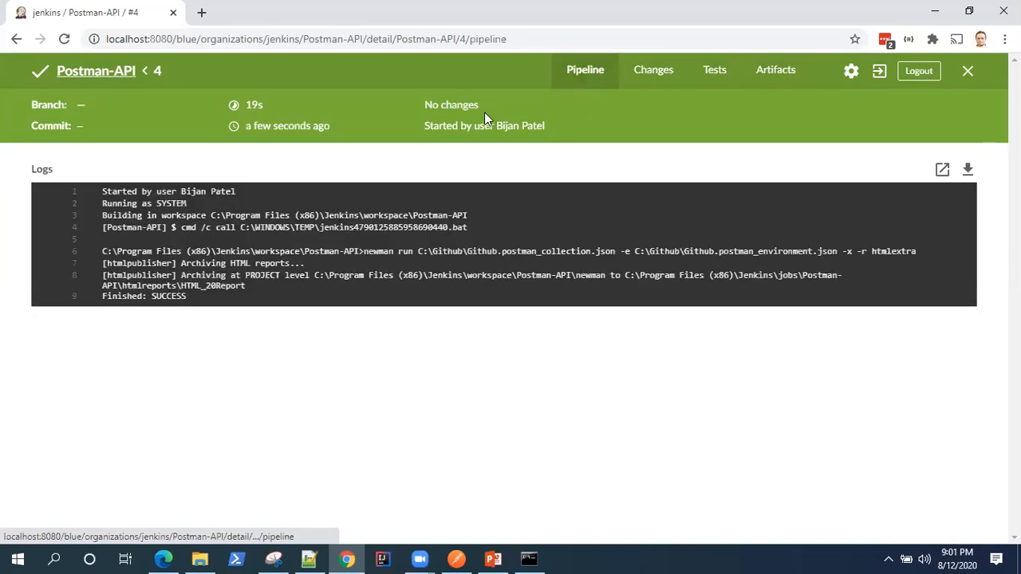
{"action": "mouse_move", "coordinate": [499, 167]}
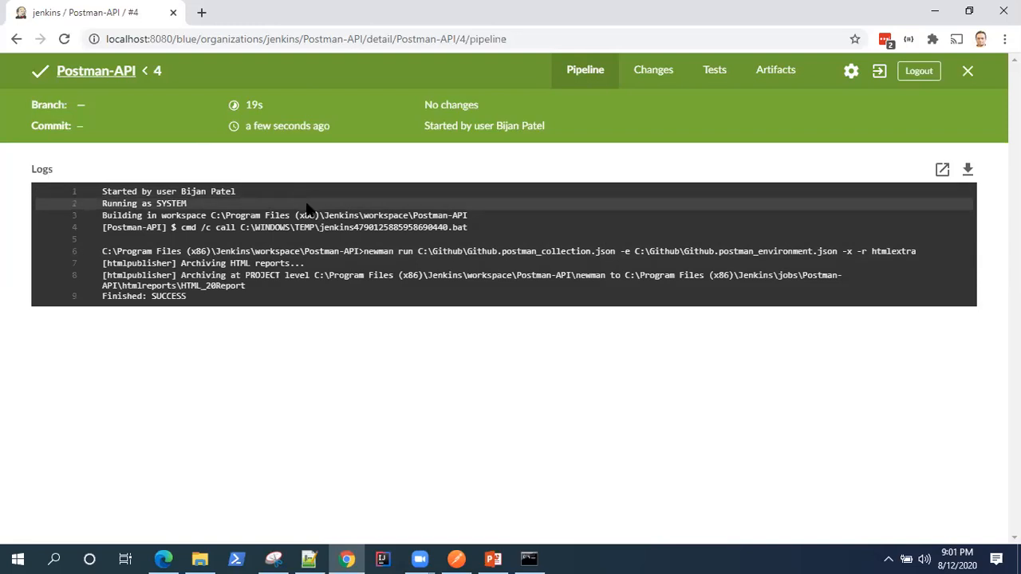
{"action": "mouse_move", "coordinate": [806, 229]}
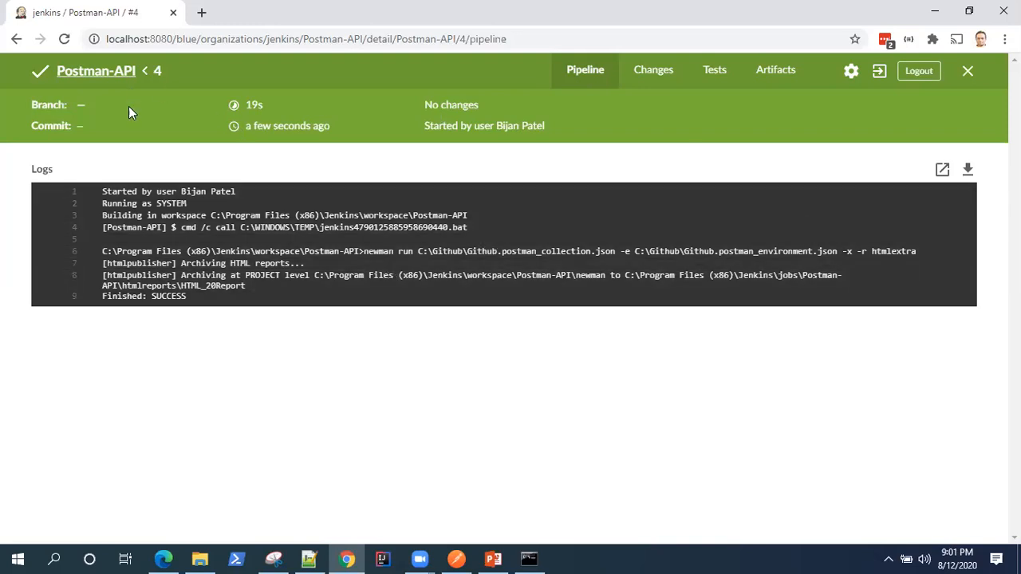
{"action": "mouse_move", "coordinate": [956, 134]}
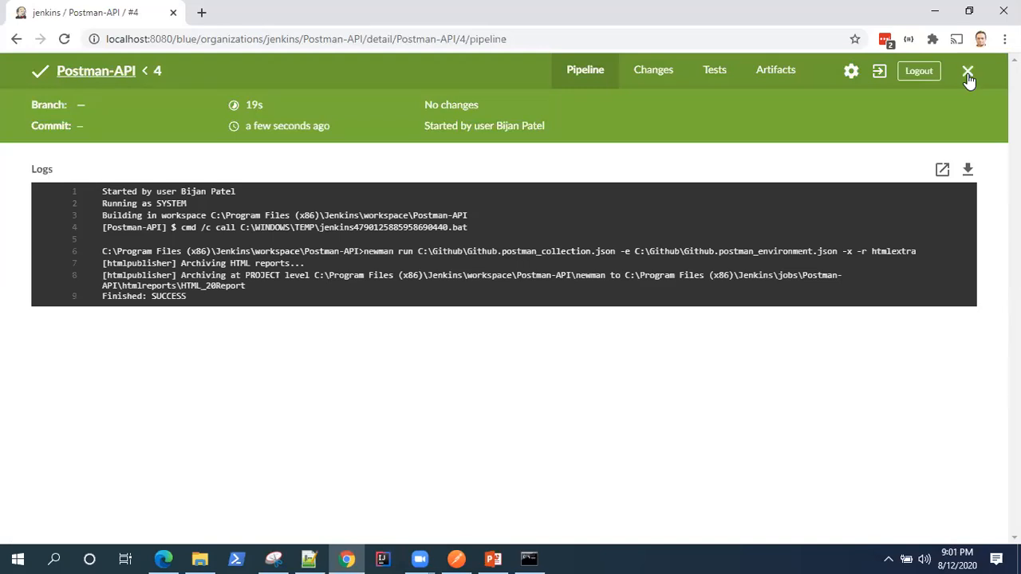
- Close run #4's details to see it succeeded in 19s alongside runs 1–3
{"action": "left_click", "coordinate": [968, 71]}
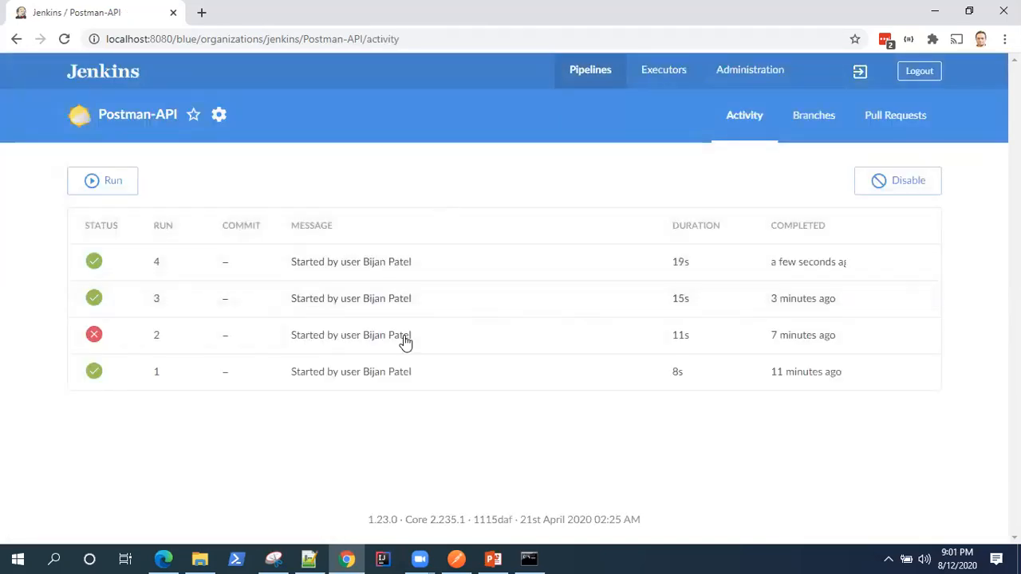
{"action": "mouse_move", "coordinate": [413, 271]}
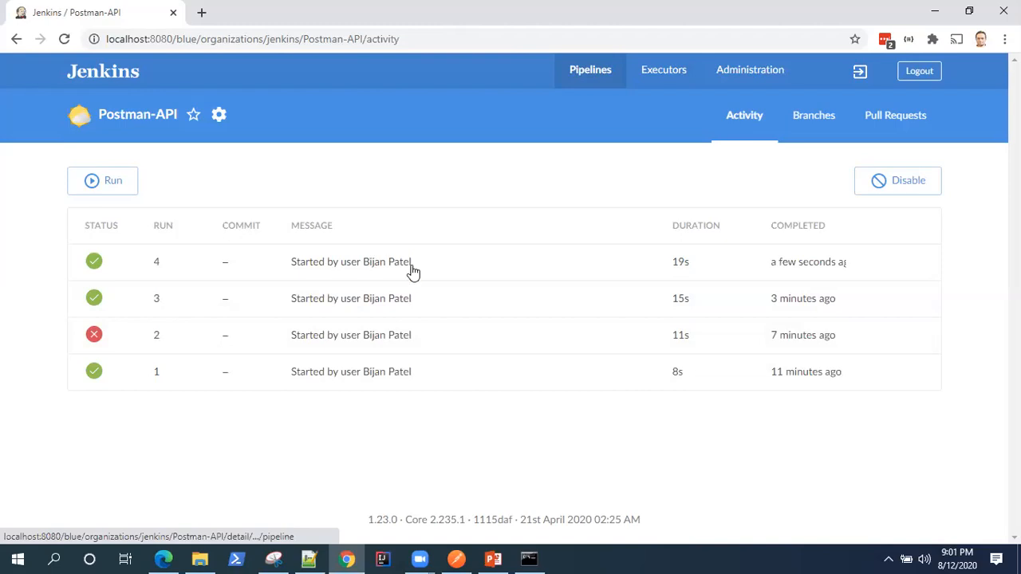
{"action": "mouse_move", "coordinate": [379, 186]}
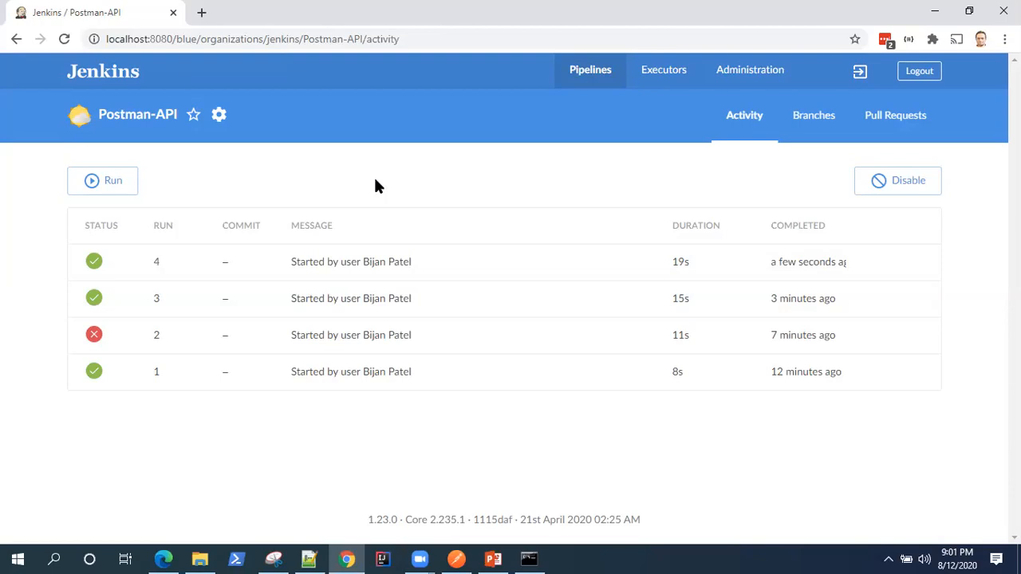
{"action": "mouse_move", "coordinate": [383, 190]}
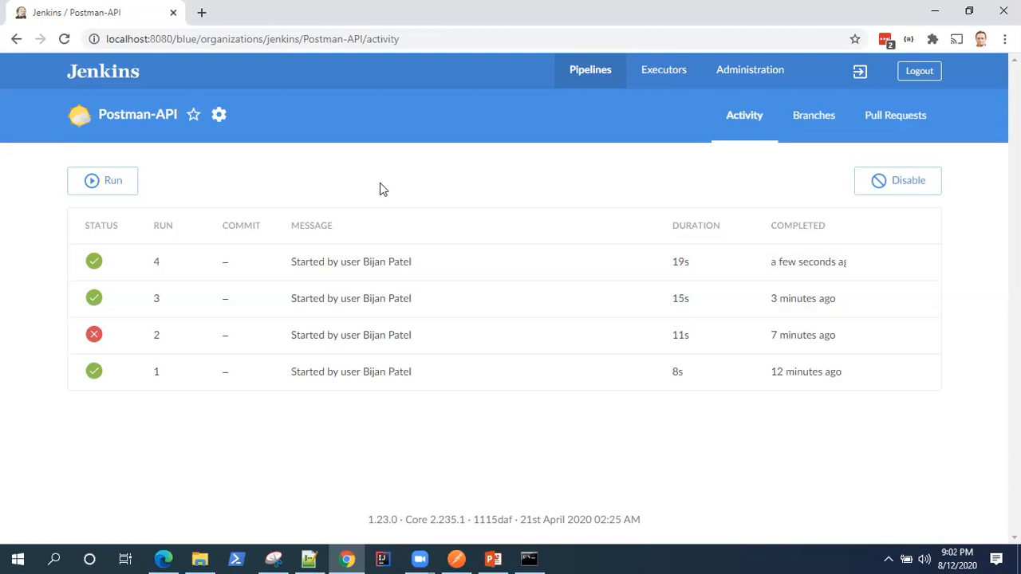
{"action": "mouse_move", "coordinate": [199, 136]}
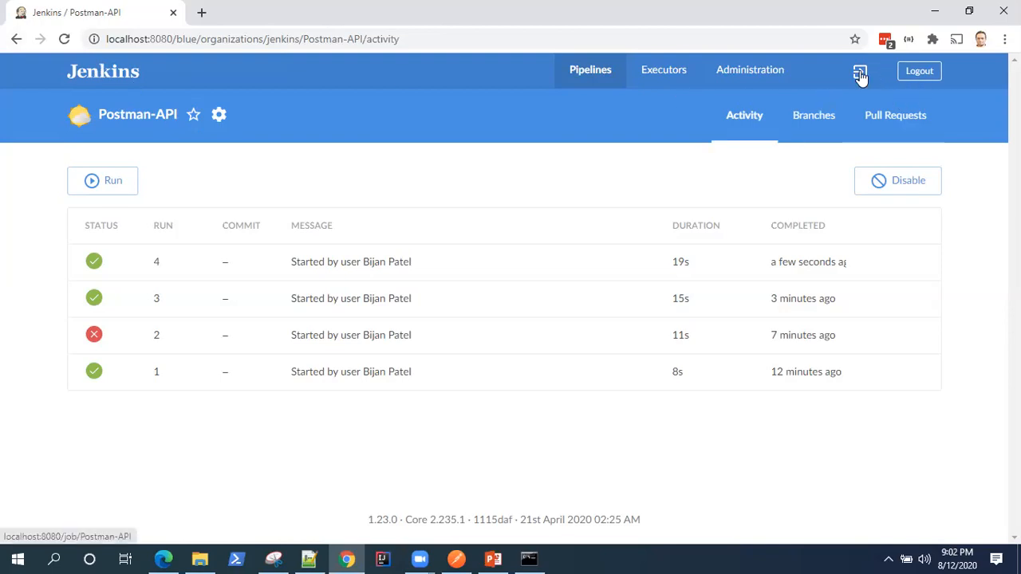
- Switch to the classic Postman-API page showing build #4 as last successful
{"action": "left_click", "coordinate": [860, 71]}
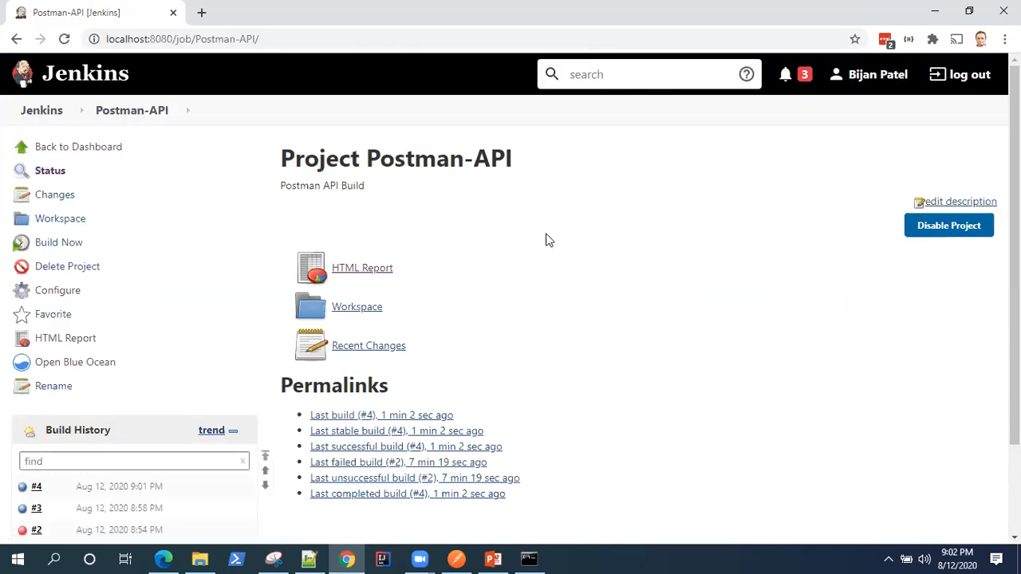
{"action": "mouse_move", "coordinate": [537, 345]}
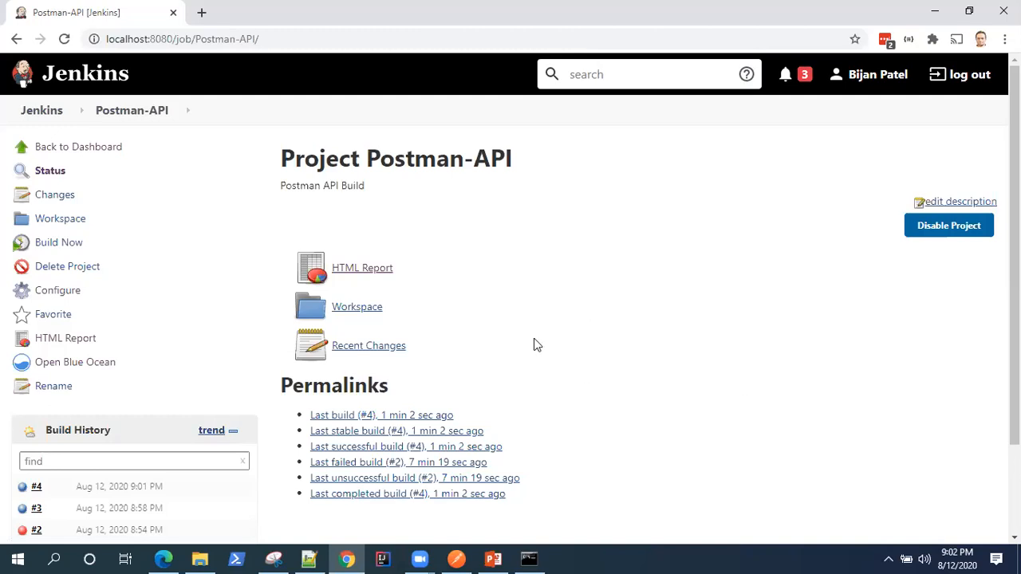
{"action": "mouse_move", "coordinate": [733, 270]}
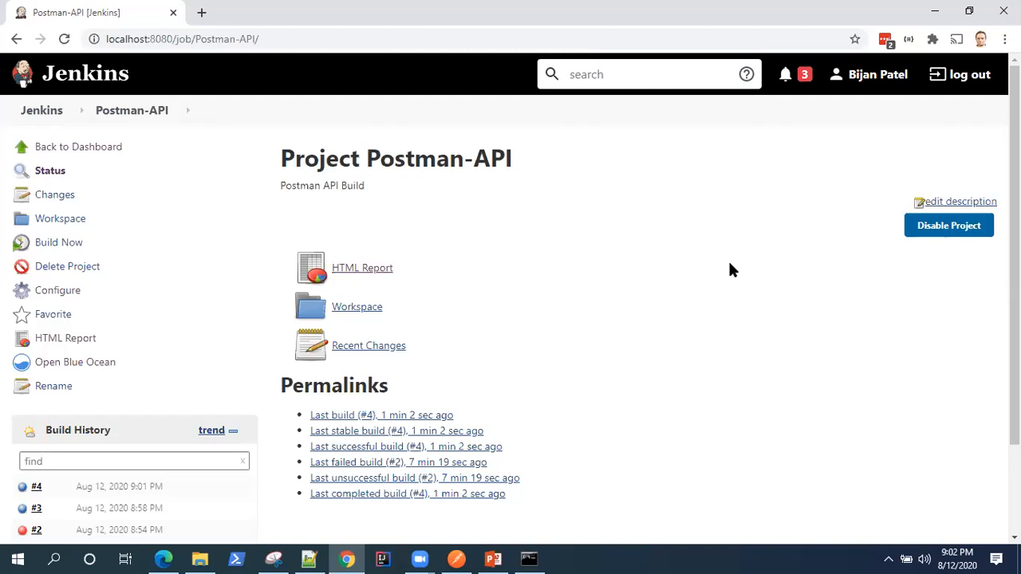
{"action": "mouse_move", "coordinate": [537, 214]}
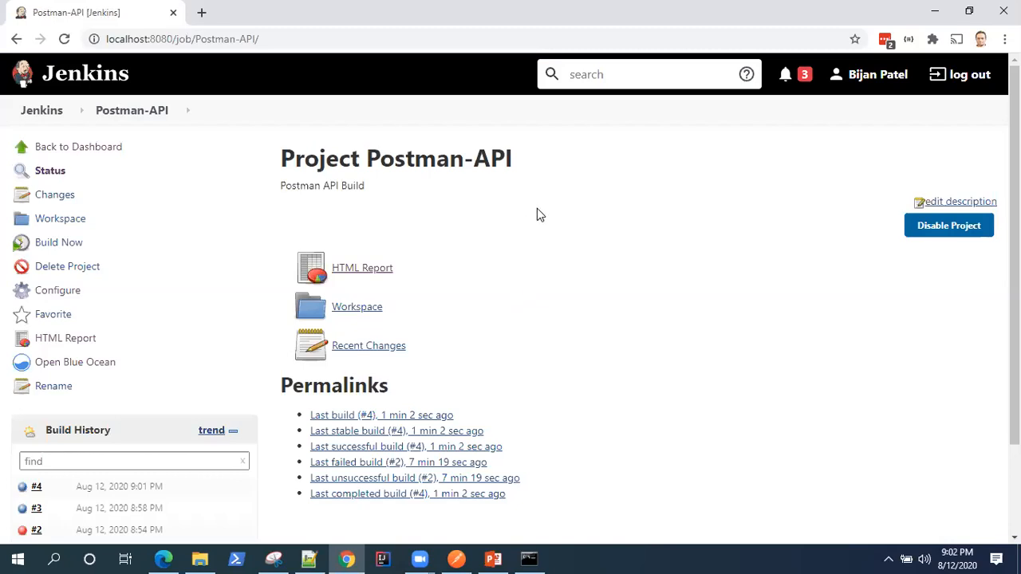
{"action": "mouse_move", "coordinate": [562, 333]}
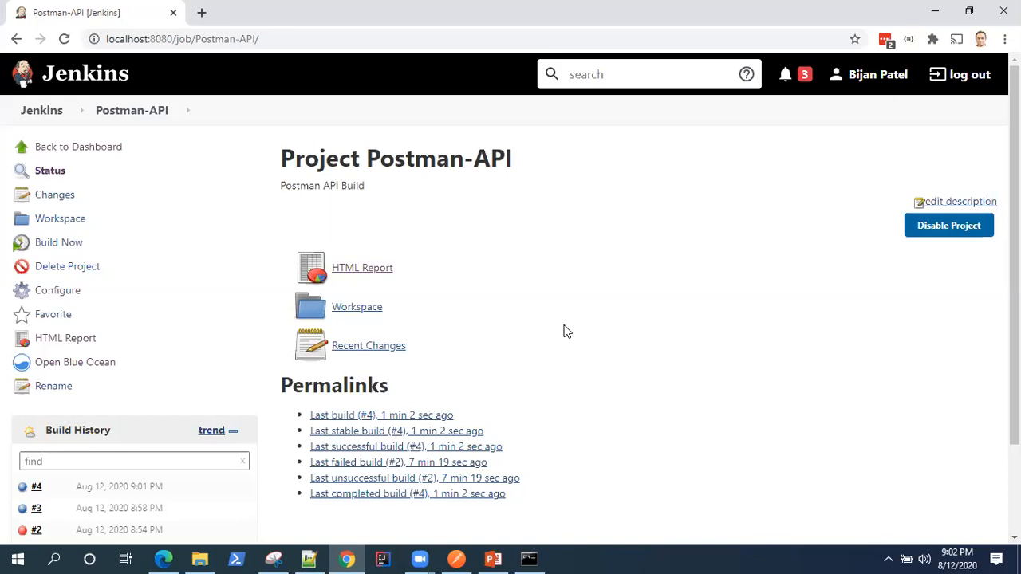
{"action": "mouse_move", "coordinate": [468, 247]}
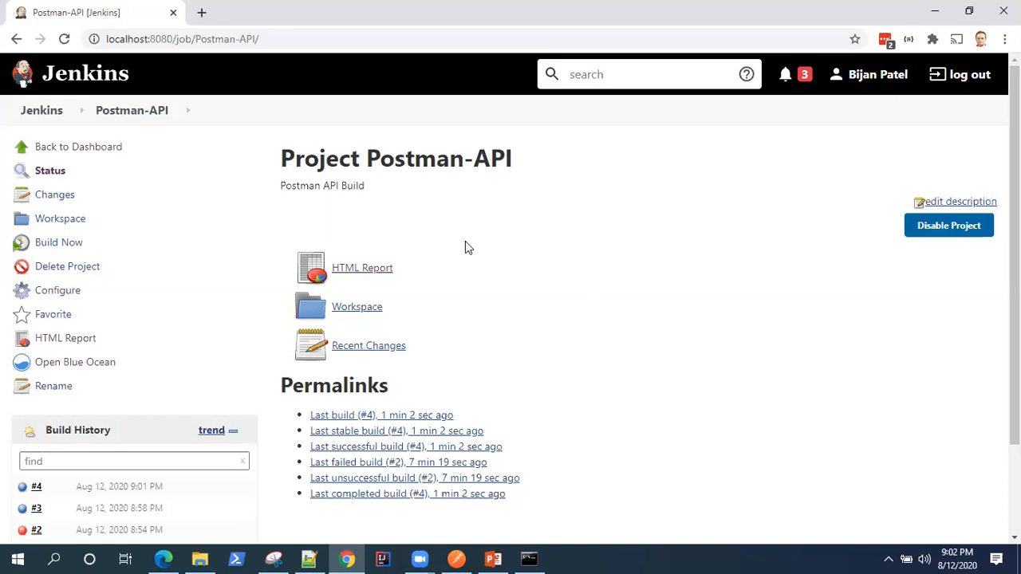